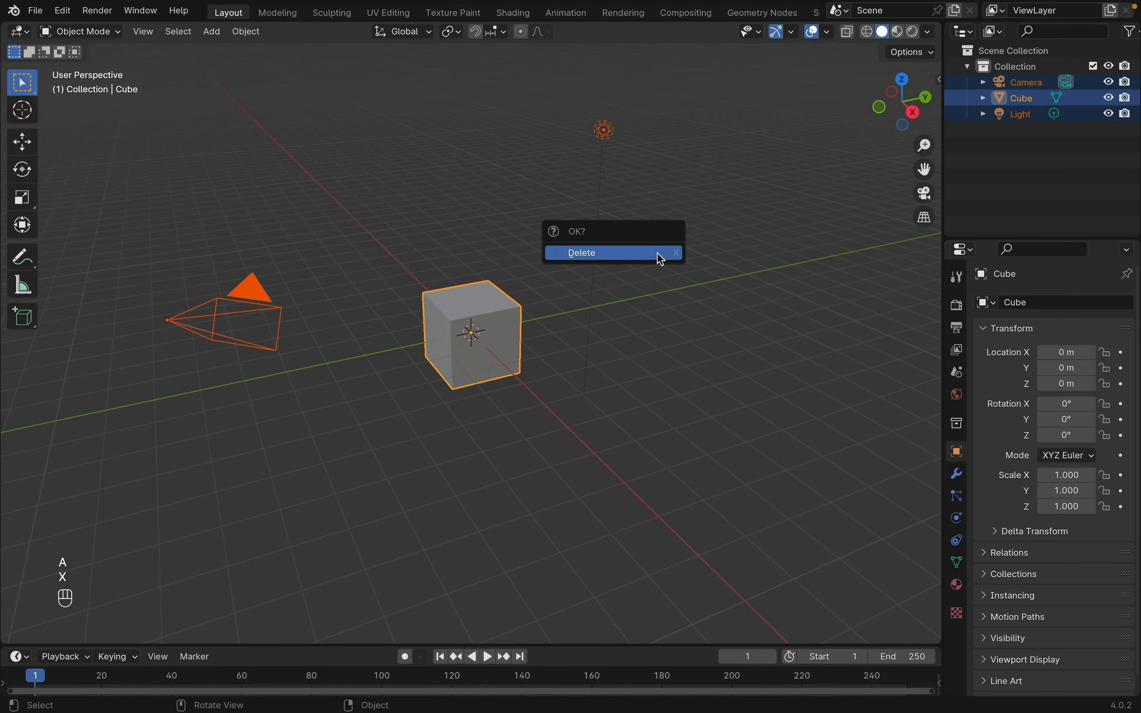
- Delete the camera and light, then apply a level-1 subdivision to round the cube into a sphere
left_click(580, 253)
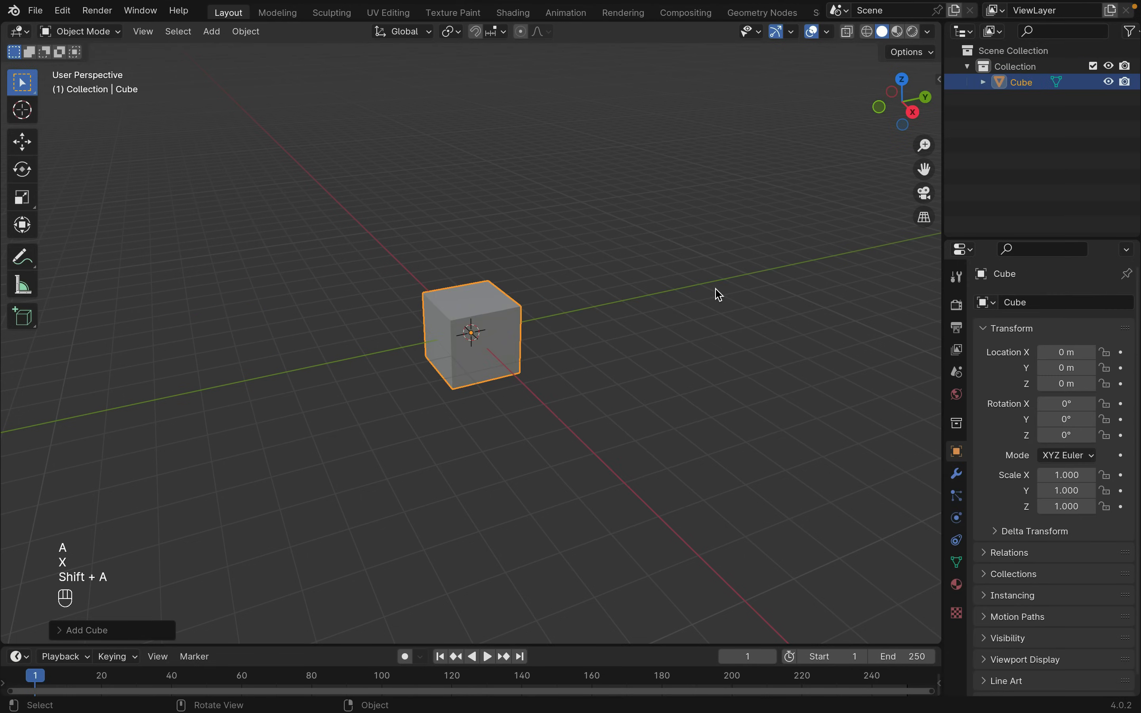
left_click(956, 473)
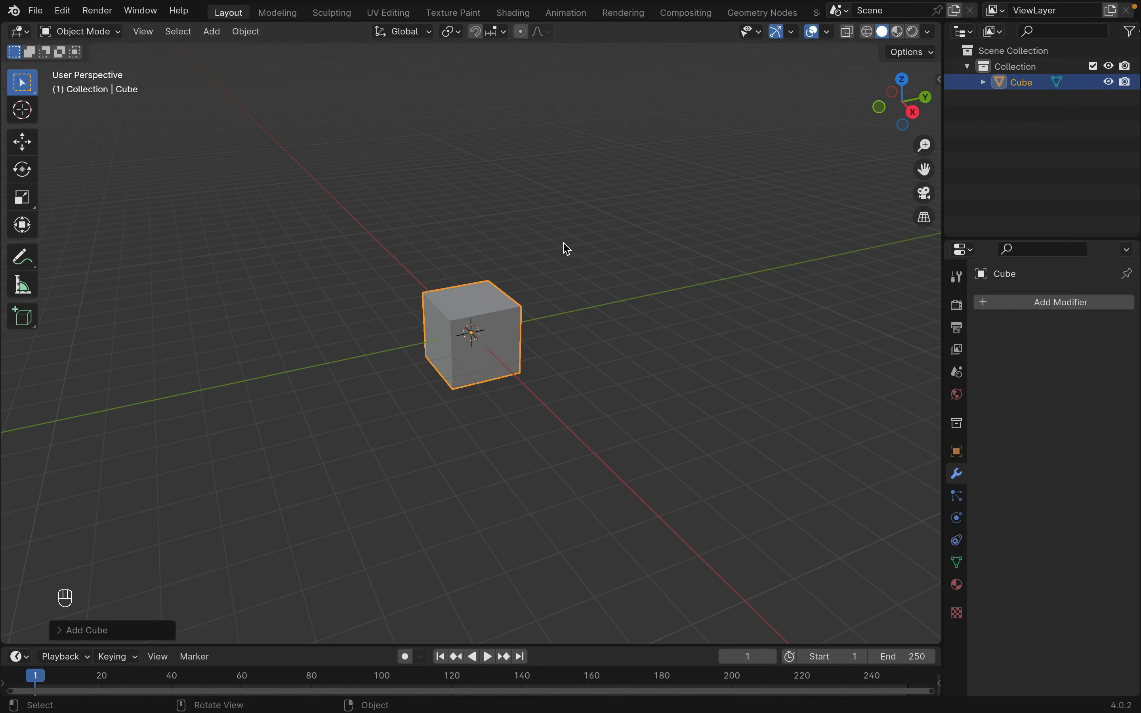
key("ctrl+1")
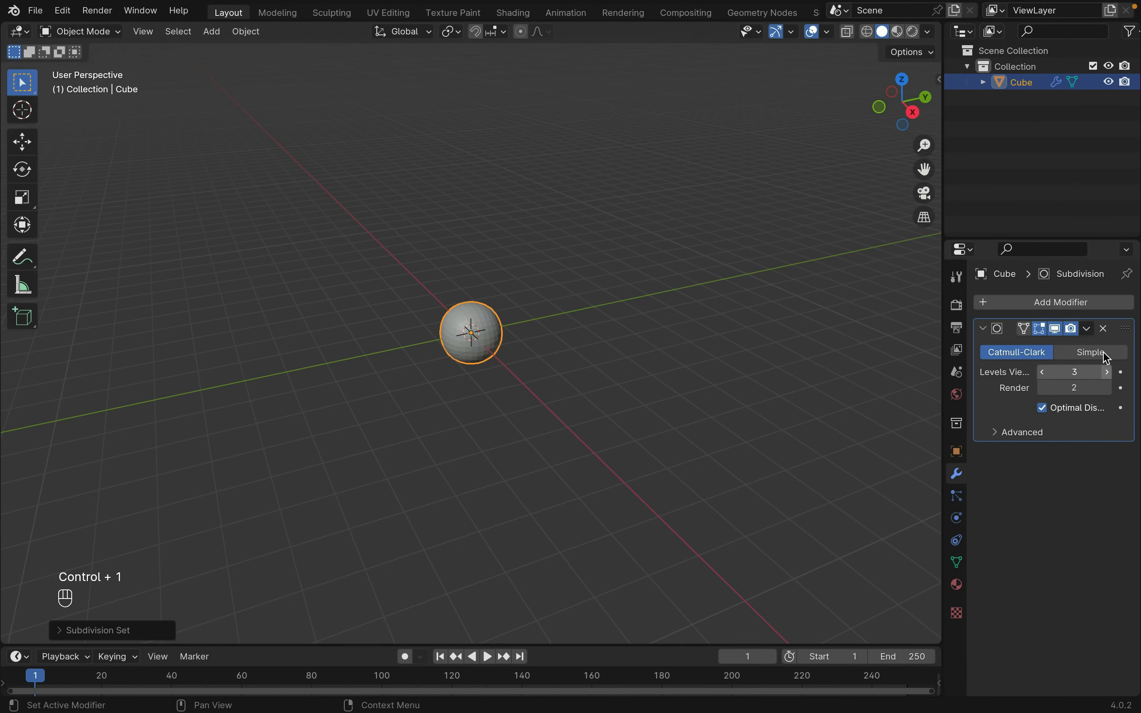
left_click(1103, 328)
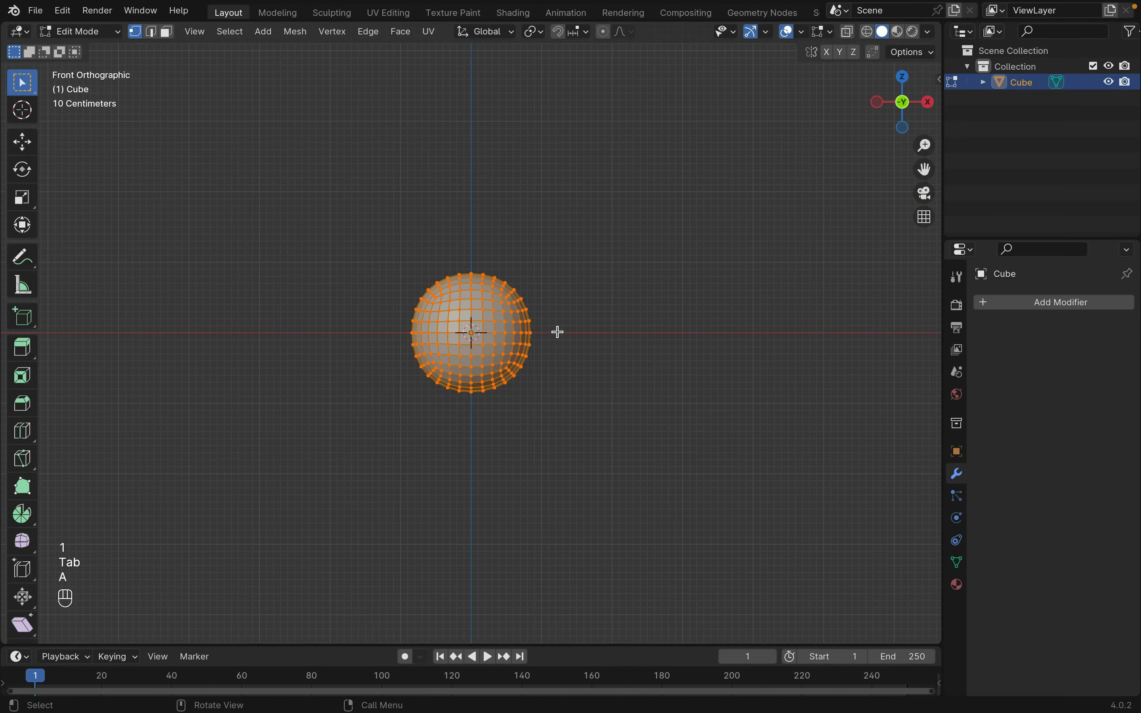
- Squash the sphere into a flat-bottomed oval body in Edit Mode with X-ray, checking it in Object Mode
key("z")
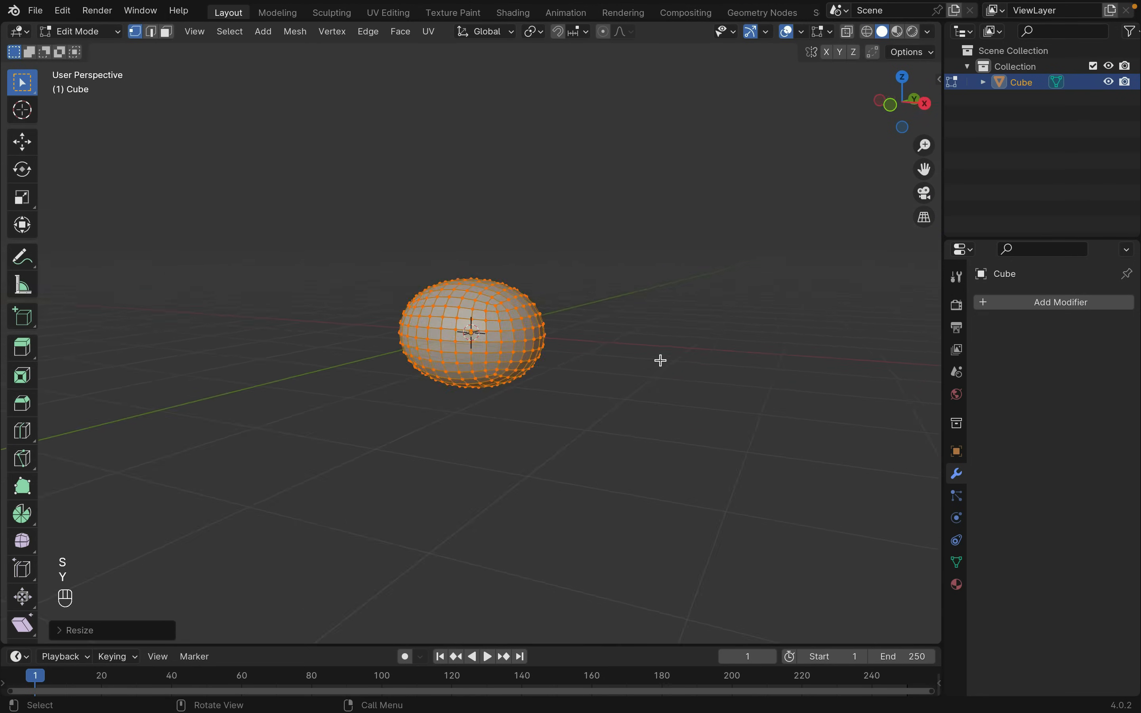
key("z")
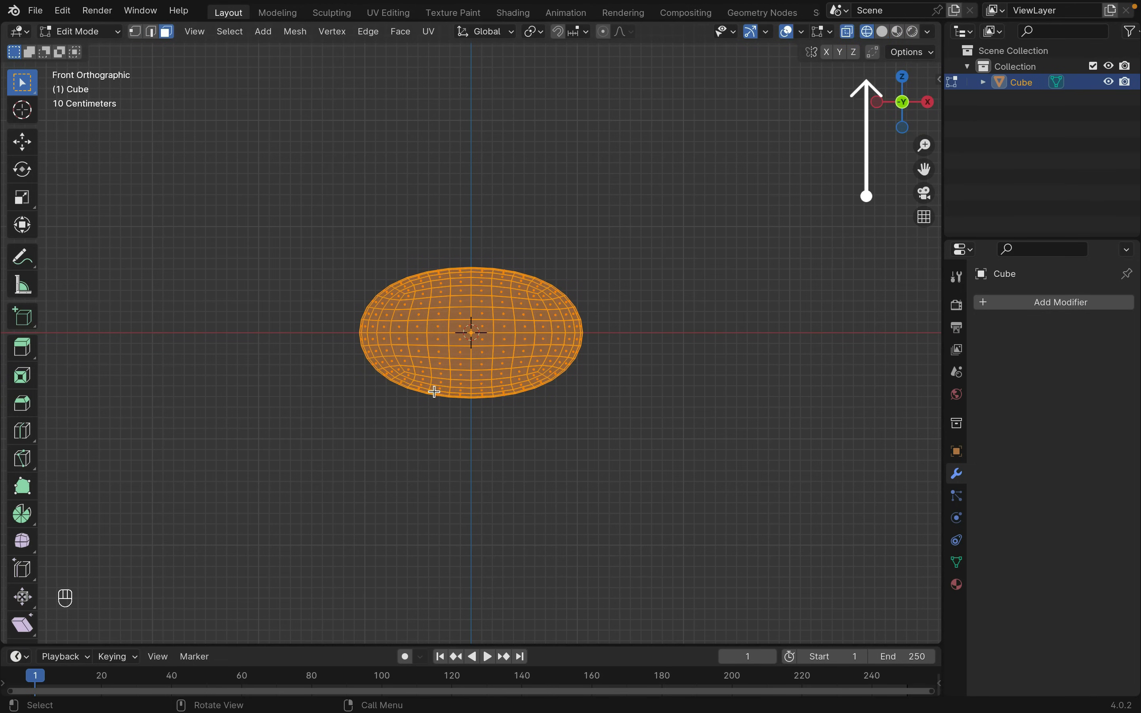
left_click(601, 31)
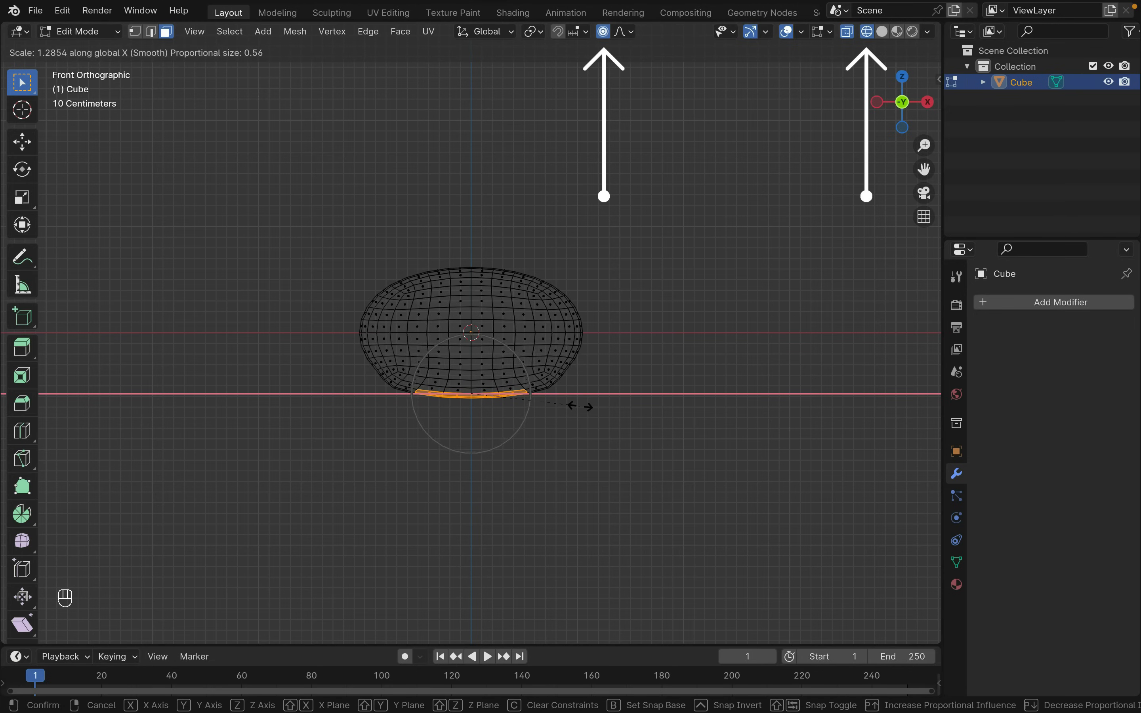
key("Tab")
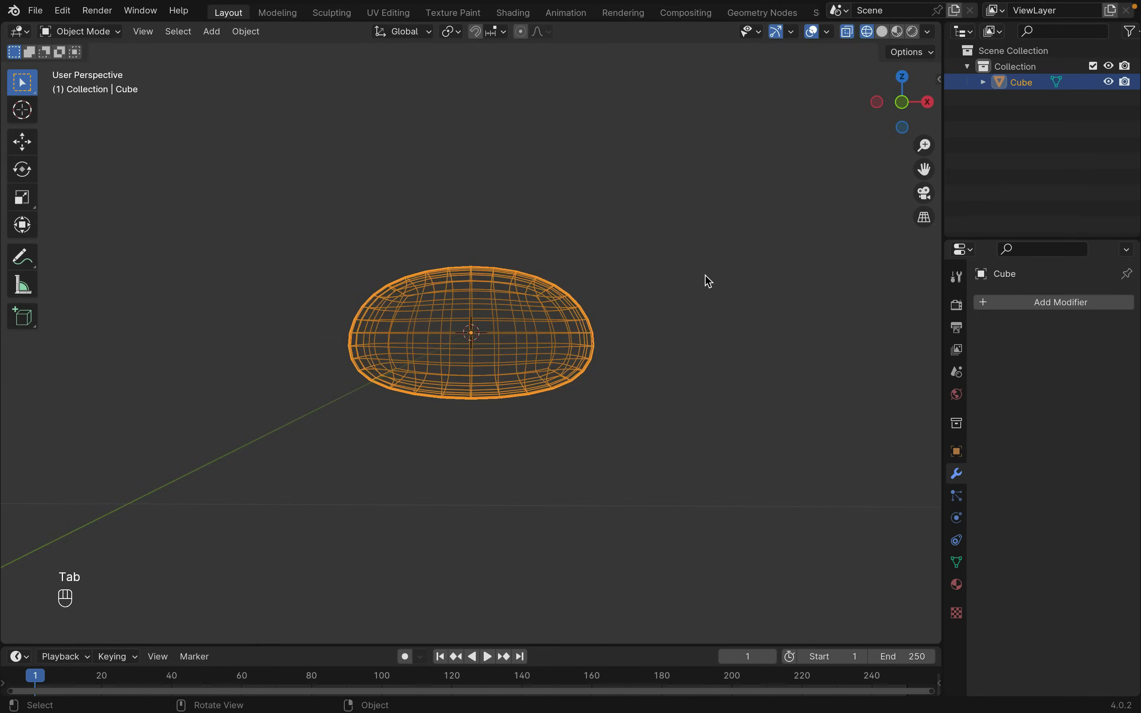
key("Tab")
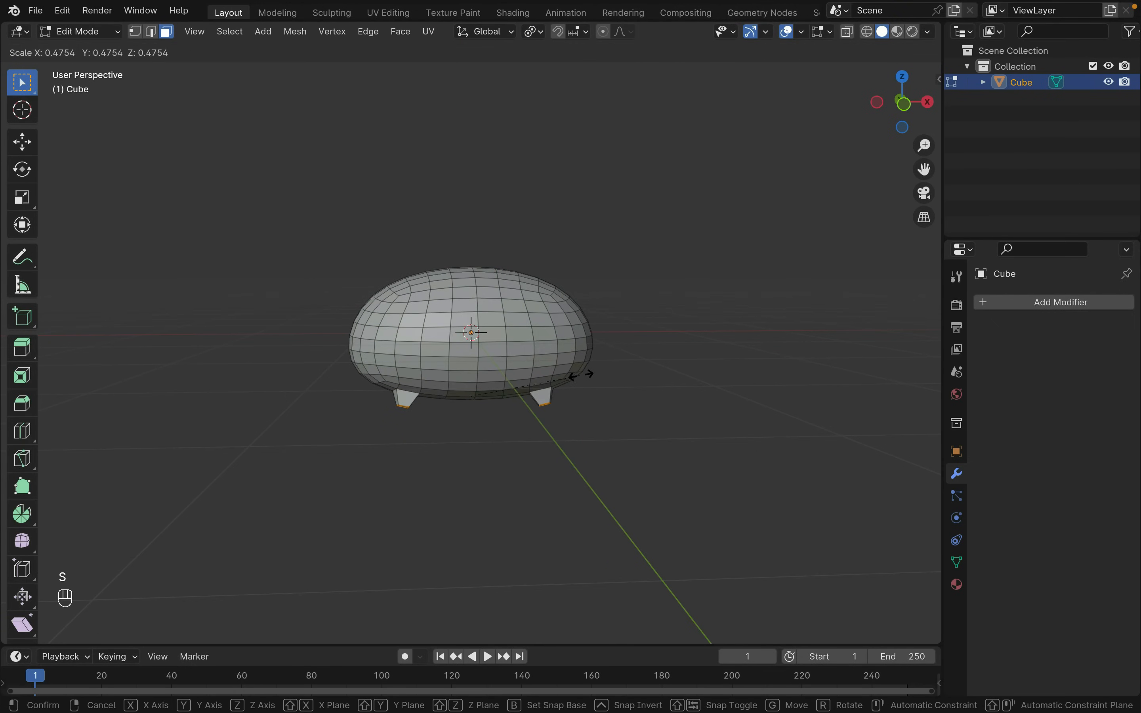
- Add a Subdivision Surface modifier to smooth the blob body and its legs
left_click(1058, 302)
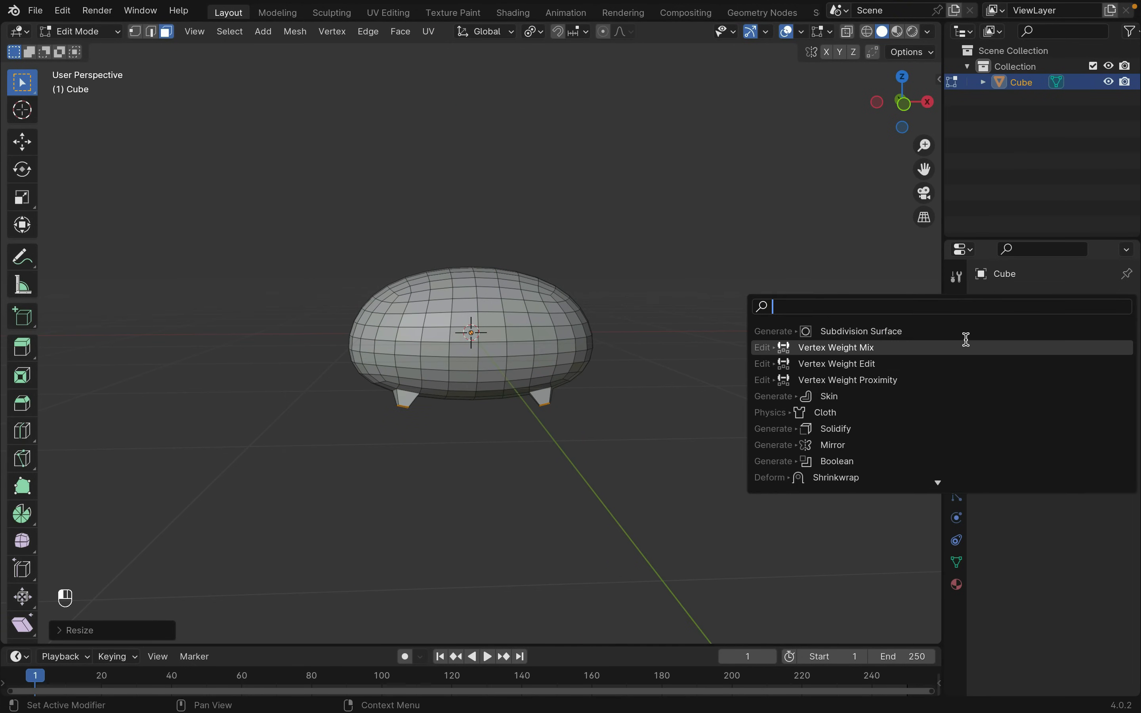
left_click(861, 331)
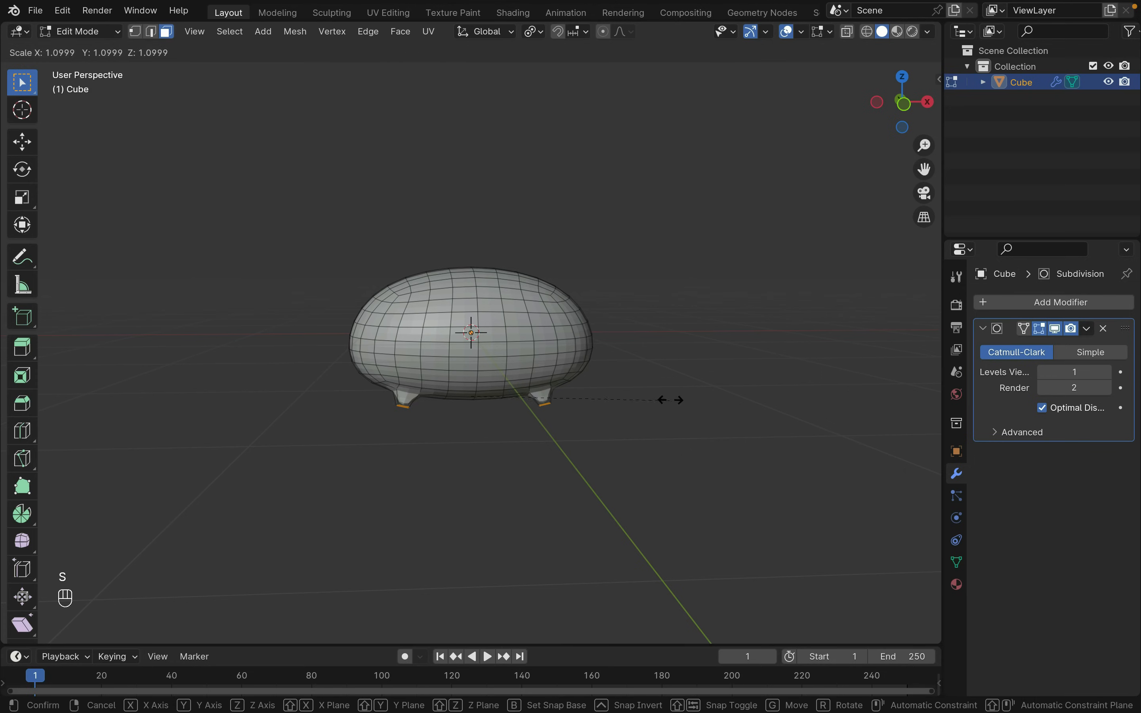
mouse_move(662, 379)
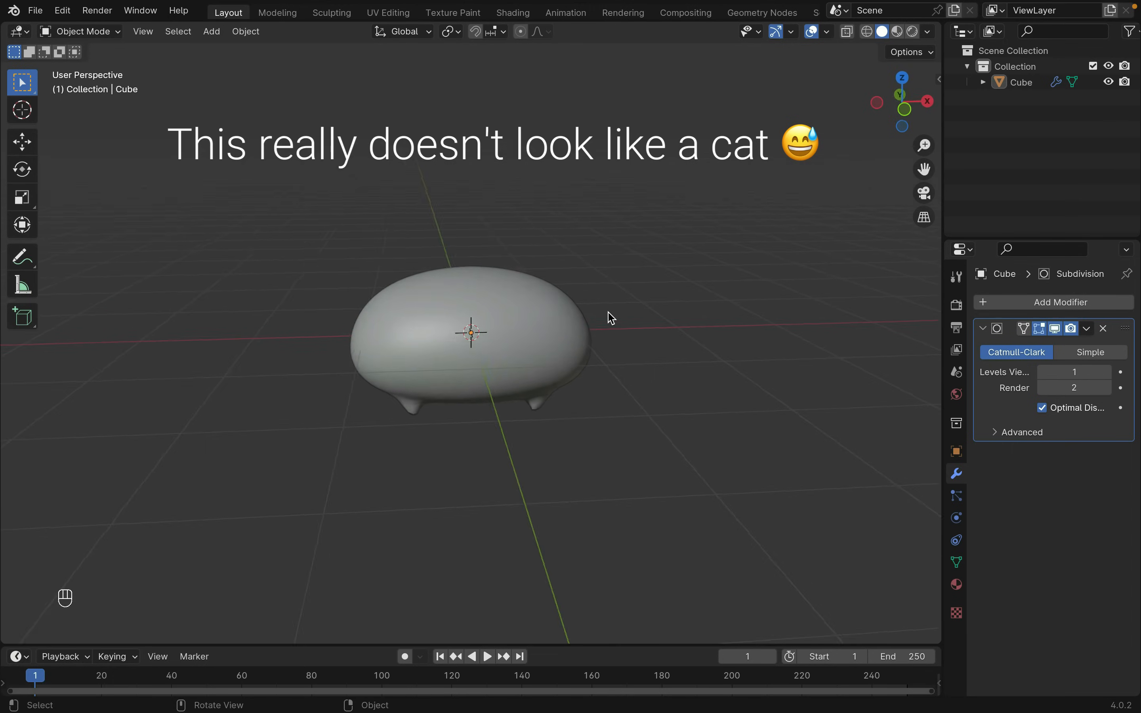
key("shift+a")
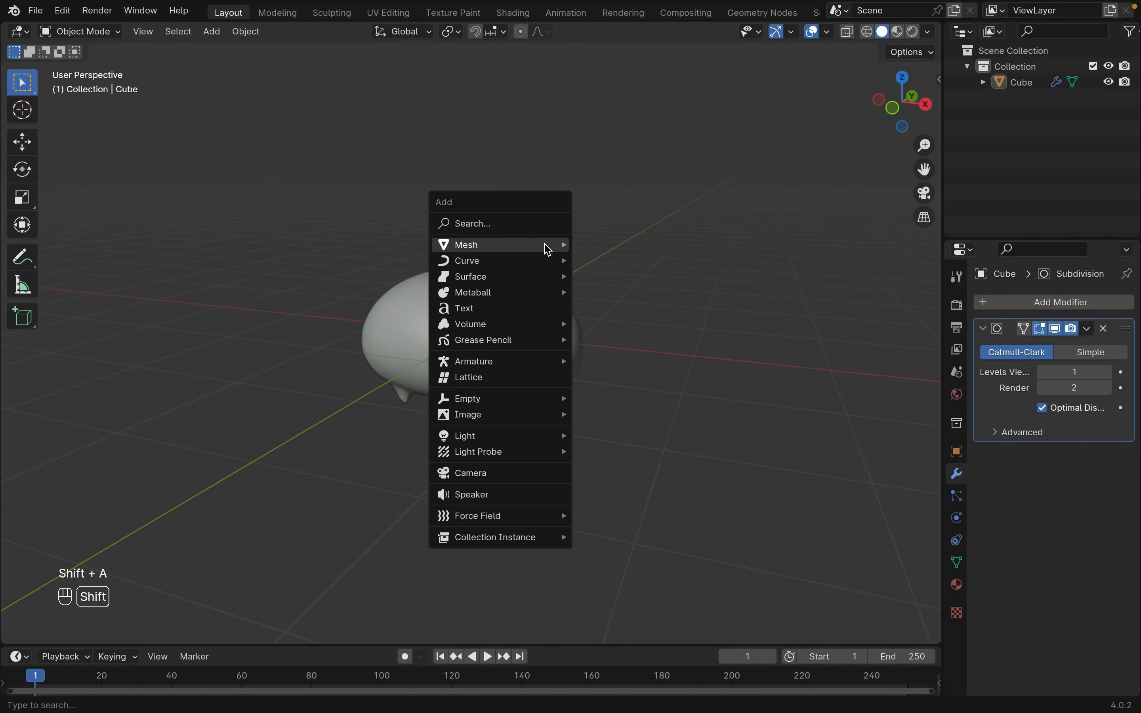
- Add a new cube with a Subdivision Surface modifier and start shaping it into an ear
left_click(466, 245)
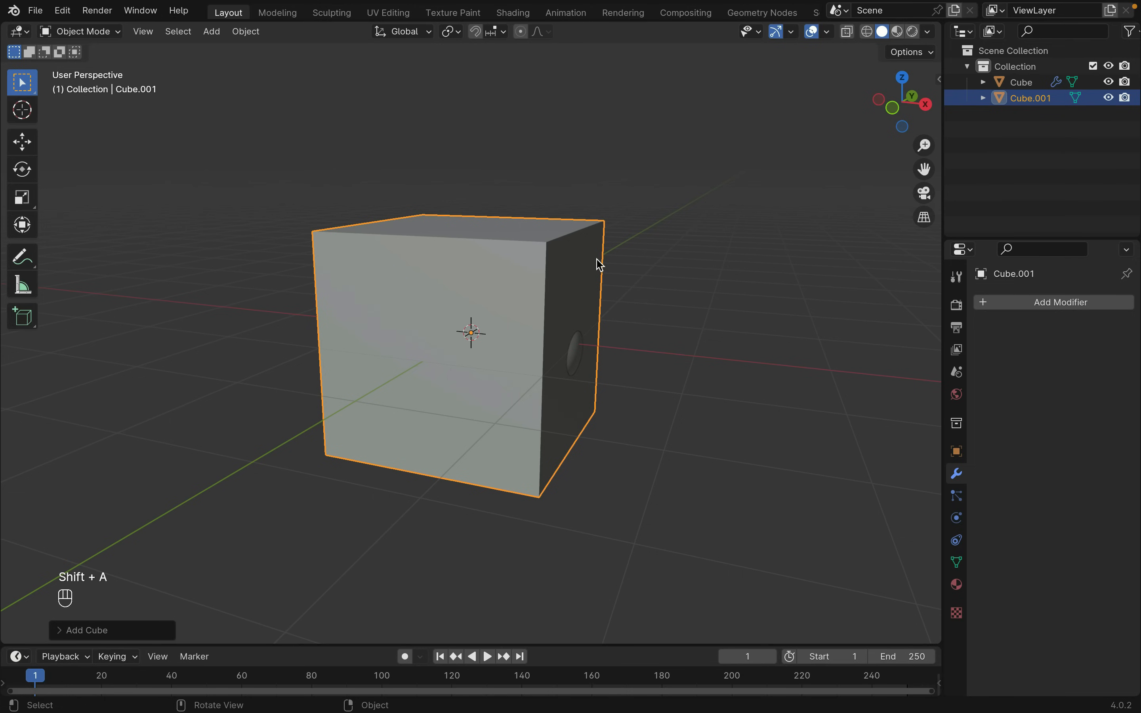
left_click(1060, 302)
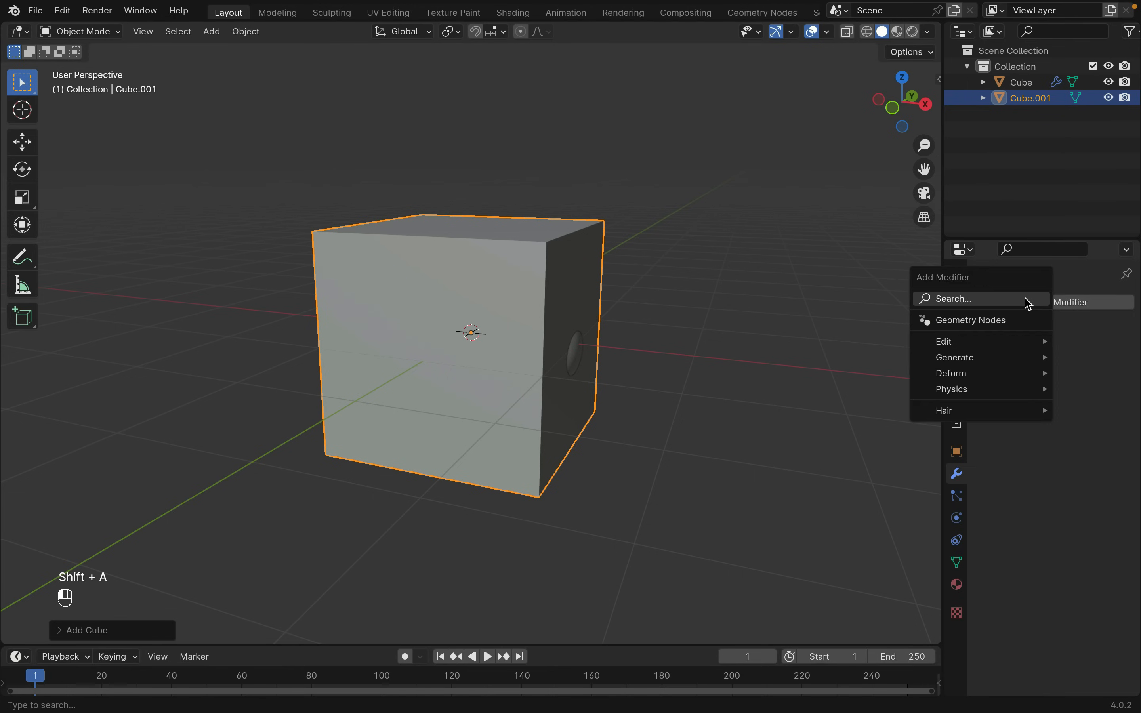
left_click(954, 357)
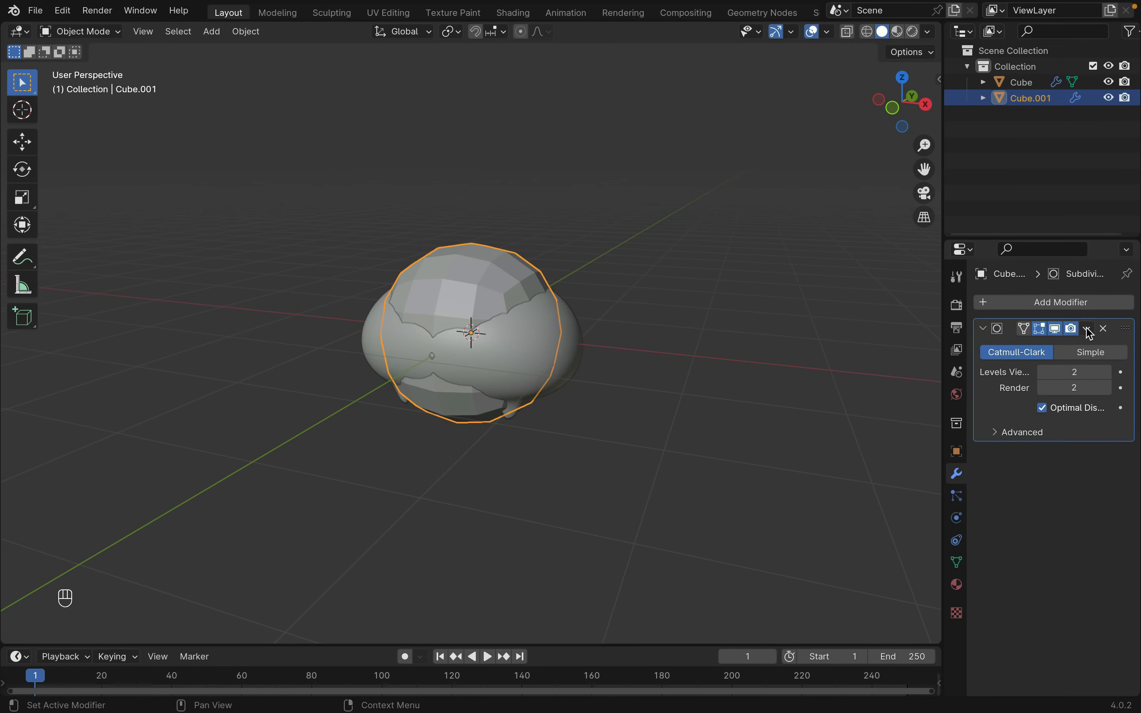
key("Tab")
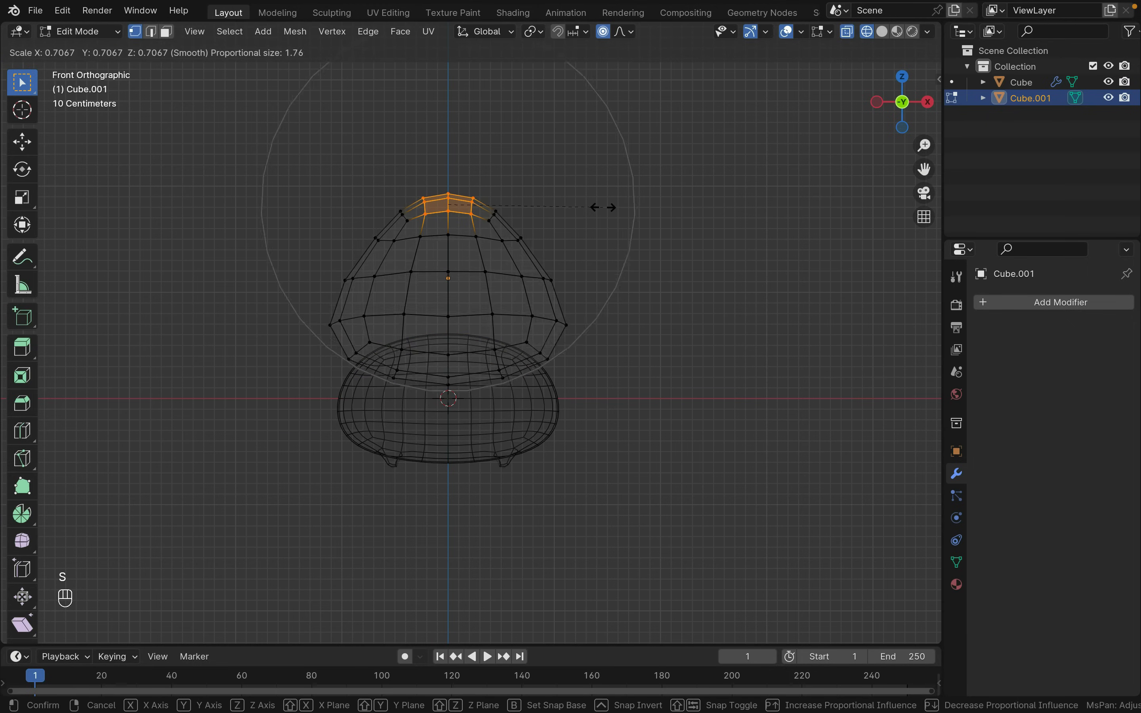
mouse_move(575, 319)
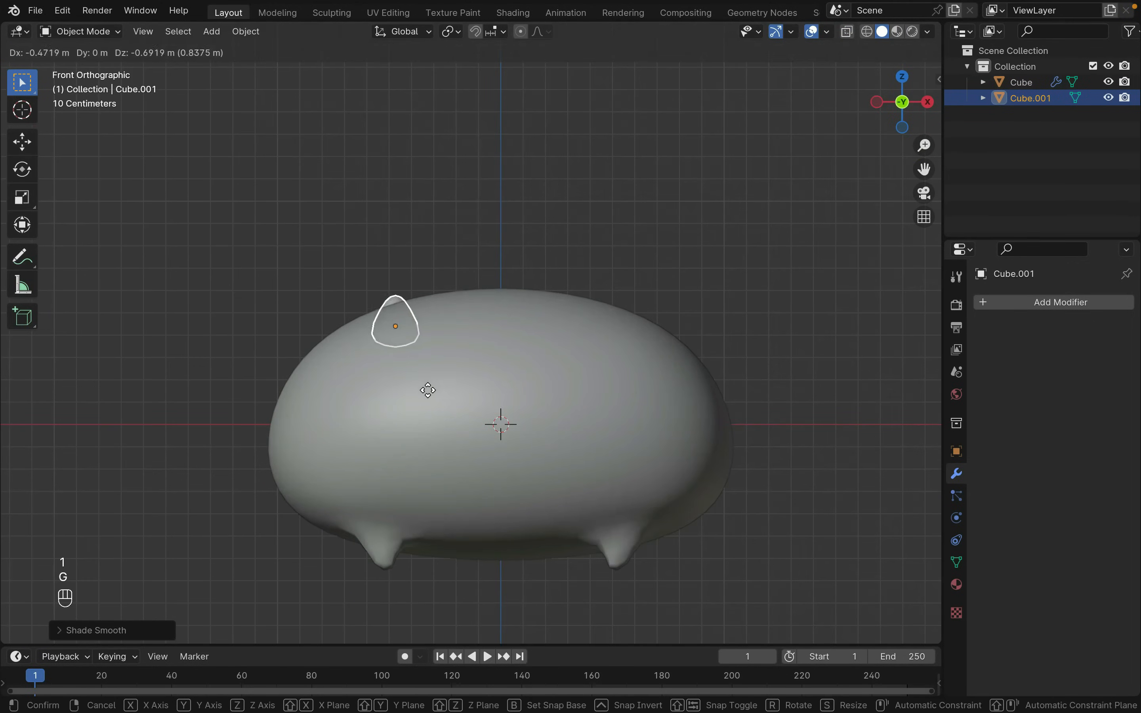
- Rotate and place the ear on top of the head, duplicating it for the second ear
key("r")
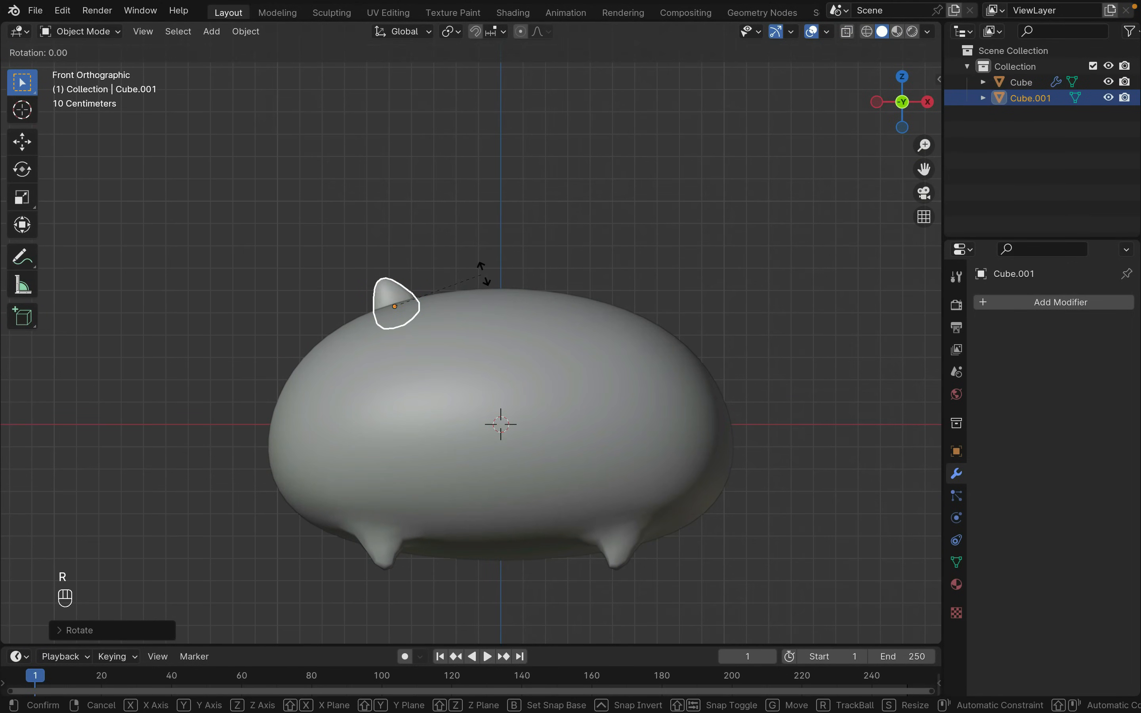
key("3")
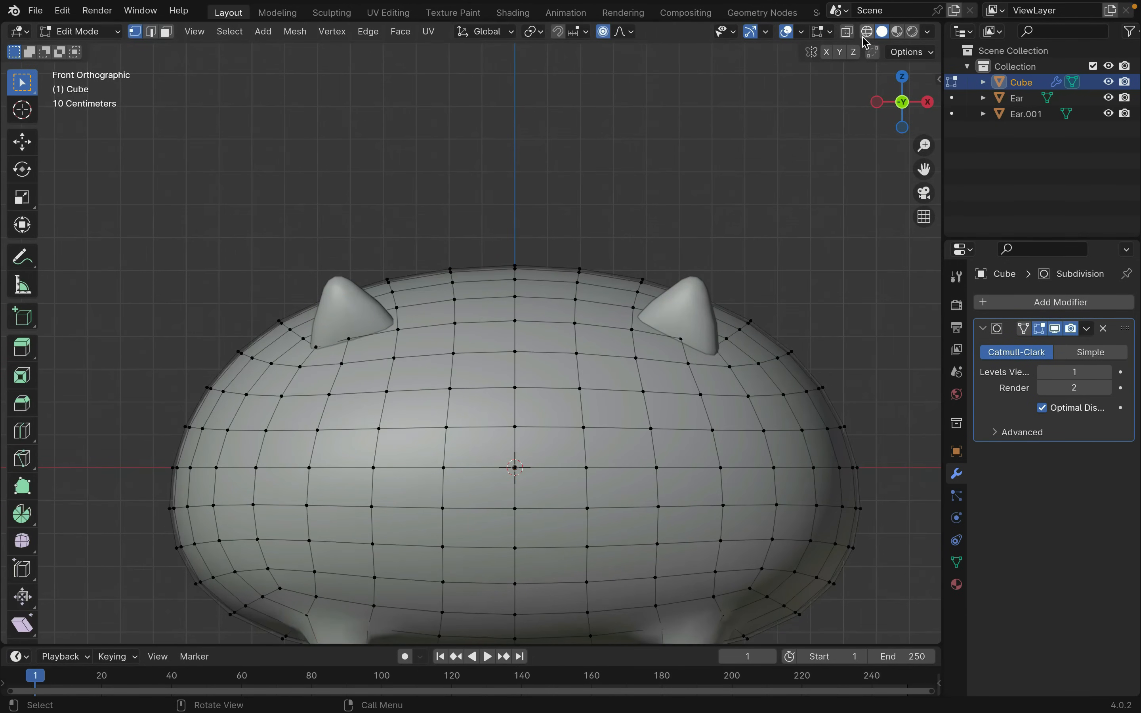
- Vertex-parent the left and right ears to the body vertices beneath them using X-ray selection
left_click(847, 31)
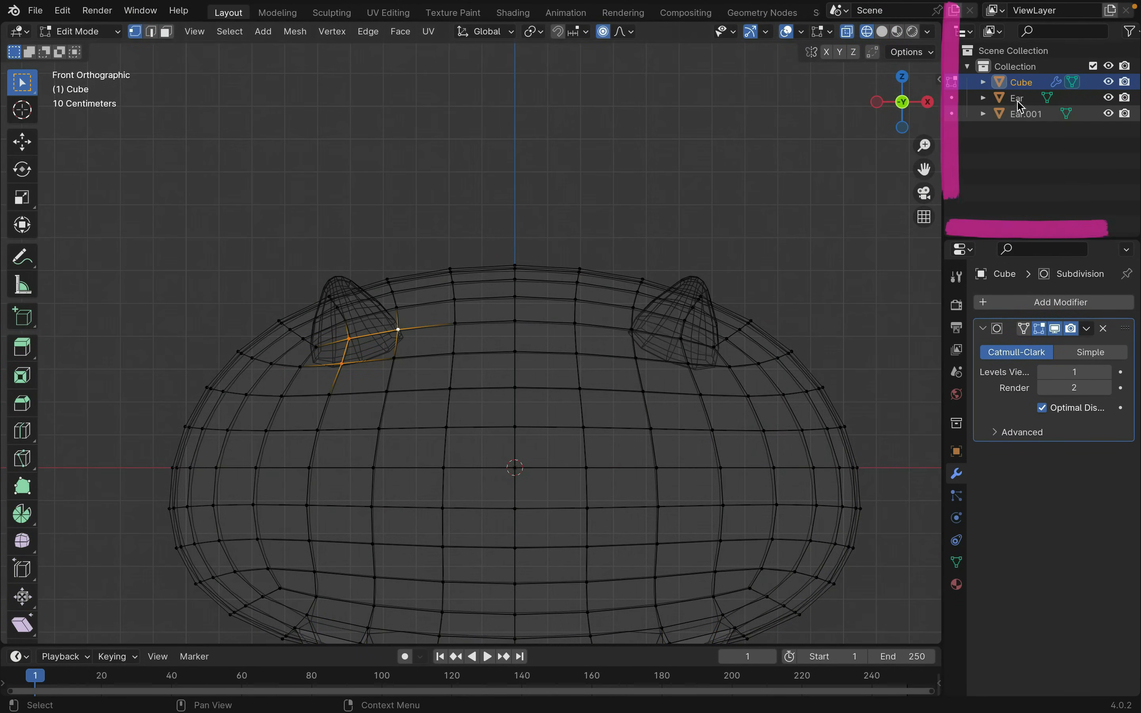
key("ctrl+p")
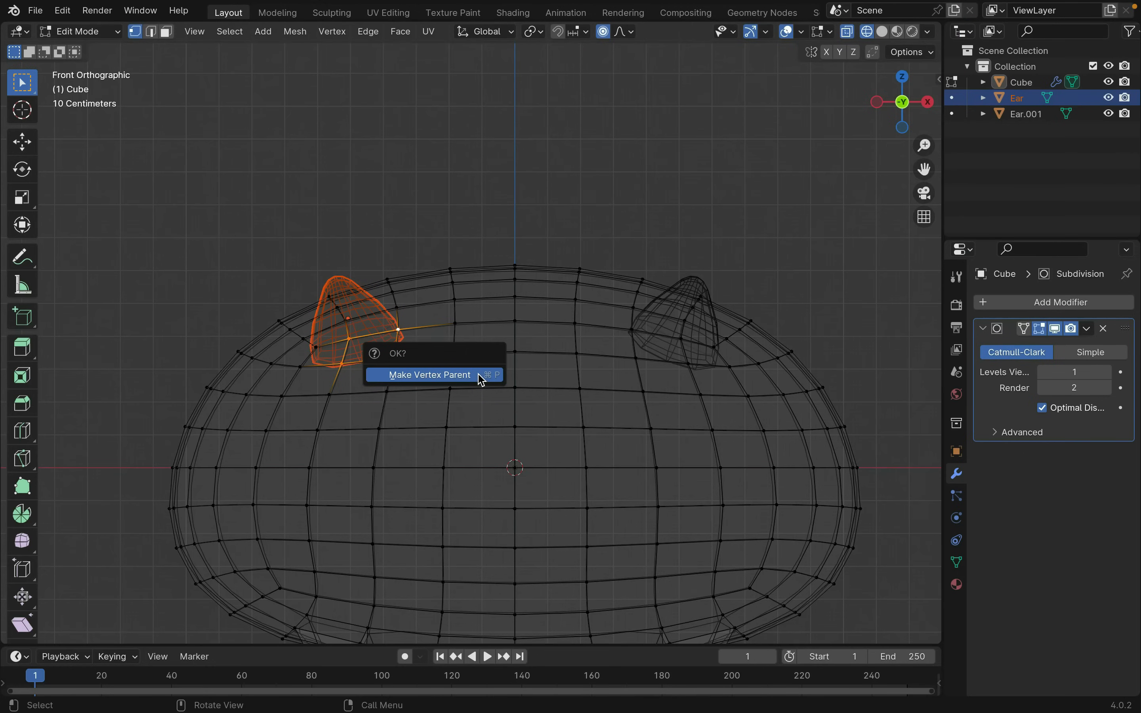
left_click(428, 374)
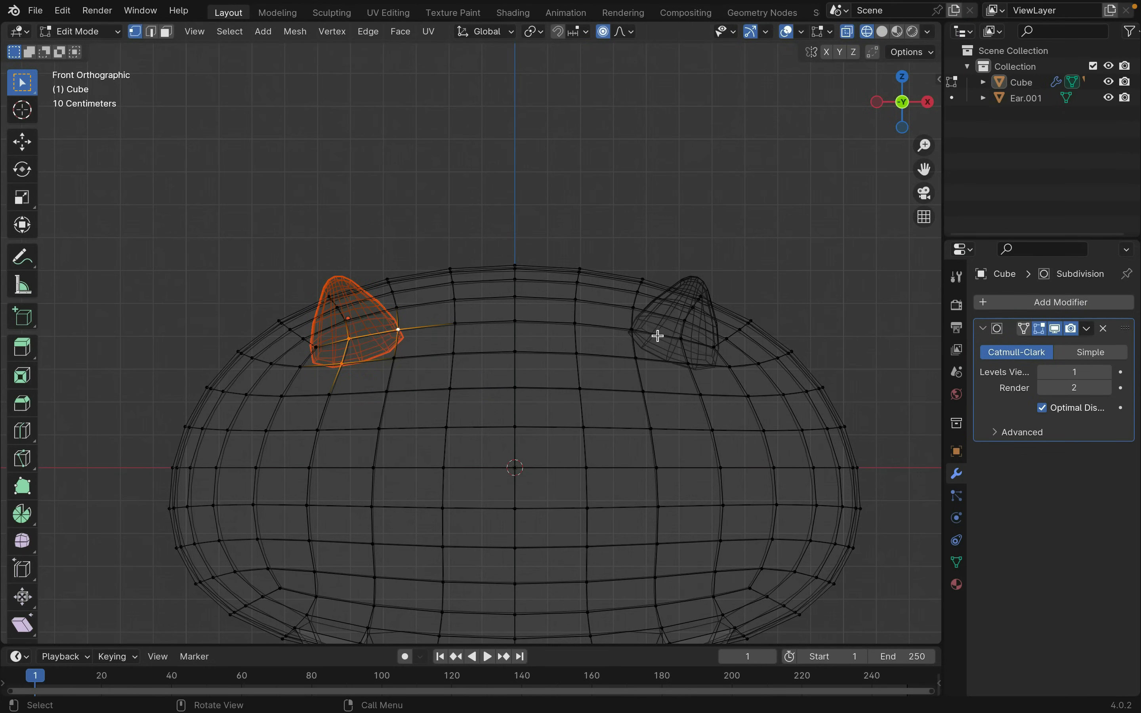
left_click(680, 337)
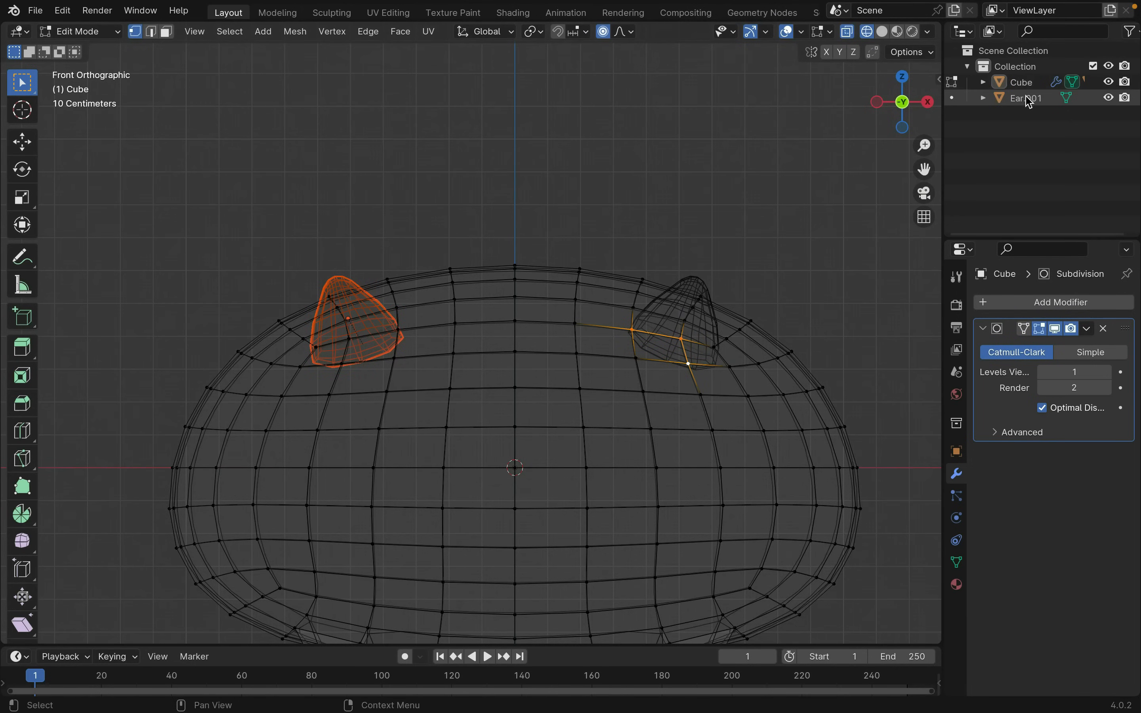
key("Tab")
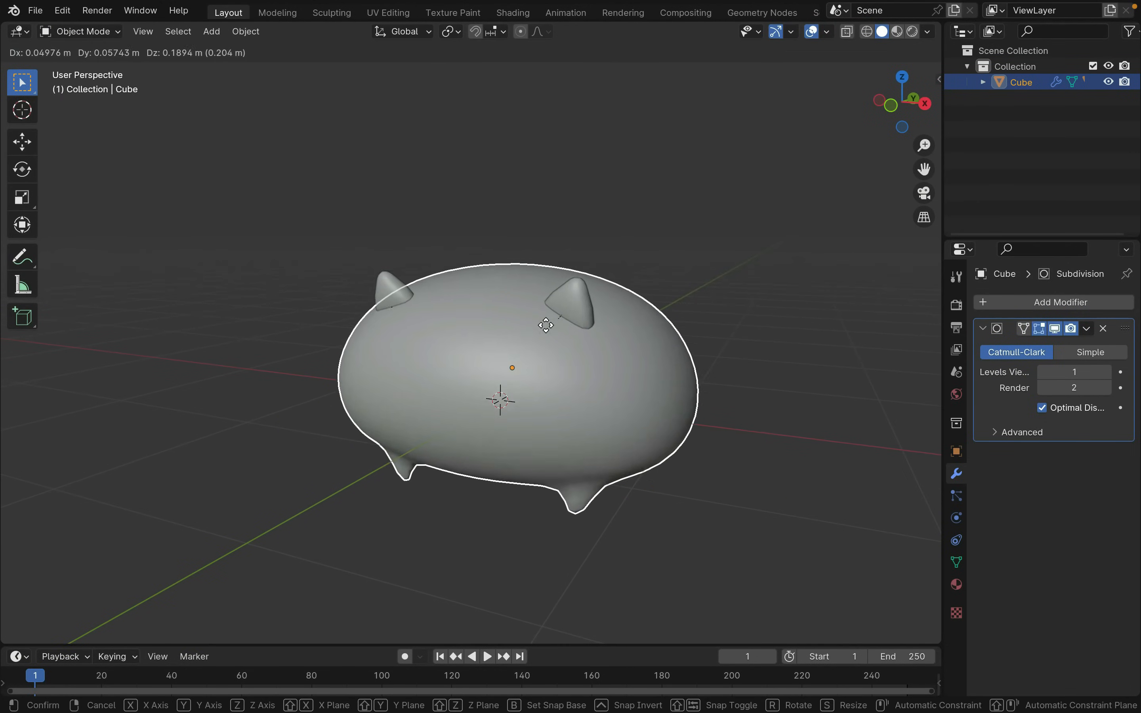
key("shift+a")
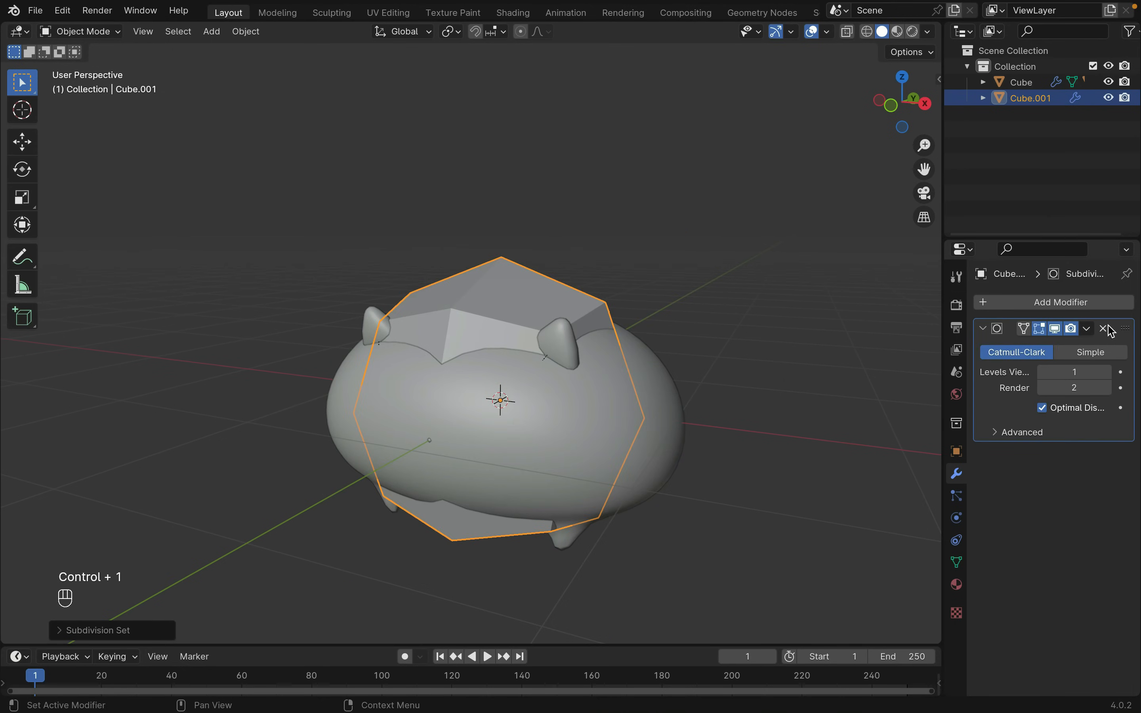
- Apply the new cube's subdivision, extrude its end ring and move the elongated piece below the body
left_click(1103, 328)
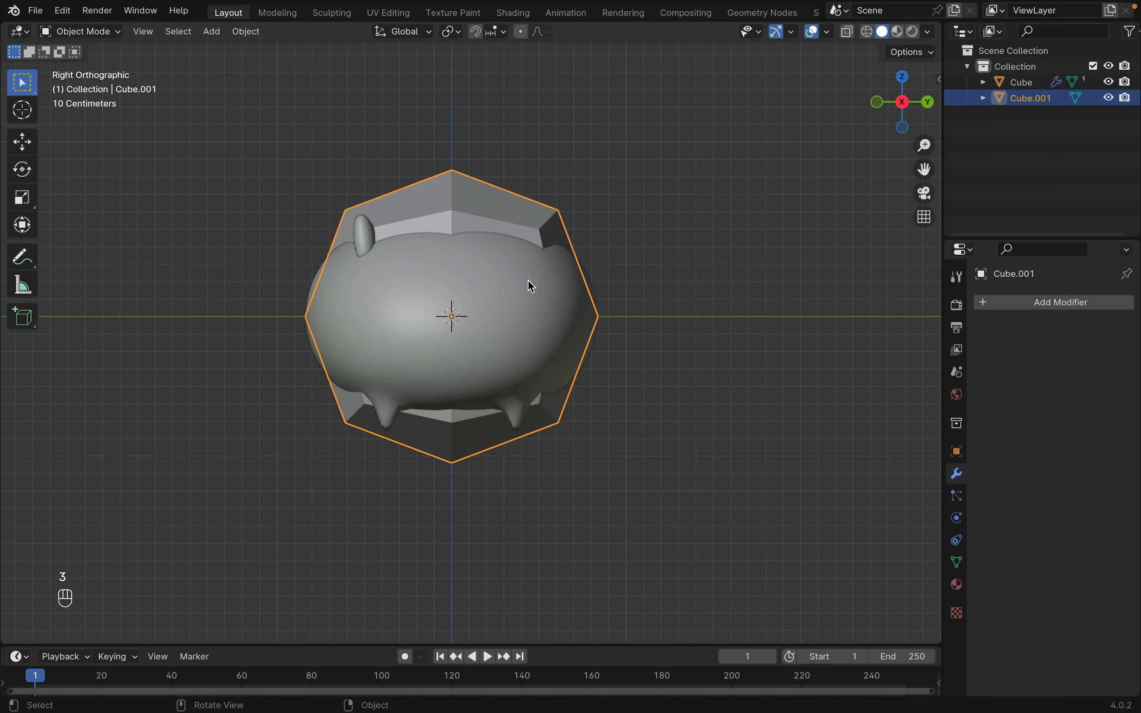
key("Tab")
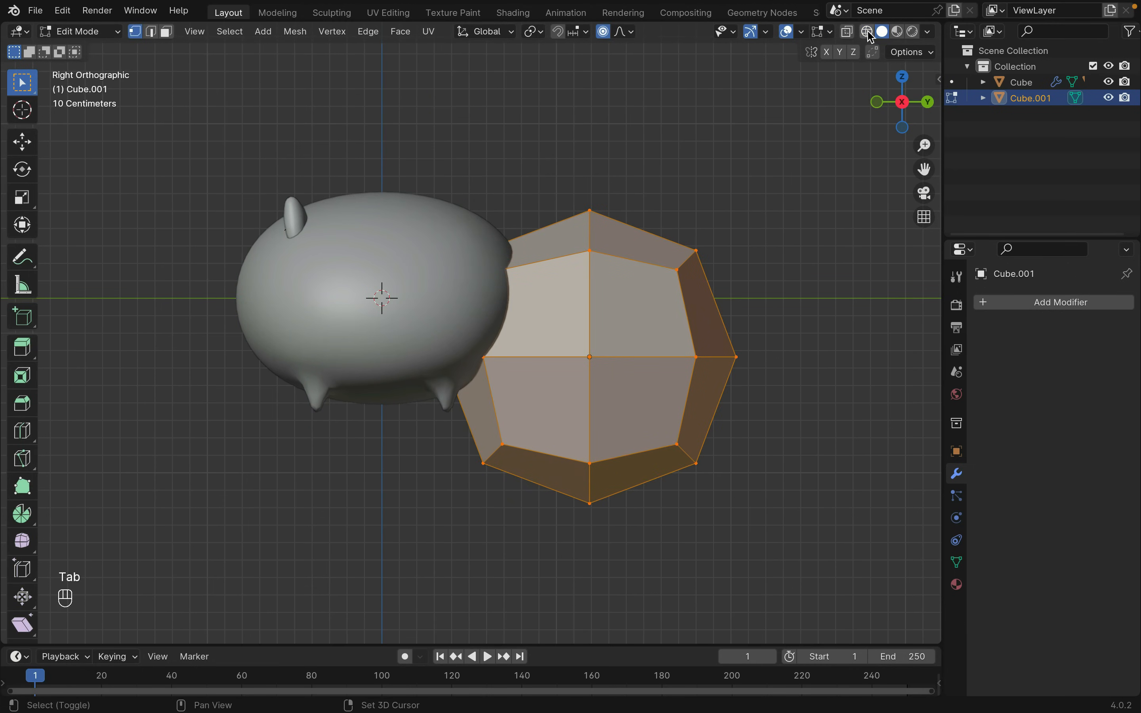
key("e")
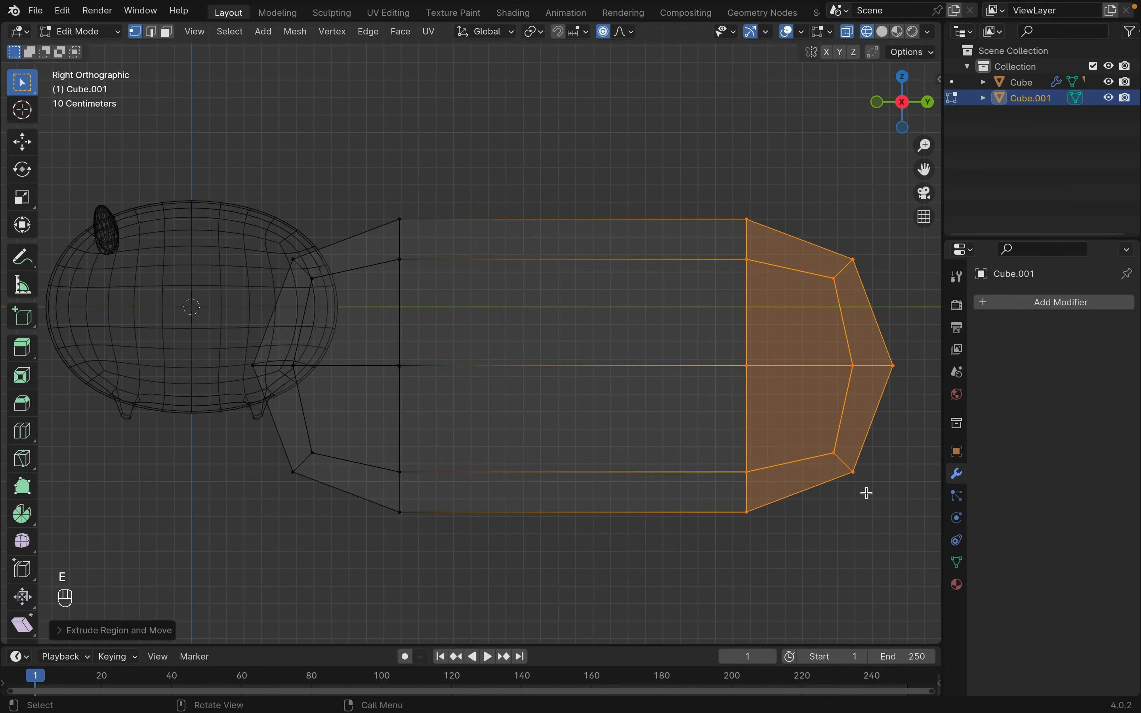
key("g")
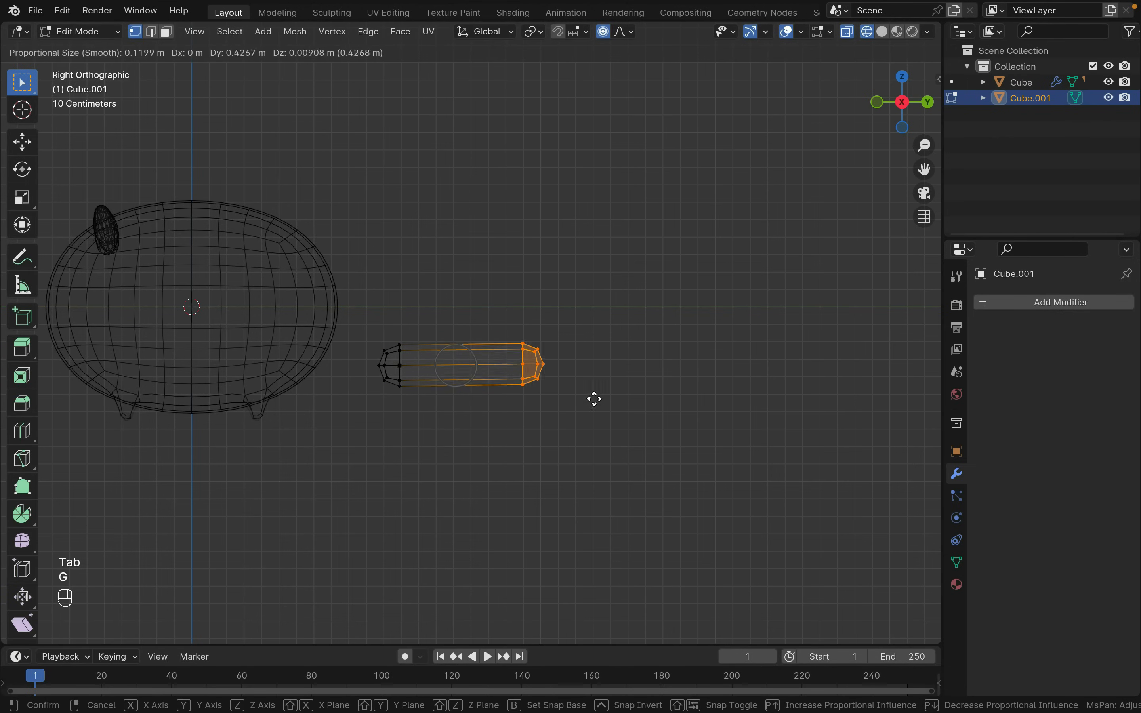
left_click(646, 363)
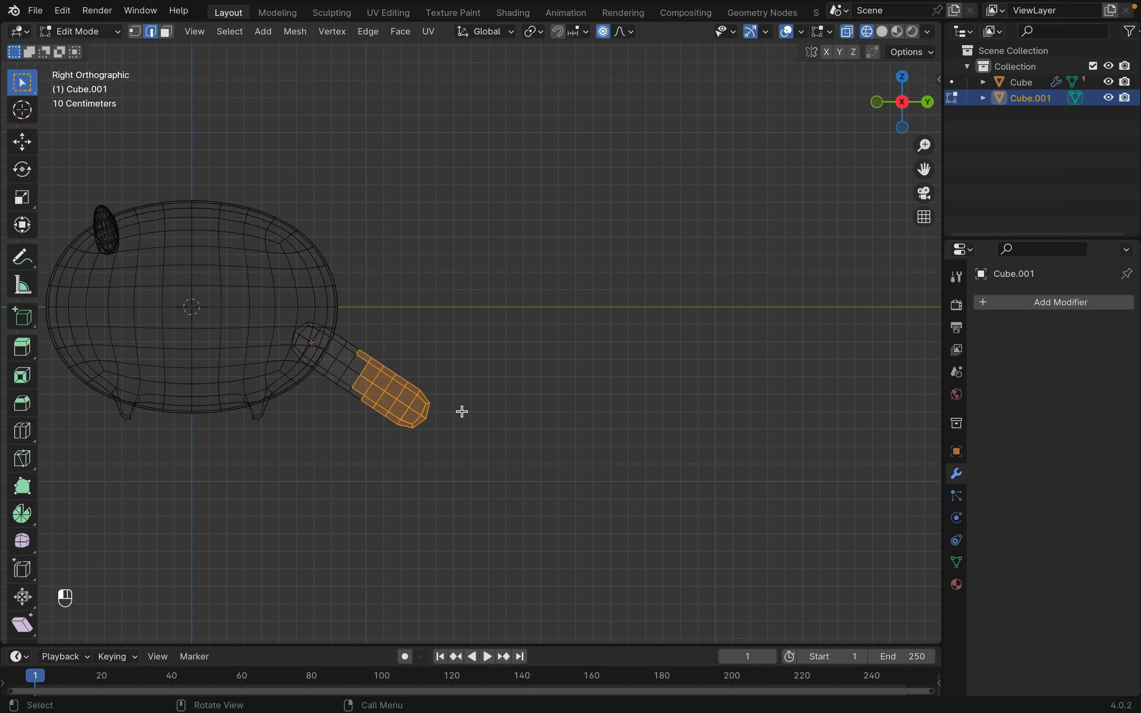
- Swell a middle ring with proportional scaling and check the rounded limb in Object Mode
key("s")
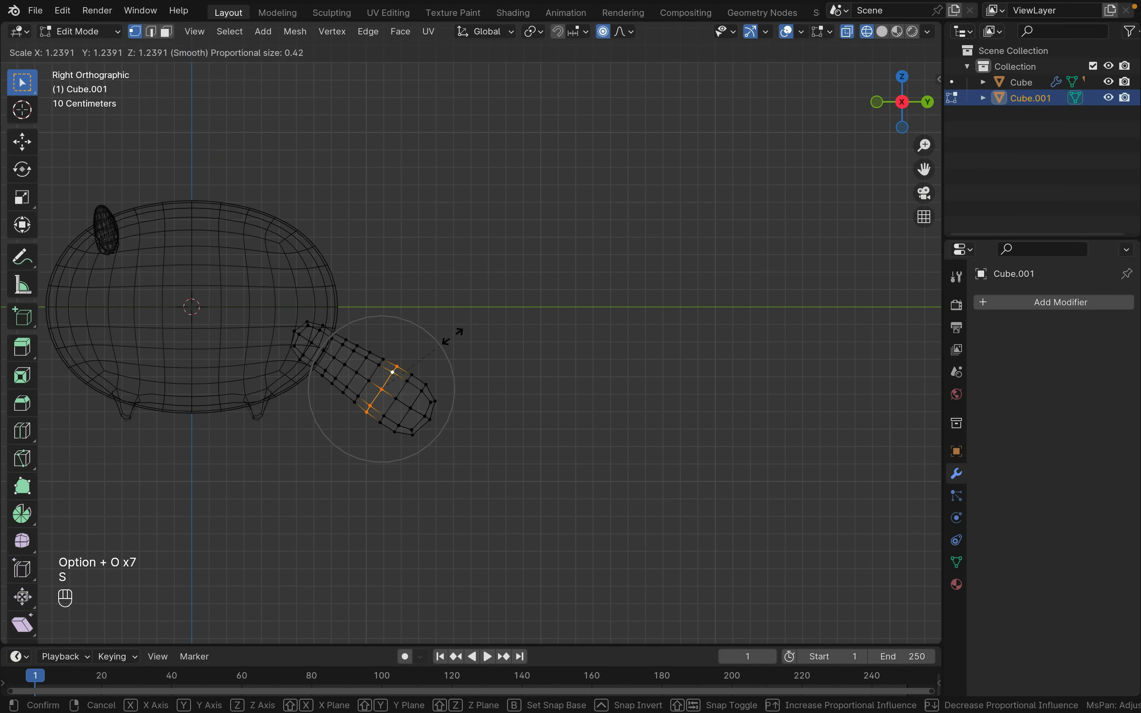
left_click(476, 350)
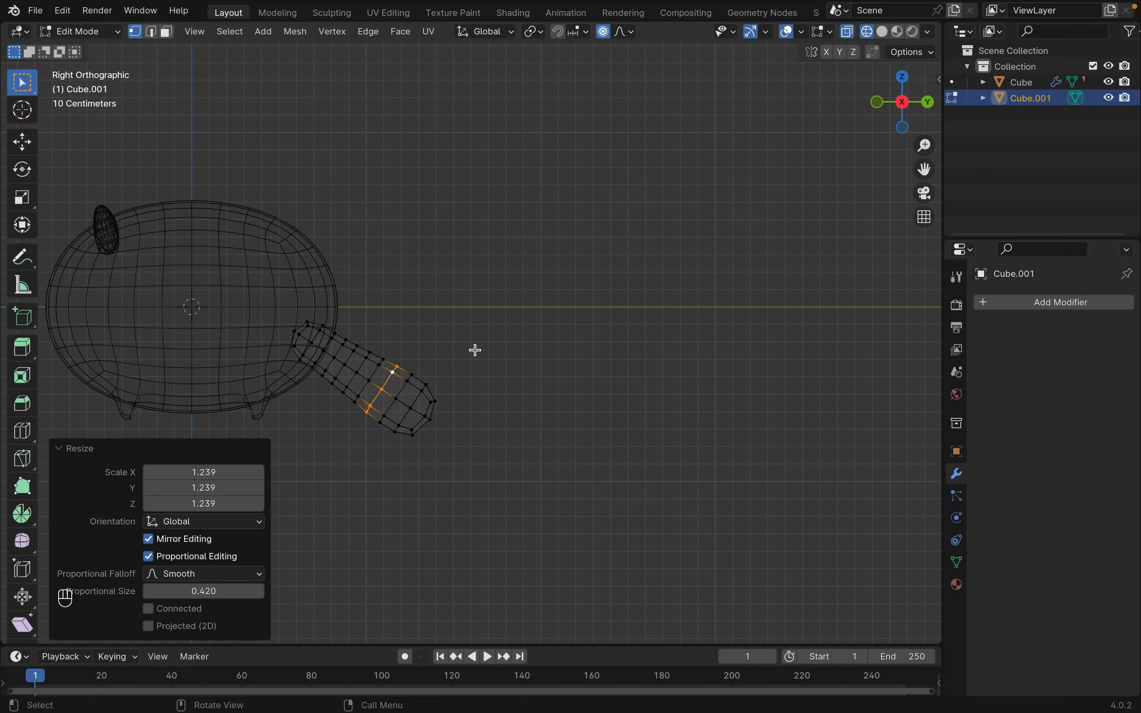
key("Tab")
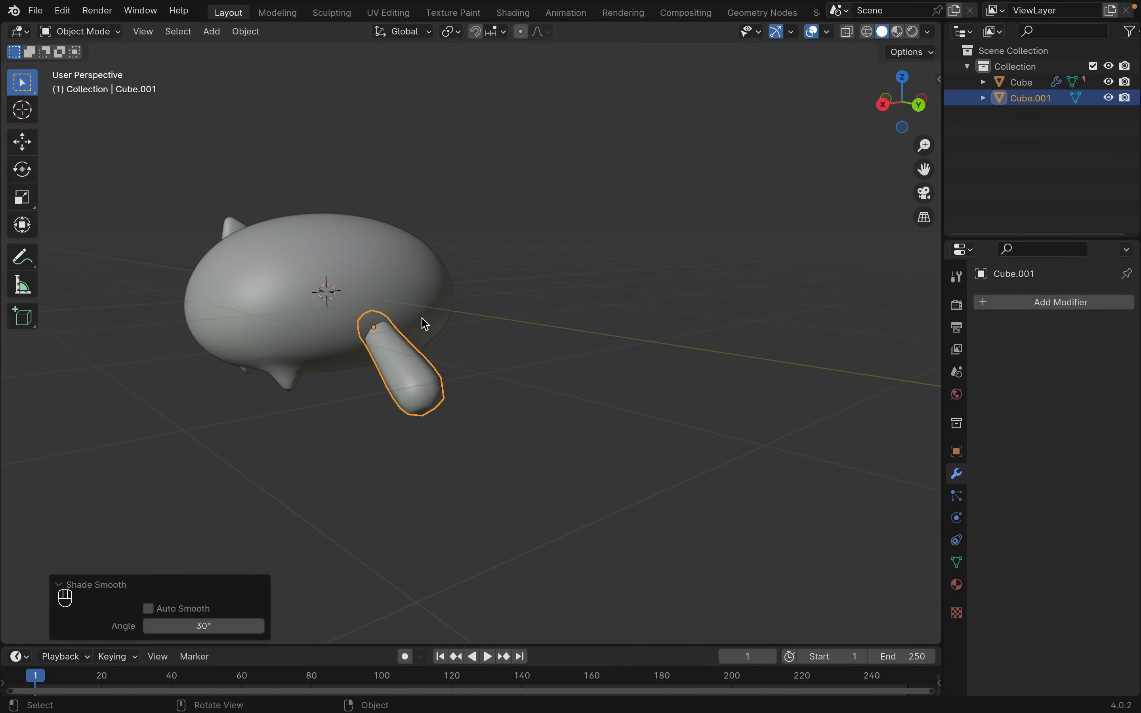
key("Tab")
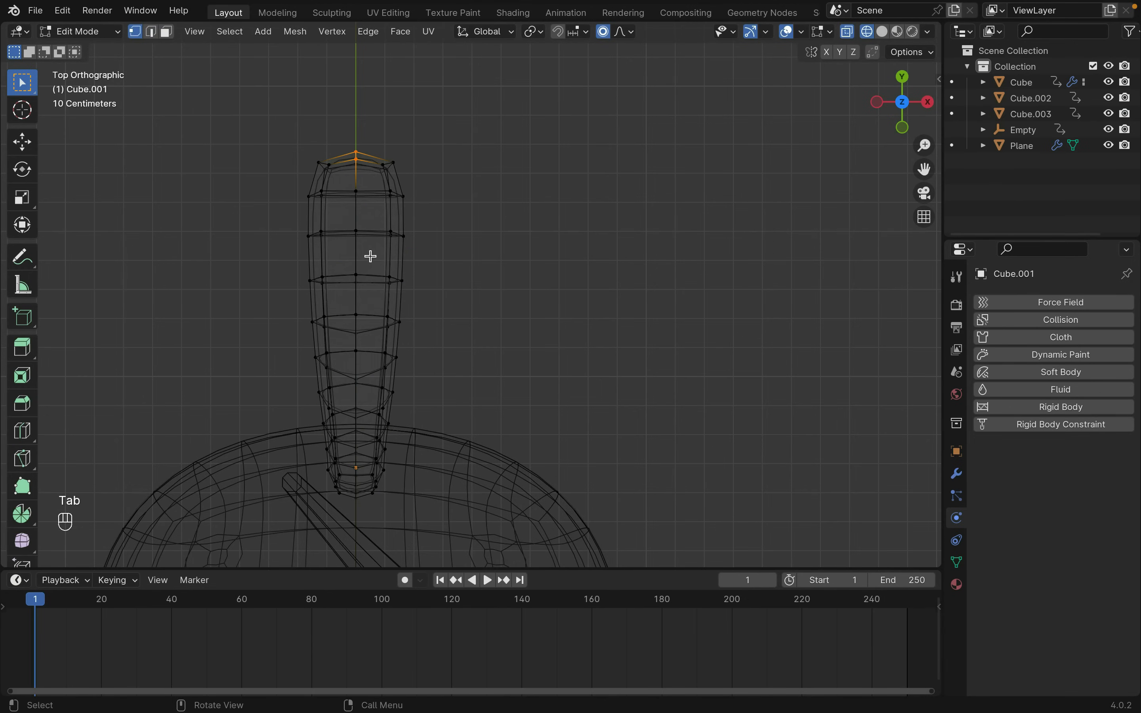
- Extrude, taper and move vertex rings so the limb bulges outward near its top
key("e")
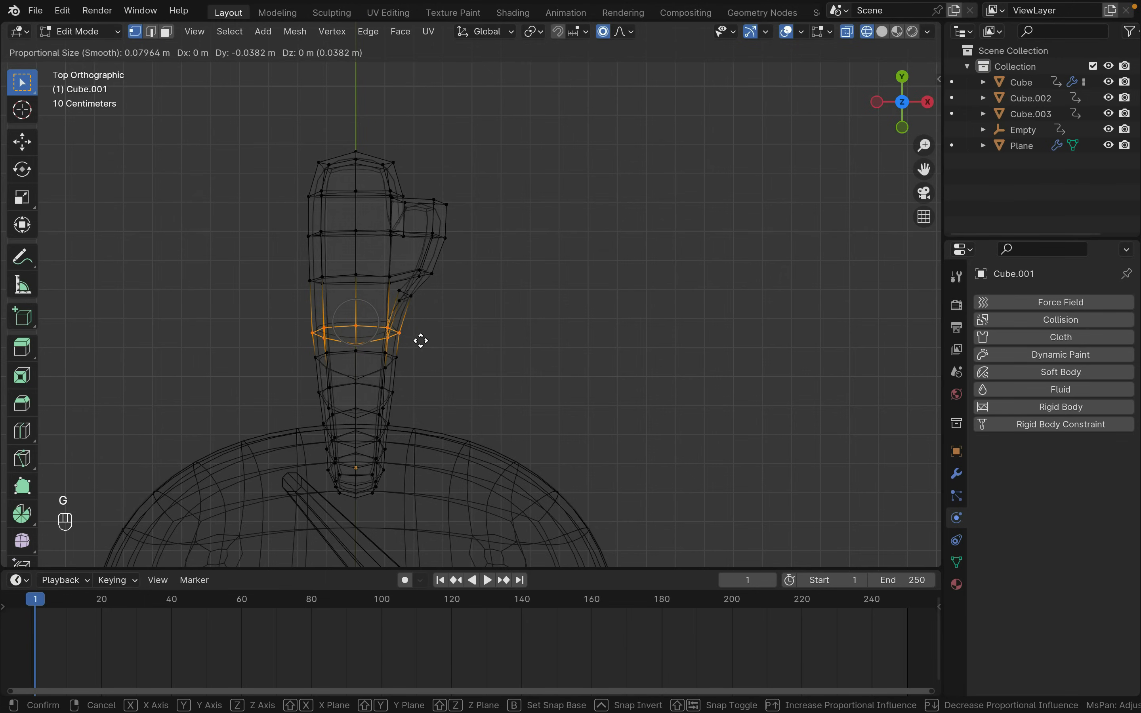
key("s")
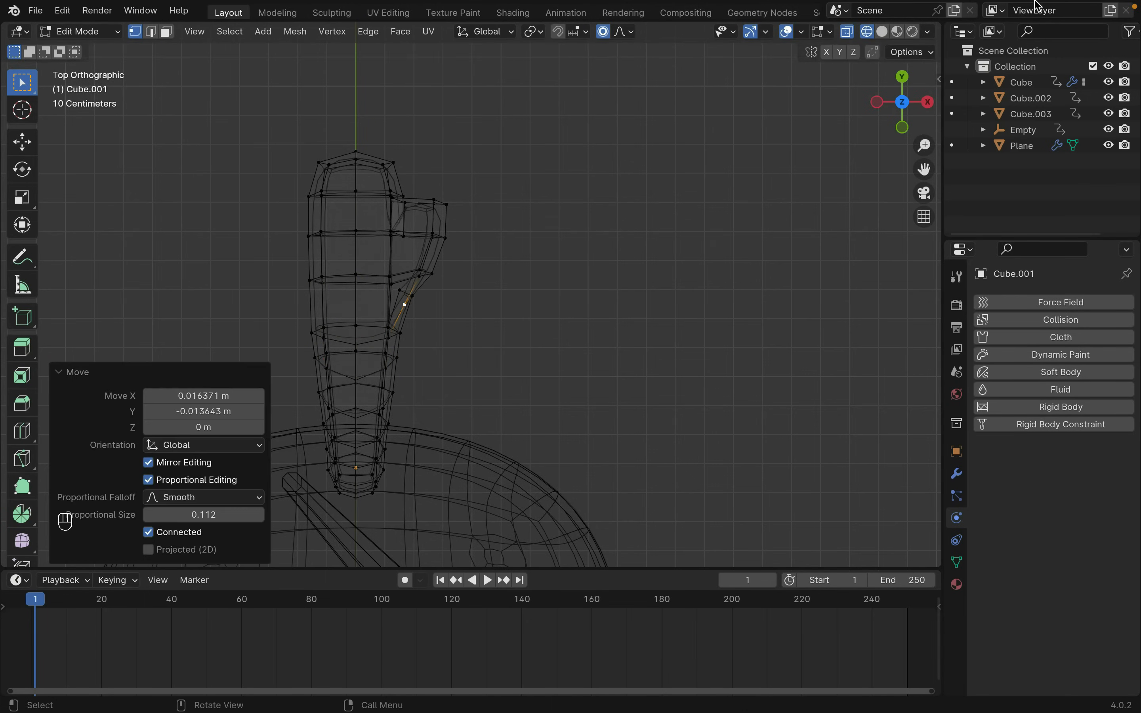
key("g")
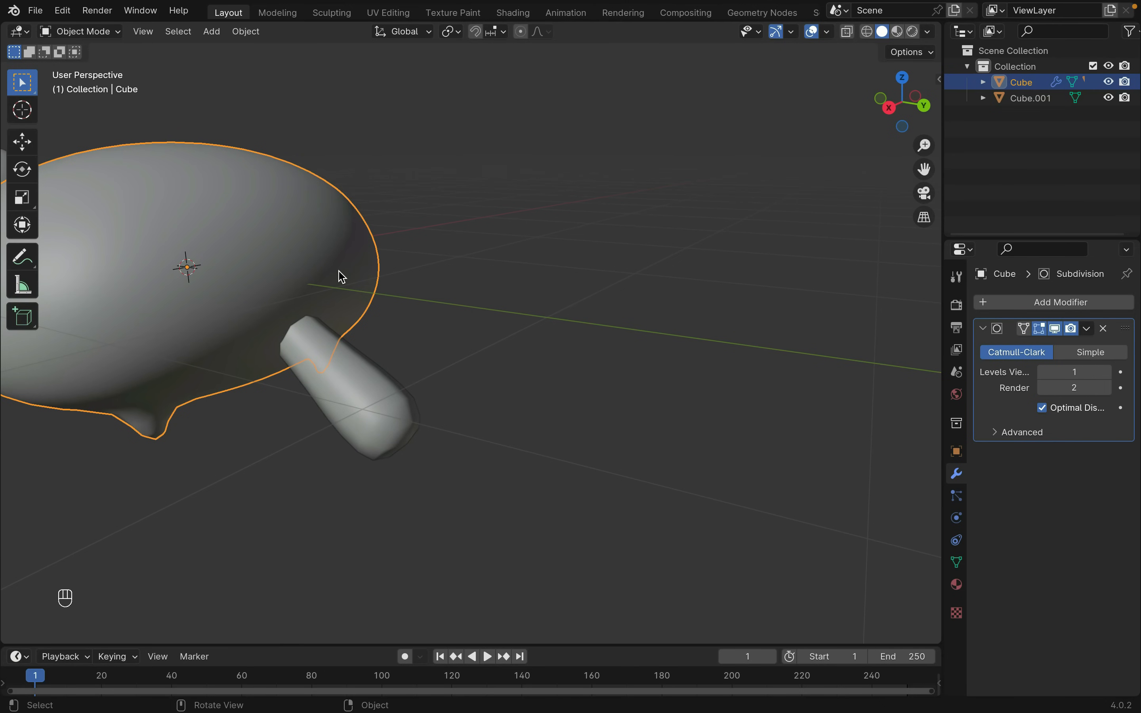
- Join the limb into the cat body as one object and return to Object Mode
key("Tab")
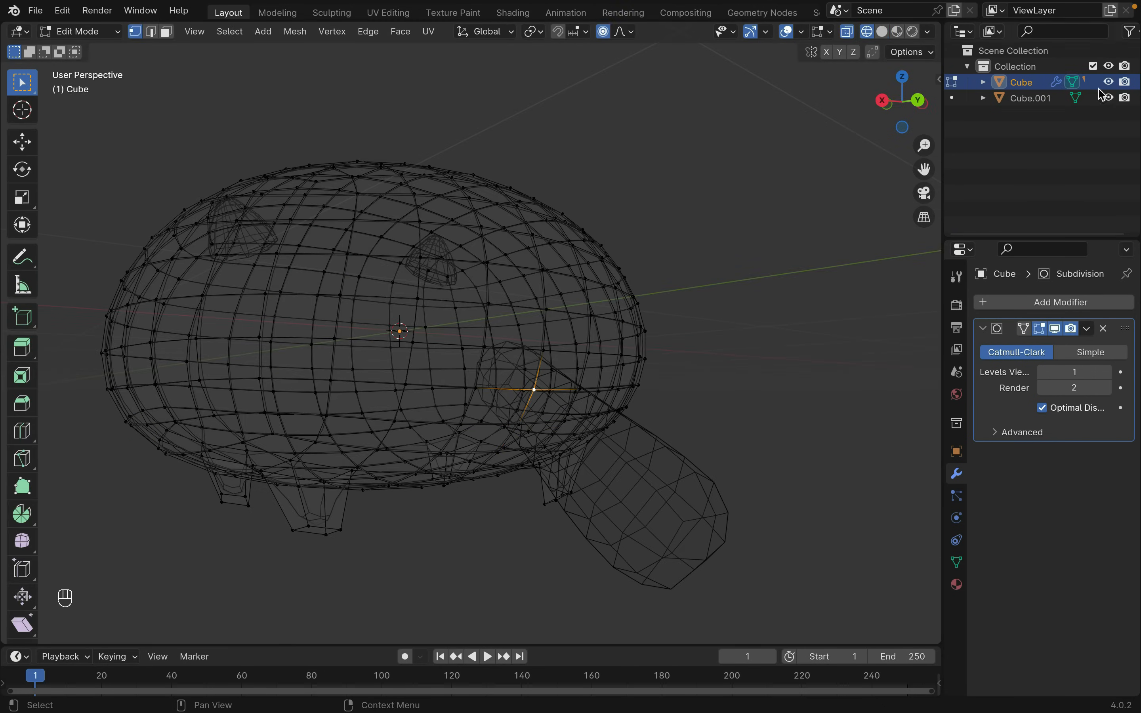
key("ctrl+p")
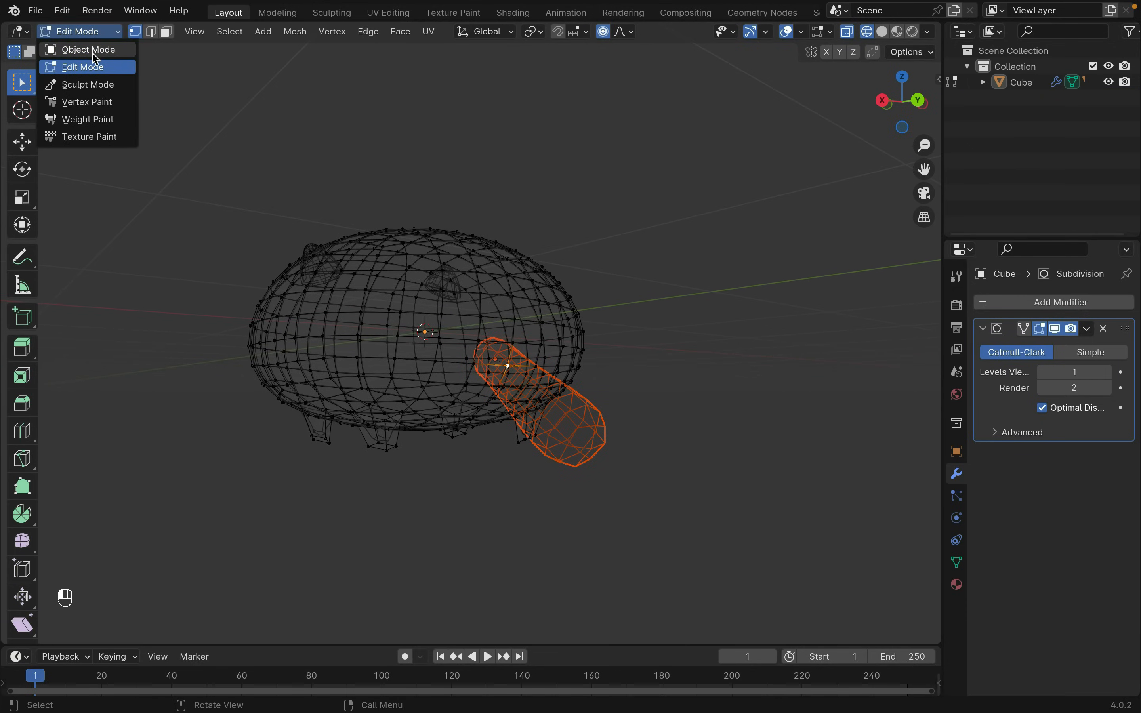
left_click(87, 49)
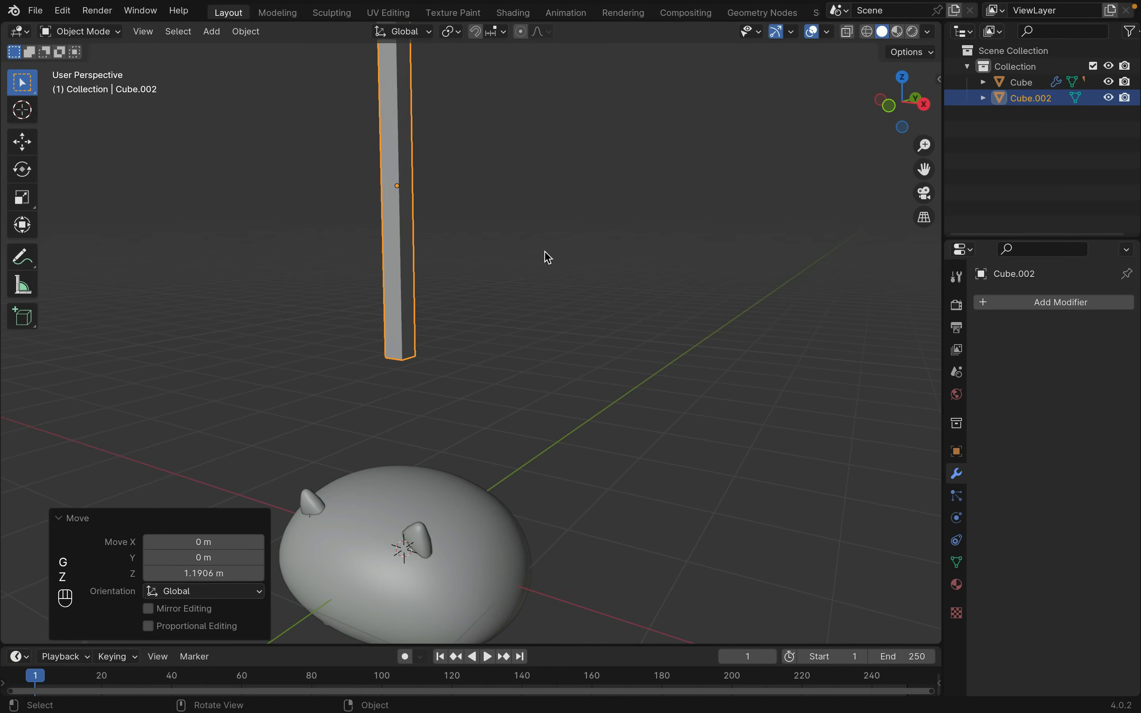
- Shape and position the second thin stick beside the first and add a ground plane under the cat
key("Tab")
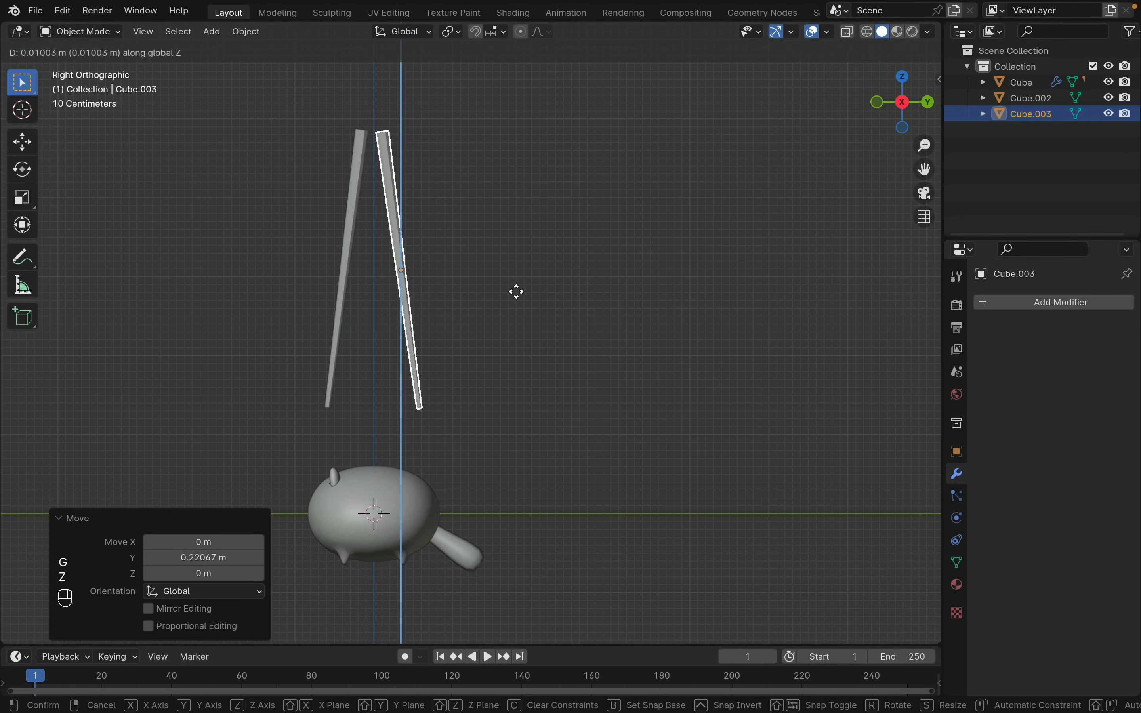
key("shift+a")
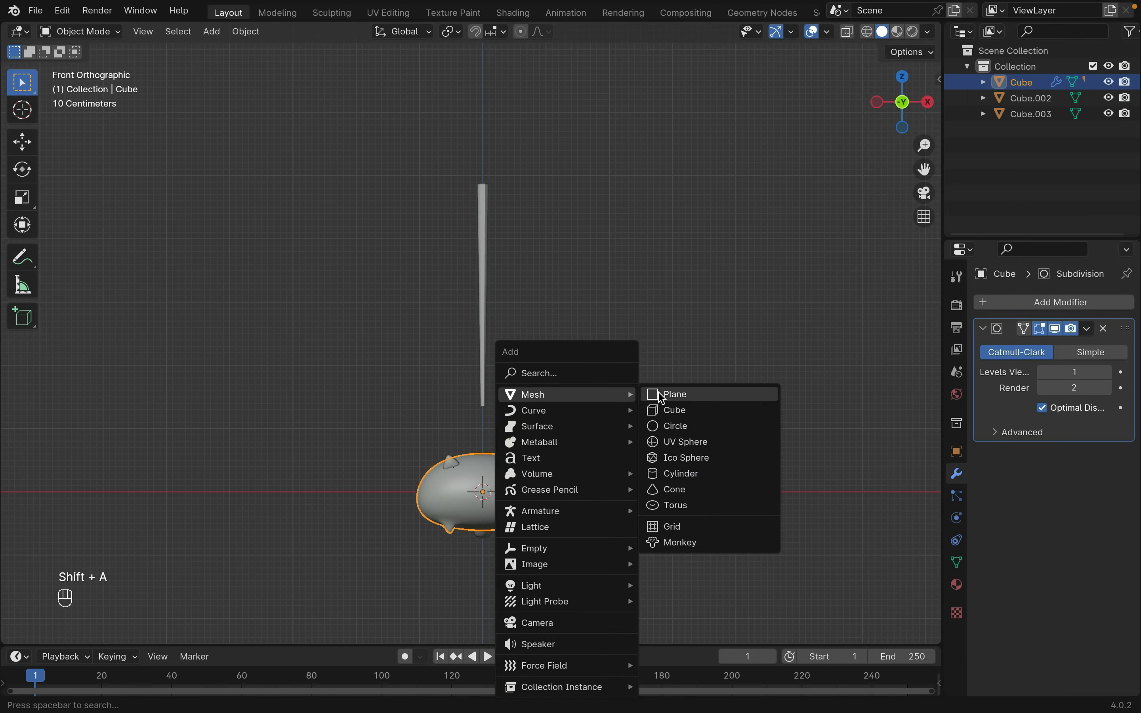
left_click(676, 394)
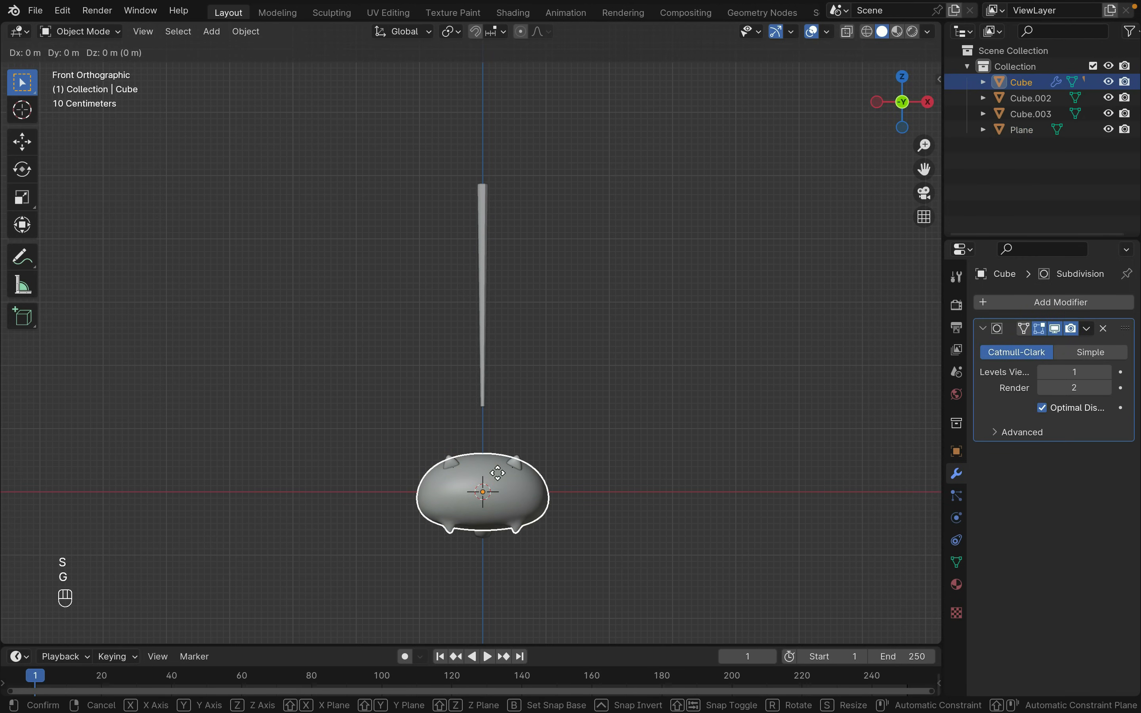
left_click(510, 306)
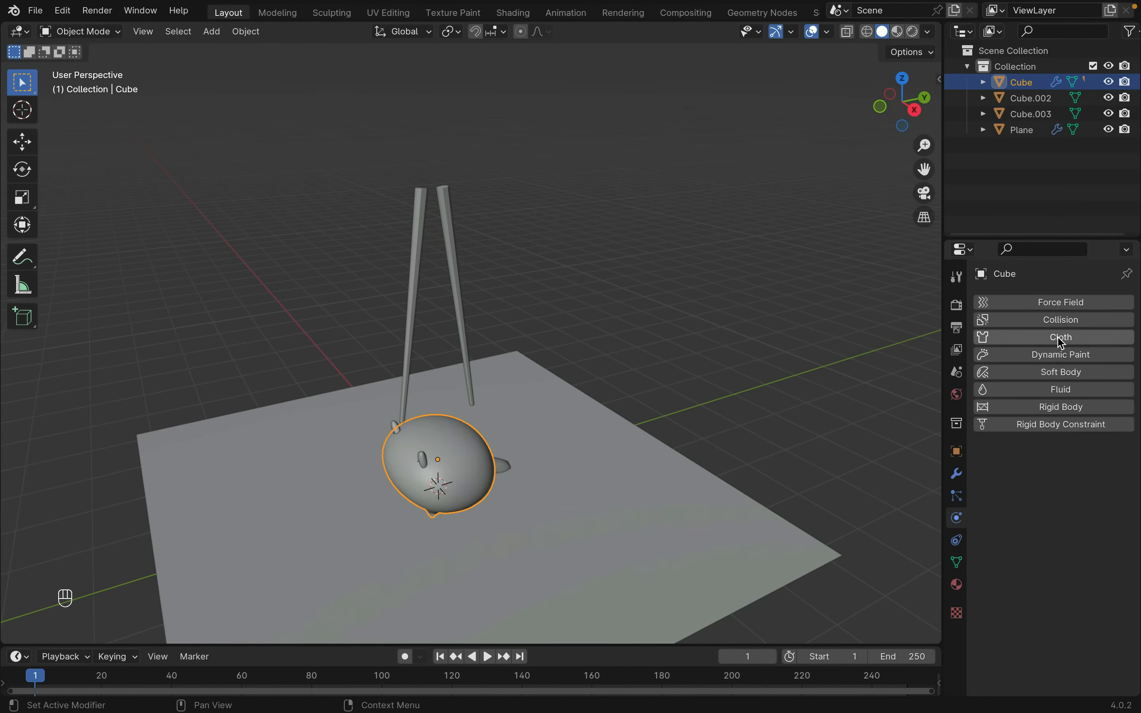
- Give the body pressurised Cloth physics, play the simulation onto the plane and rewind to frame 1
left_click(1059, 337)
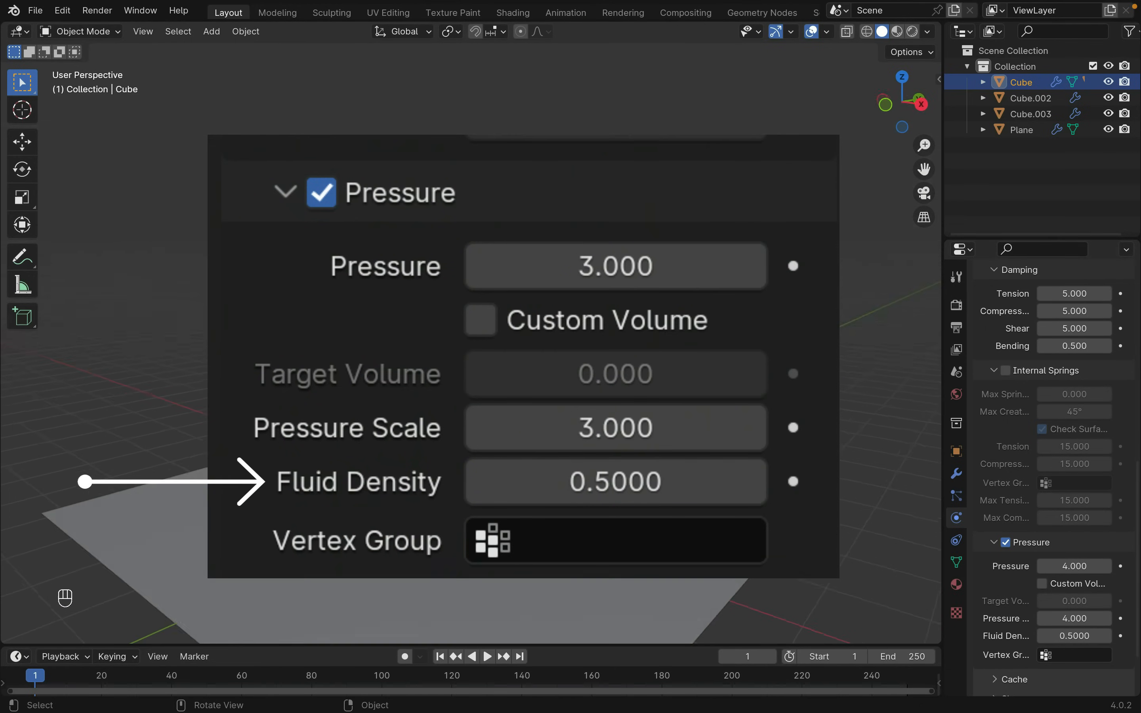
key("space")
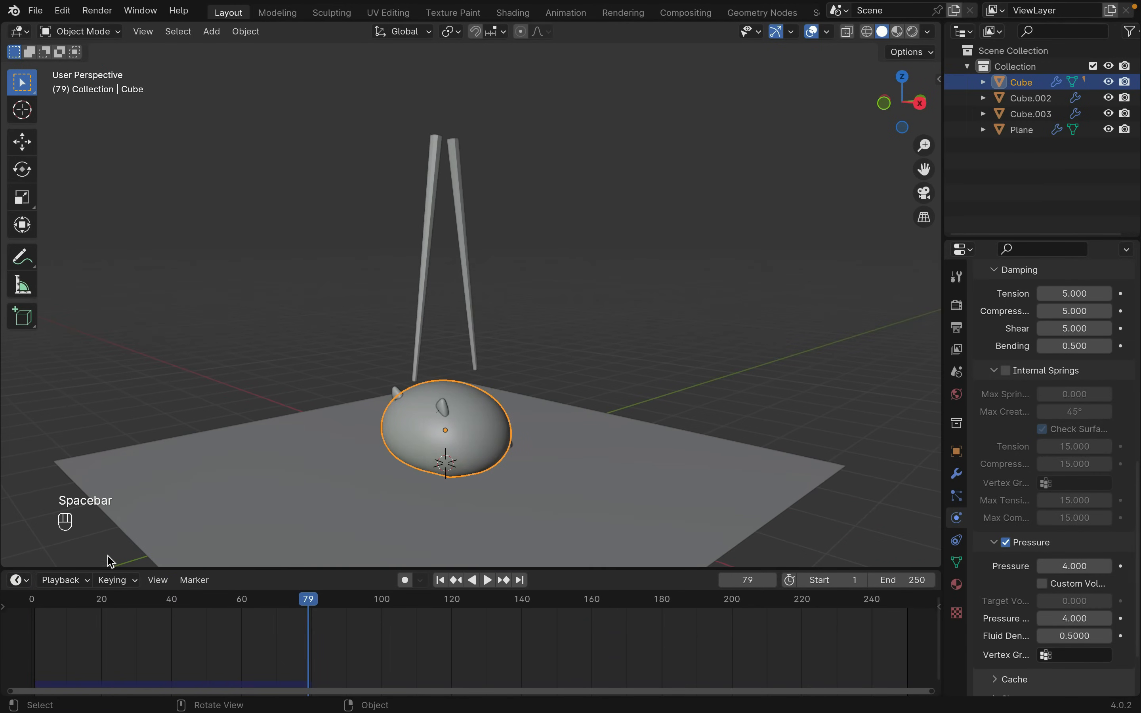
left_click(441, 580)
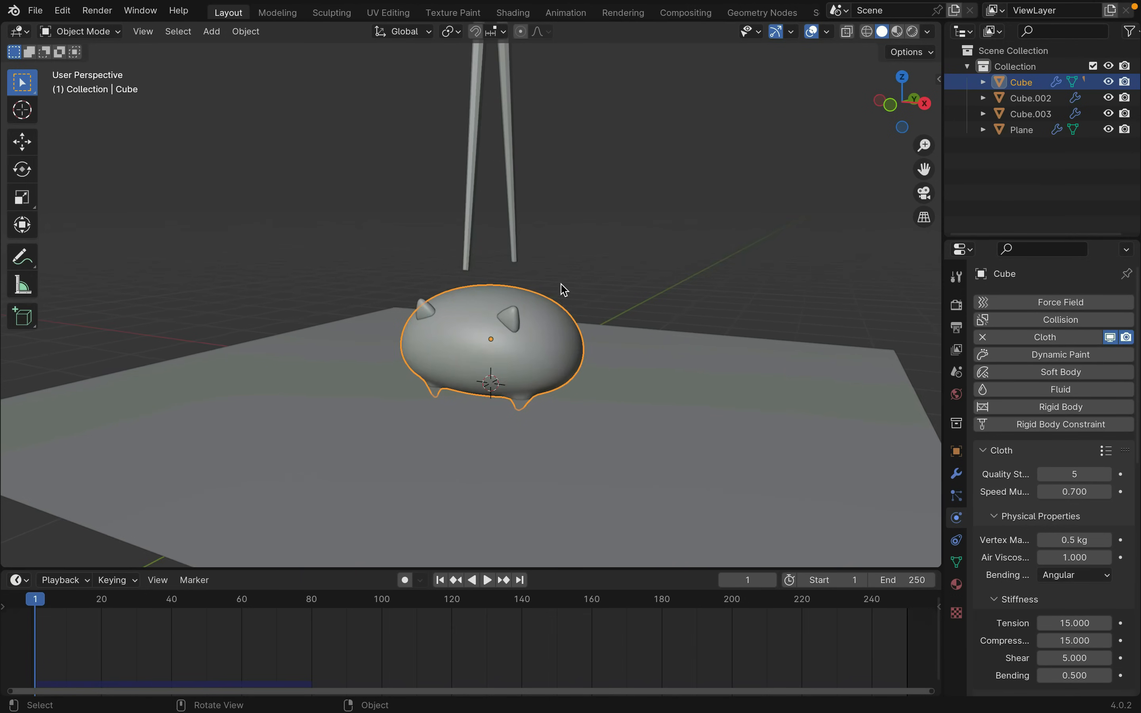
- Select the top faces under the stick and assign them to a new 'Pin' vertex group
key("Tab")
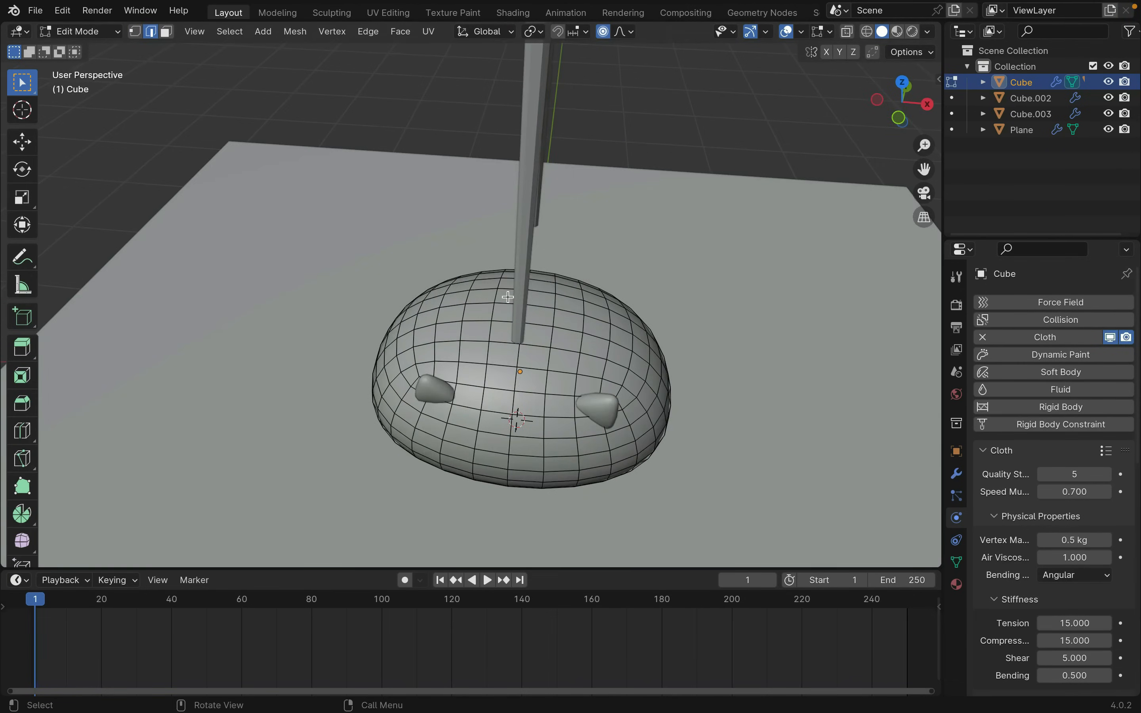
left_click(542, 304)
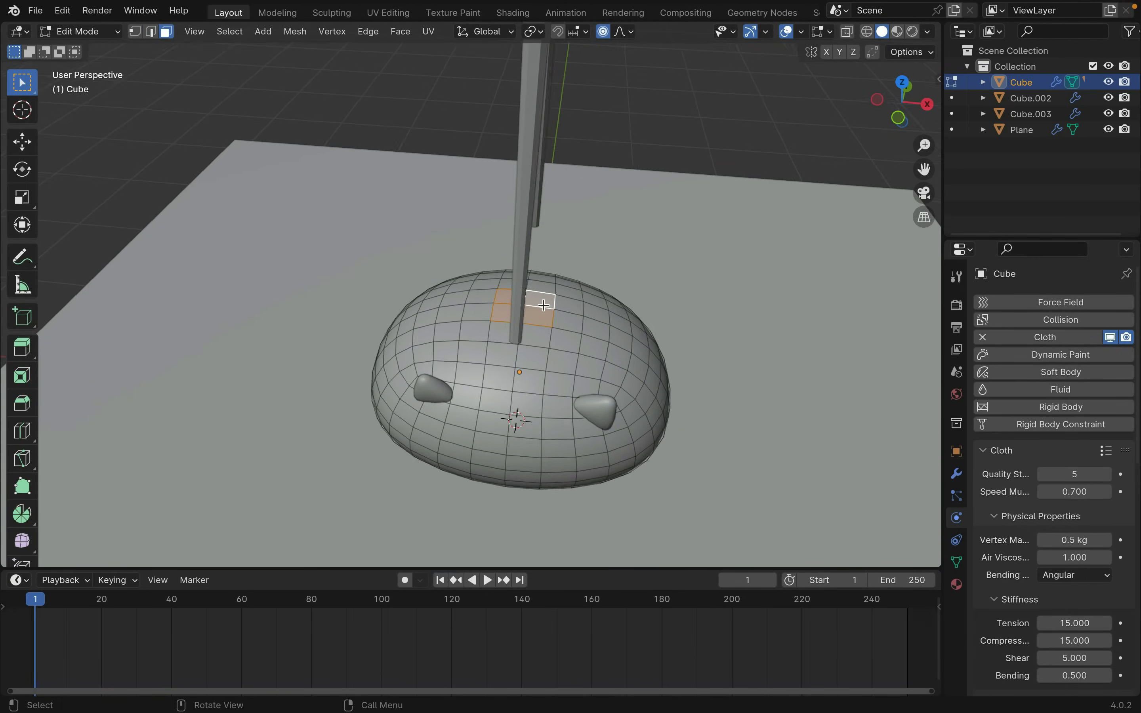
left_click(955, 562)
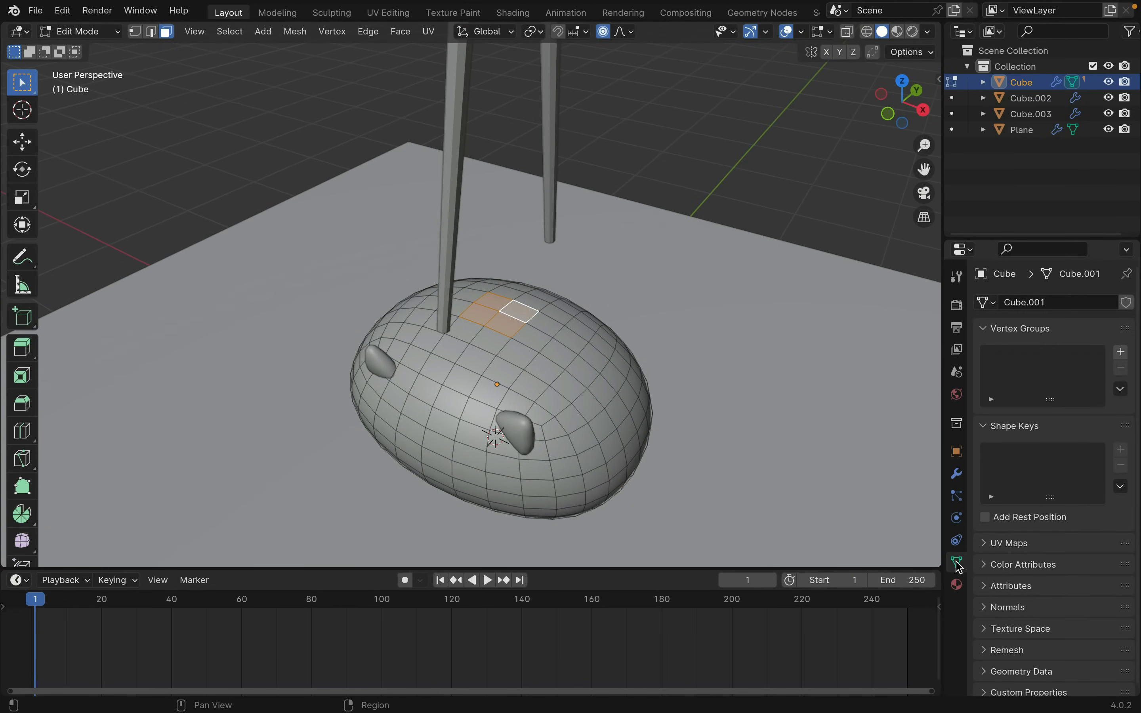
left_click(1120, 352)
type("Pin")
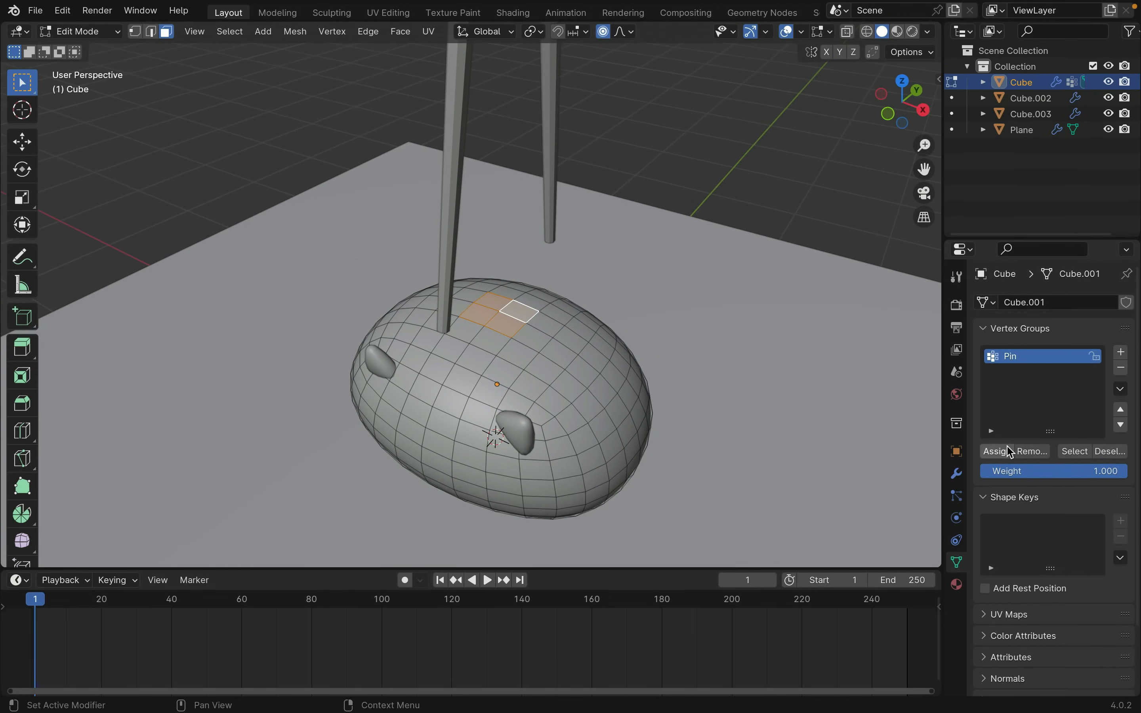
left_click(558, 322)
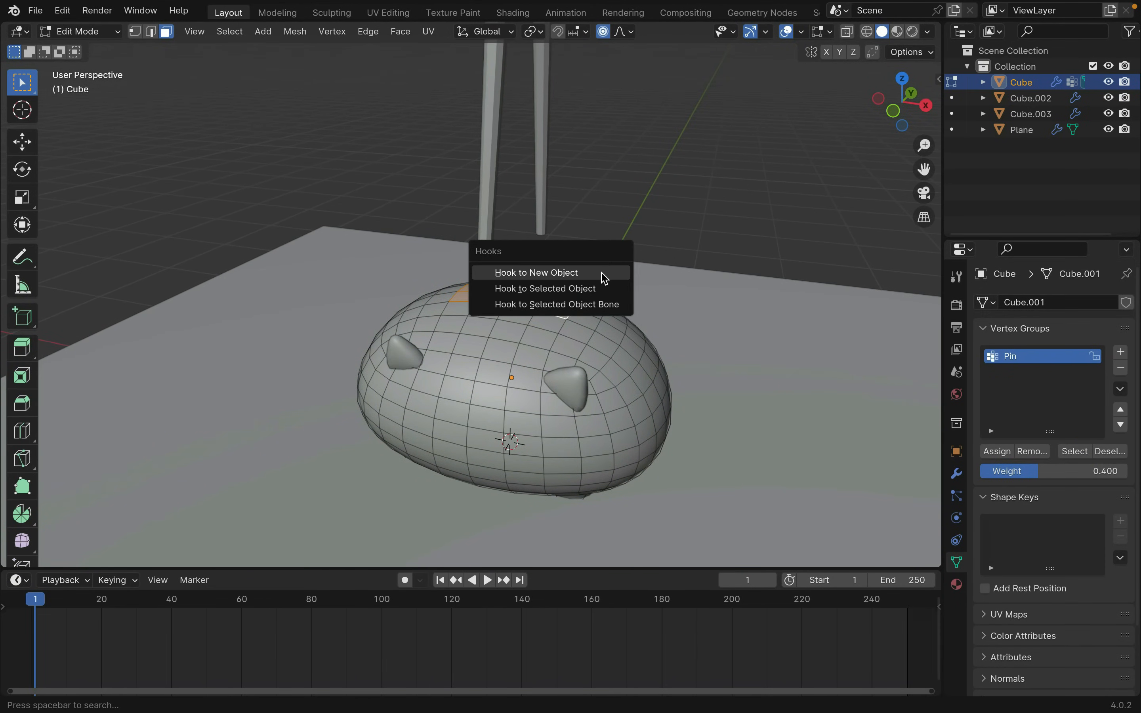
- Hook the Pin faces to a new Empty and reorder the body's modifier stack
left_click(534, 272)
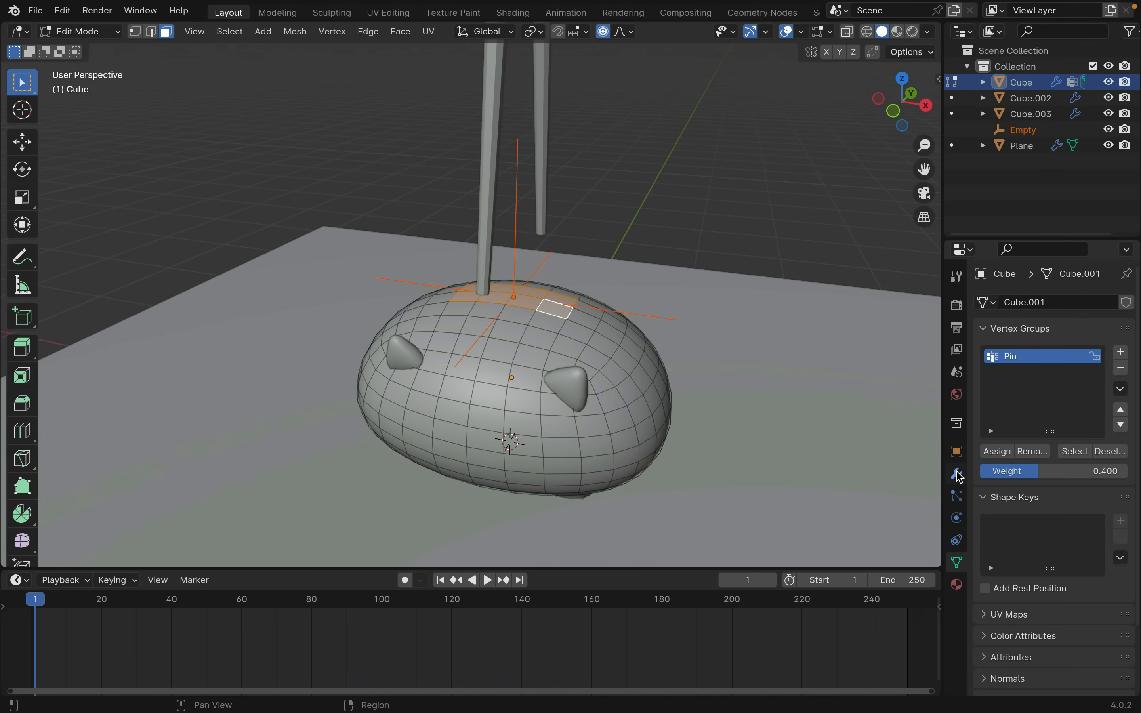
left_click(957, 473)
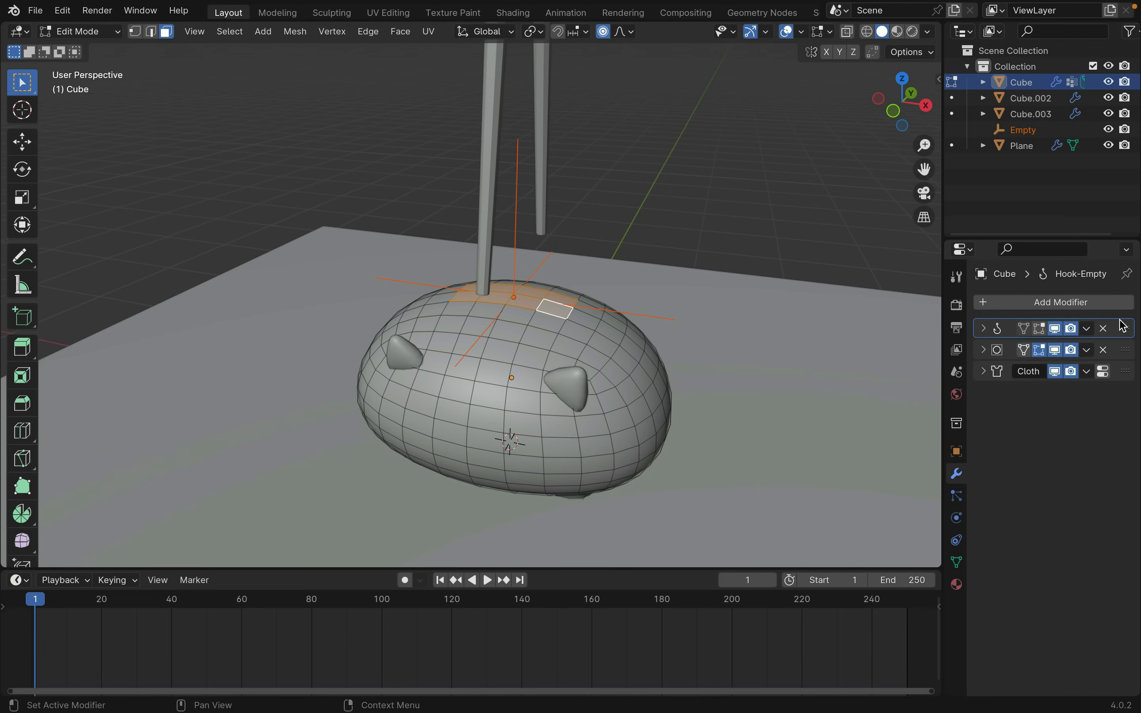
key("Tab")
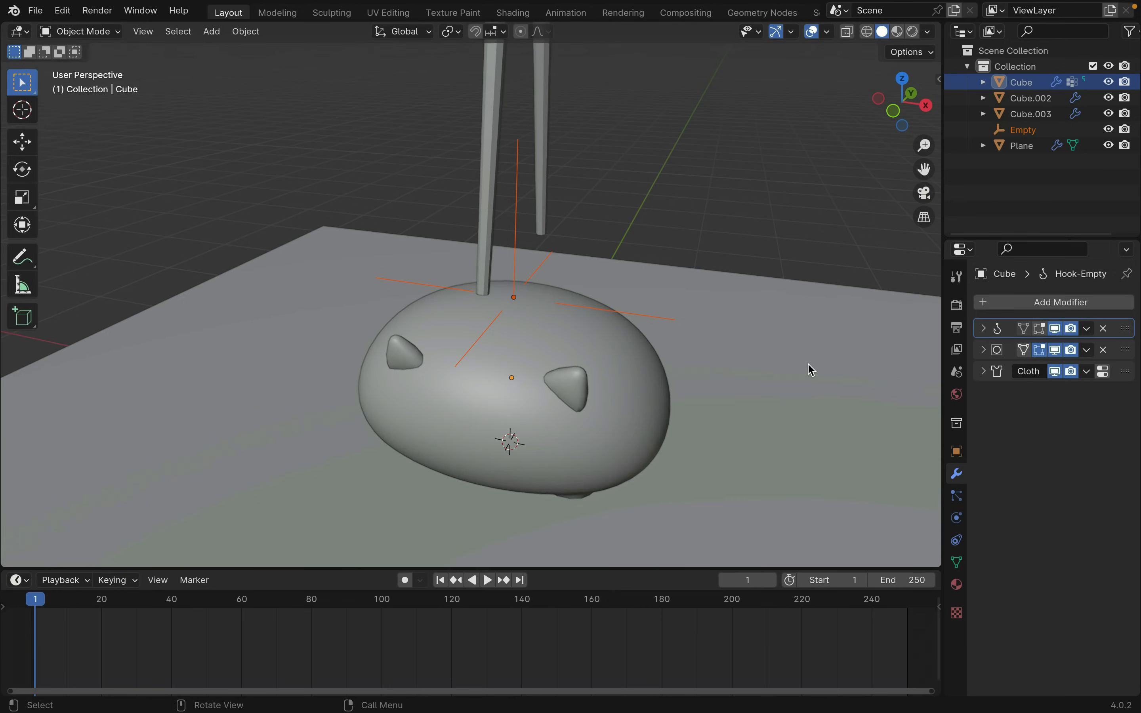
- Key the Empty's location rising high above the blob by frame 40 and play the cloth lift
scroll("down", 3)
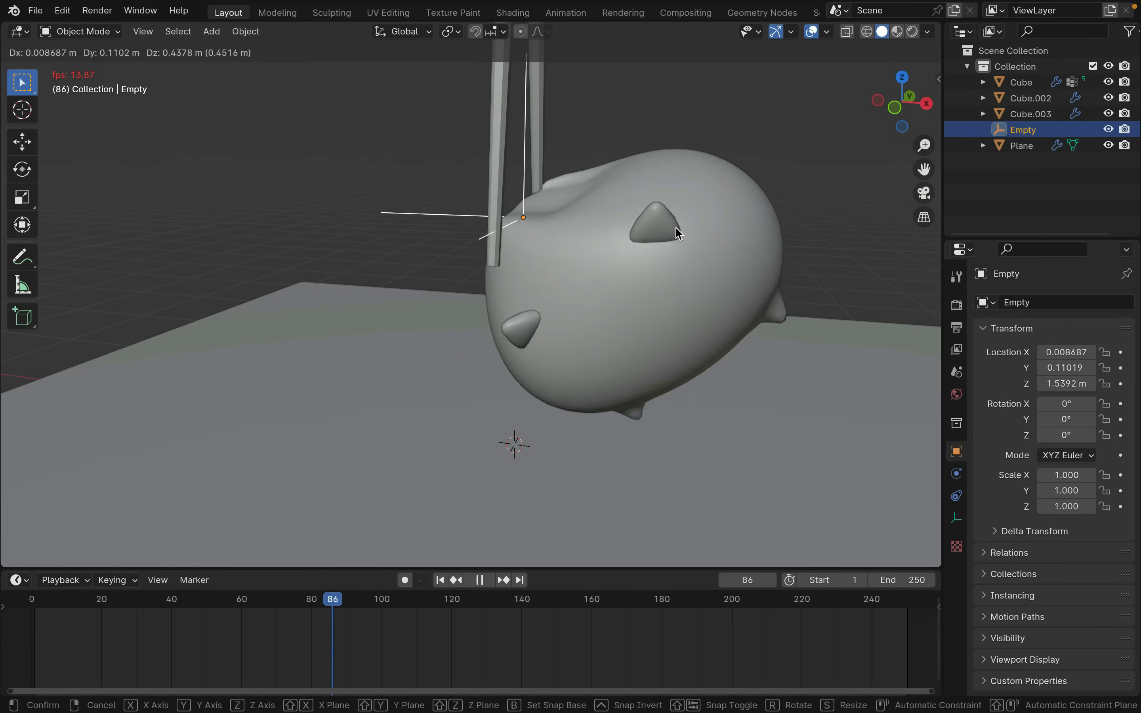
left_click(95, 599)
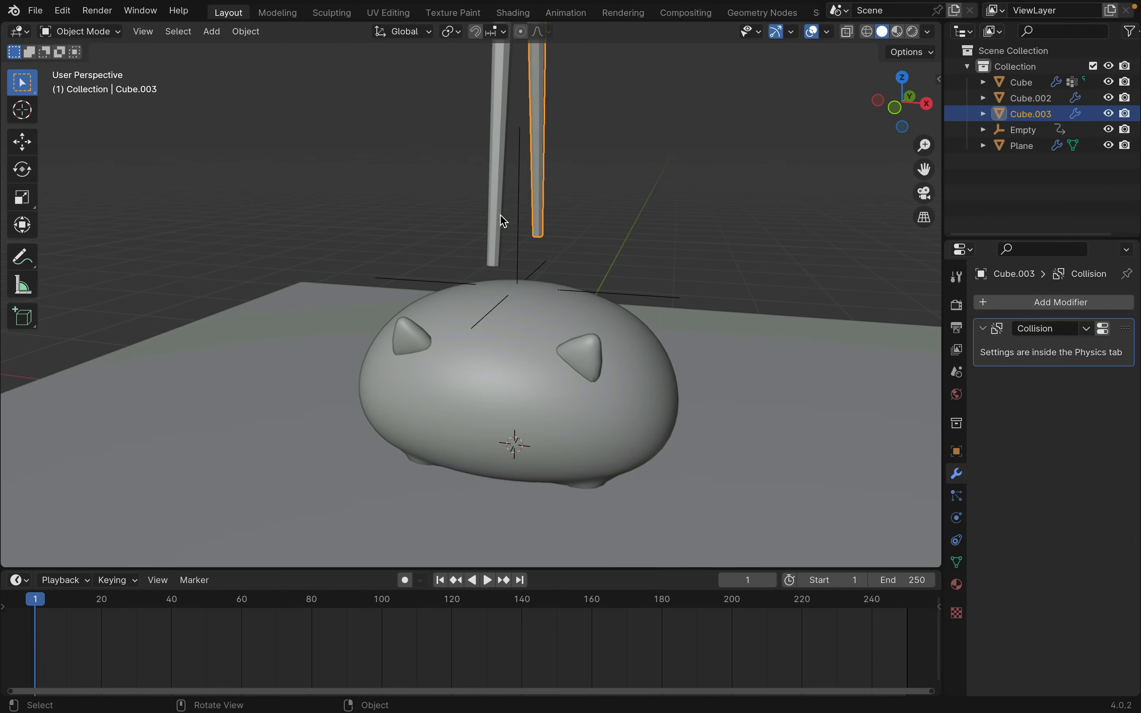
left_click(486, 580)
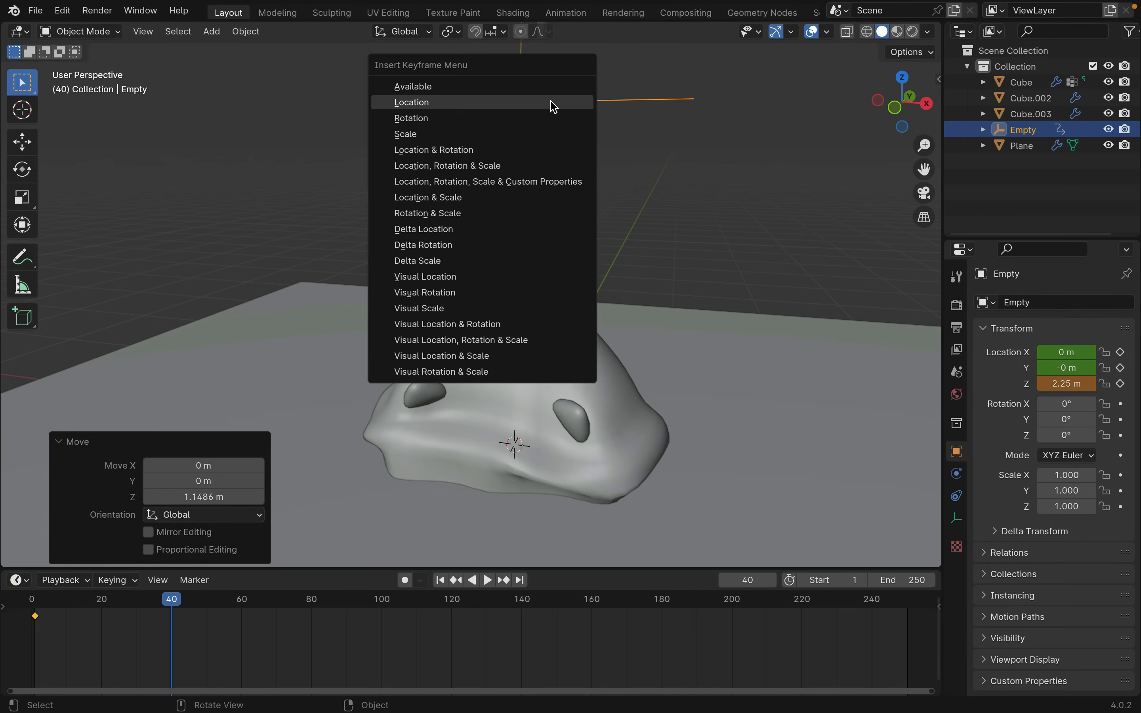
left_click(411, 102)
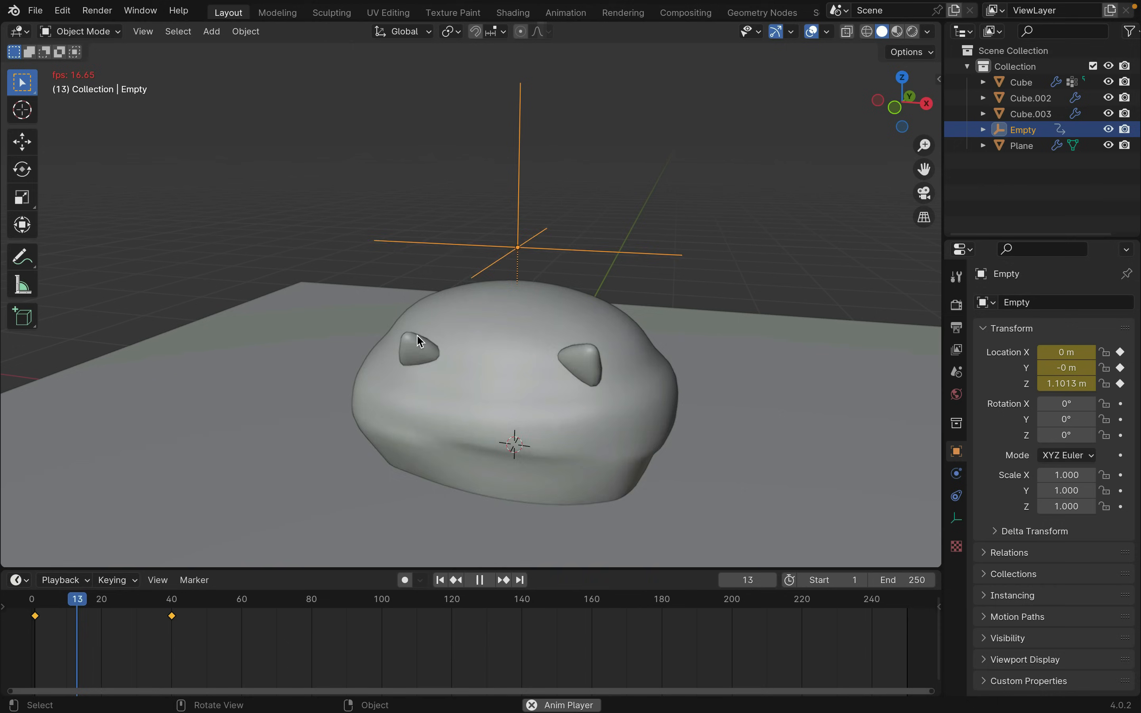
left_click(478, 580)
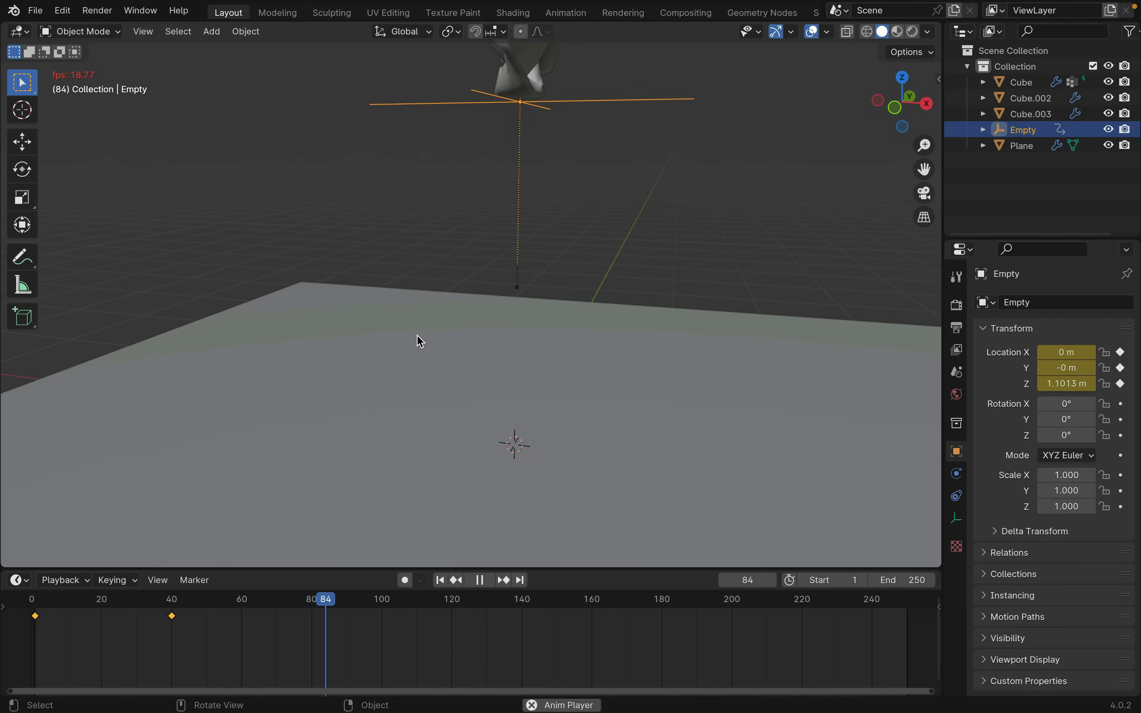
left_click(479, 580)
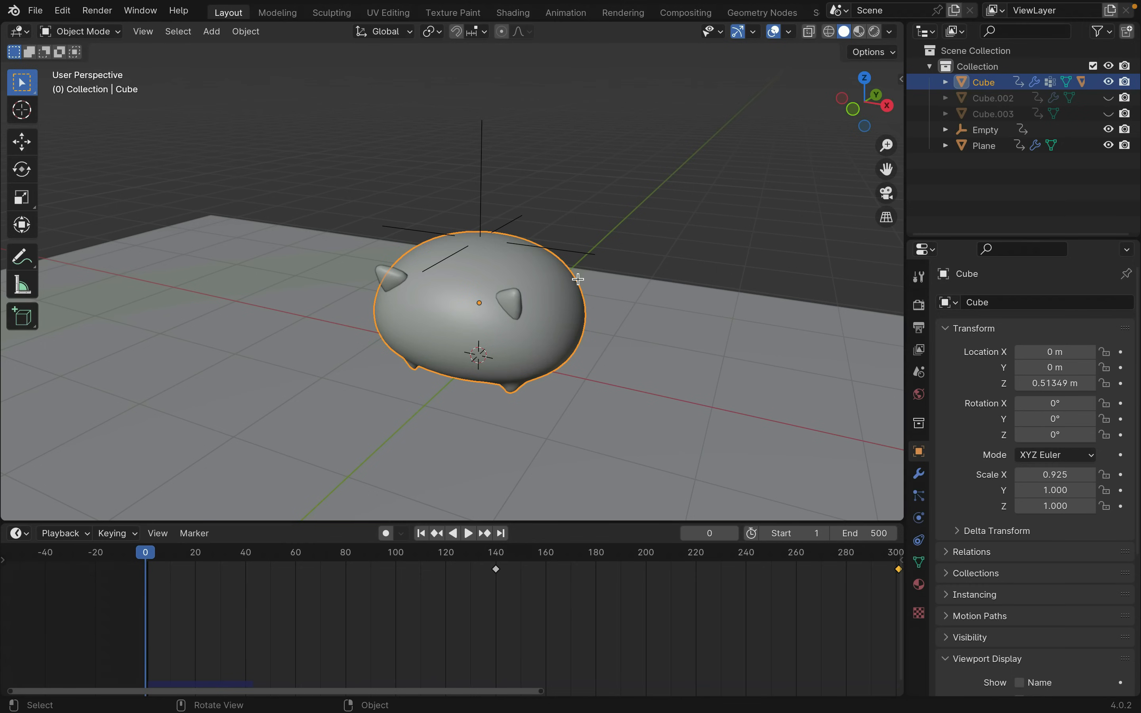
- Key both chopsticks closing together by frame 40 and play the pinch back
left_click(468, 533)
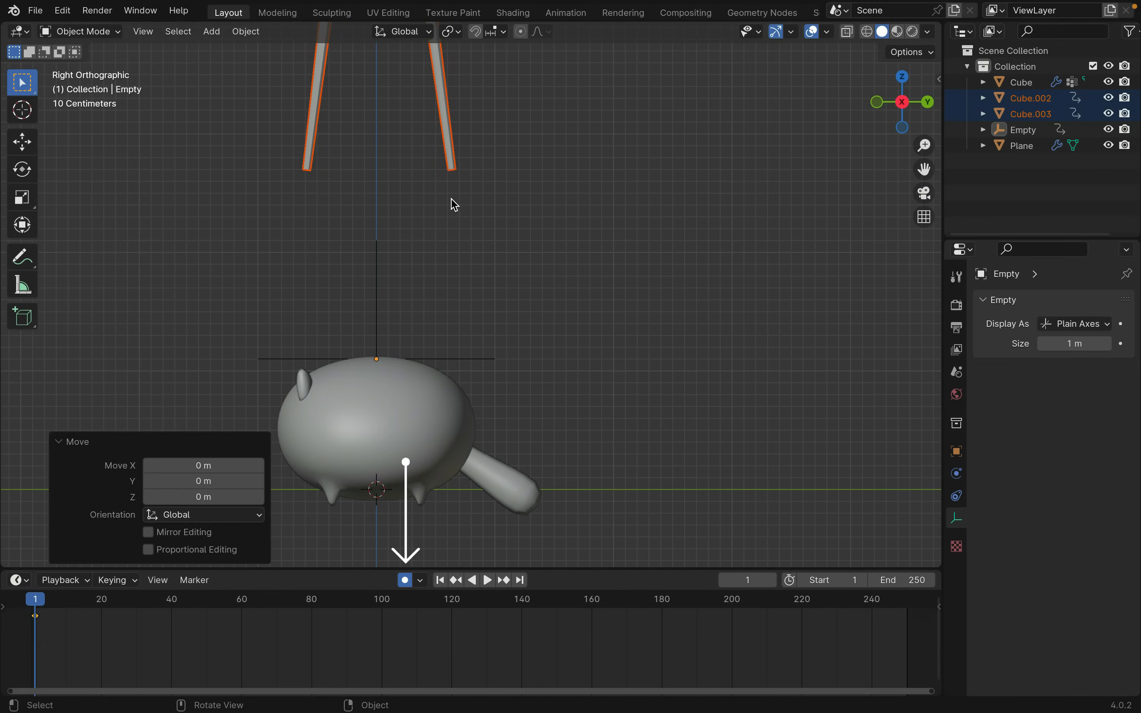
left_click(102, 599)
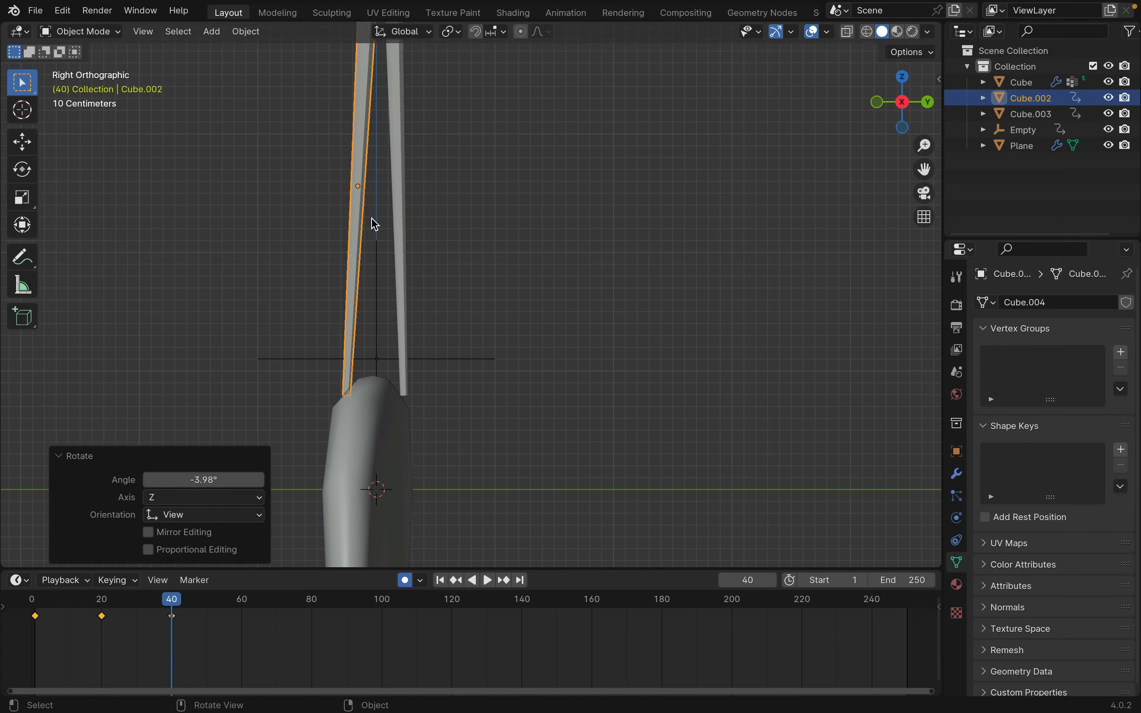
key("space")
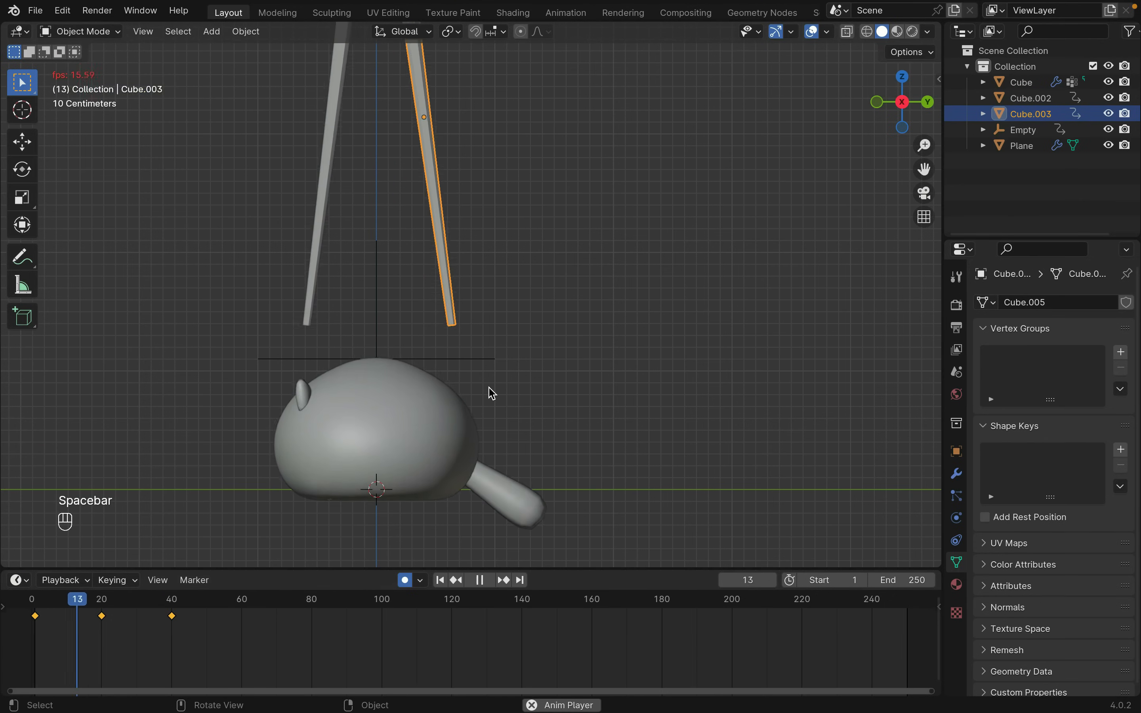
key("g")
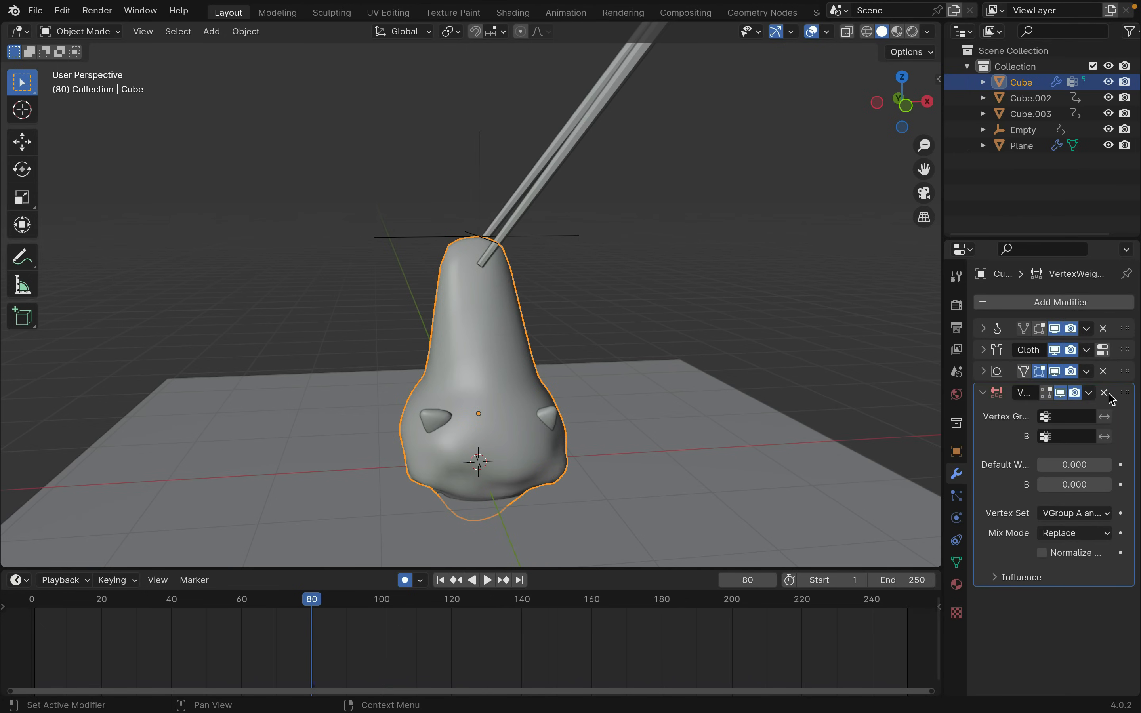
- Set the Vertex Weight Mix to groups Pin and Unpin, affecting all vertices
left_click(1065, 415)
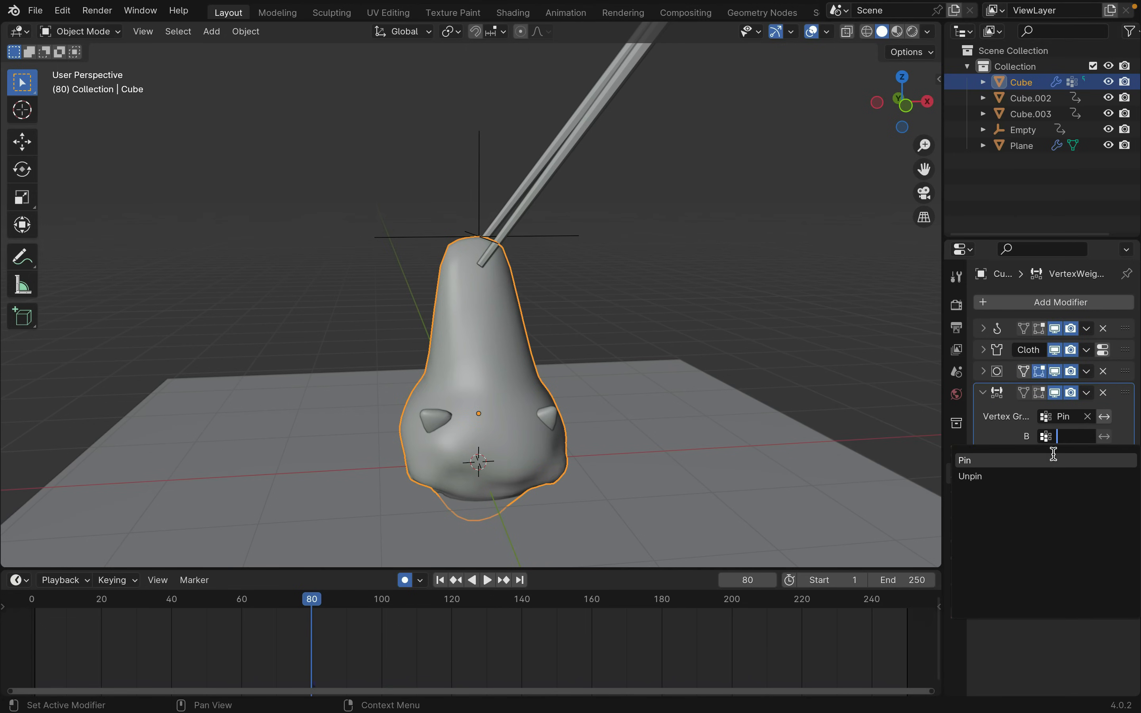
left_click(970, 477)
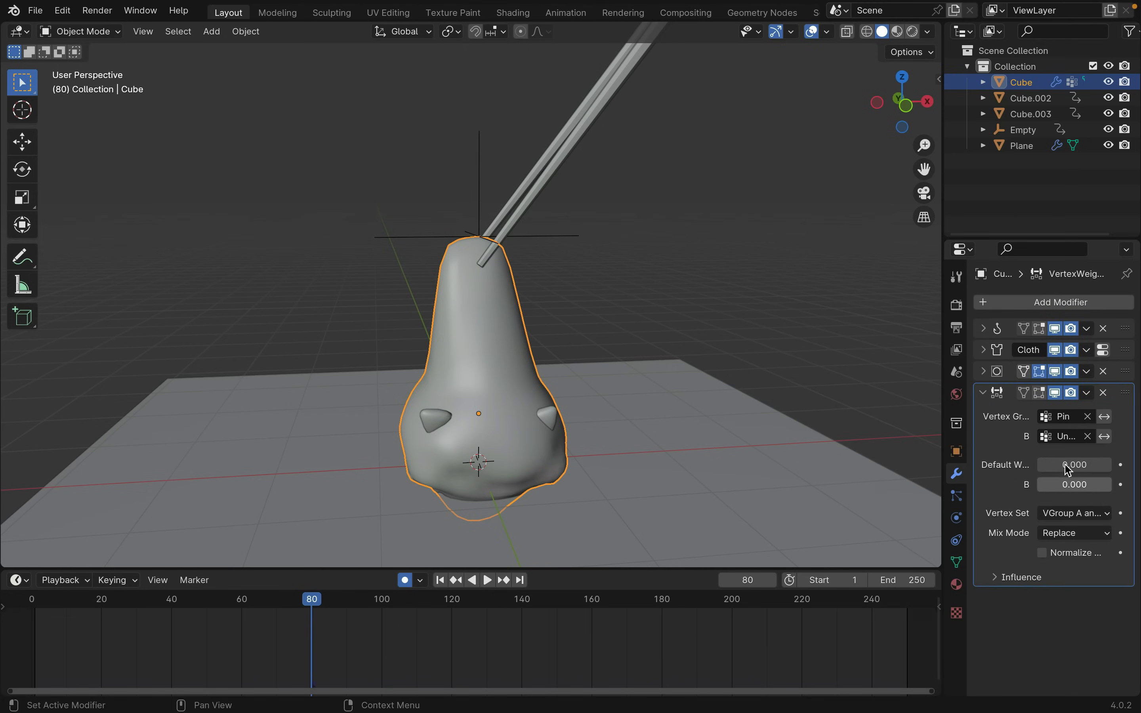
left_click(1074, 513)
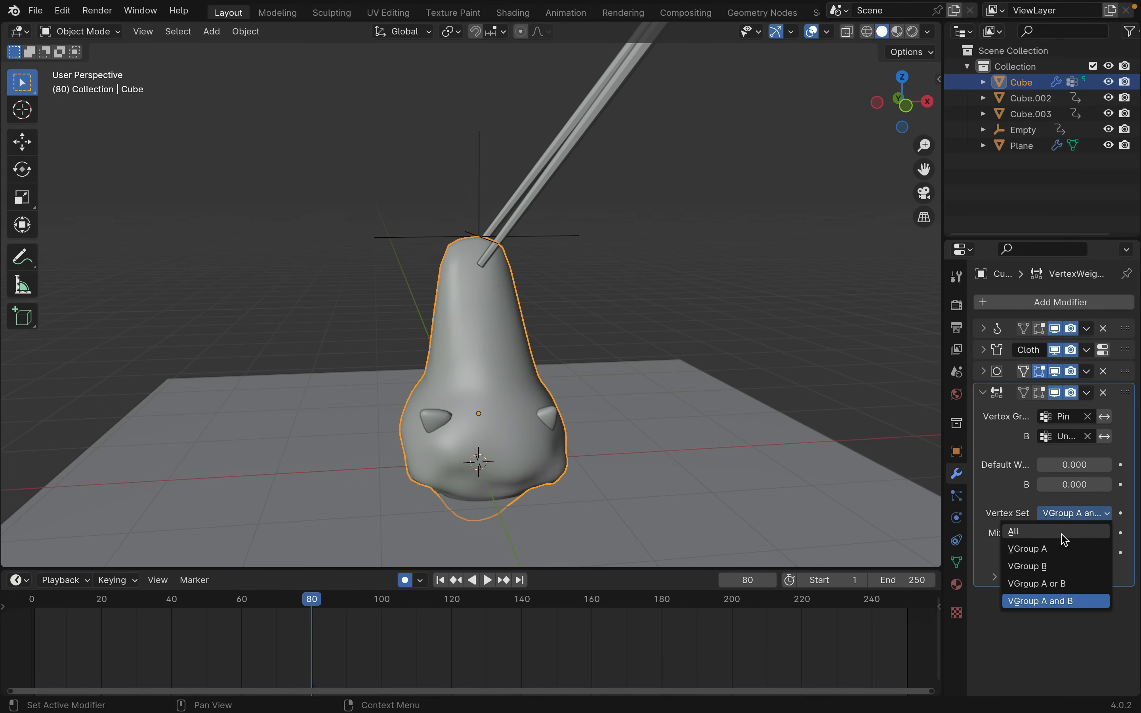
left_click(1012, 531)
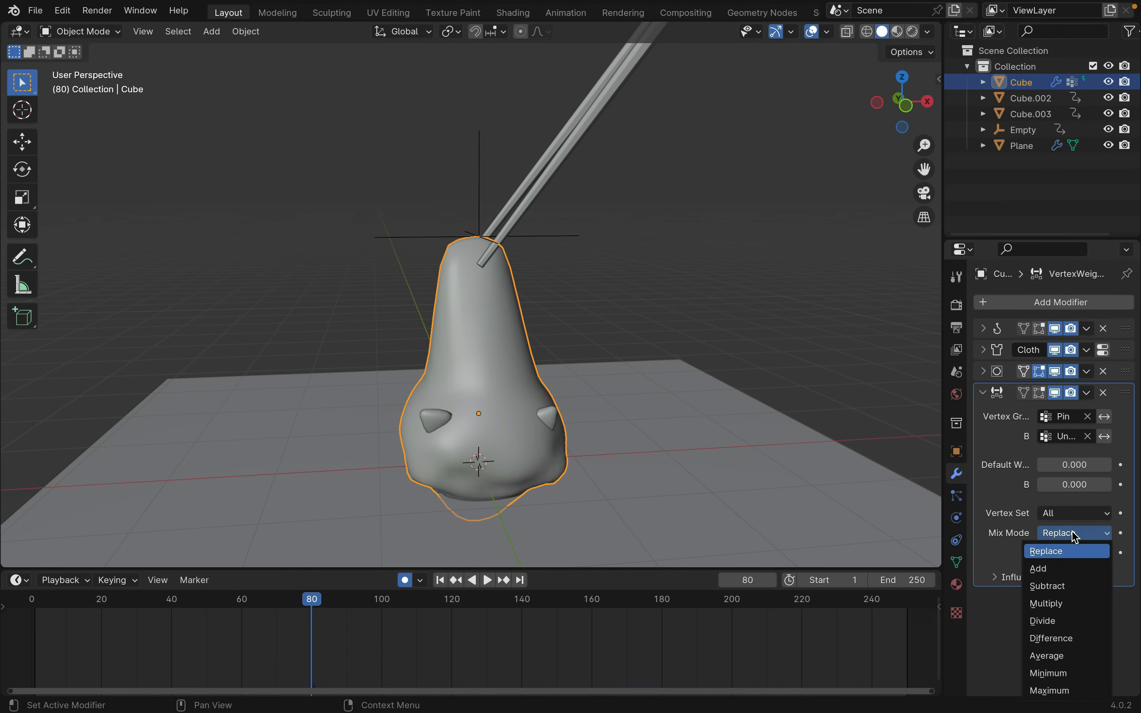
mouse_move(1074, 558)
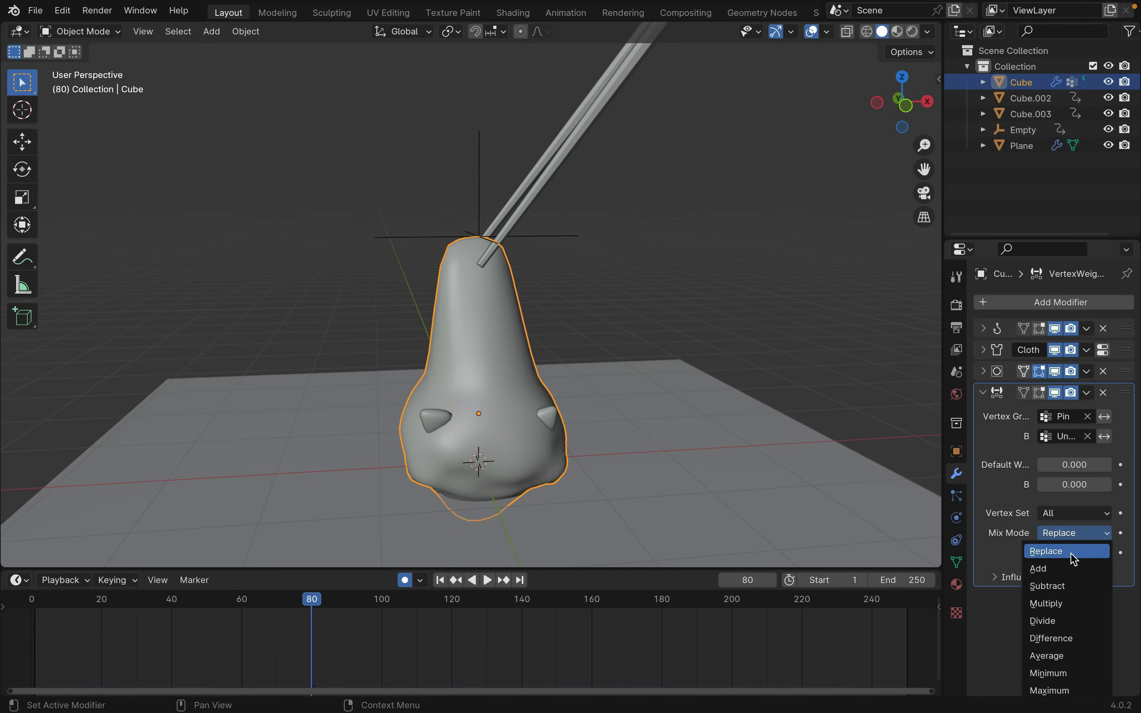
- Key the mix mode Add at frame 80 and Replace at frame 120
left_click(1038, 568)
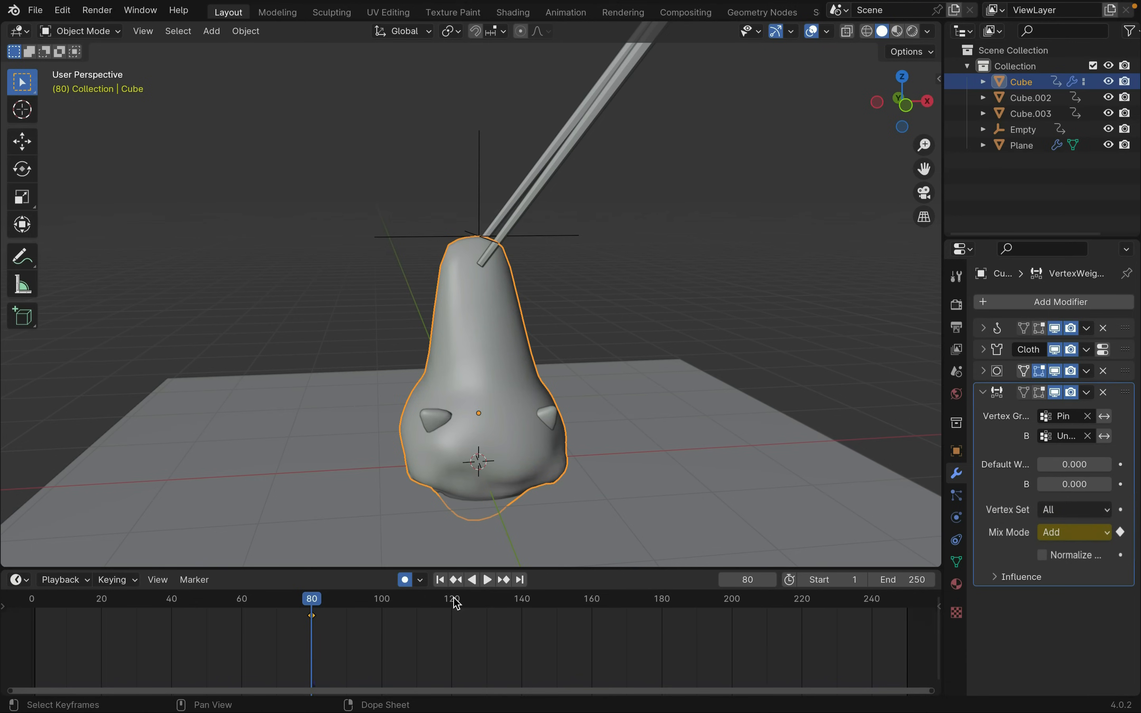
left_click(1074, 532)
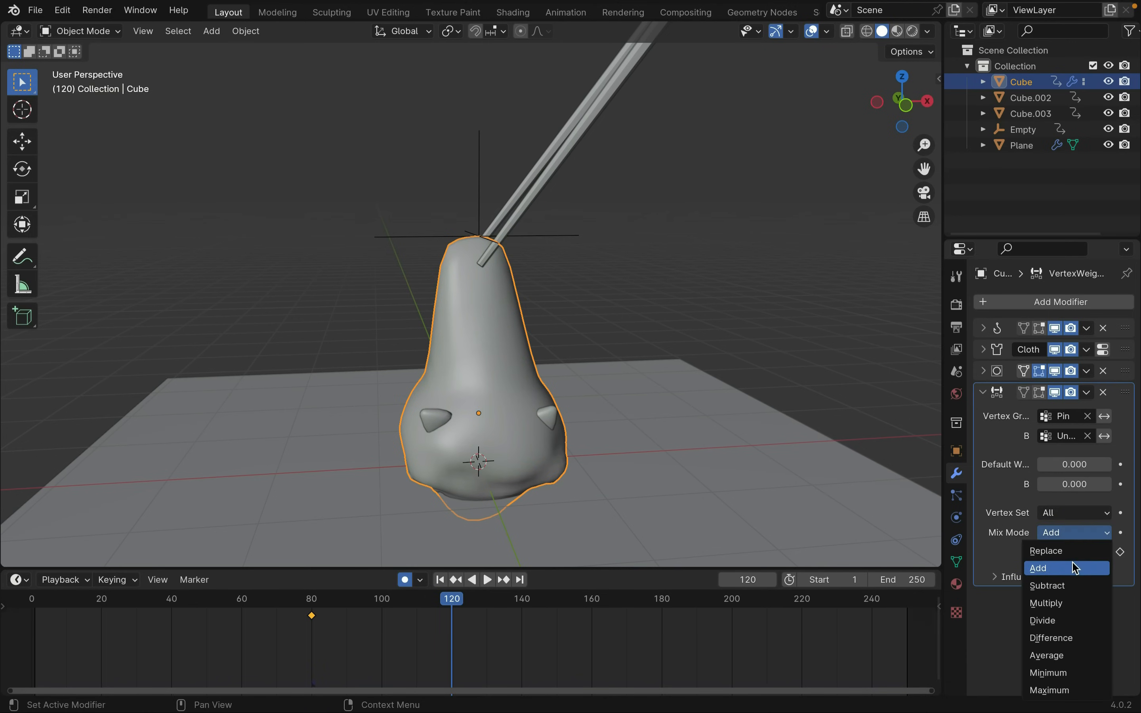
left_click(1046, 550)
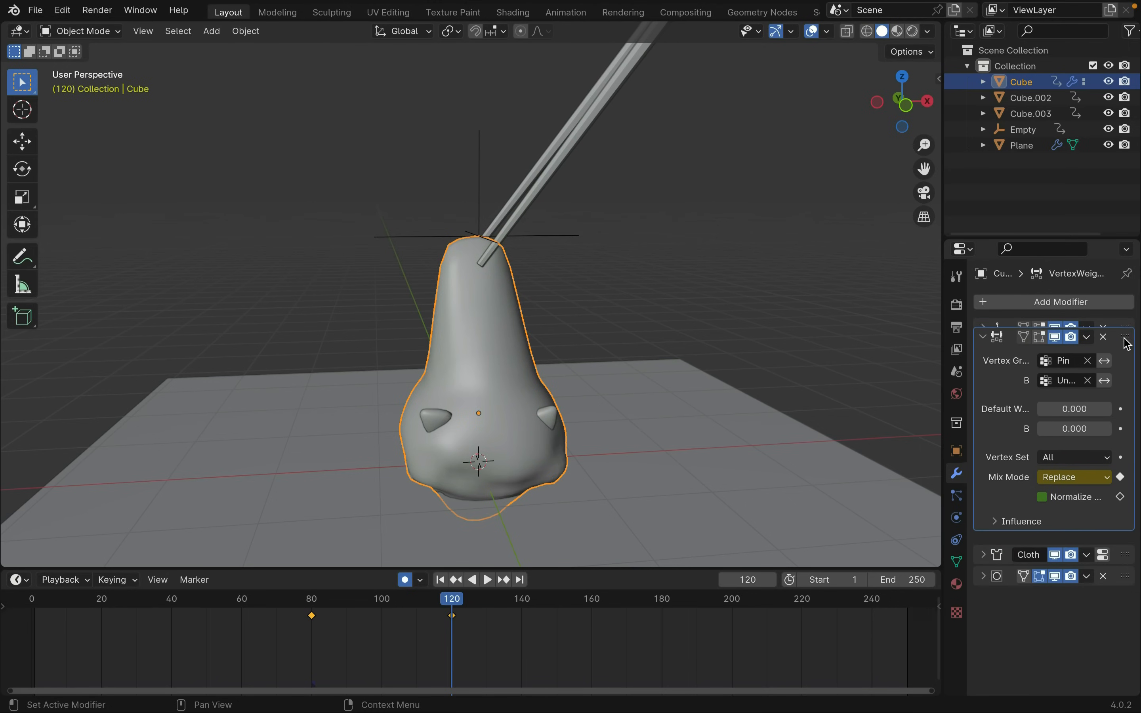
left_click(486, 579)
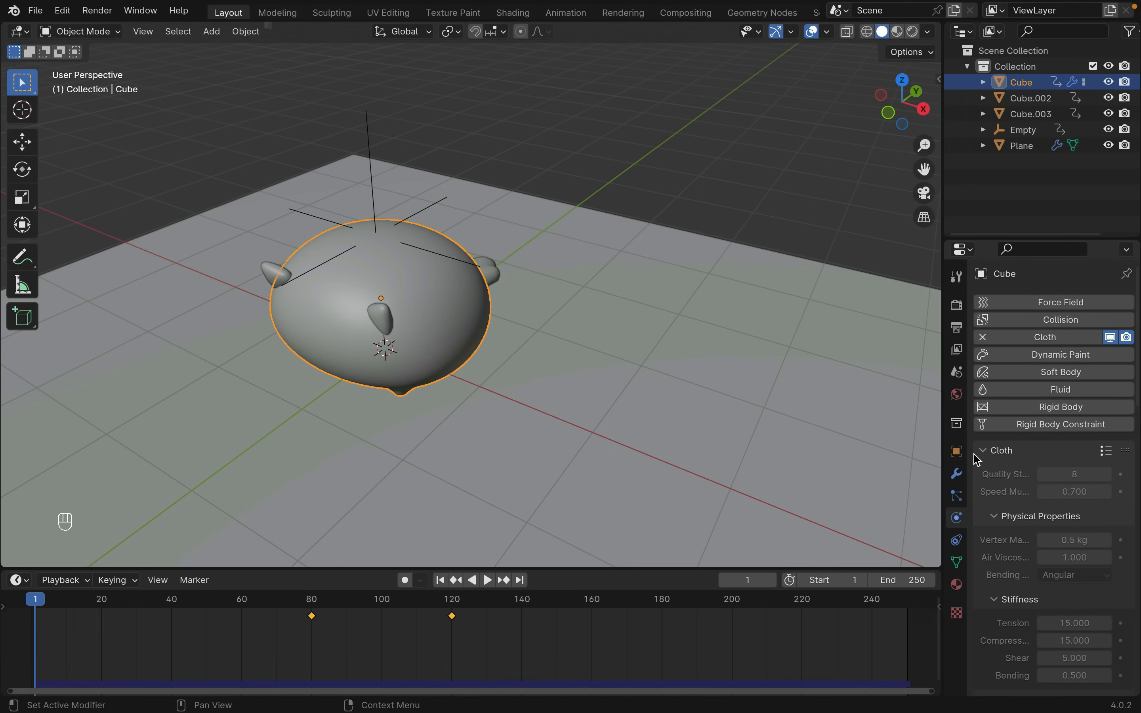
- Bake the body's cloth cache for all 250 frames, then select Cube.001
left_click(1052, 392)
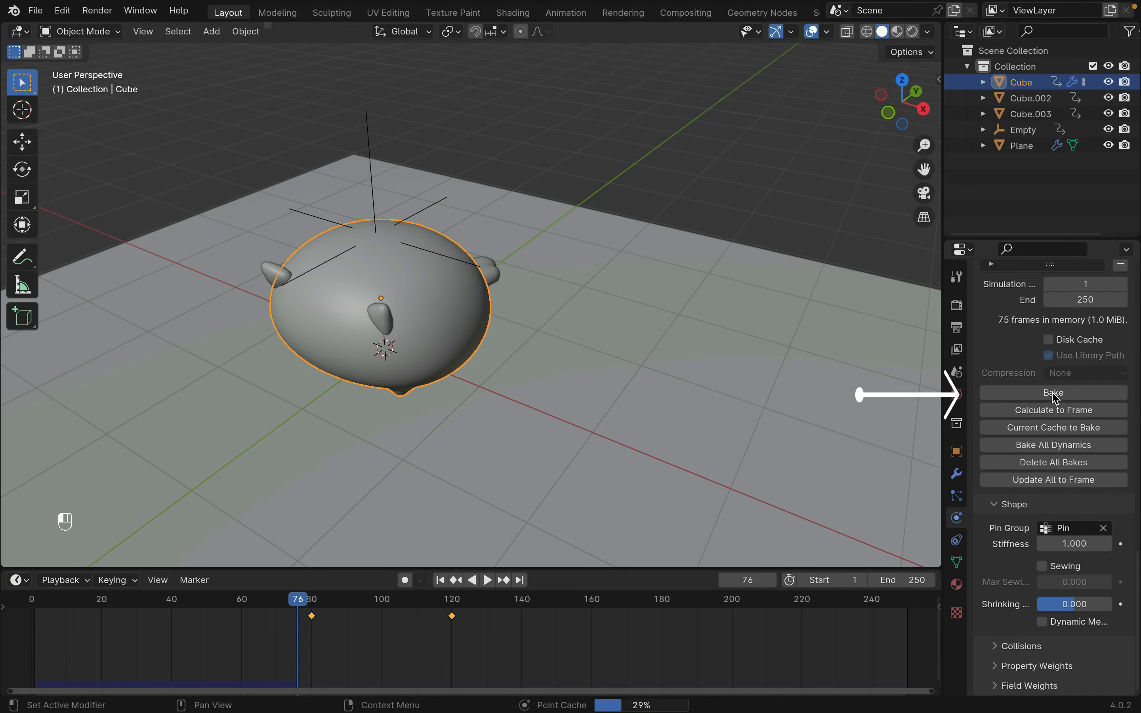
left_click(1052, 392)
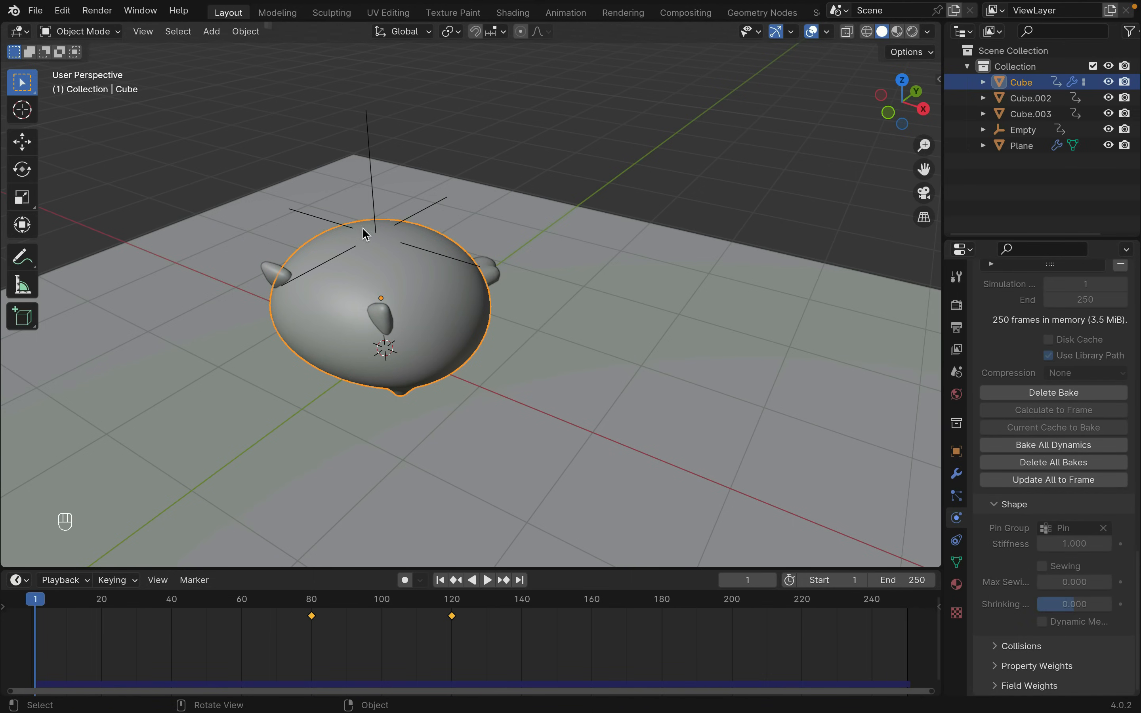
left_click(62, 10)
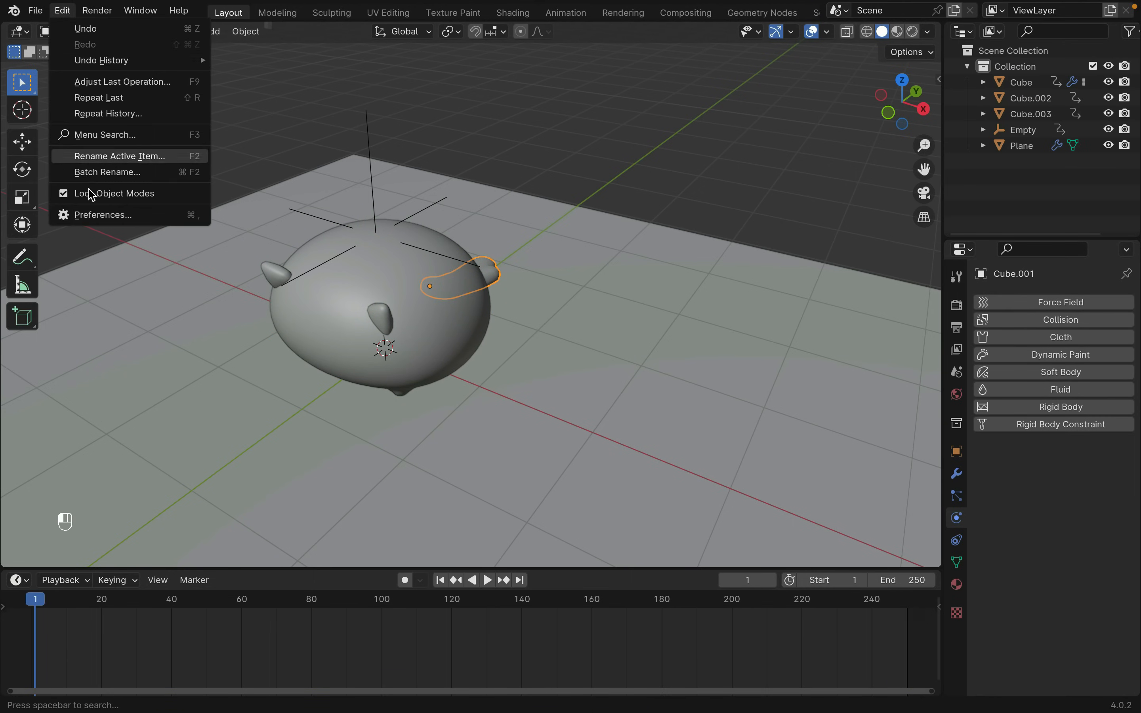
- With AnimAll Location keying, insert vertex-position keys bending Cube.001 outward through frame 110
left_click(102, 215)
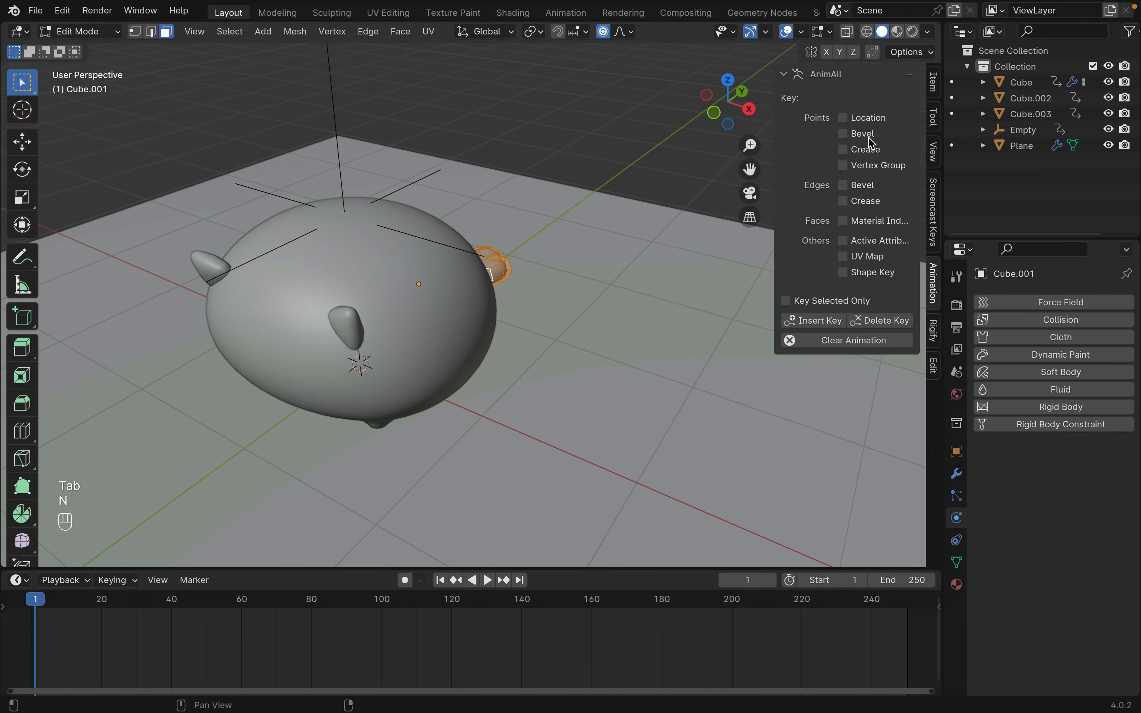
mouse_move(833, 105)
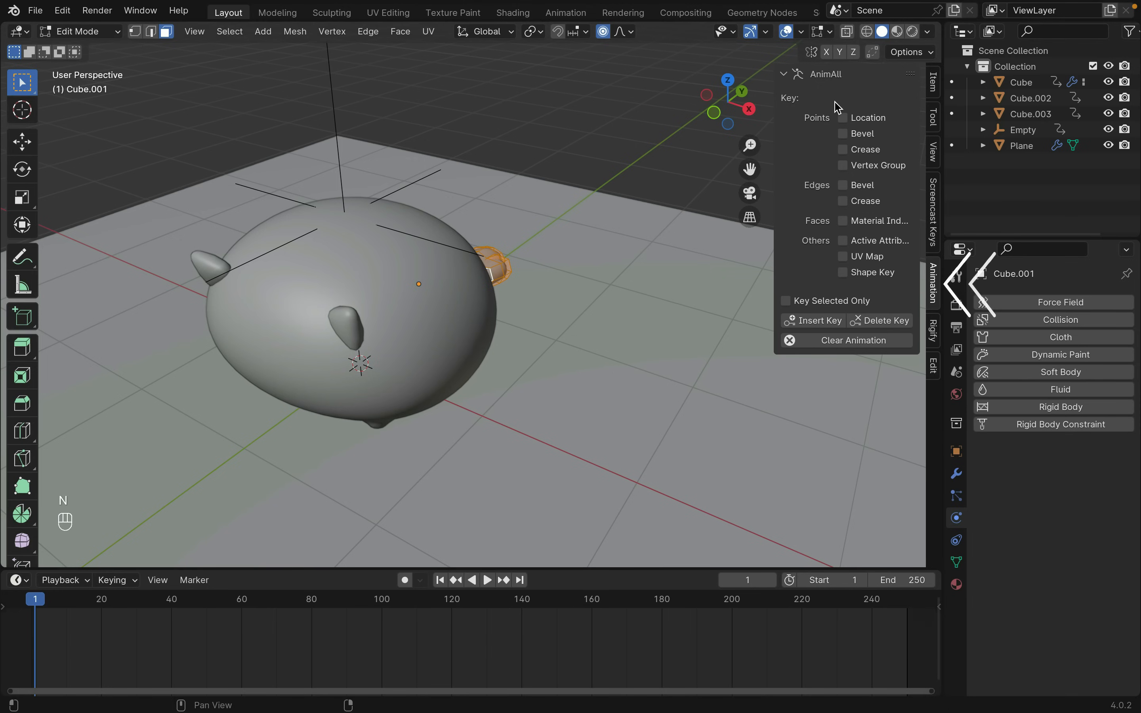
left_click(842, 117)
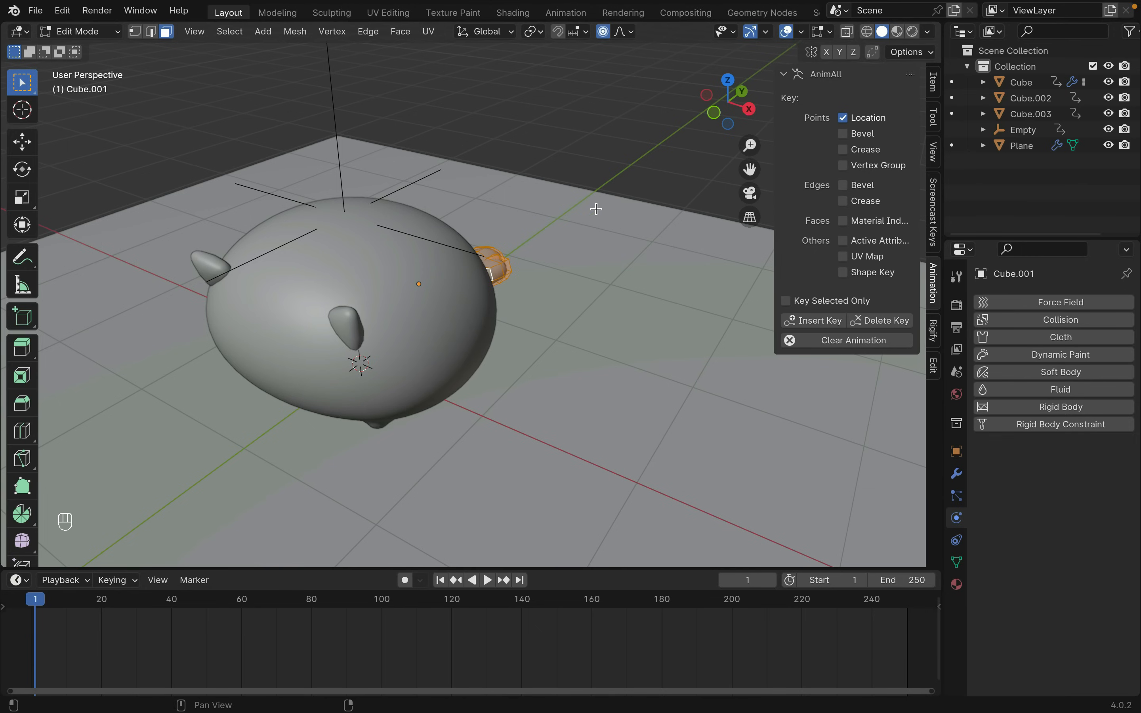
key("space")
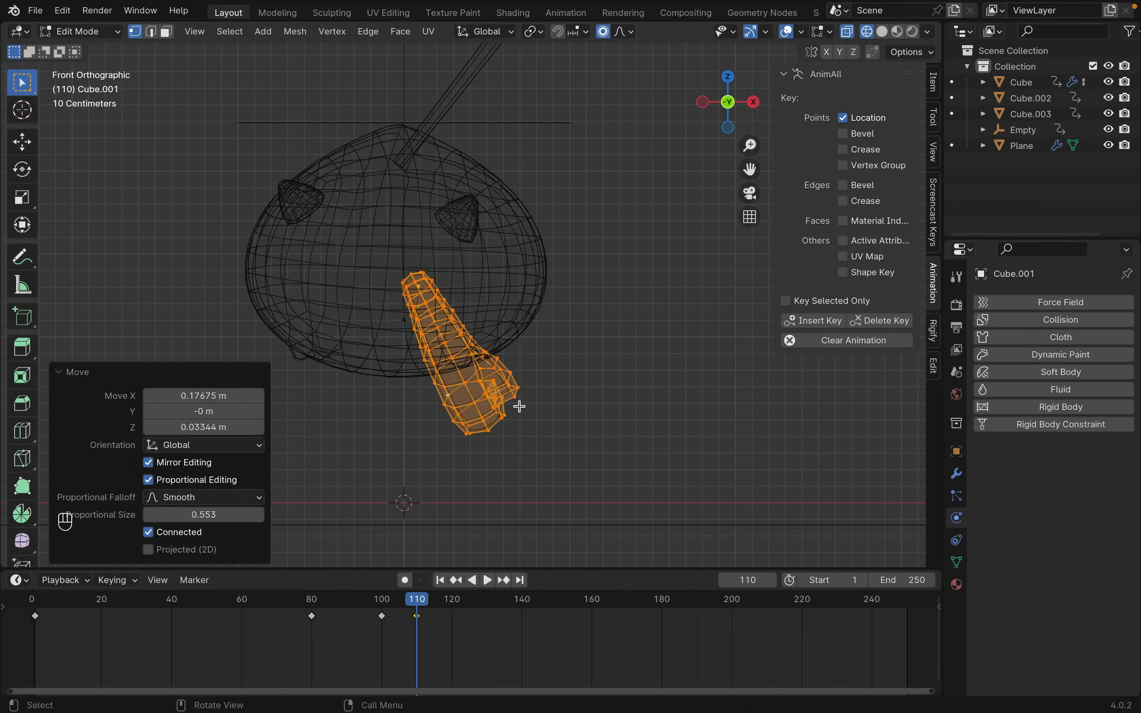
key("r")
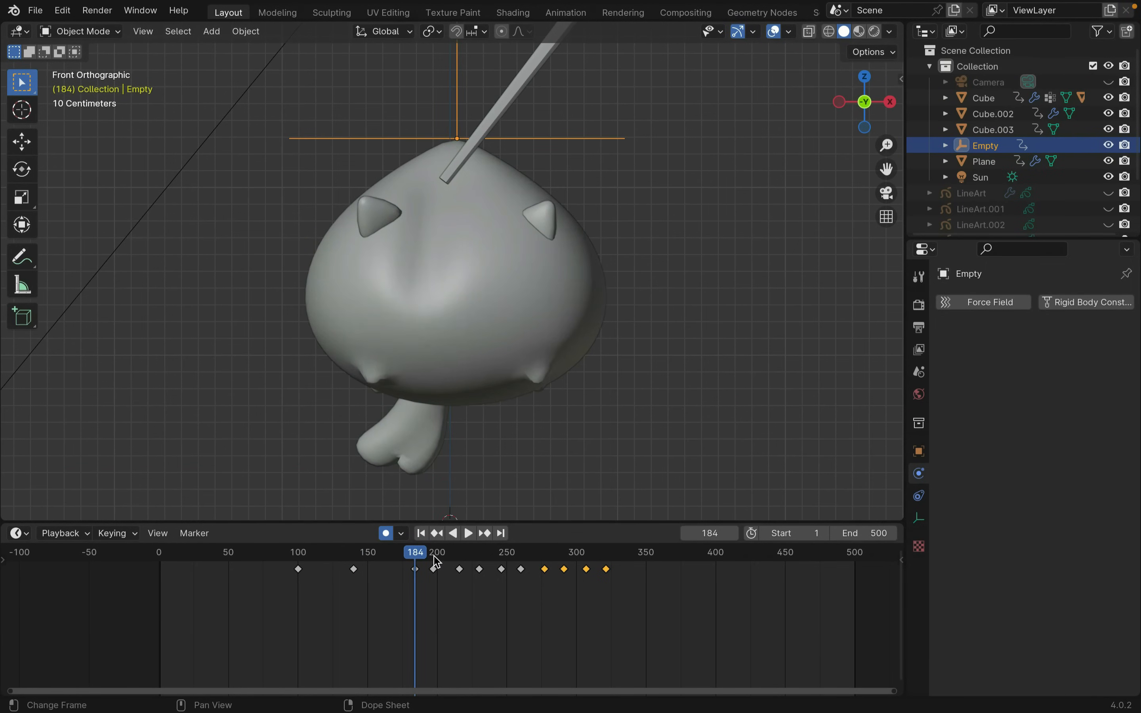
left_click(479, 551)
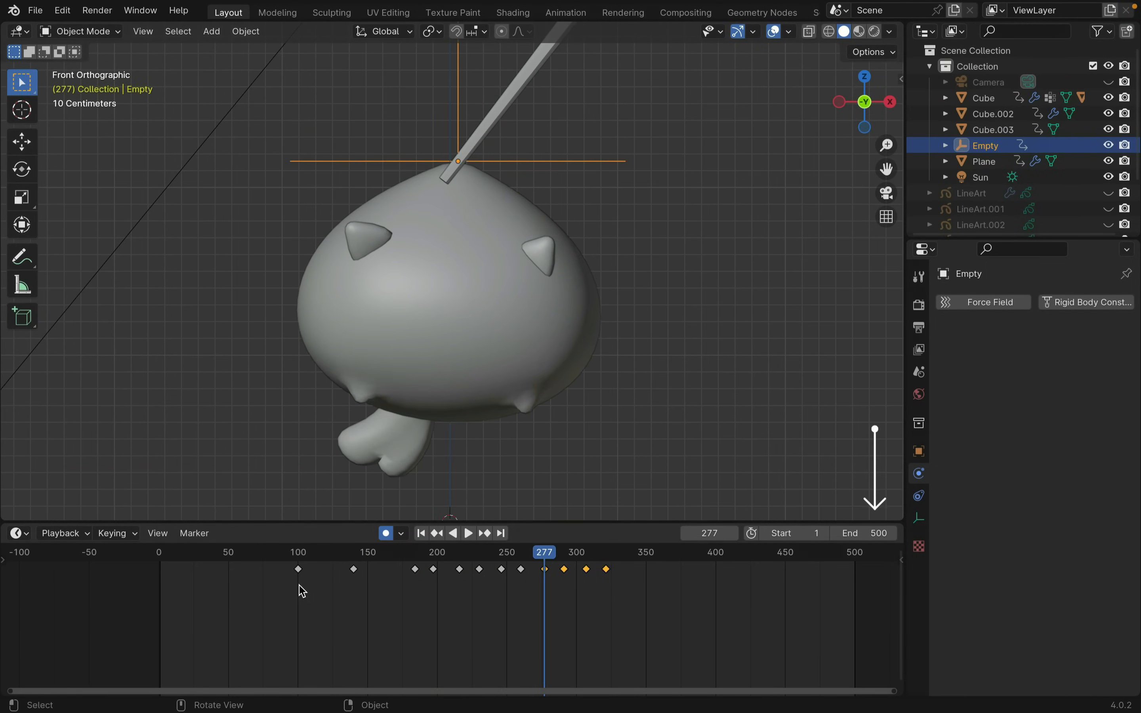
left_click(468, 532)
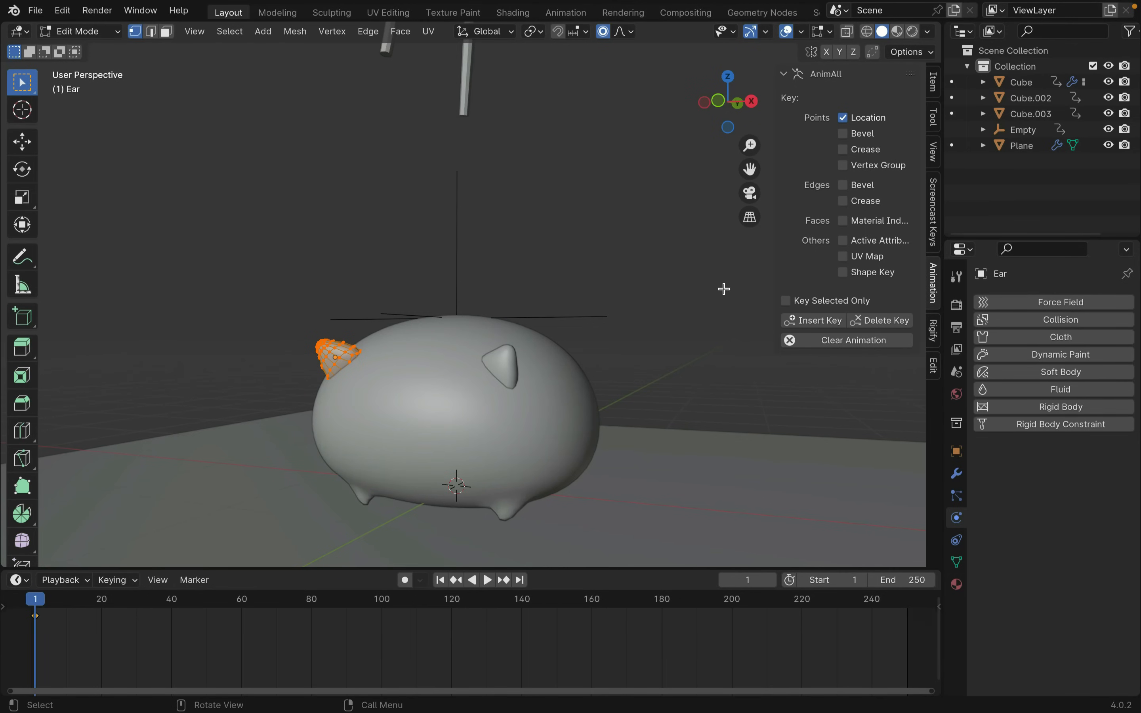
mouse_move(174, 603)
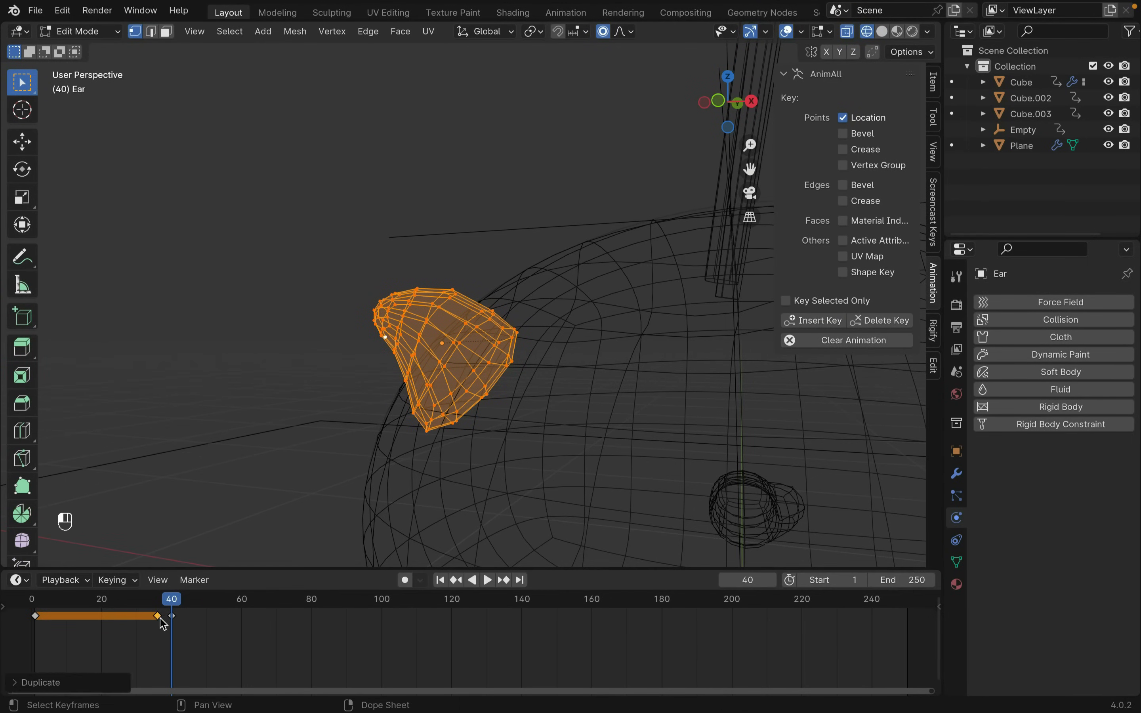
- Place the reshaped ear's vertex keys on the early frames and play the flopping ear back
left_click(136, 599)
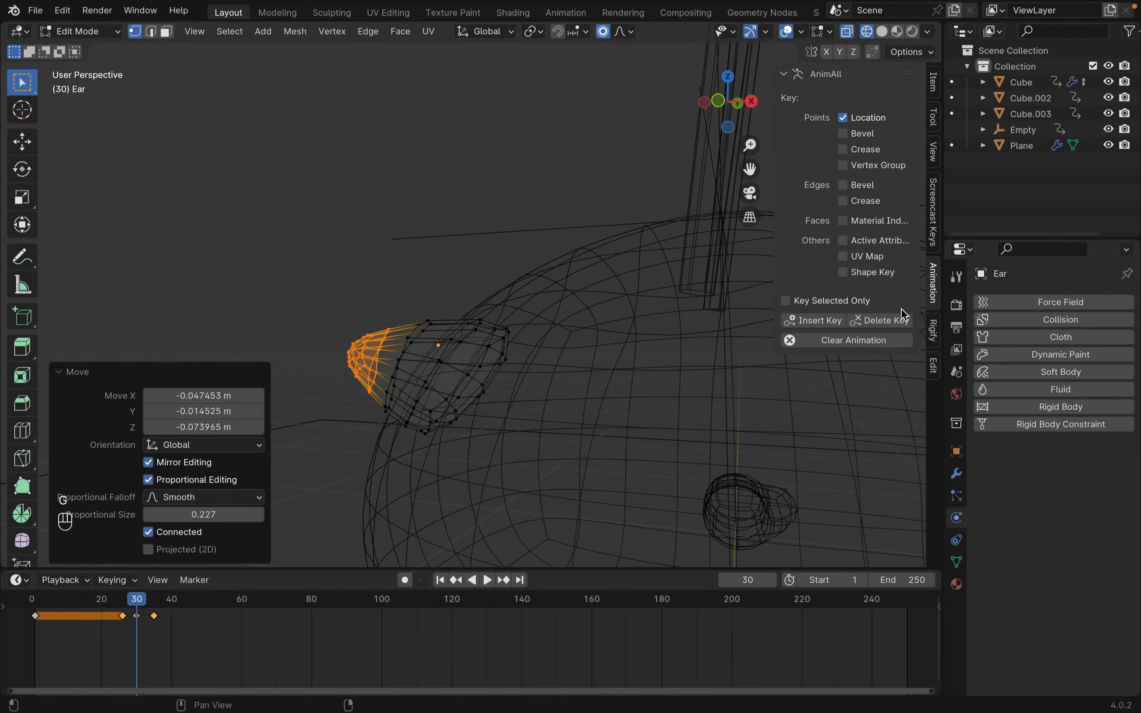
key("space")
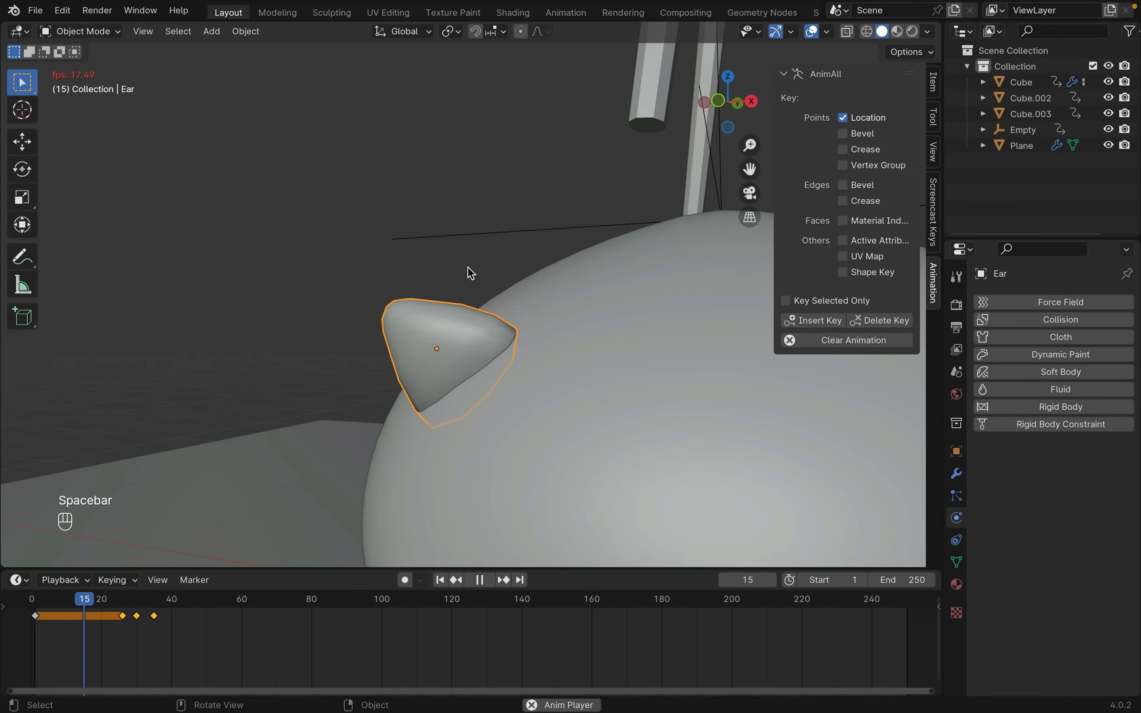
key("space")
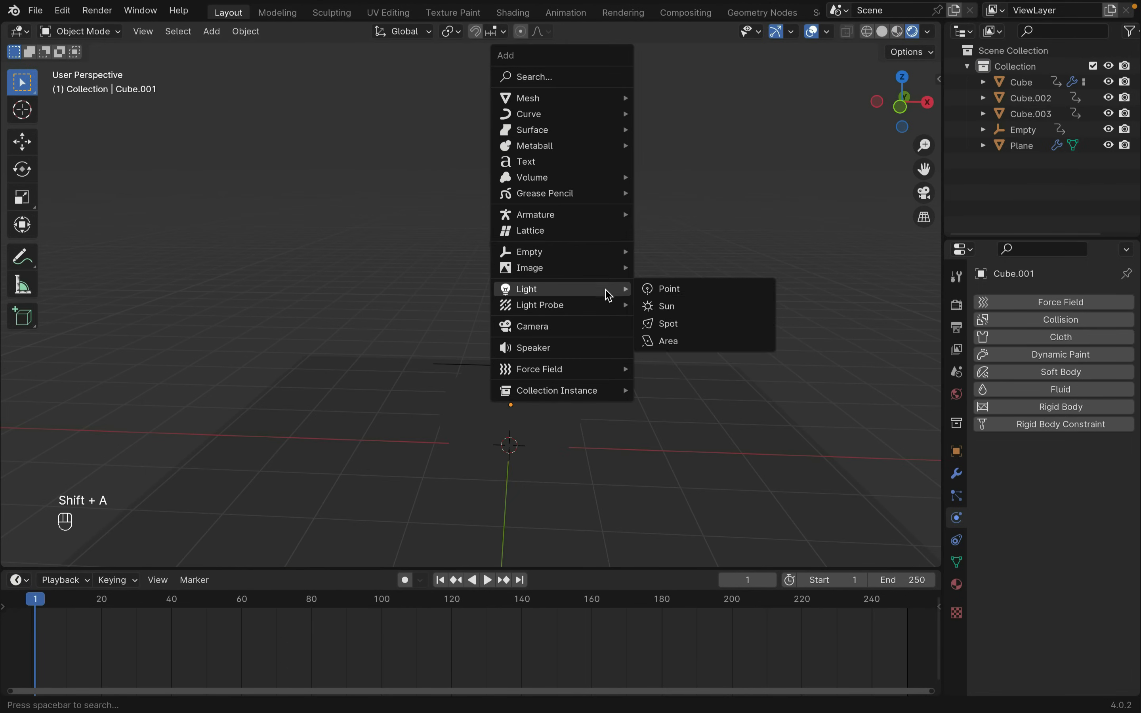
mouse_move(664, 289)
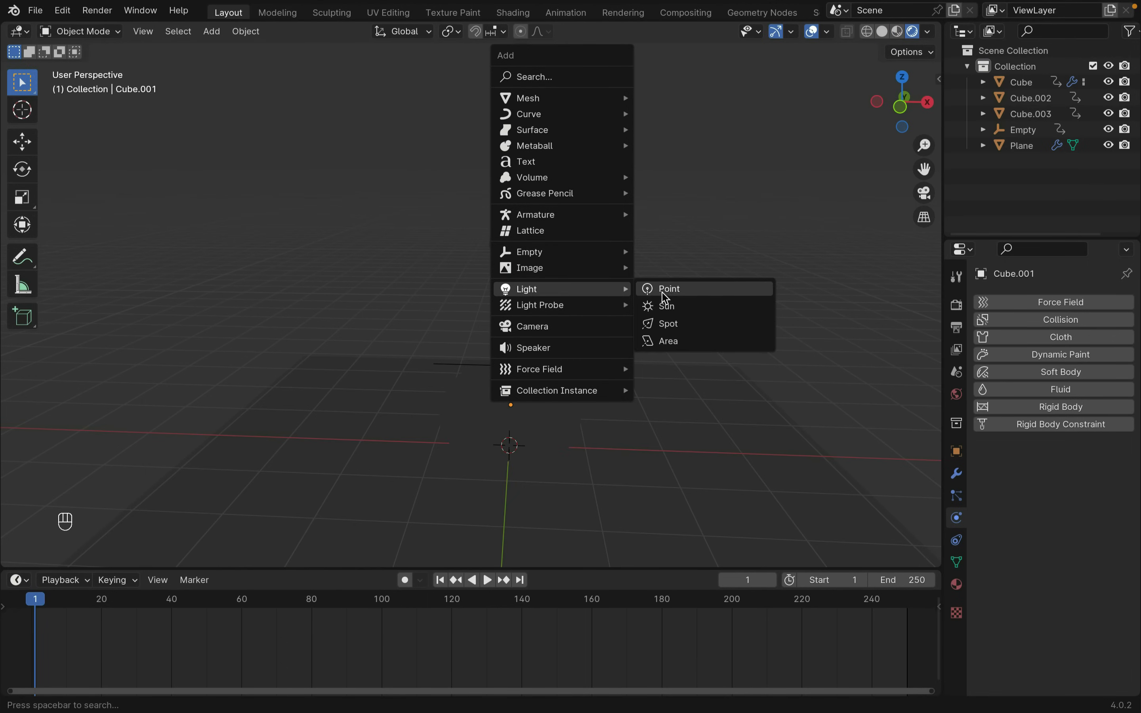
- Add a sun light above the cat and raise Cube and Cascade shadow sizes to 4096 px
left_click(666, 306)
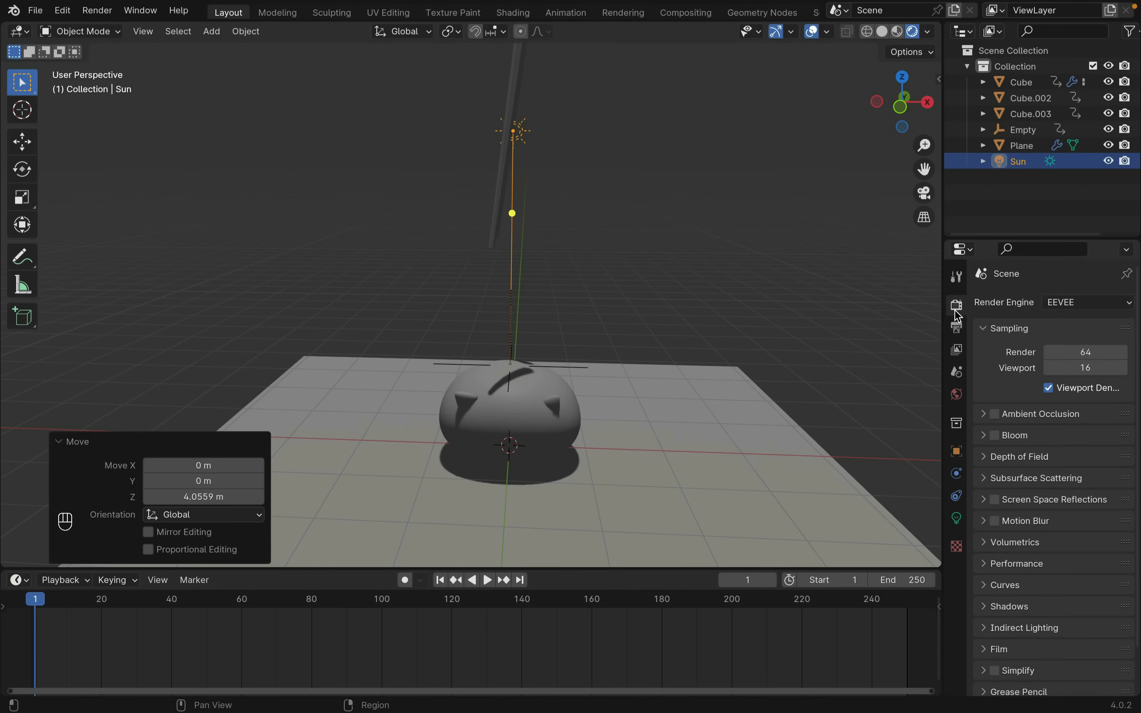
left_click(1074, 581)
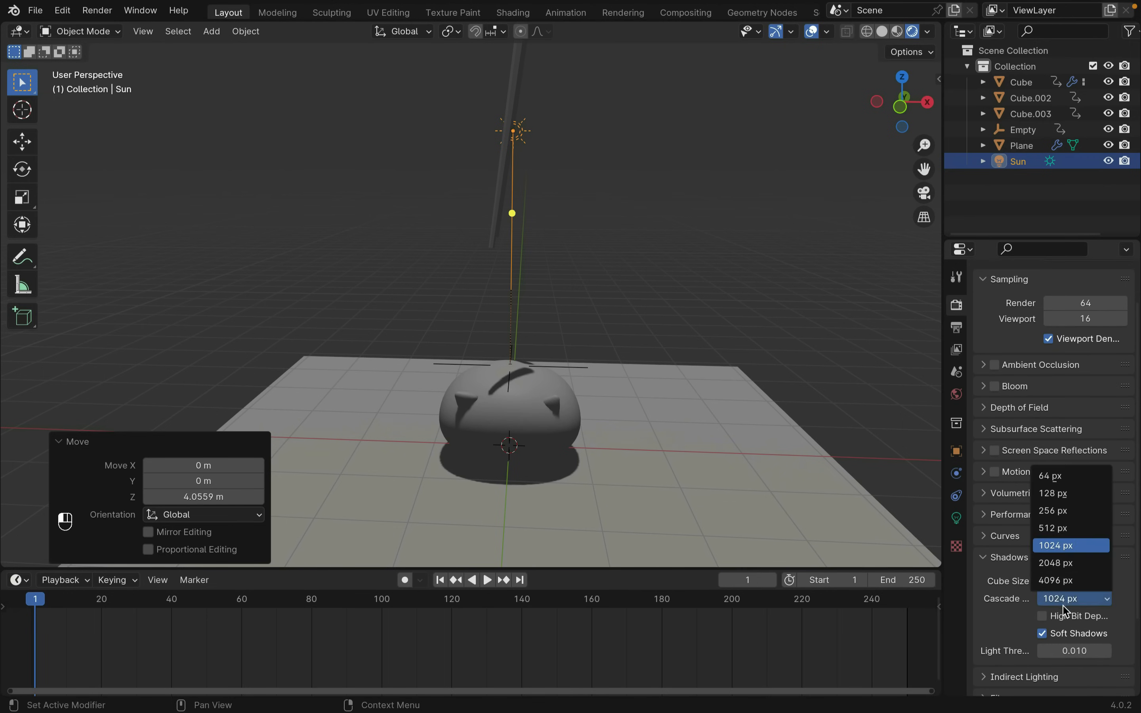
left_click(1054, 580)
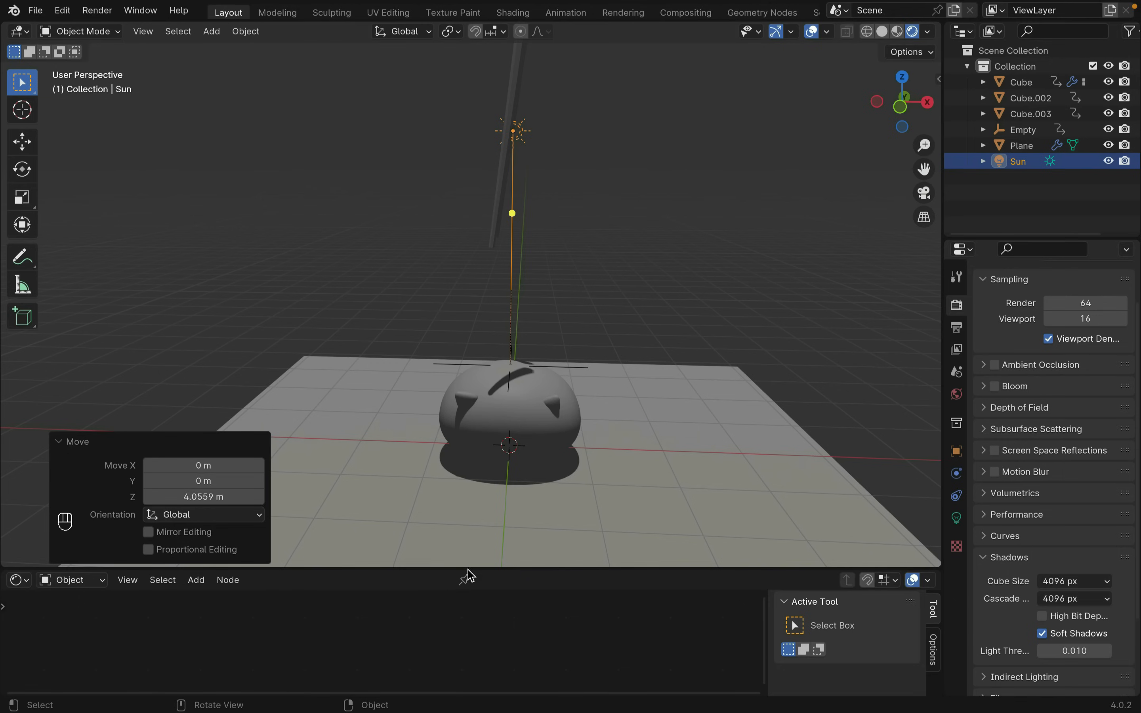
- Give the body a Shader-to-RGB colour ramp with tan and cream bands, and tilt the sun
left_click(509, 422)
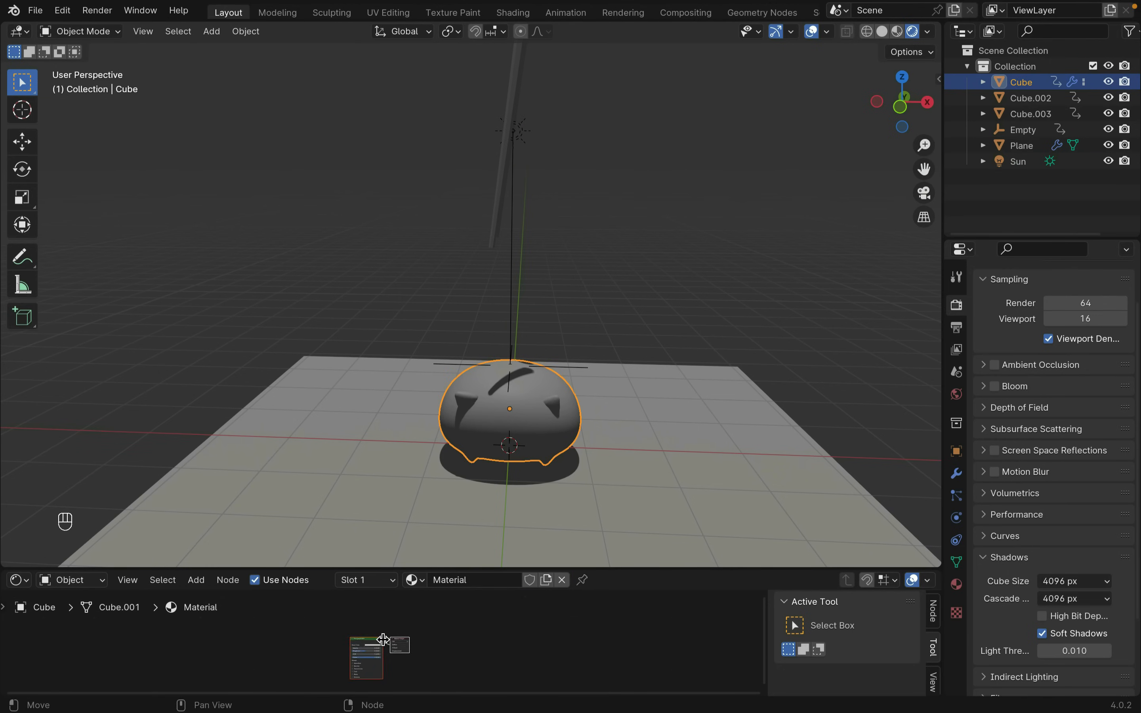
type("sha")
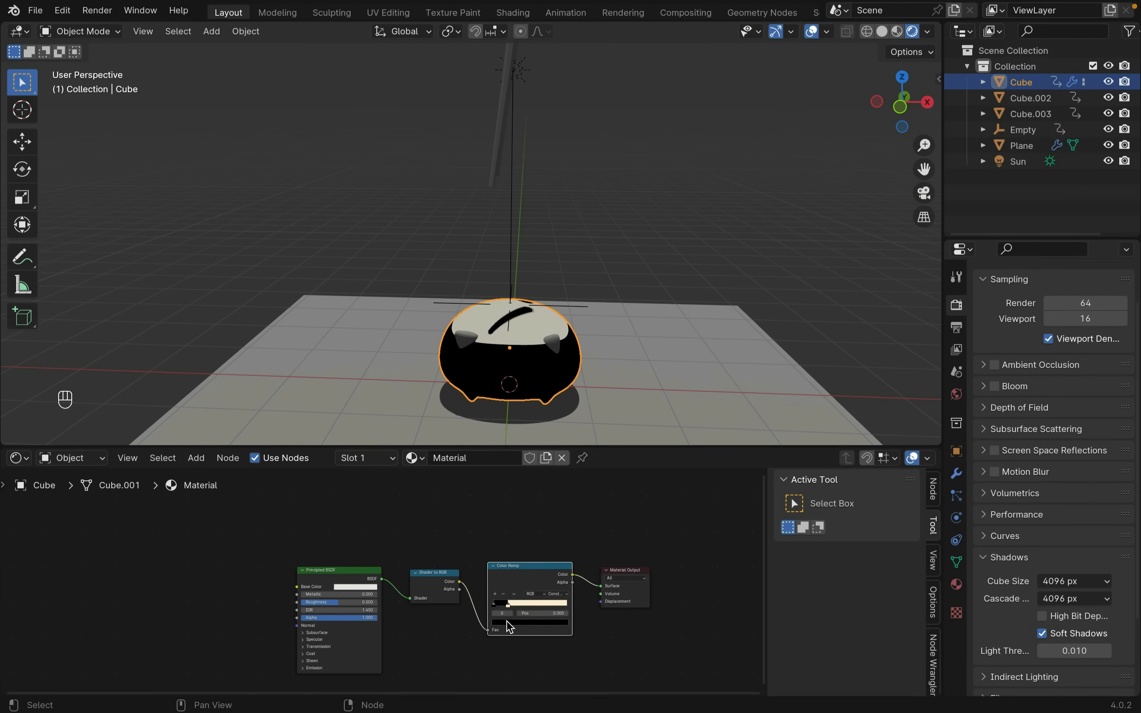
left_click(529, 612)
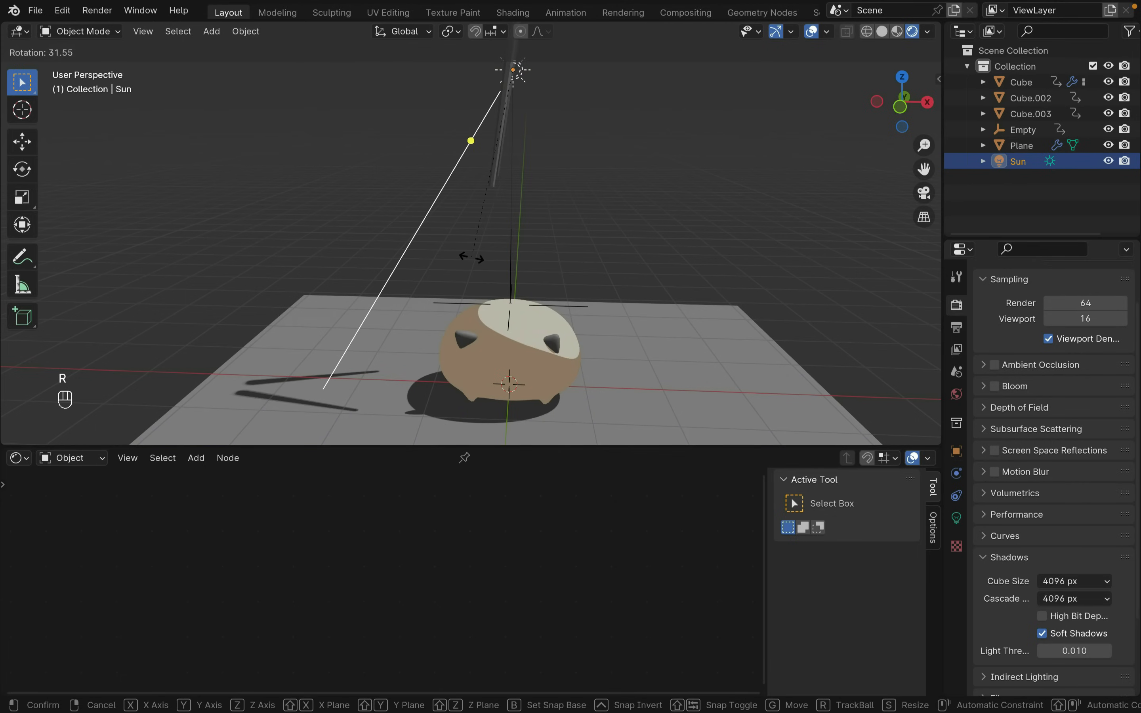
left_click(553, 342)
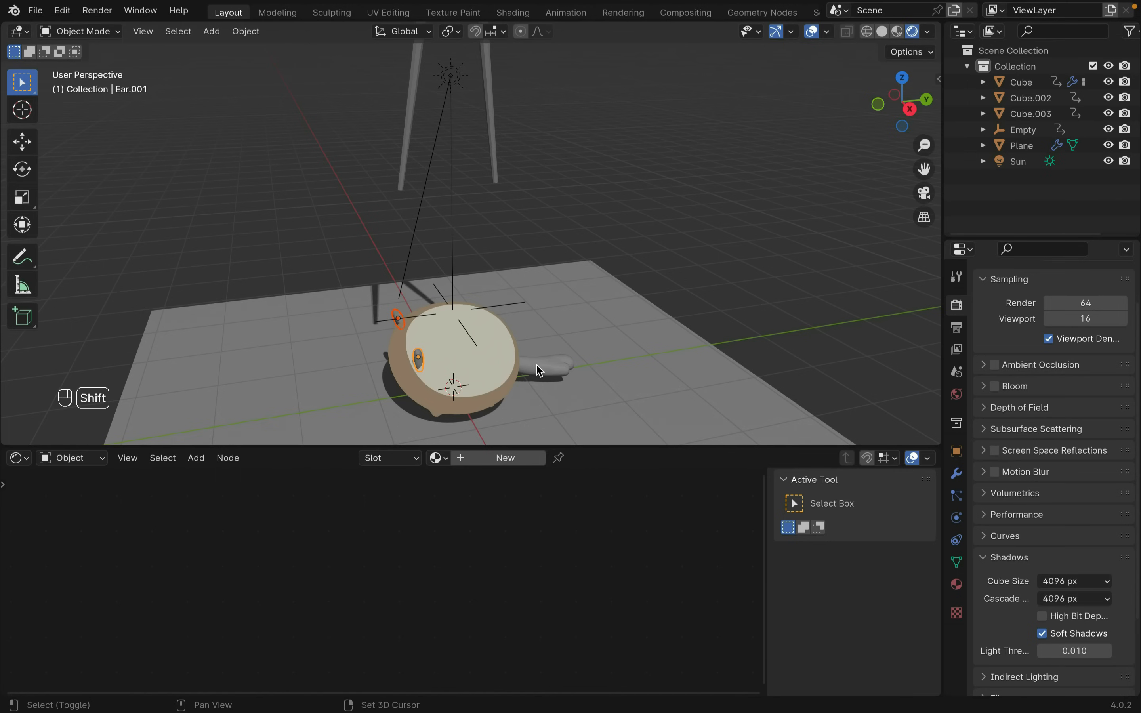
- Link the body's toon material onto the ears with Ctrl+L Link Materials
key("ctrl+l")
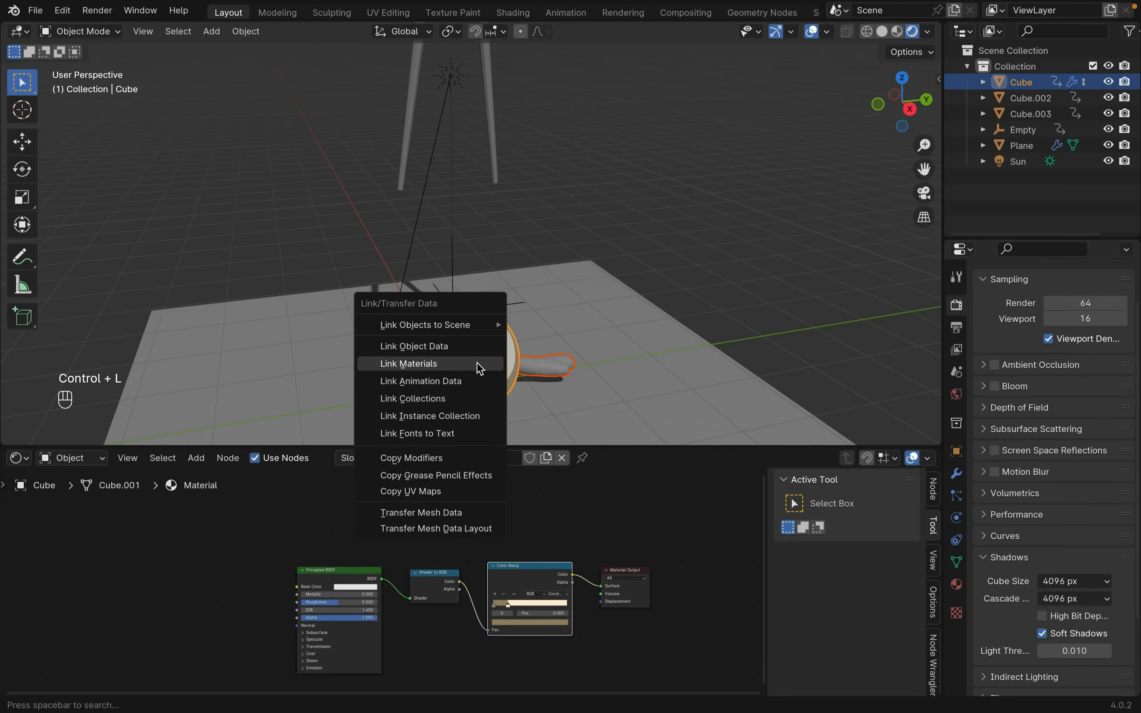
left_click(409, 363)
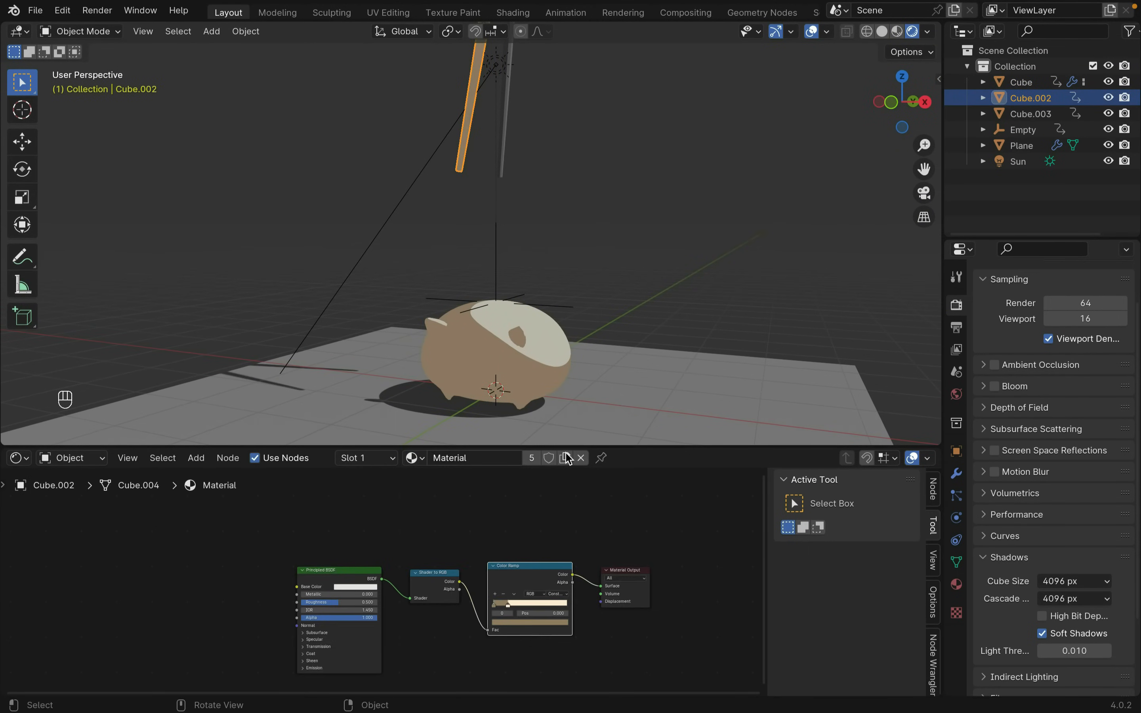
- Make the rod's material a single-user copy, tweak its ramp, and assign Material.001 to the second rod
left_click(531, 457)
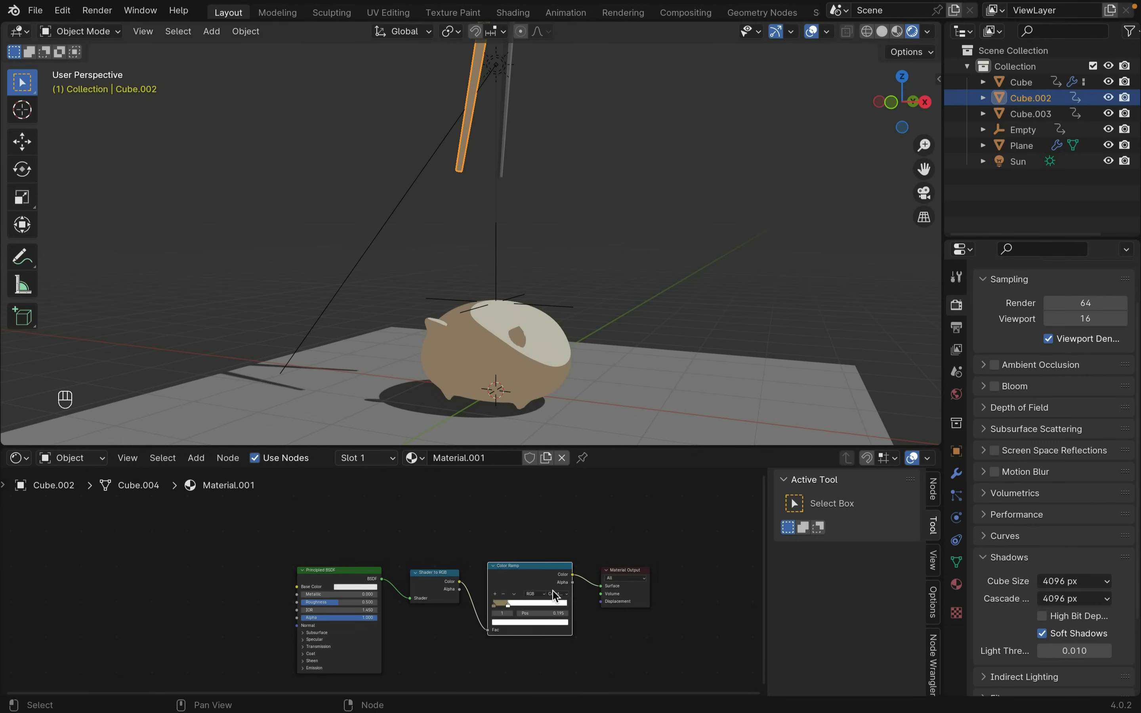
left_click(530, 595)
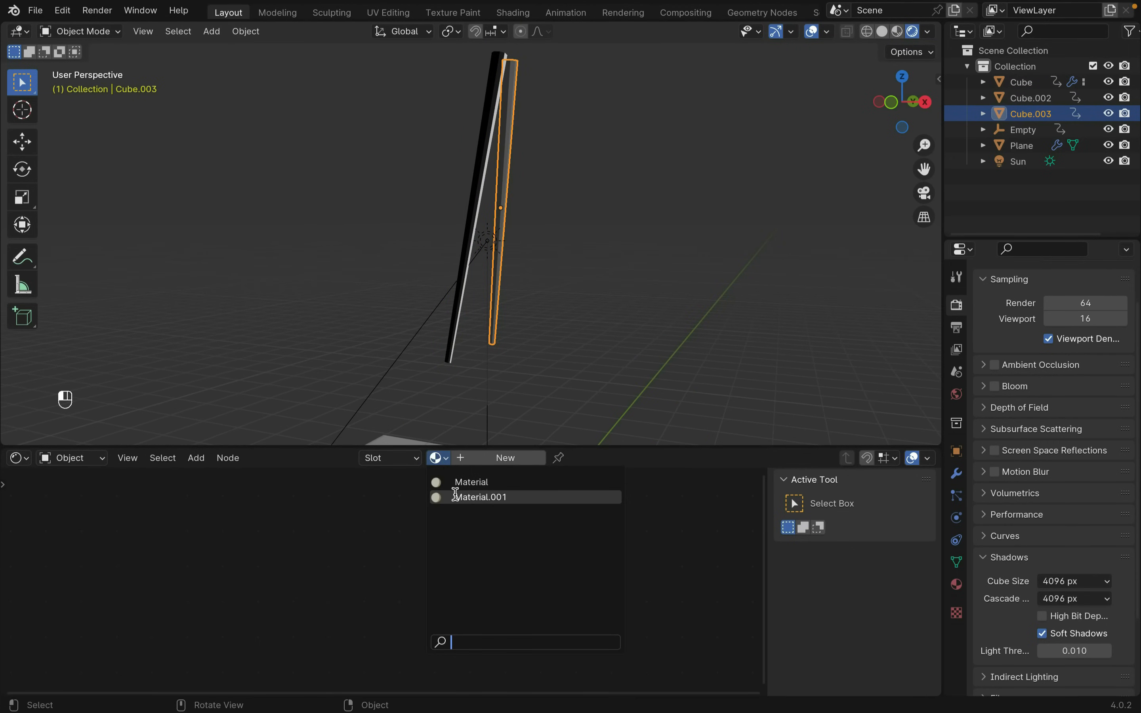
left_click(479, 496)
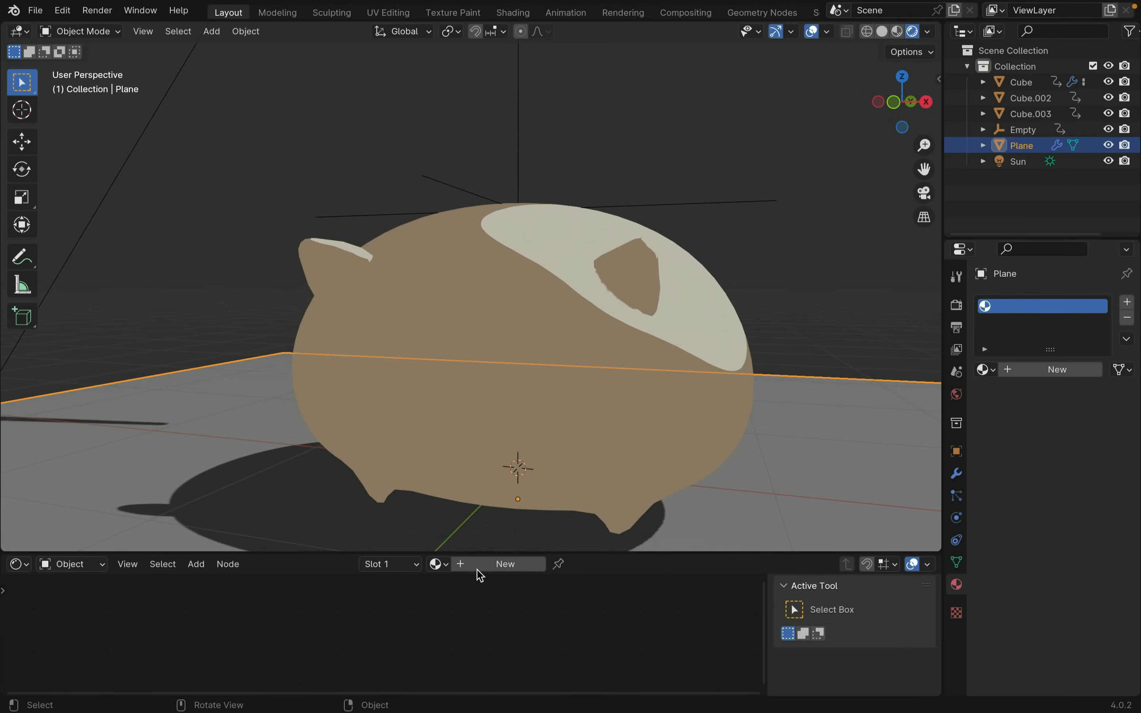
- Give the ground plane a new material with Alpha 0, Alpha Blend mode and Alpha Hashed shadows
left_click(504, 563)
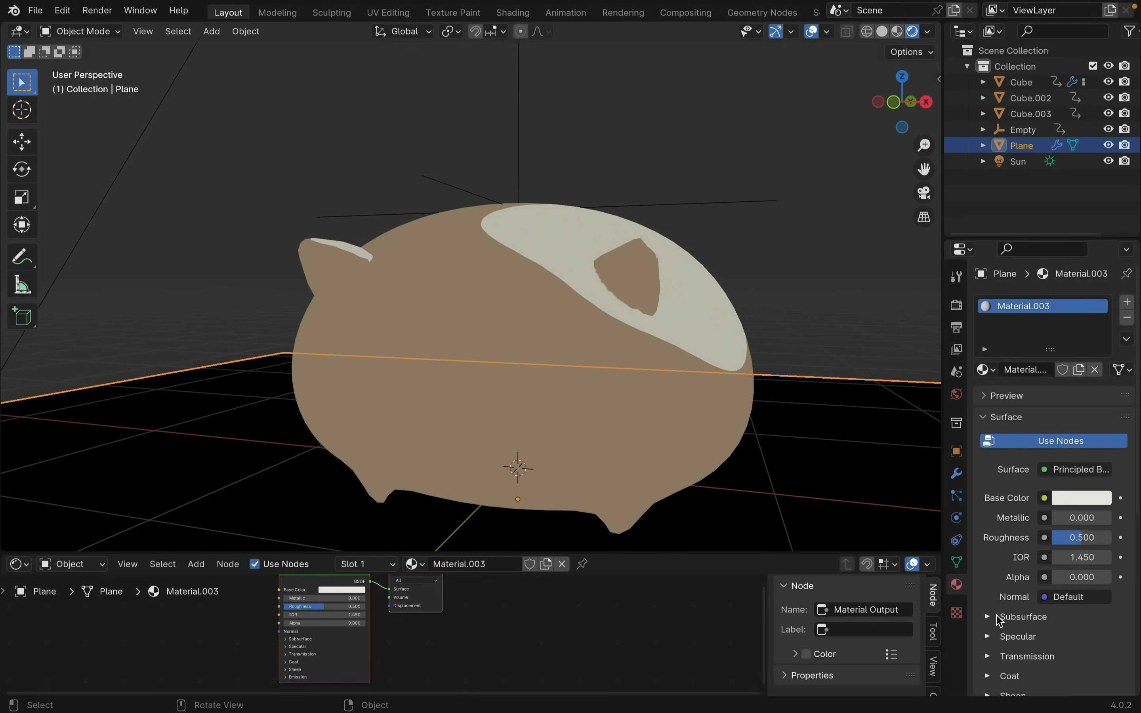
scroll("down", 3)
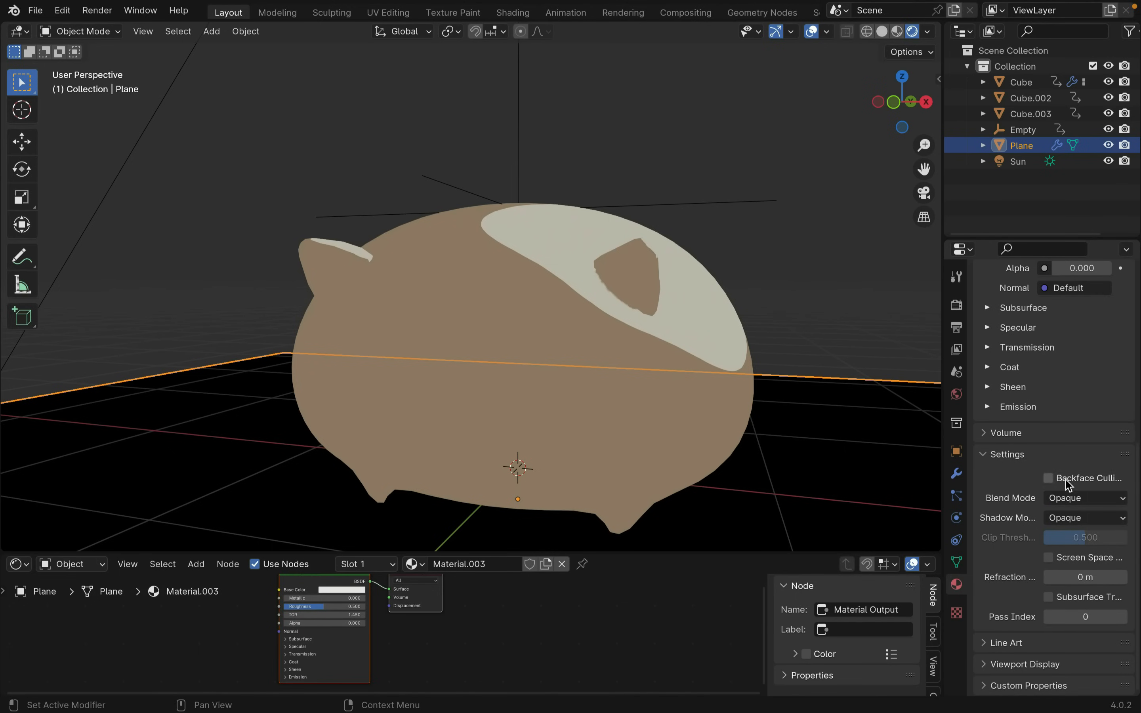
left_click(1085, 498)
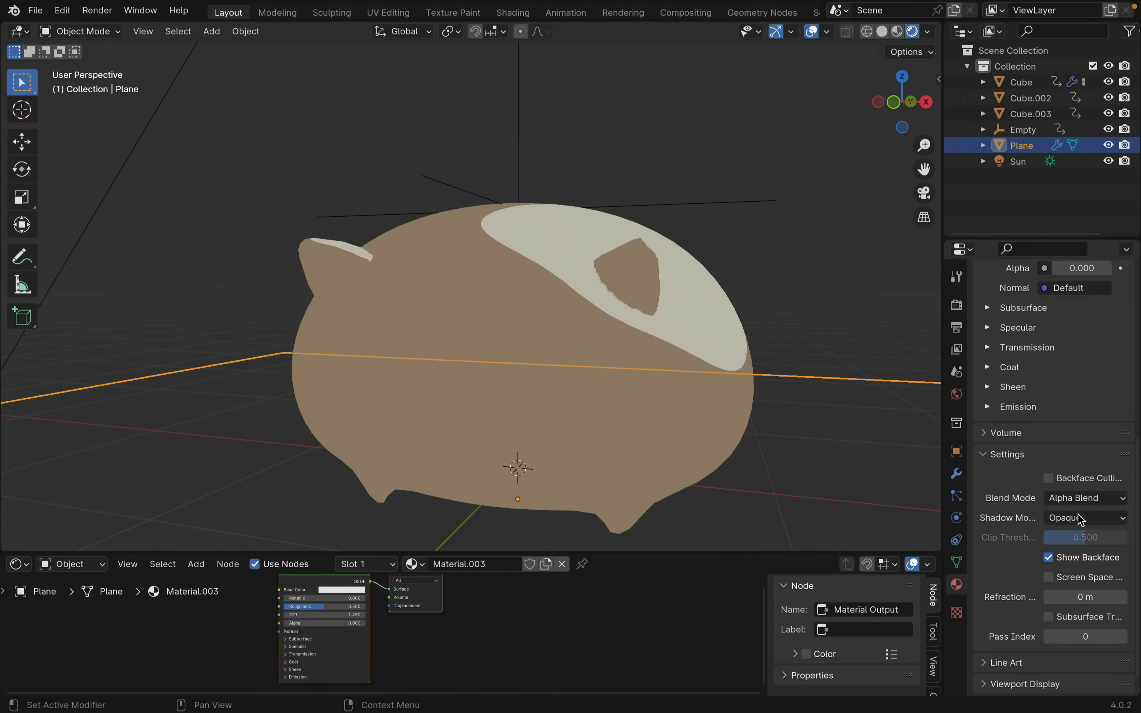
left_click(1084, 518)
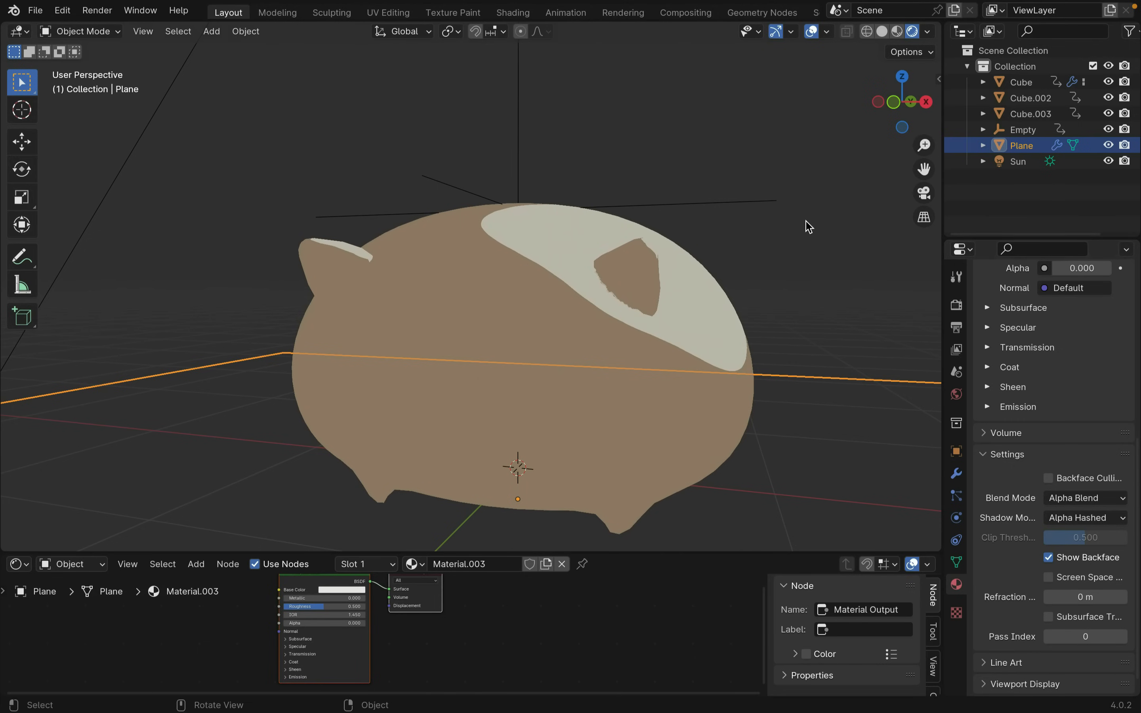
left_click(748, 353)
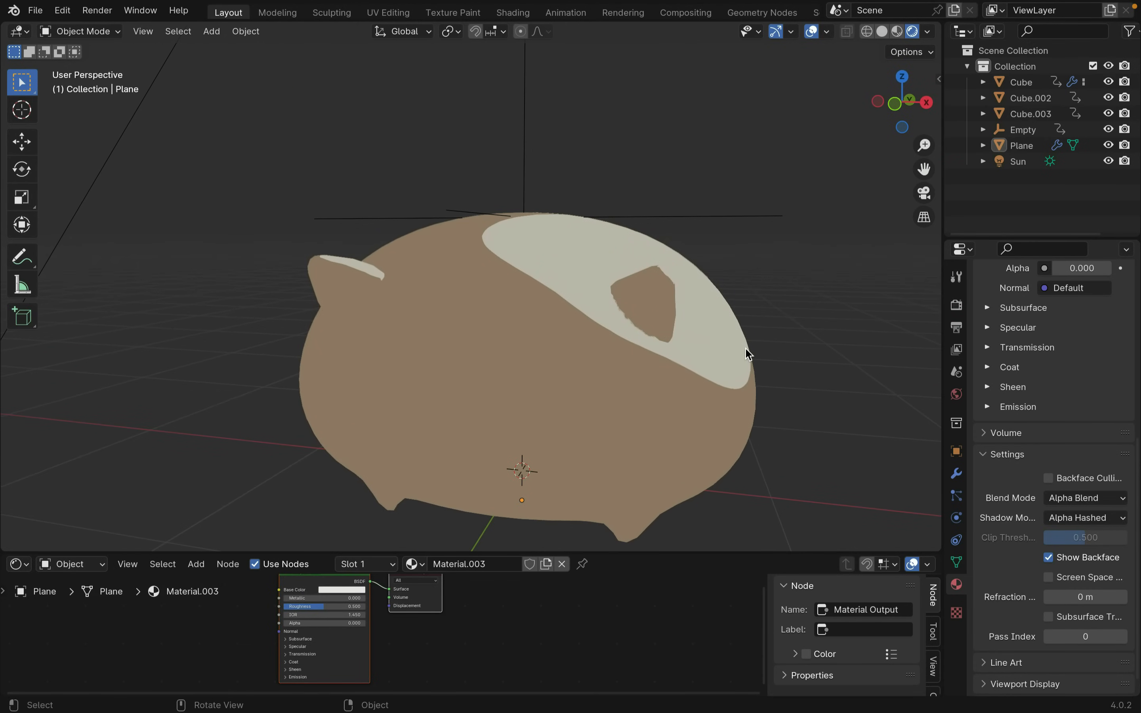
- Add a Mix Shader to the ear material joining its two toon colour-ramp branches into the output
left_click(361, 288)
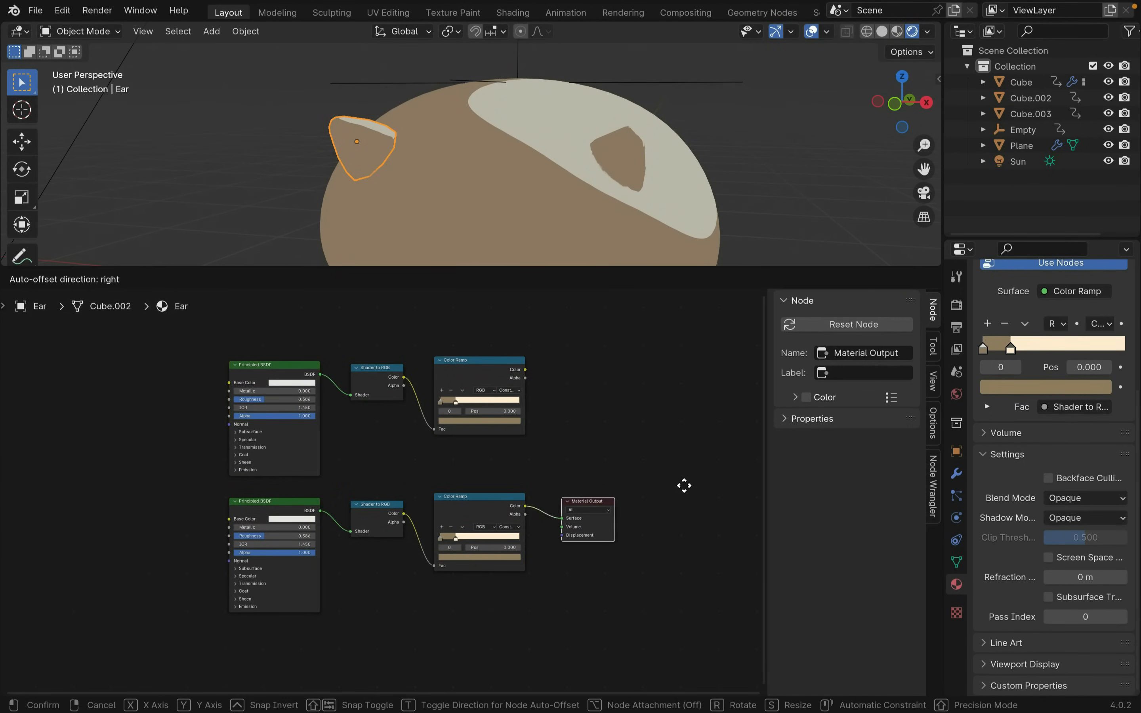
type("mi")
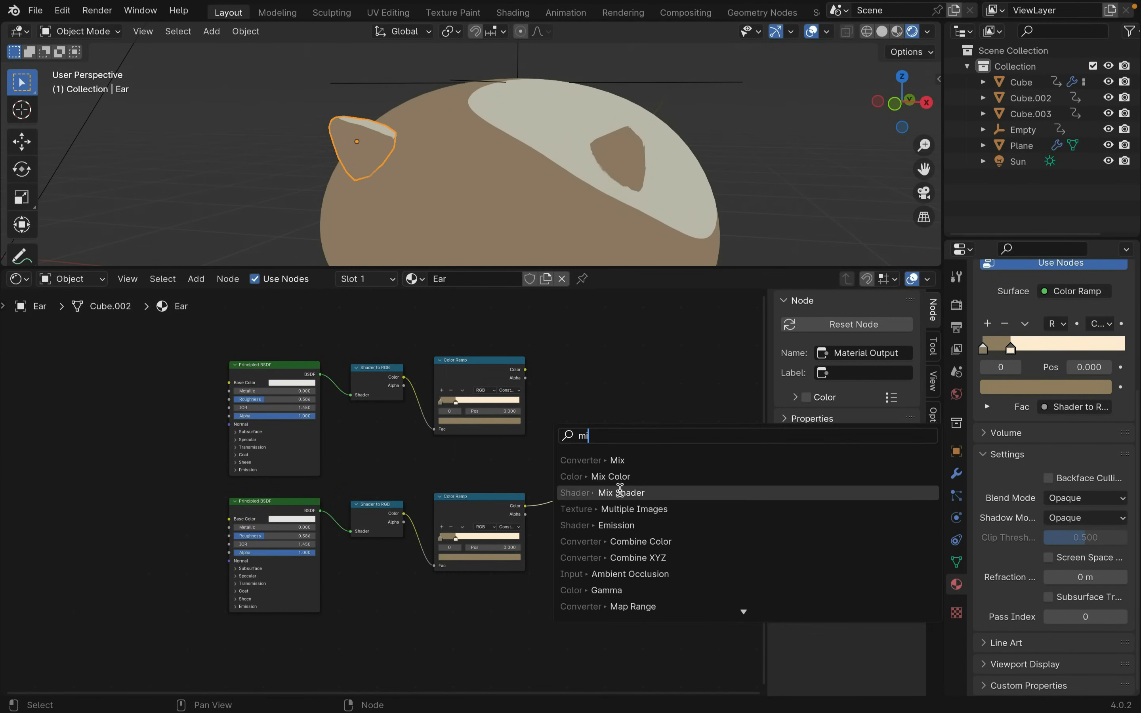
left_click(622, 492)
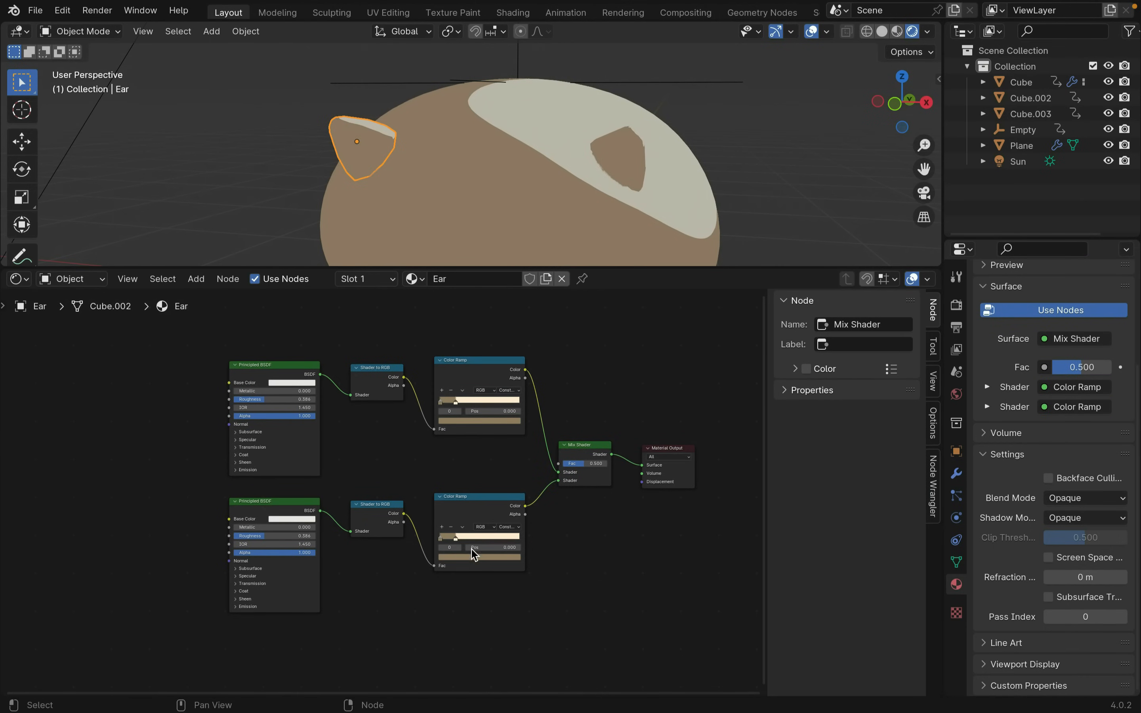
left_click(478, 547)
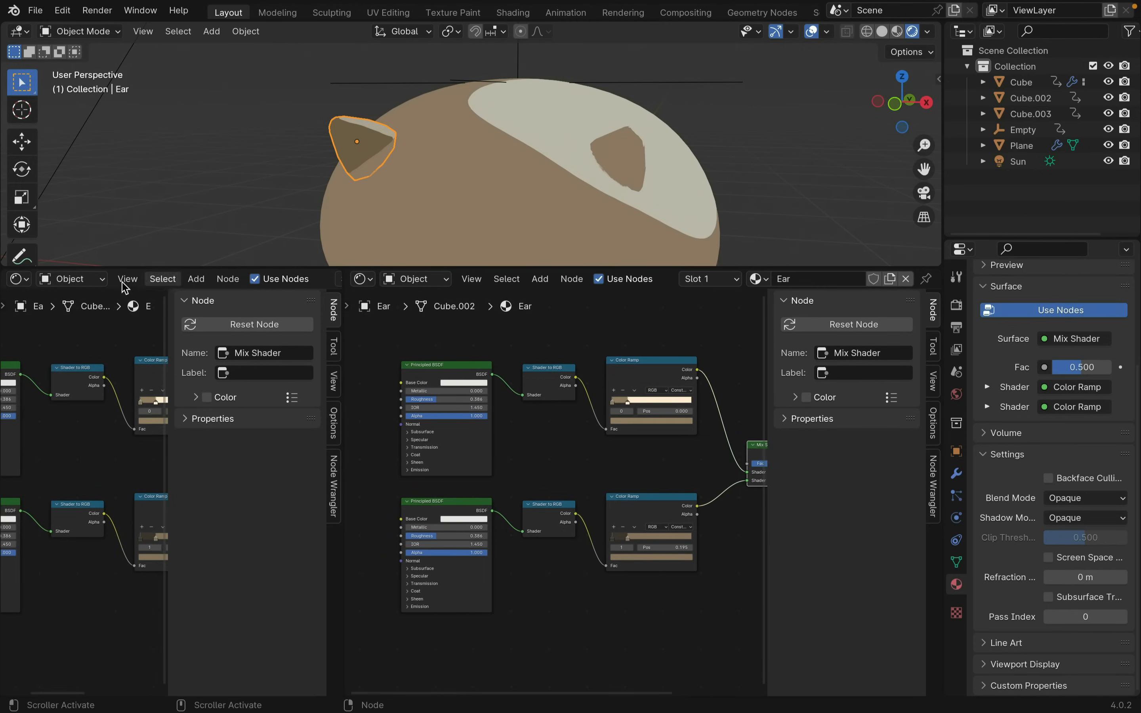
- Show a UV Editor, Smart UV Project the ear, and enter Texture Paint mode
left_click(16, 279)
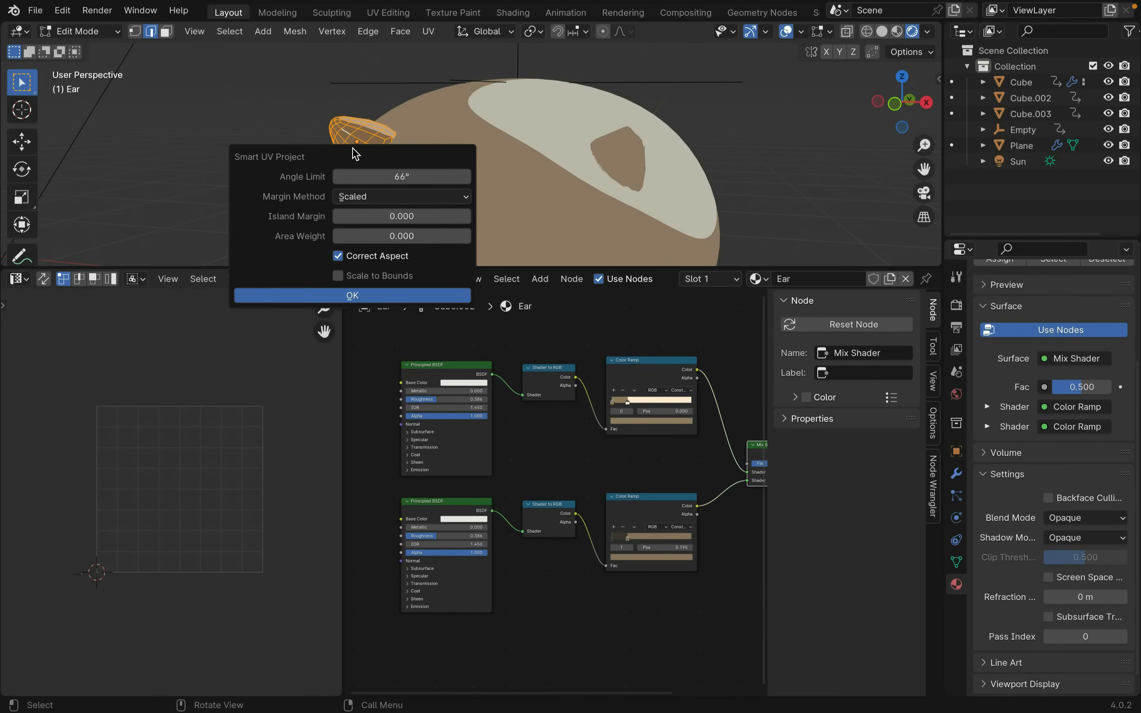
left_click(351, 295)
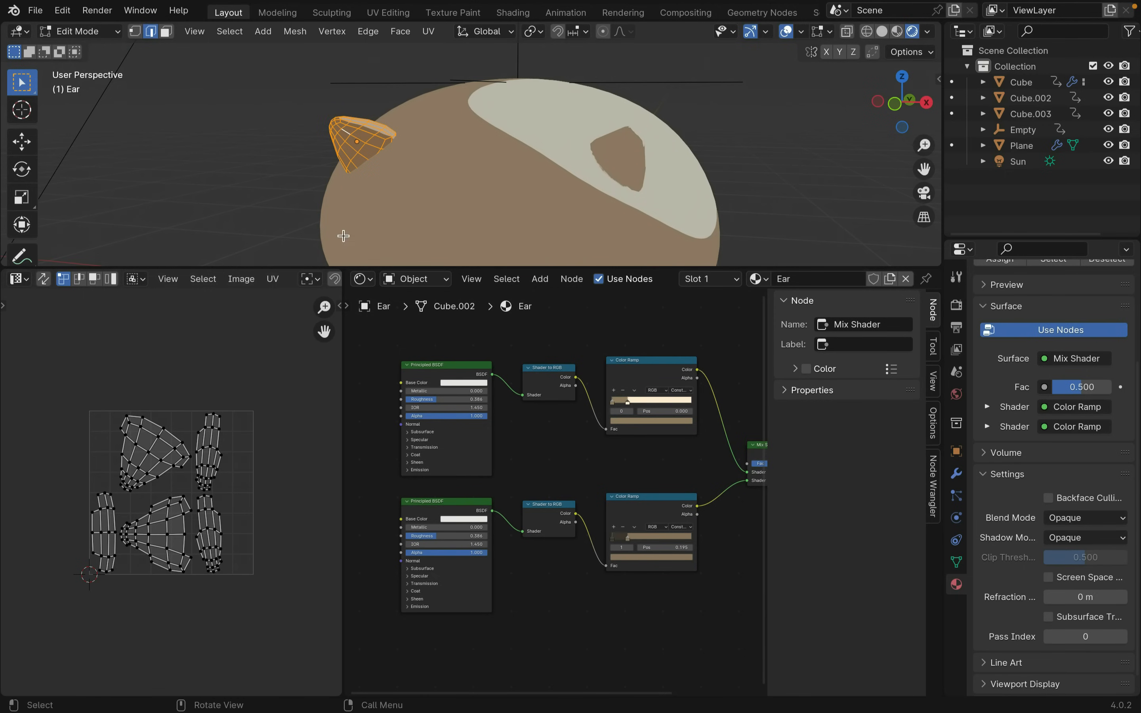
left_click(80, 30)
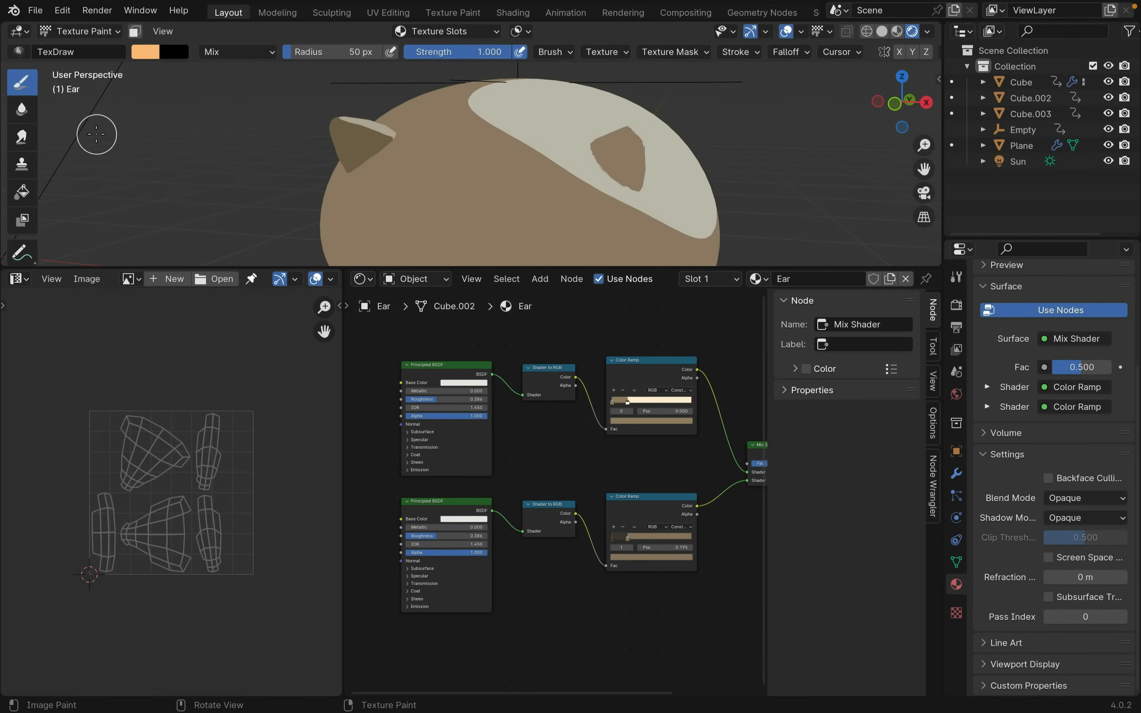
- Add a blank Base Color paint texture named Ear Base Color through the texture slots
left_click(445, 31)
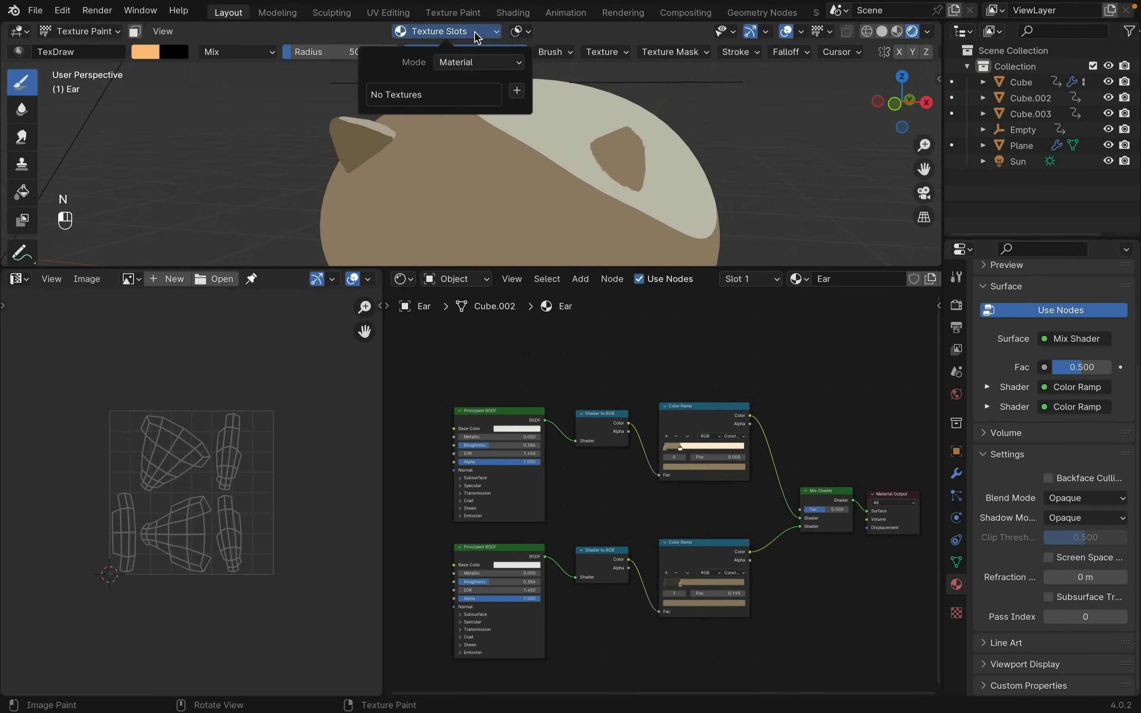
left_click(516, 91)
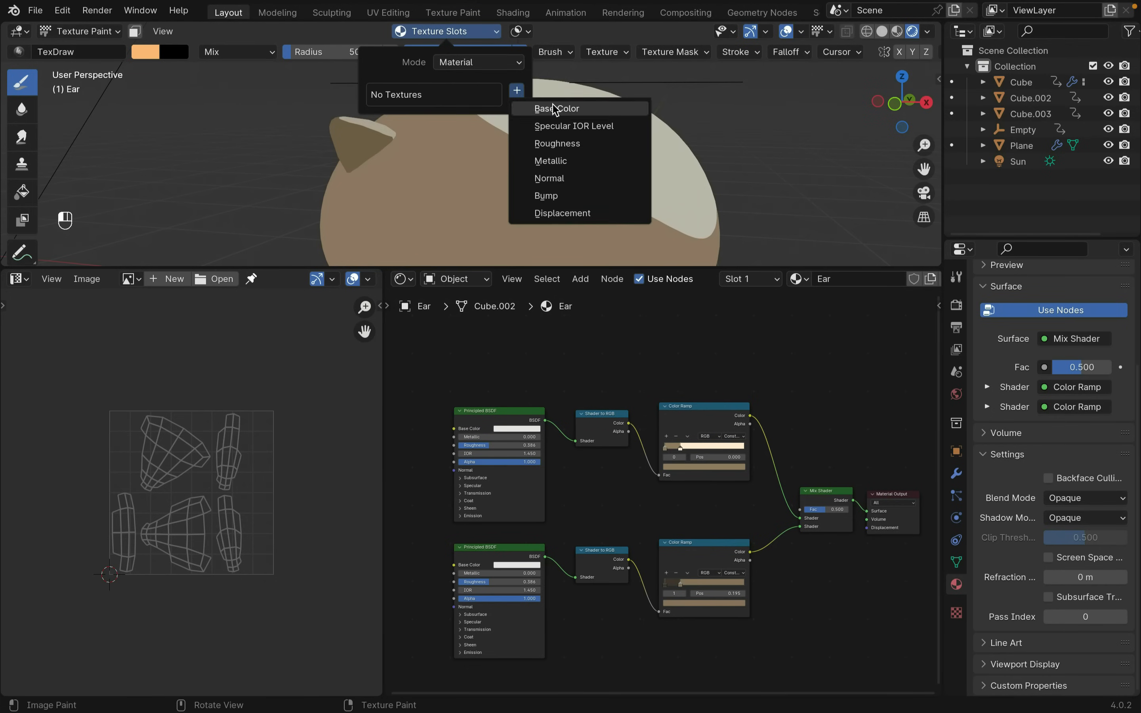
left_click(557, 108)
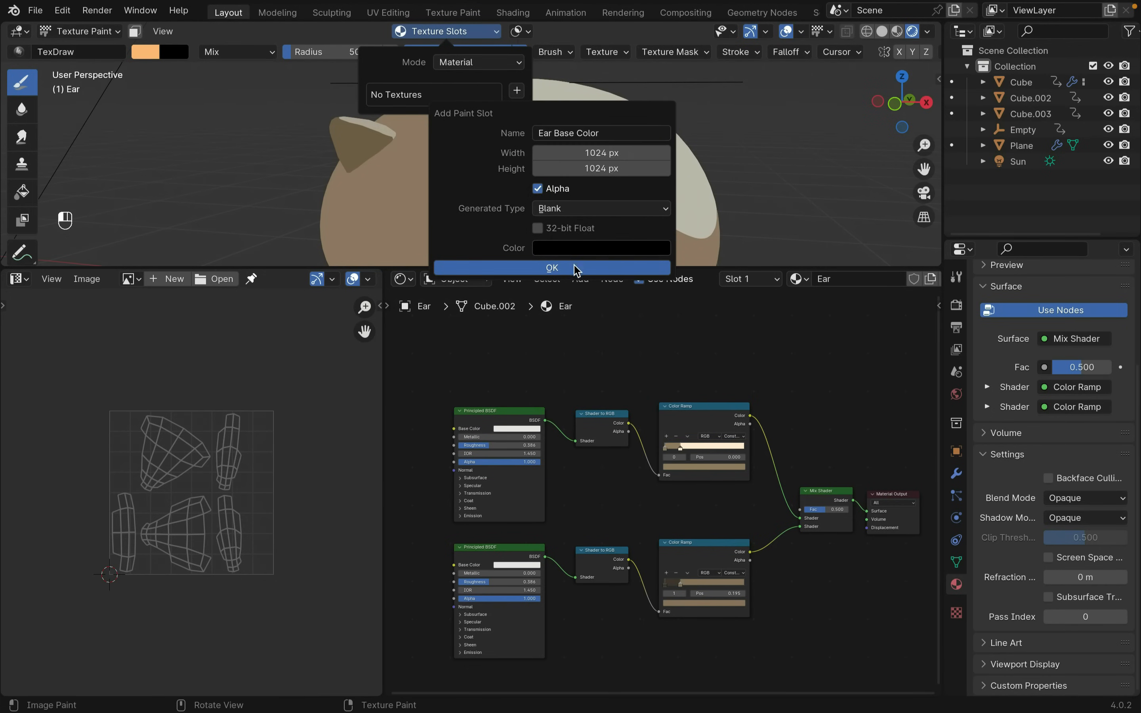
left_click(551, 268)
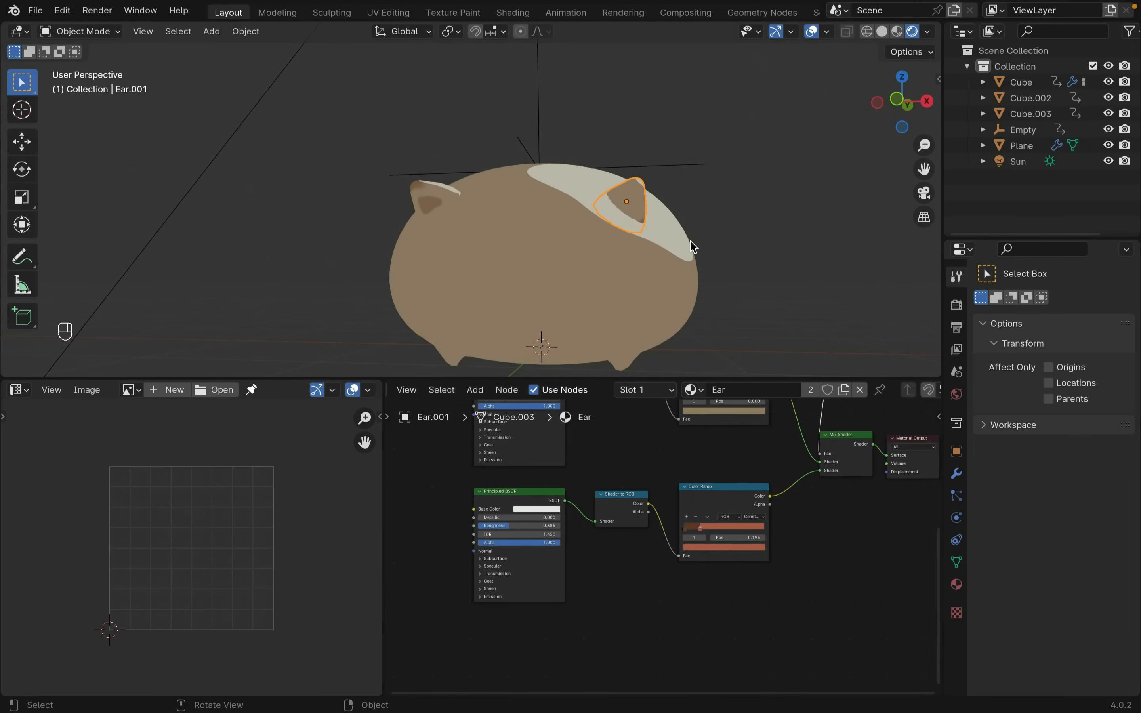
- Move Ear.001 onto the right of the head and switch the Shader Editor to World
key("u")
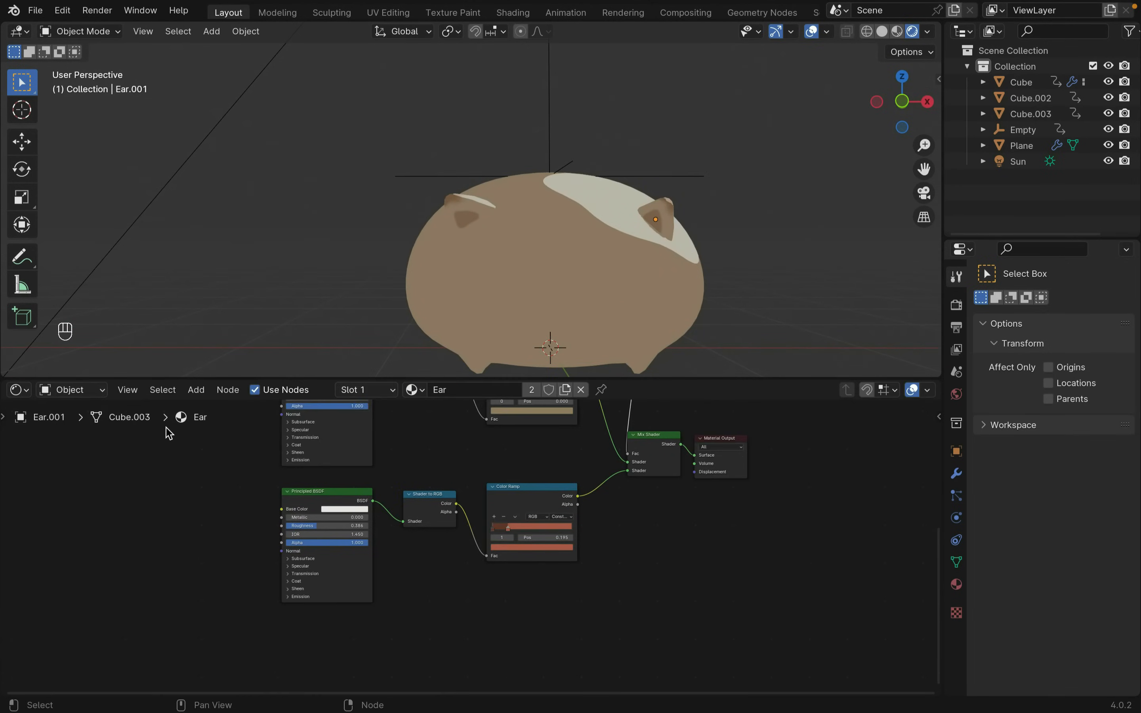
left_click(69, 389)
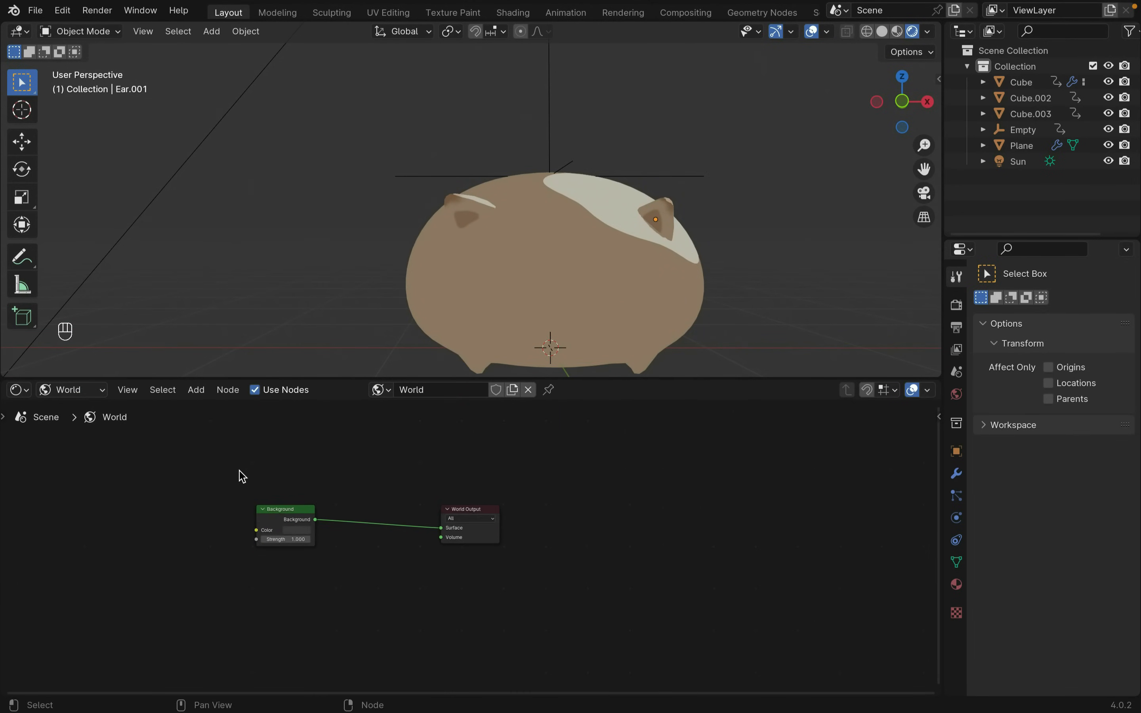
- Duplicate the world Background node and add a Mix node to blend the two backgrounds
key("shift+a")
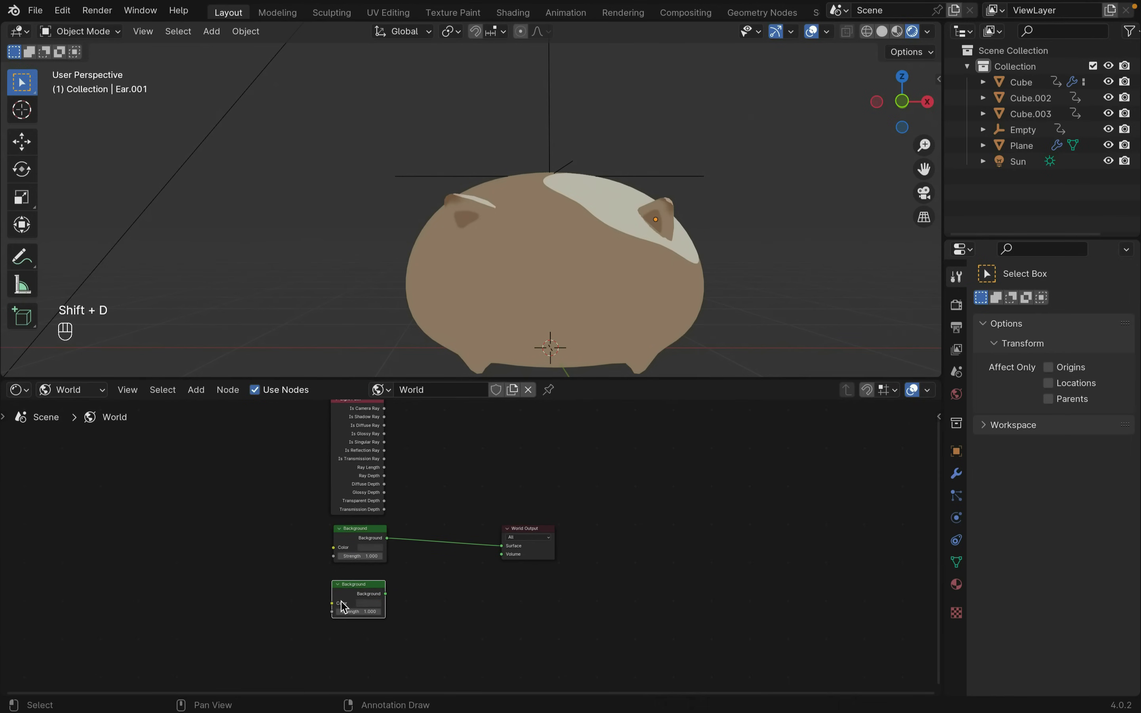
type("mix")
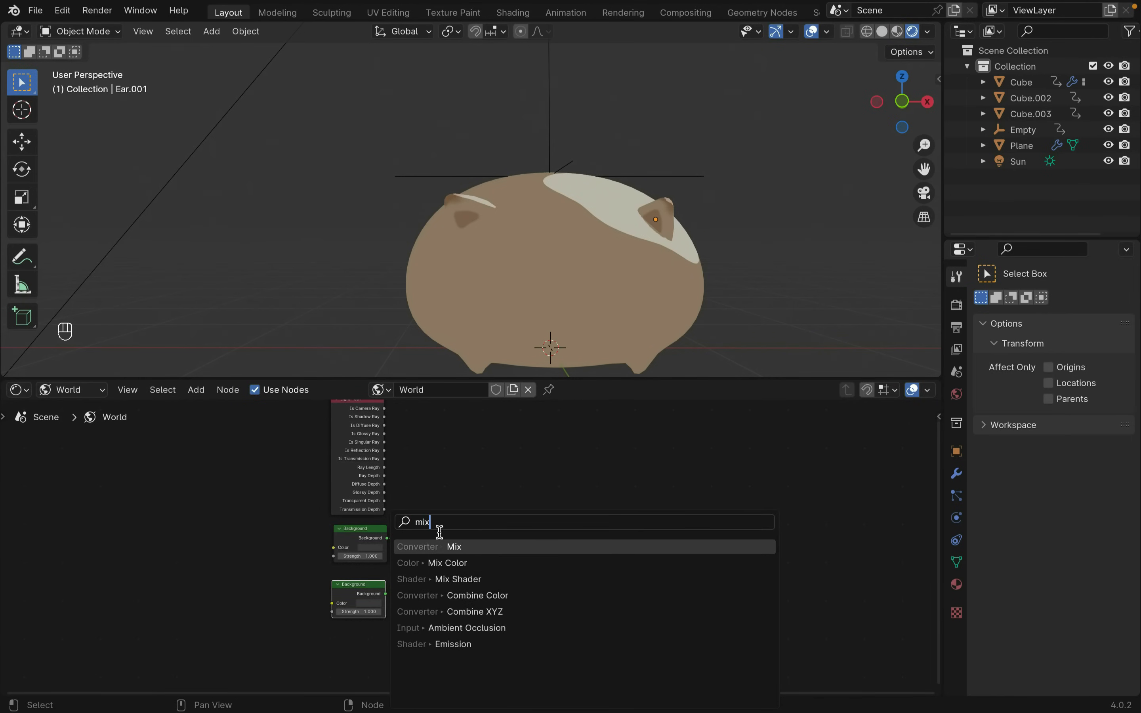
left_click(458, 578)
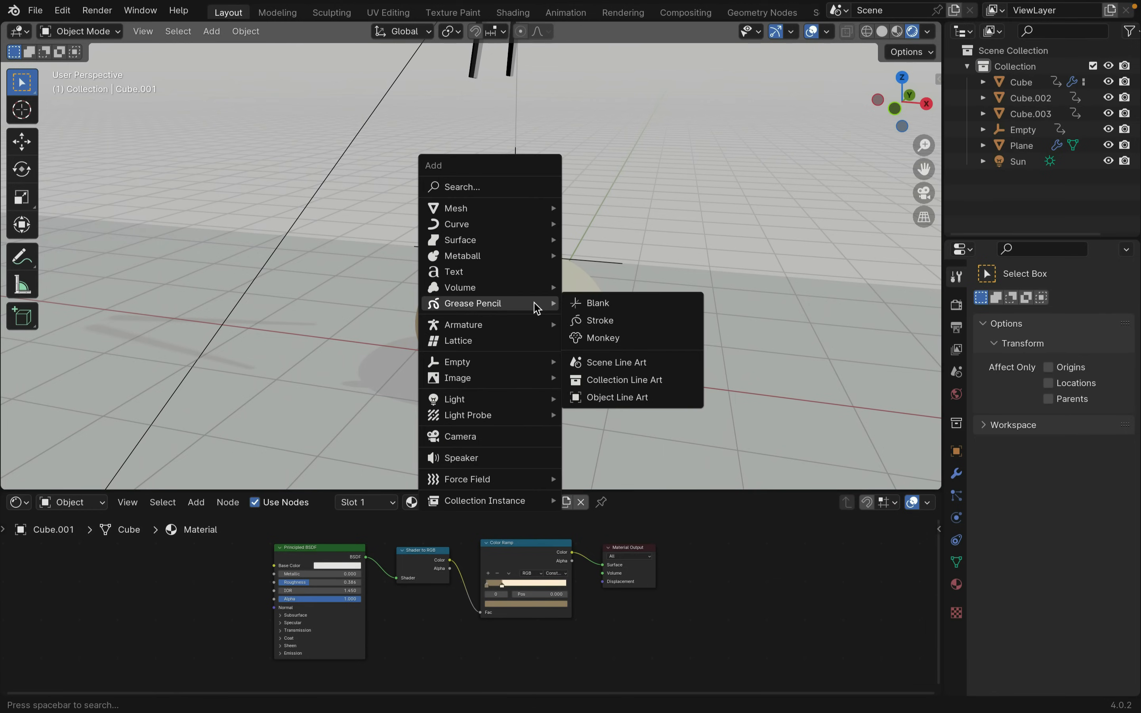
mouse_move(626, 379)
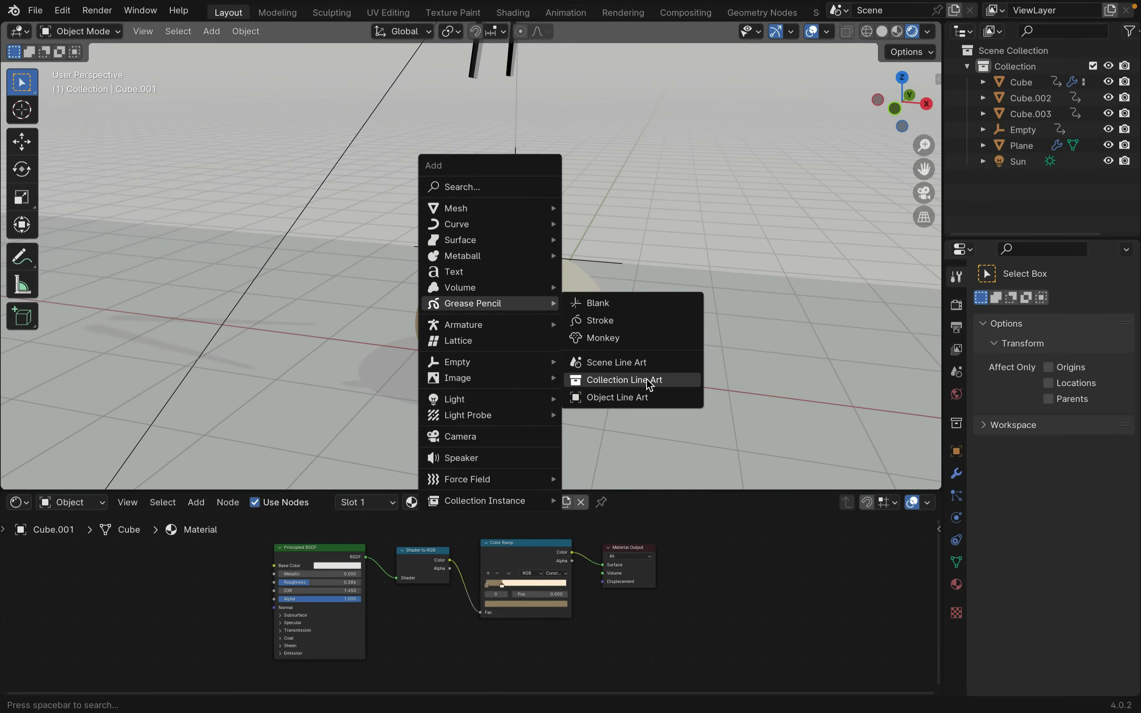
- Add a Grease Pencil Collection Line Art object outlining the collection
left_click(623, 378)
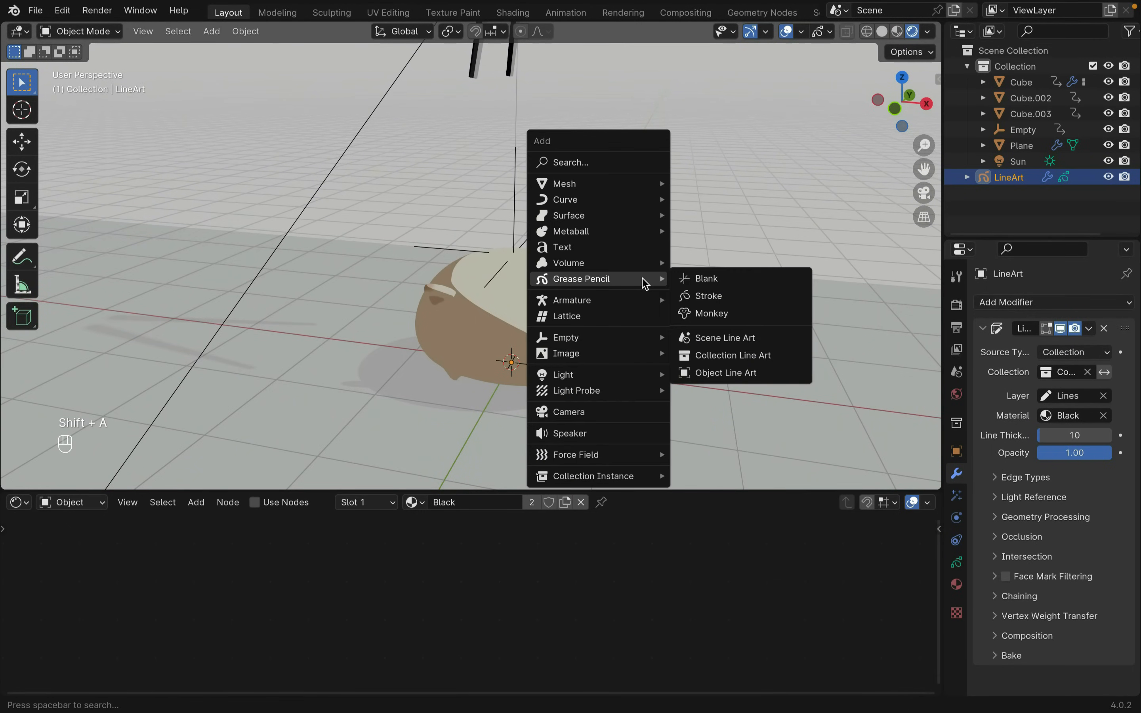
- In the Line Art modifier disable Crease and Intersections and set Contour to Individual Silhouette
left_click(568, 412)
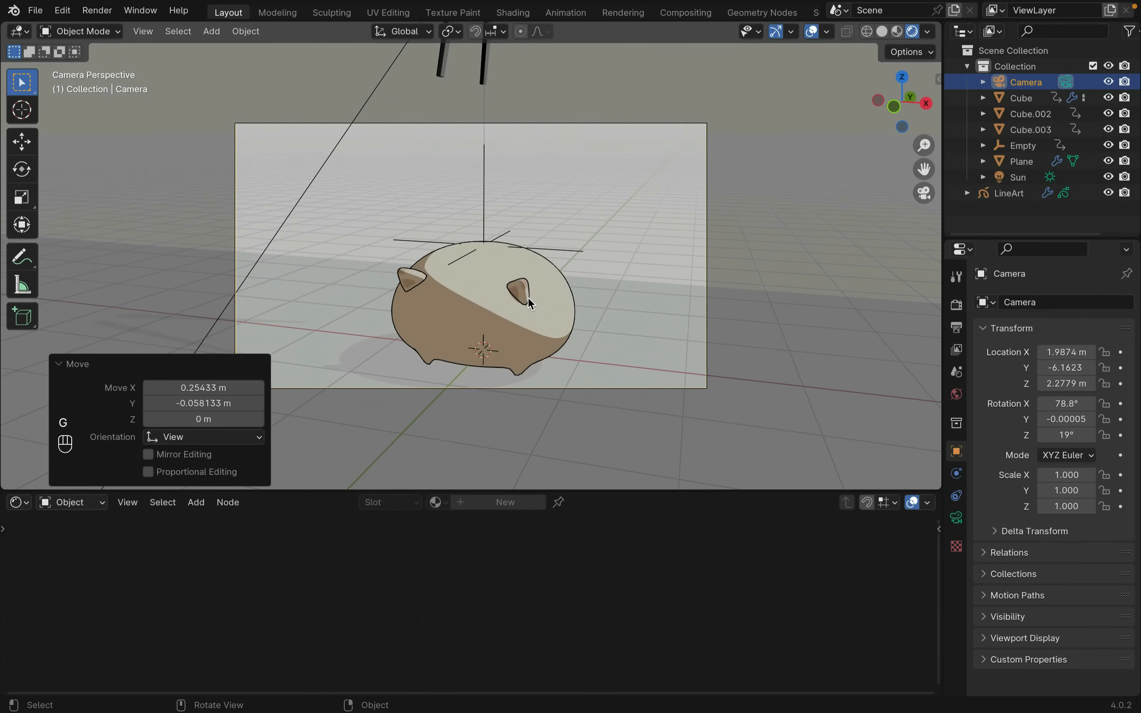
left_click(1011, 193)
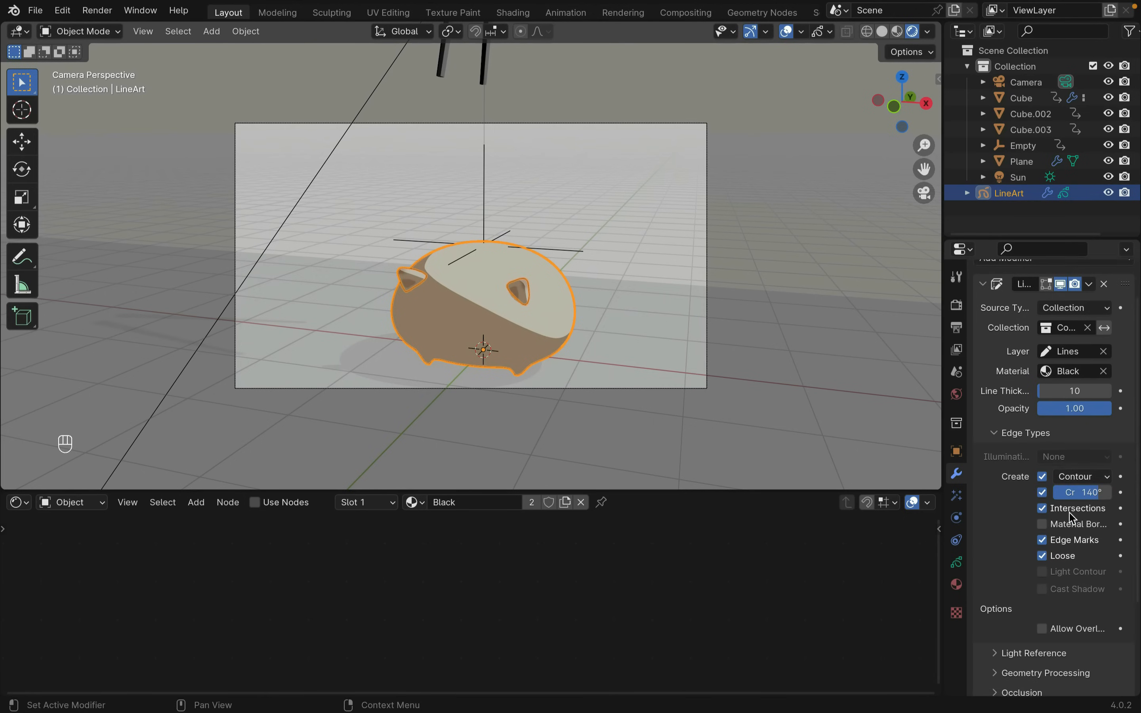
left_click(1042, 508)
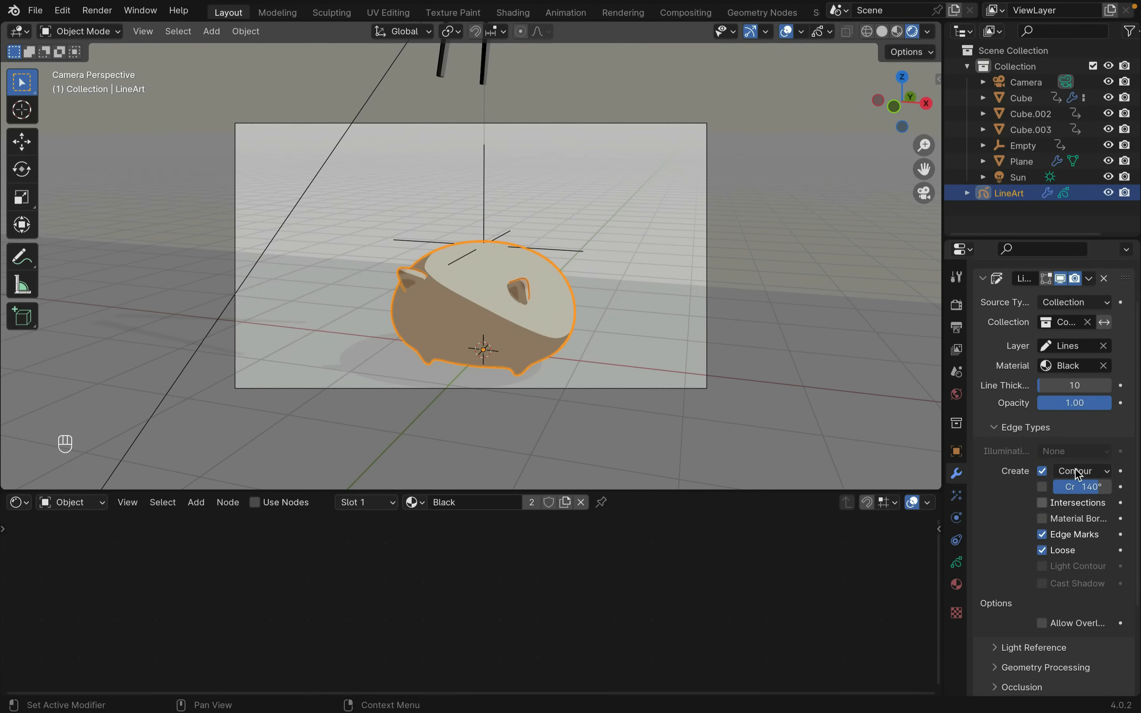
left_click(1081, 471)
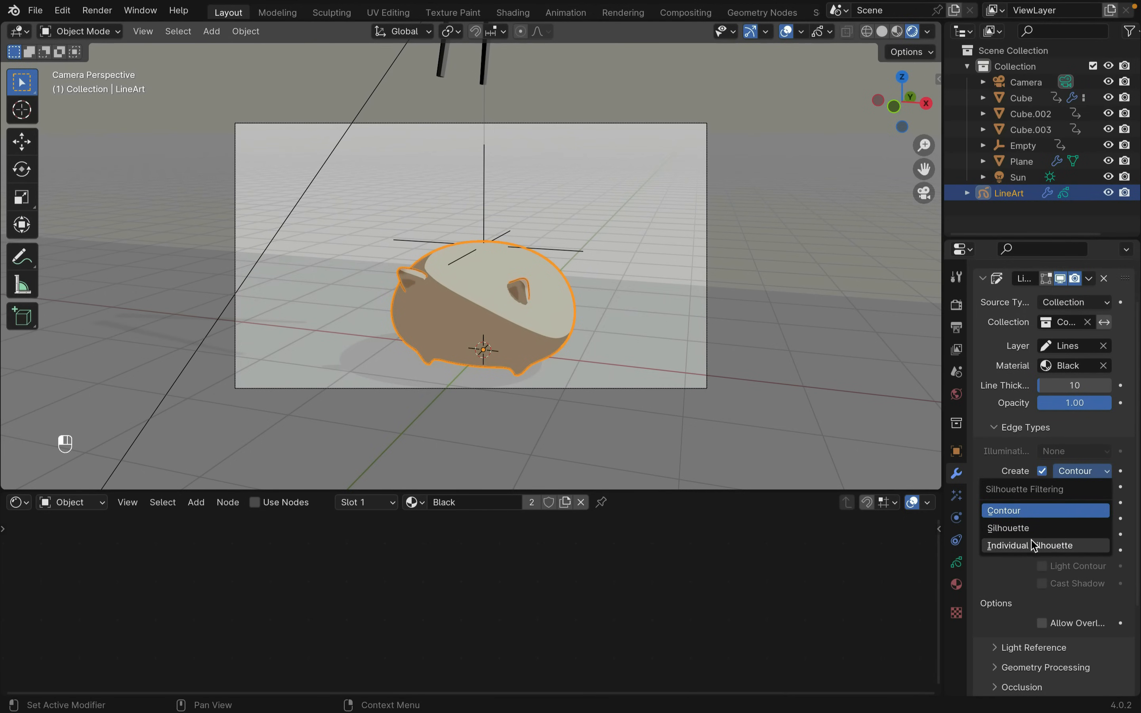
left_click(1014, 545)
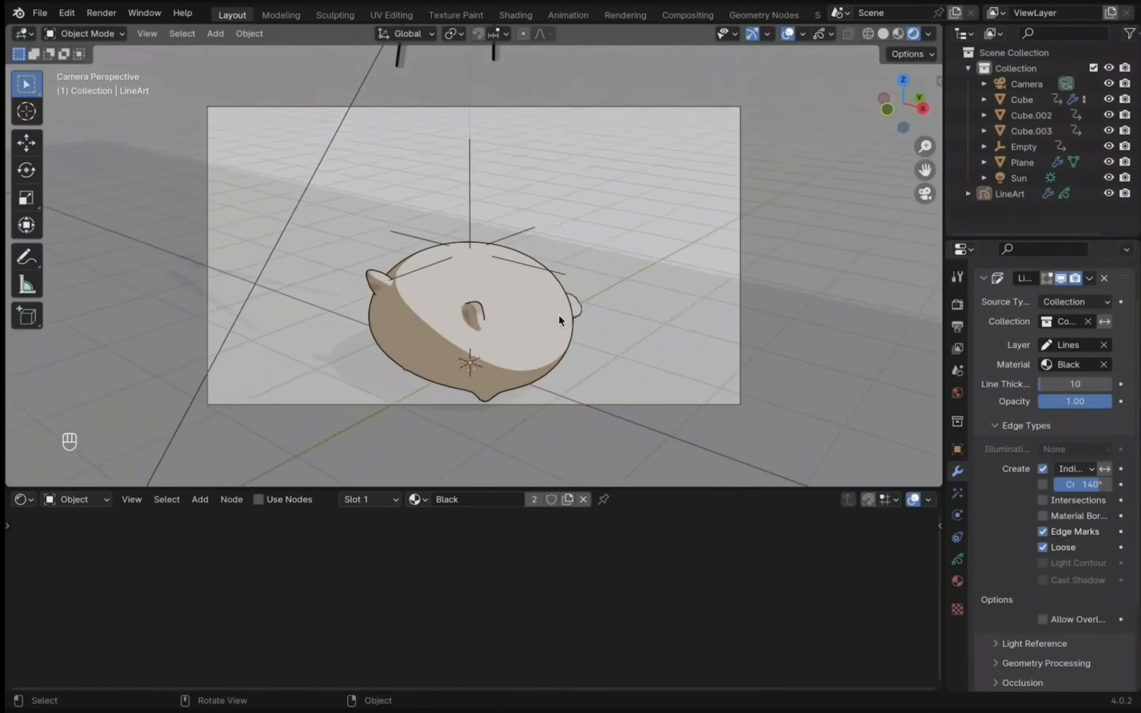
left_click(73, 500)
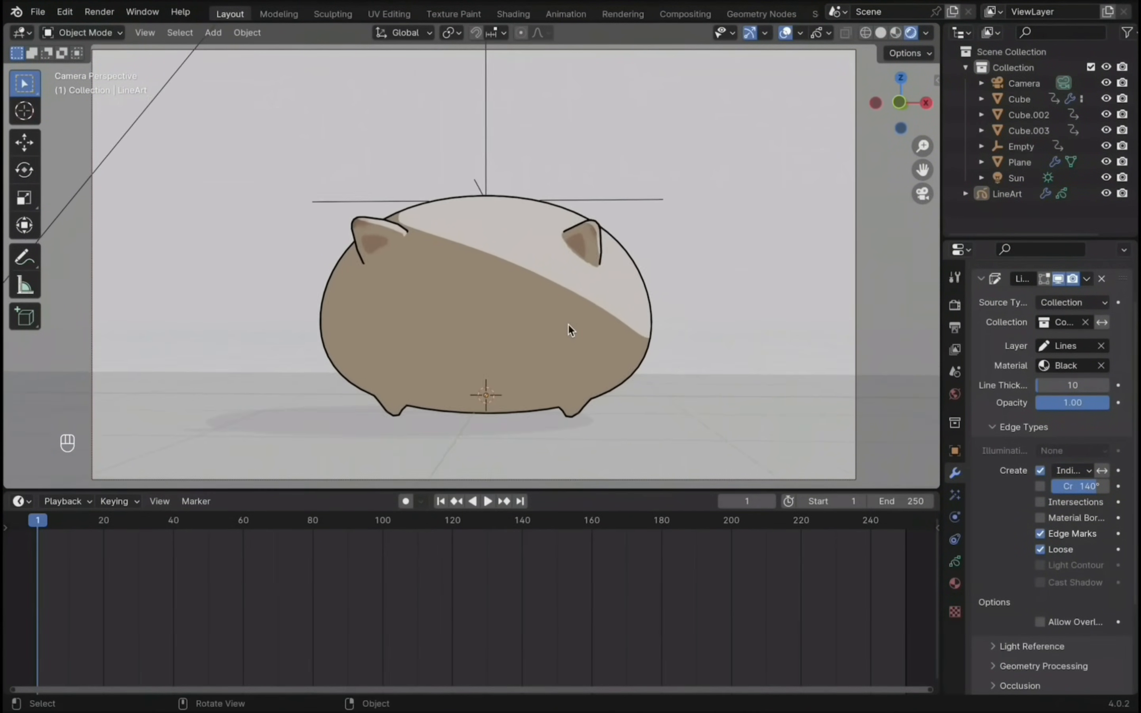
- Add a grease pencil layer named Features with Use Lights unchecked
left_click(954, 560)
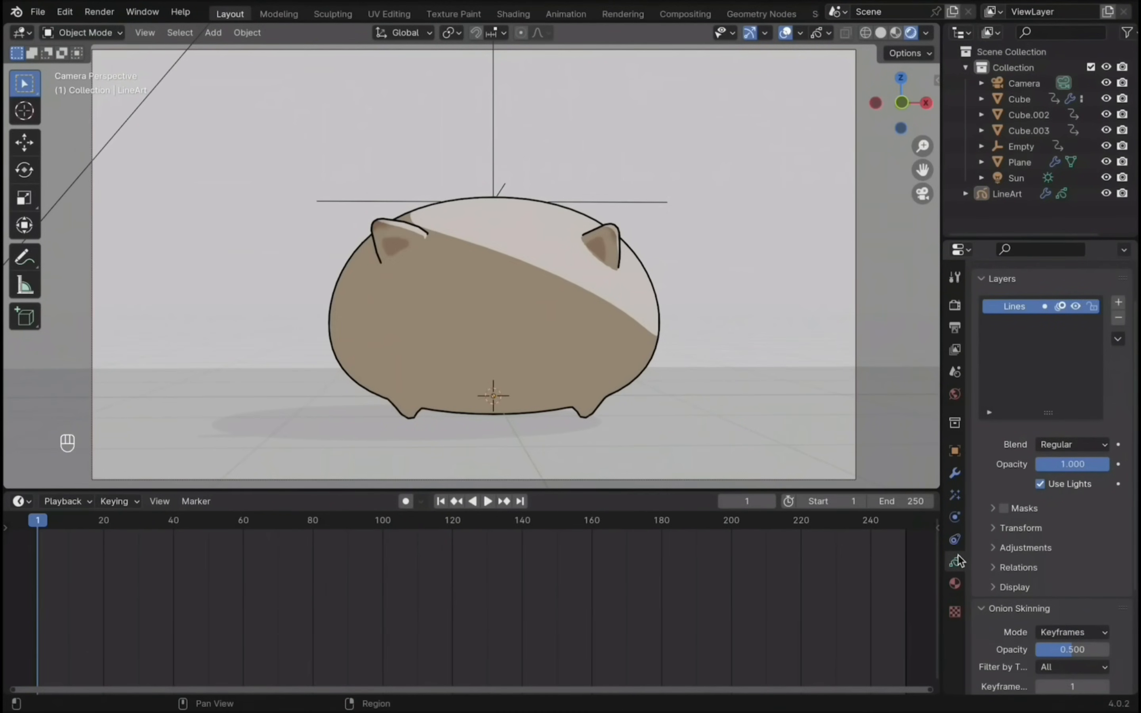
left_click(1119, 301)
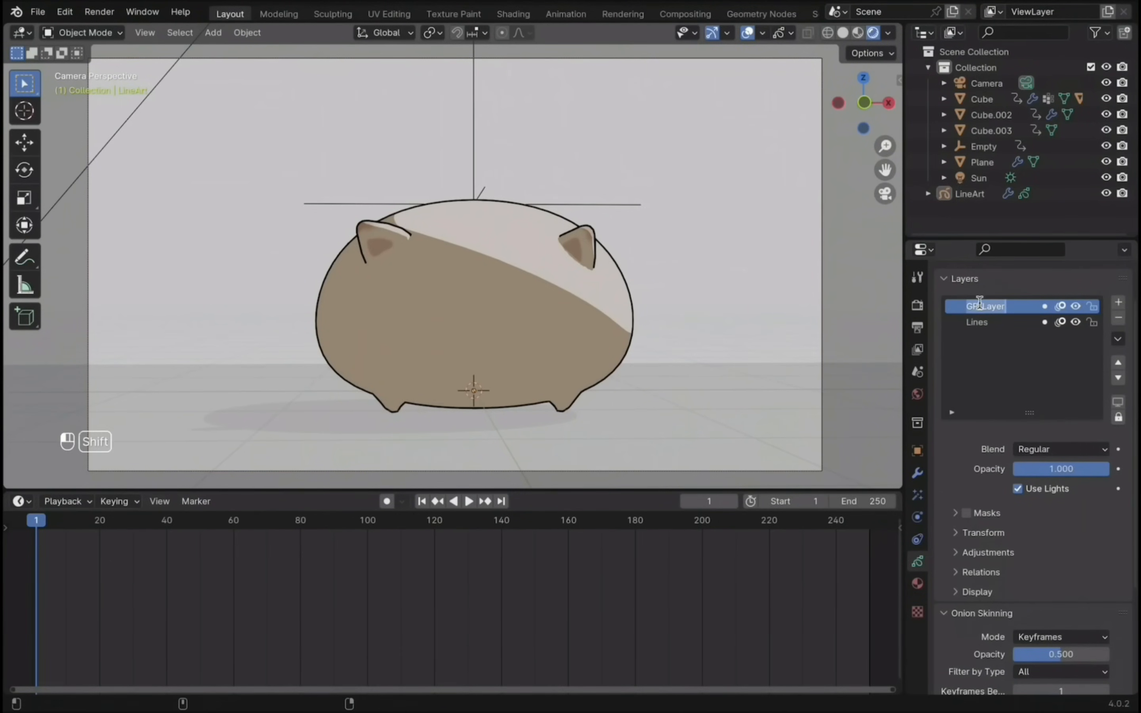
type("Features")
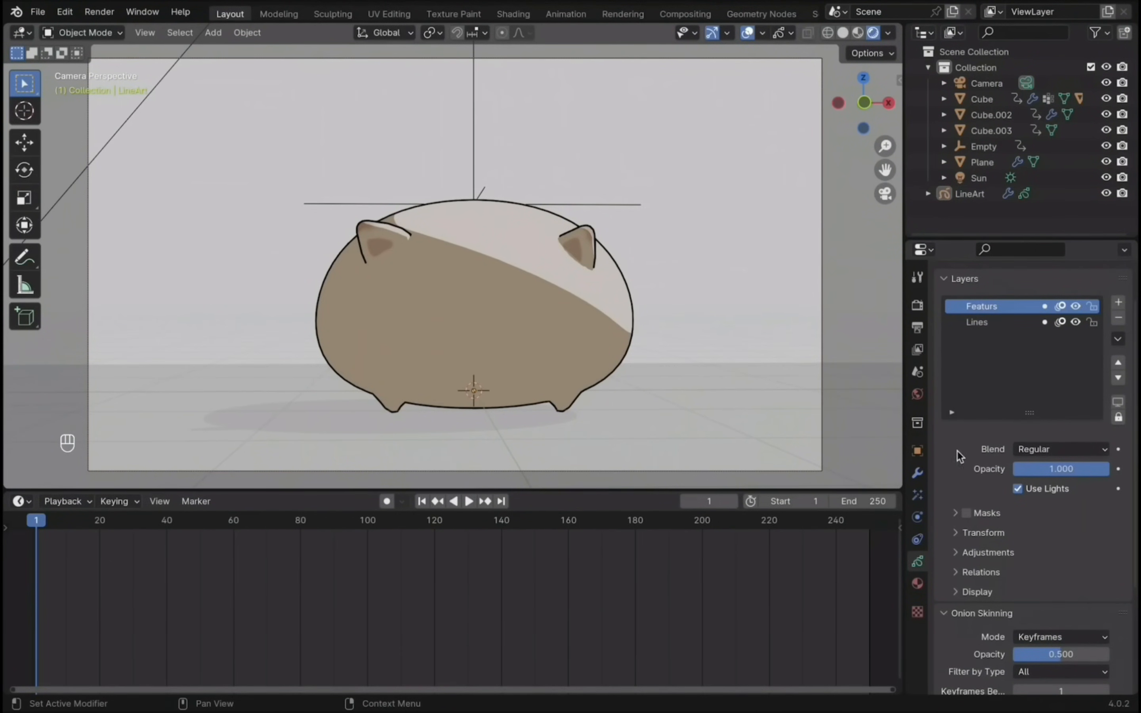
left_click(1018, 488)
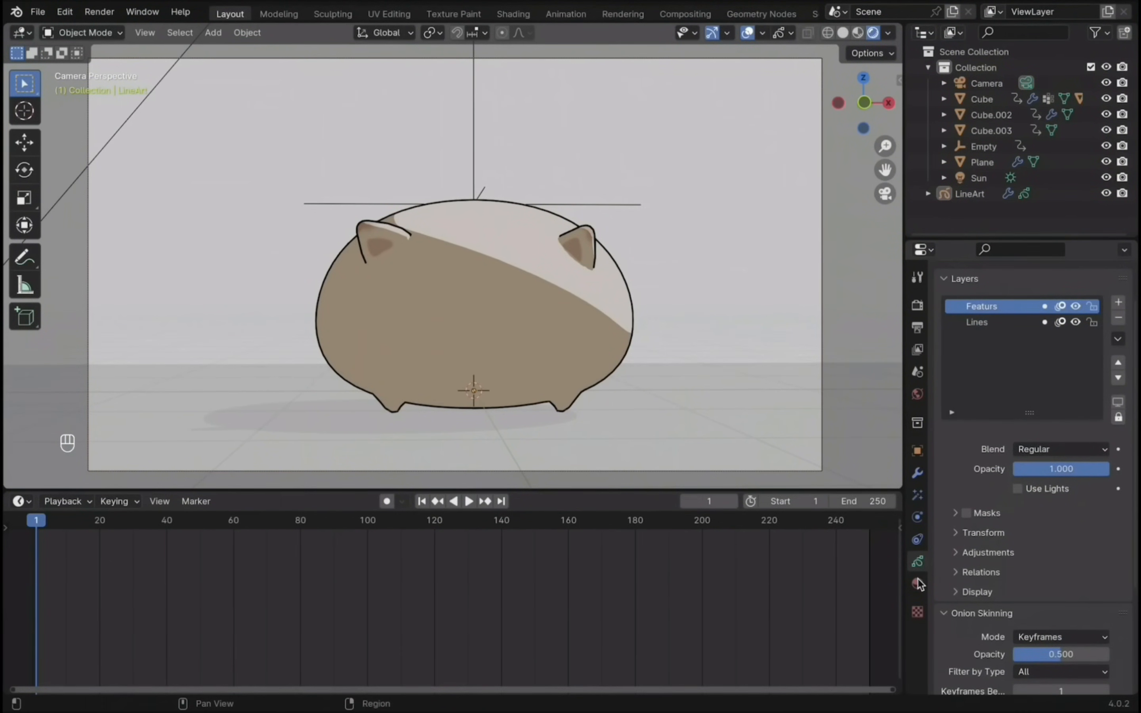
- Add a second line art material with Fill enabled for a white fill under the black stroke
left_click(916, 582)
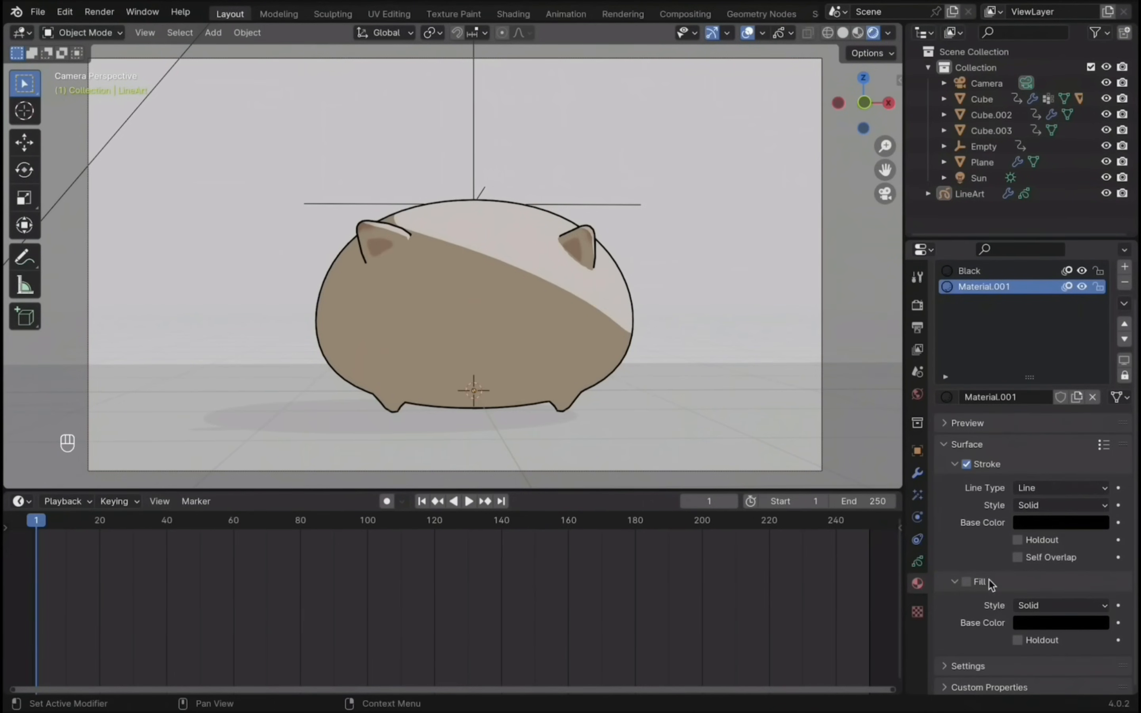
left_click(1060, 622)
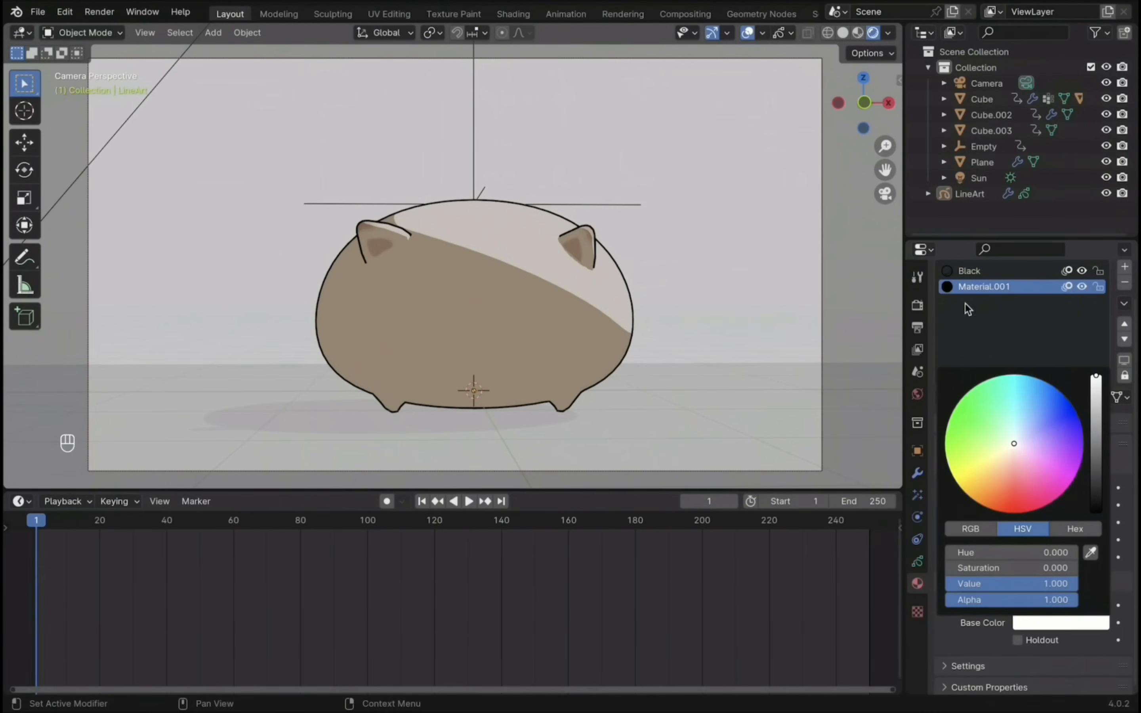
left_click(81, 32)
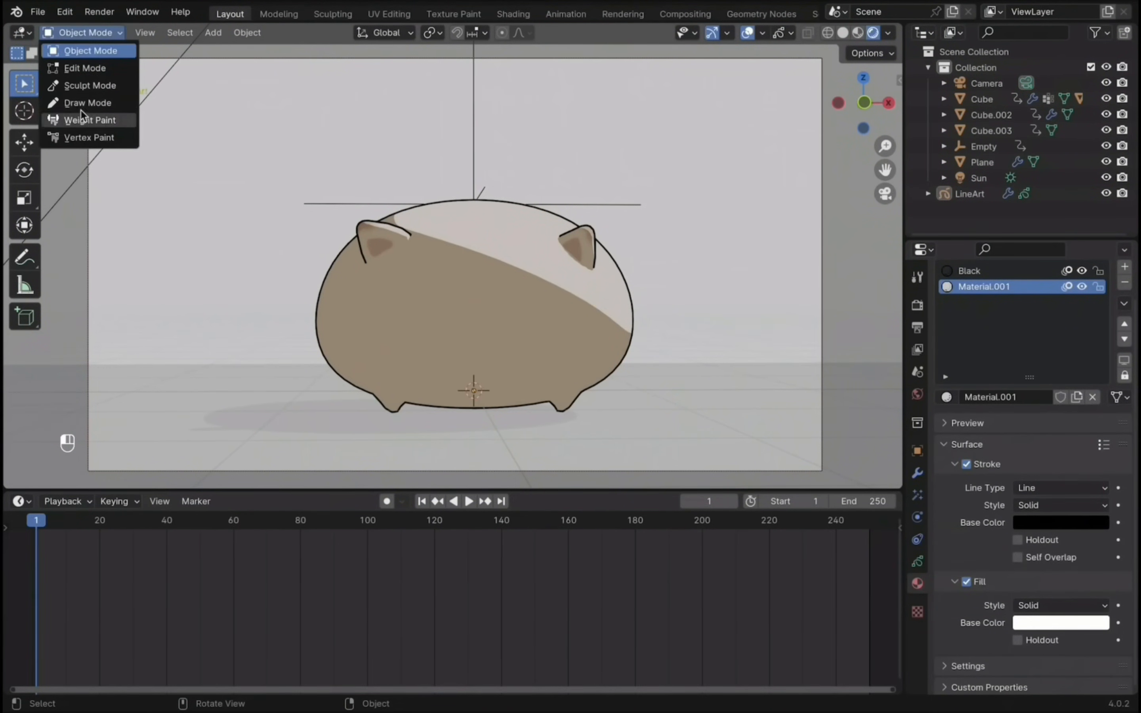
- Enter Draw Mode on LineArt with stroke placement set to Surface
left_click(87, 102)
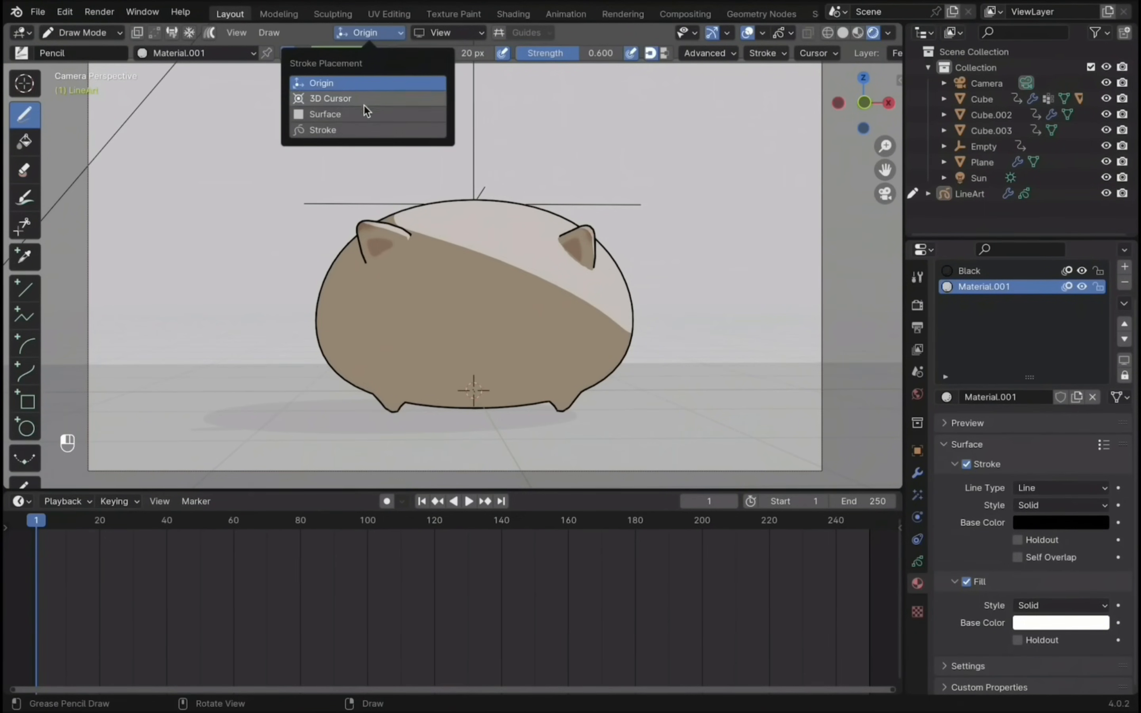
left_click(326, 114)
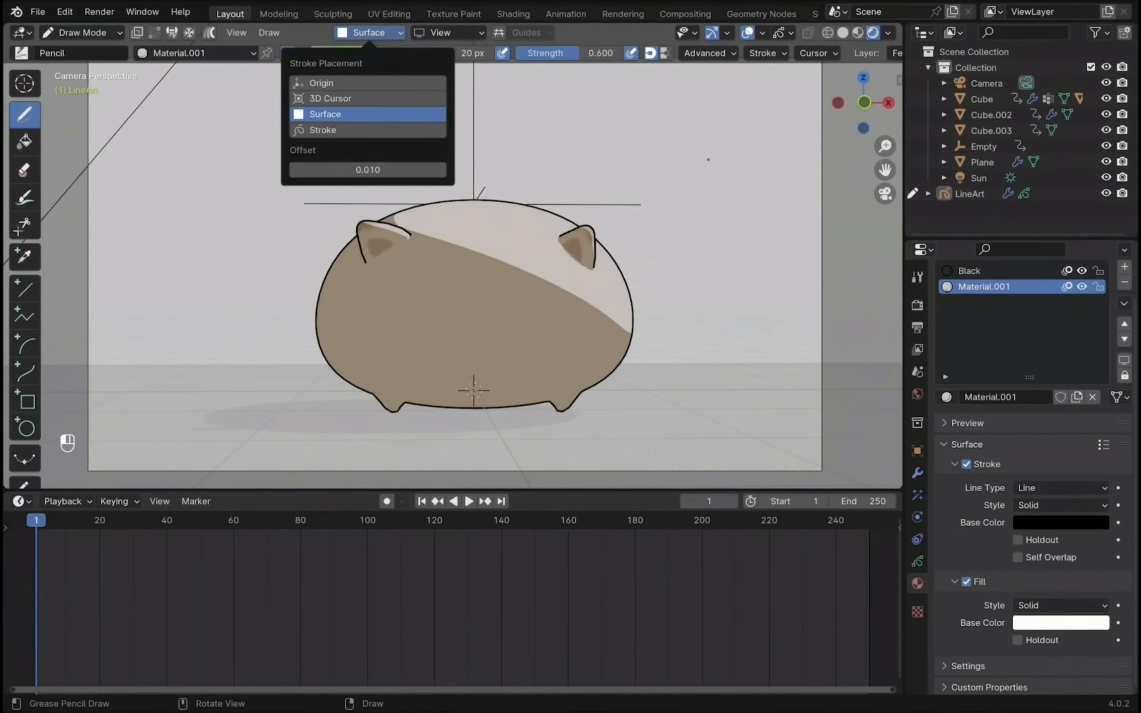
left_click(325, 114)
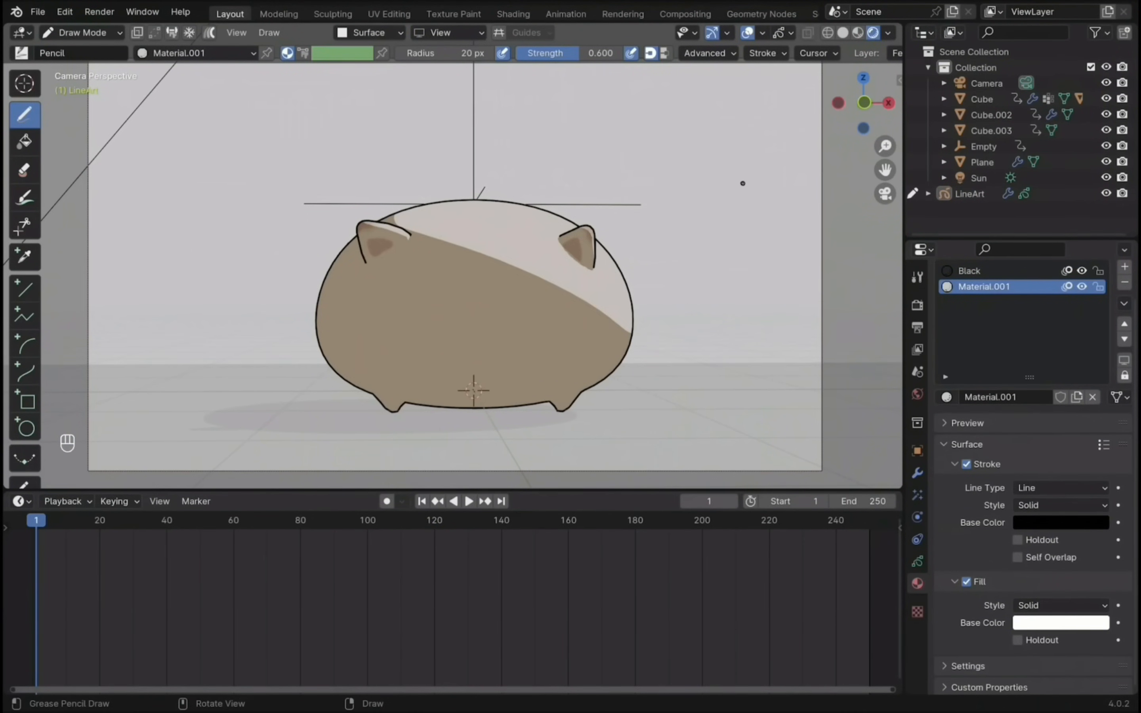
mouse_move(918, 305)
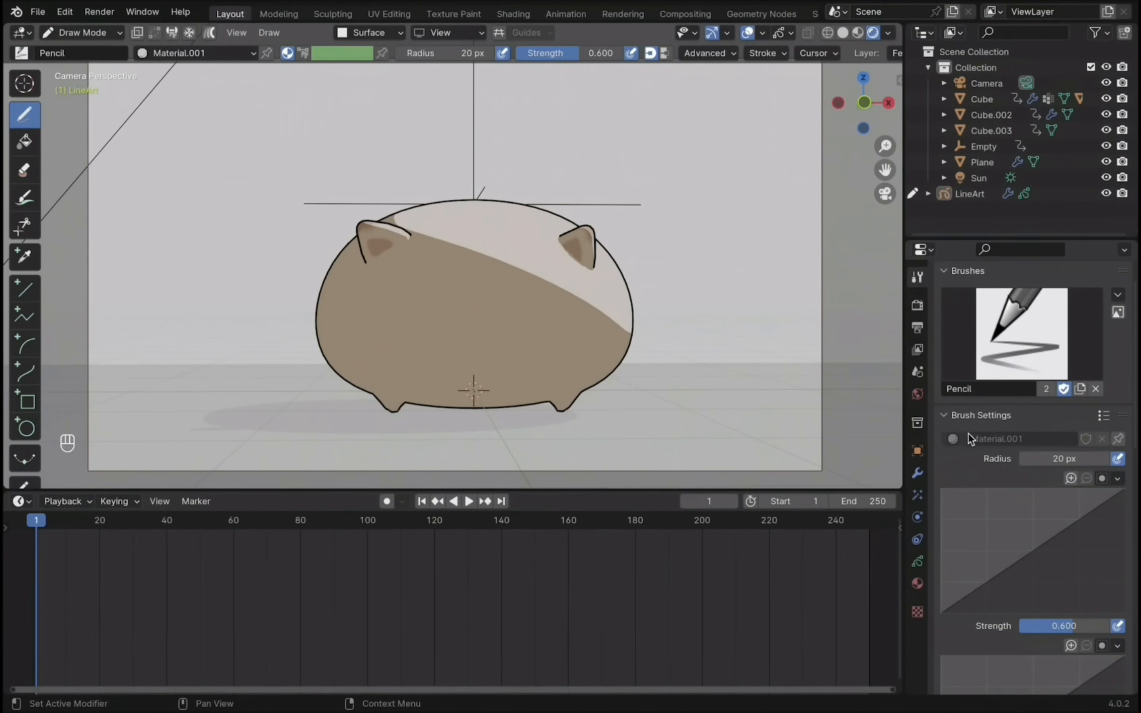
scroll("down", 3)
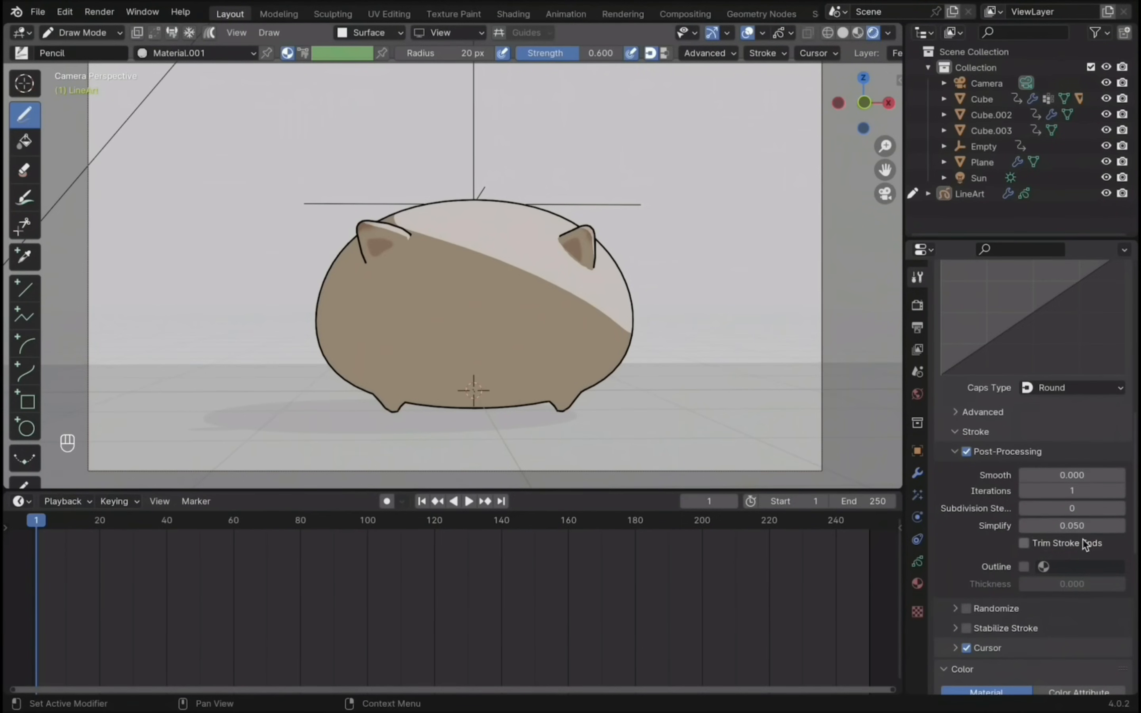
- Enable the stroke stabilizer and switch to the circle tool for drawing ovals
left_click(967, 629)
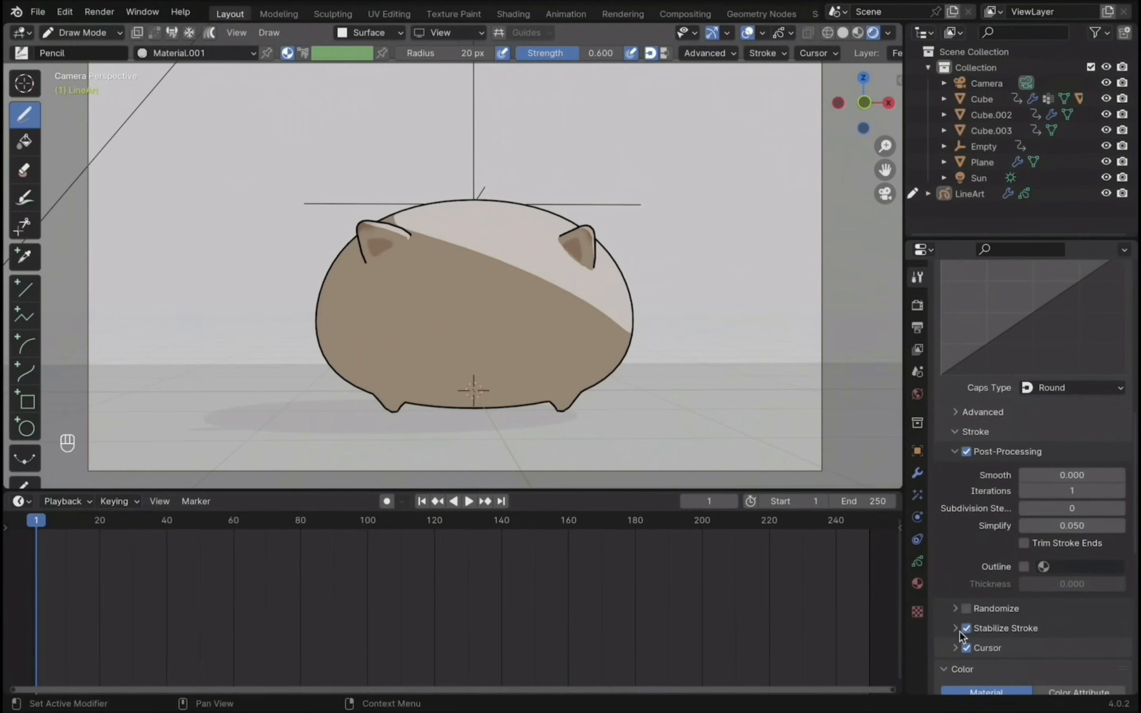
left_click(959, 627)
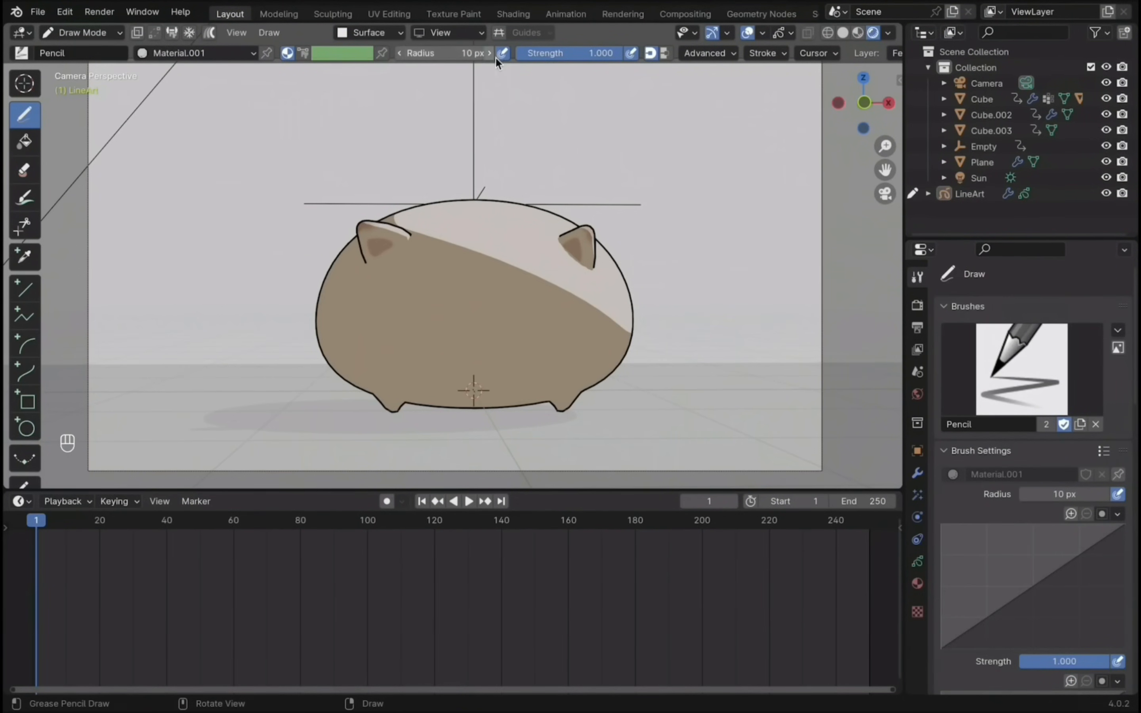
left_click(24, 428)
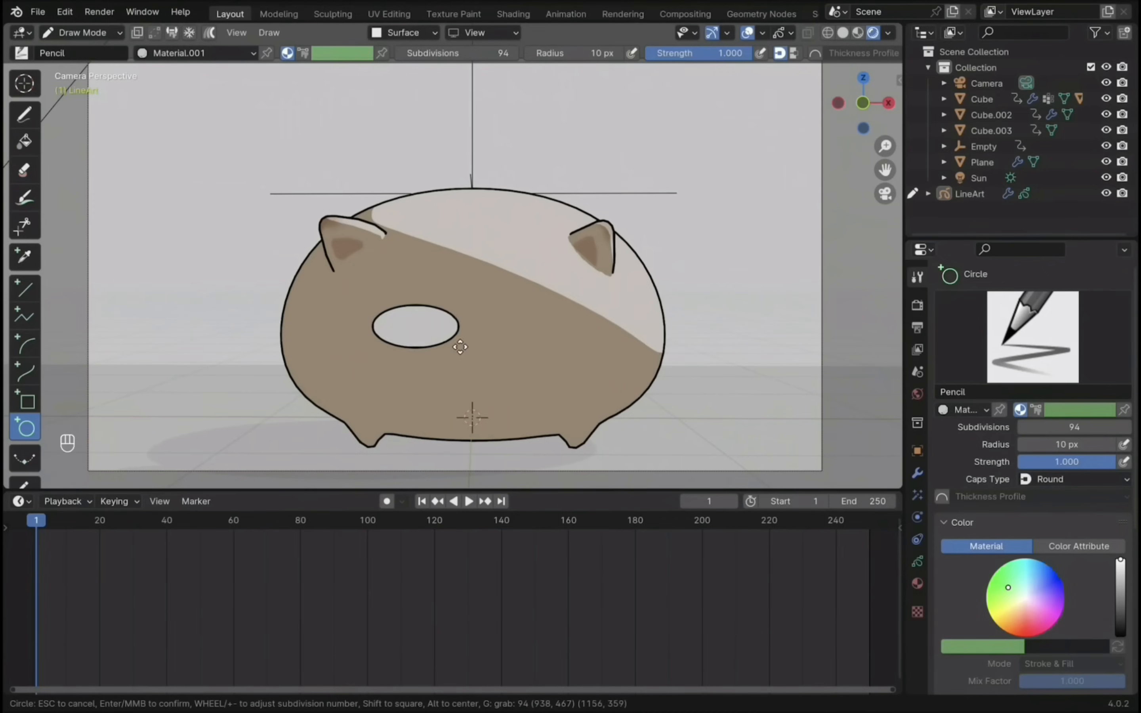
mouse_move(411, 331)
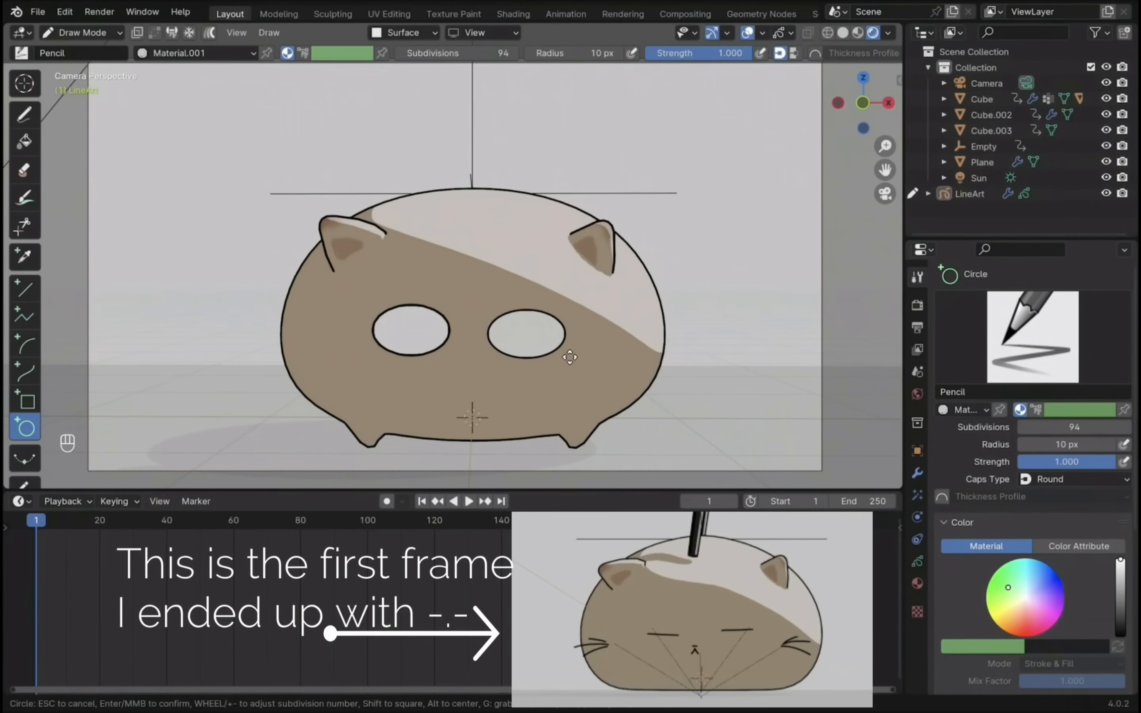
- Finish the second eye oval, squash the right eye along X in Edit Mode, and add black Material.003 pupils
key("Return")
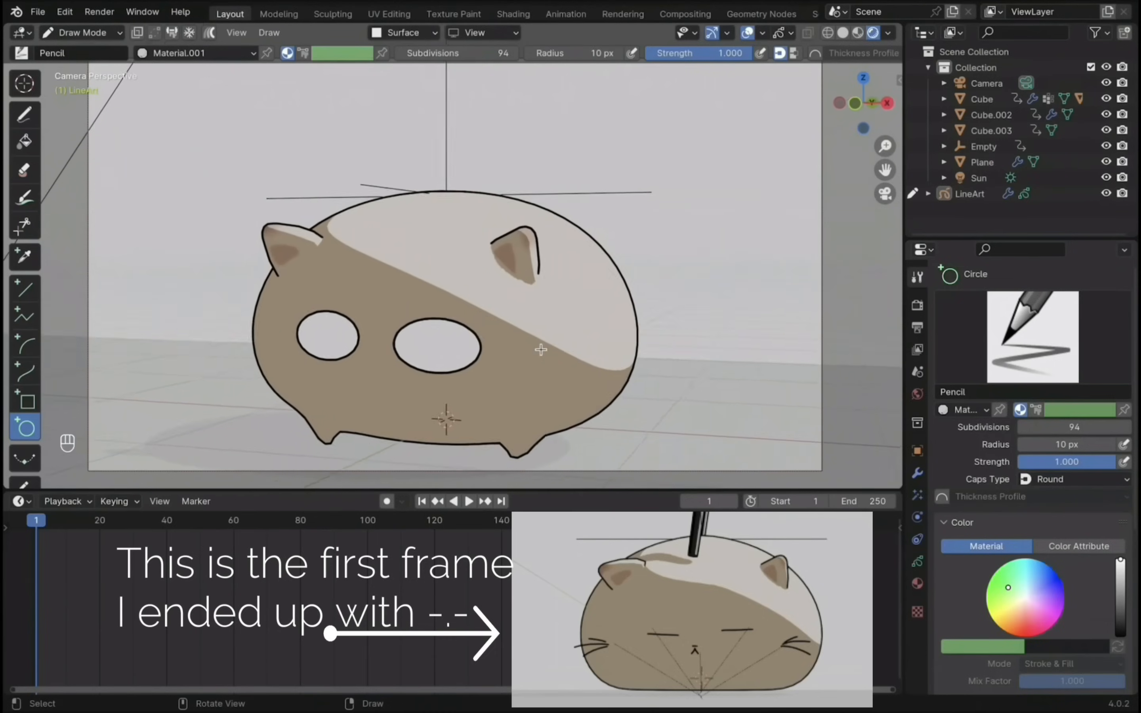
key("Tab")
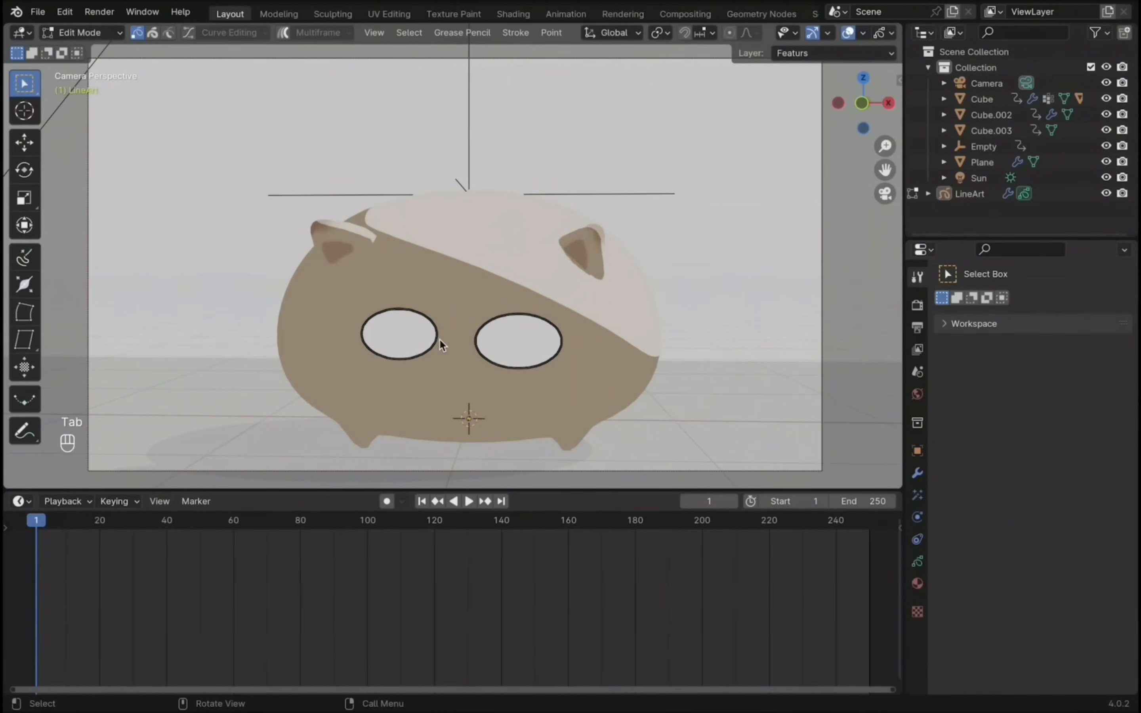
key("s")
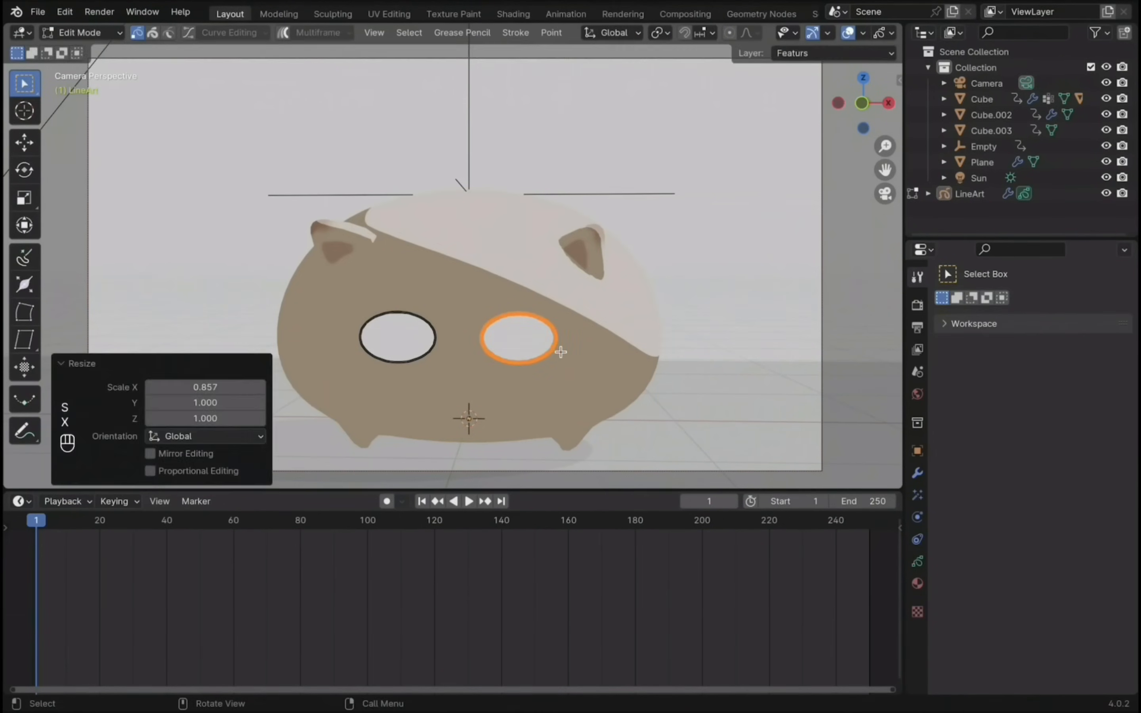
left_click(82, 32)
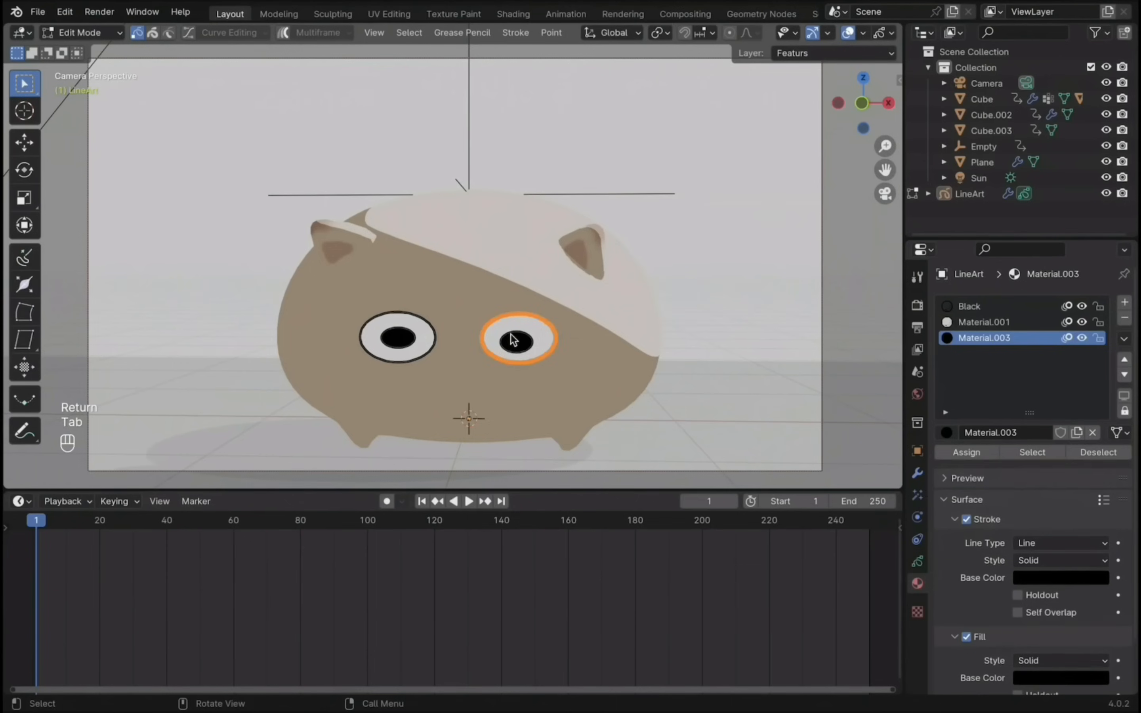
key("Tab")
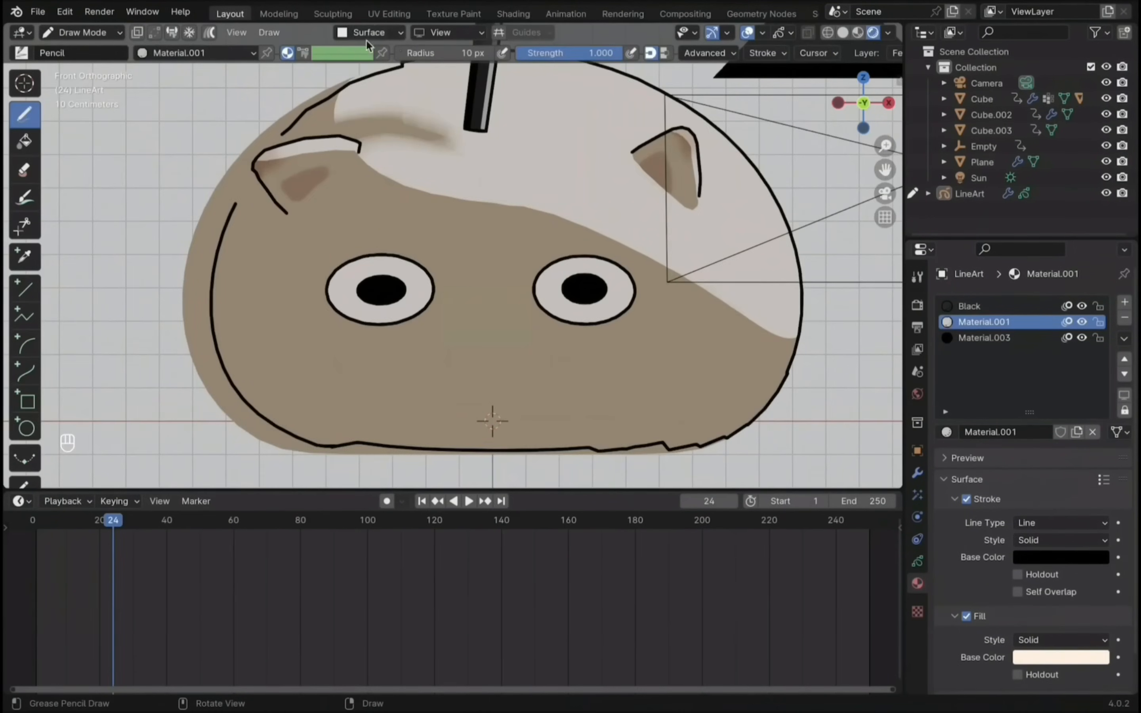
- Sketch whisker strokes fanning from both cheeks and a small nose with the Pencil brush
left_click(370, 32)
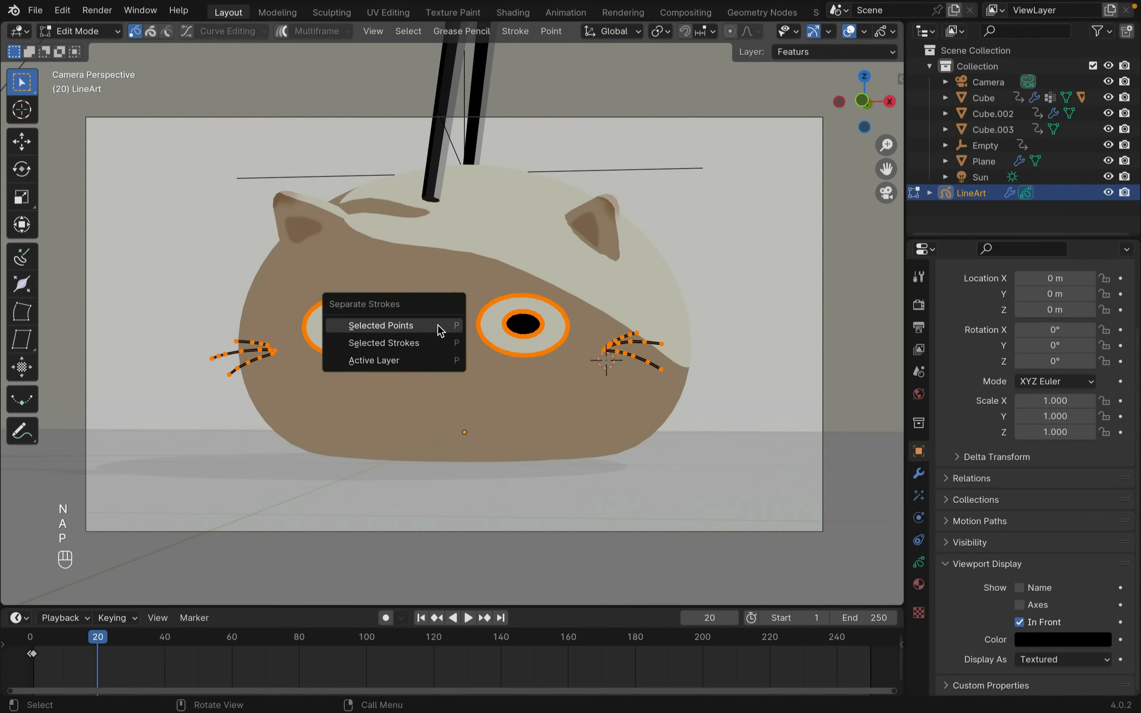
- Separate the face strokes, left eye and whiskers into their own objects via P > Selected Points
left_click(379, 326)
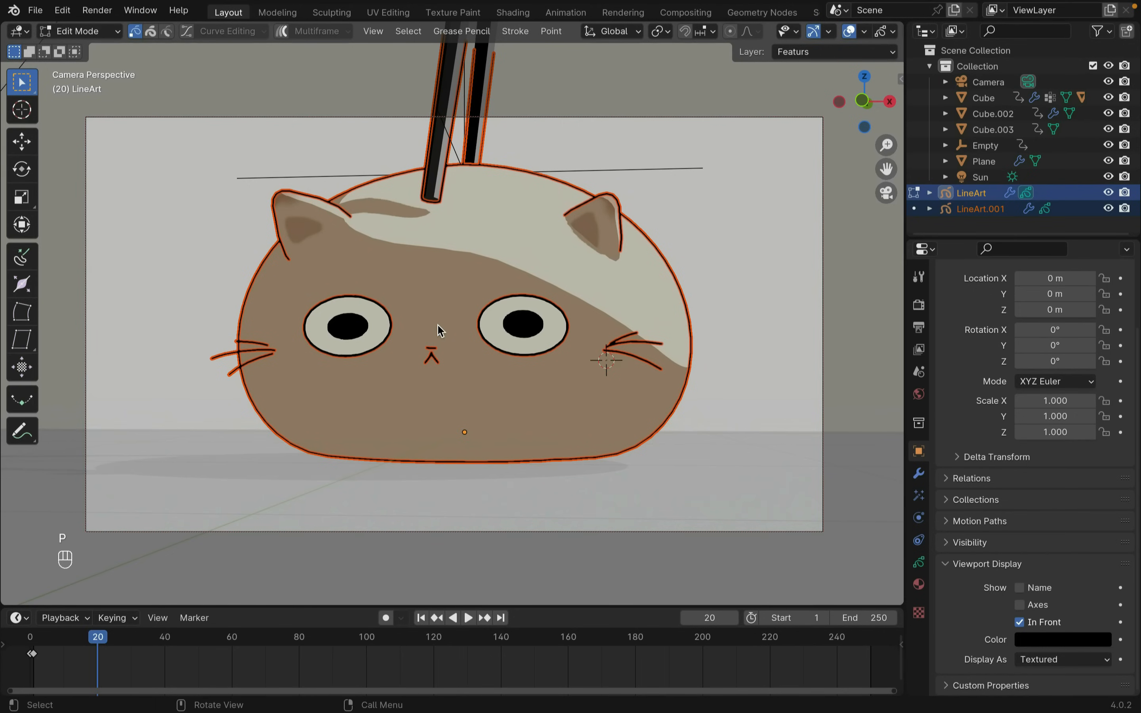
left_click(981, 209)
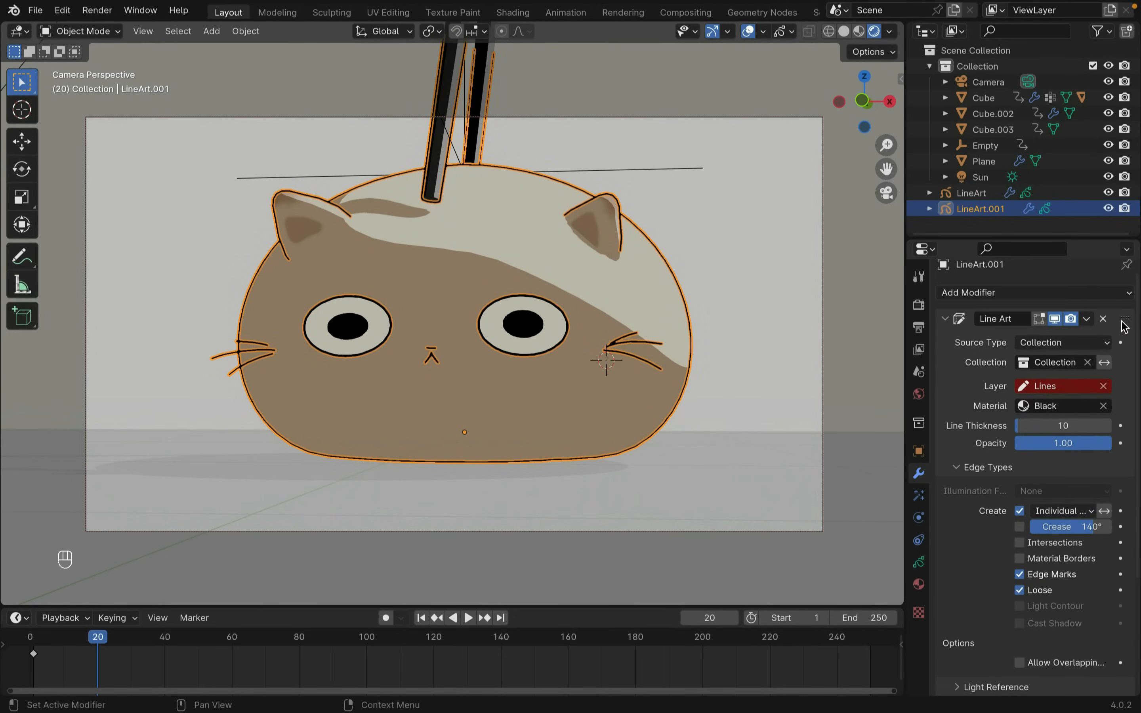
key("Tab")
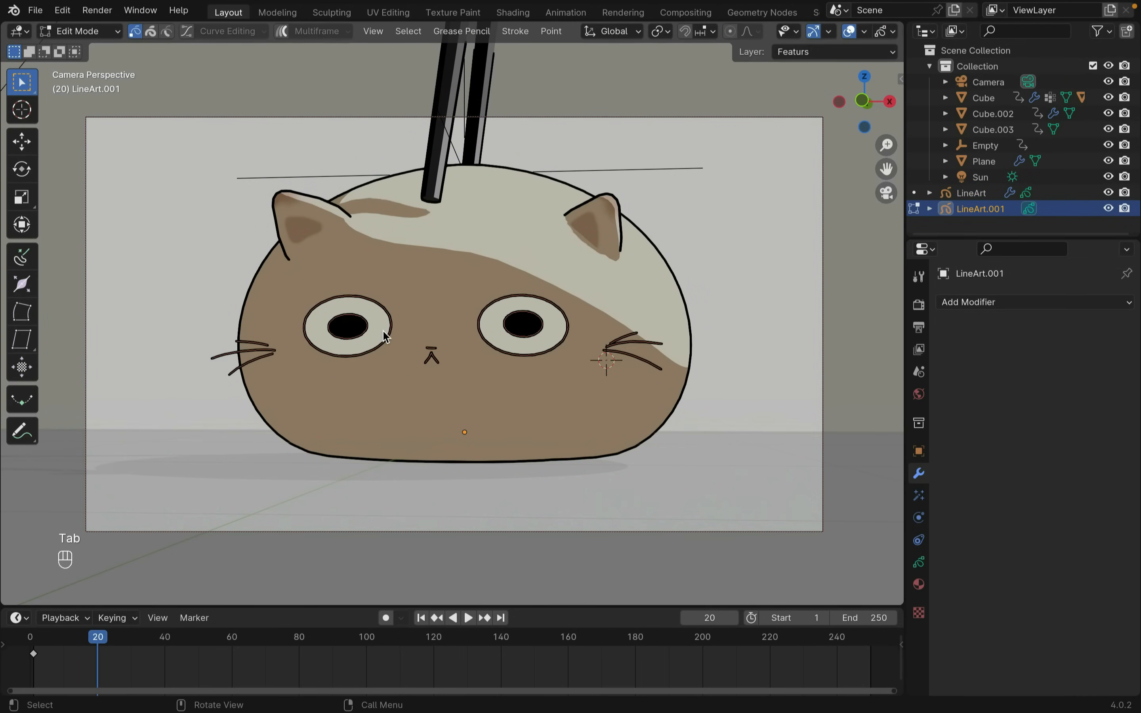
key("p")
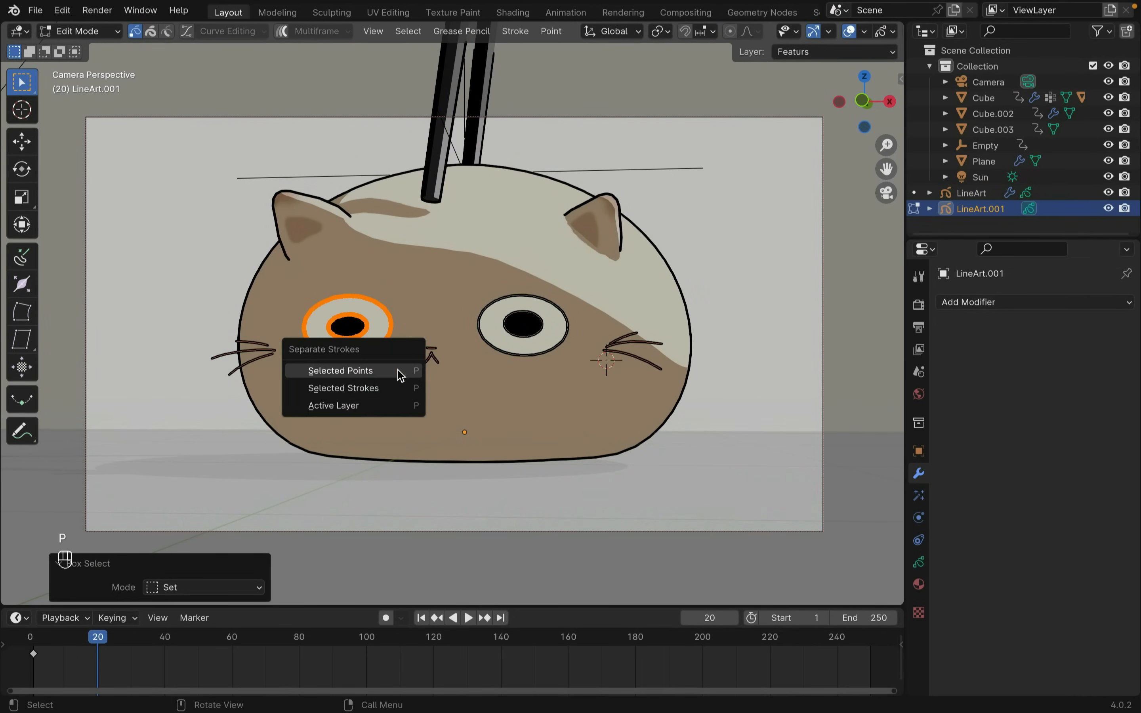
left_click(339, 371)
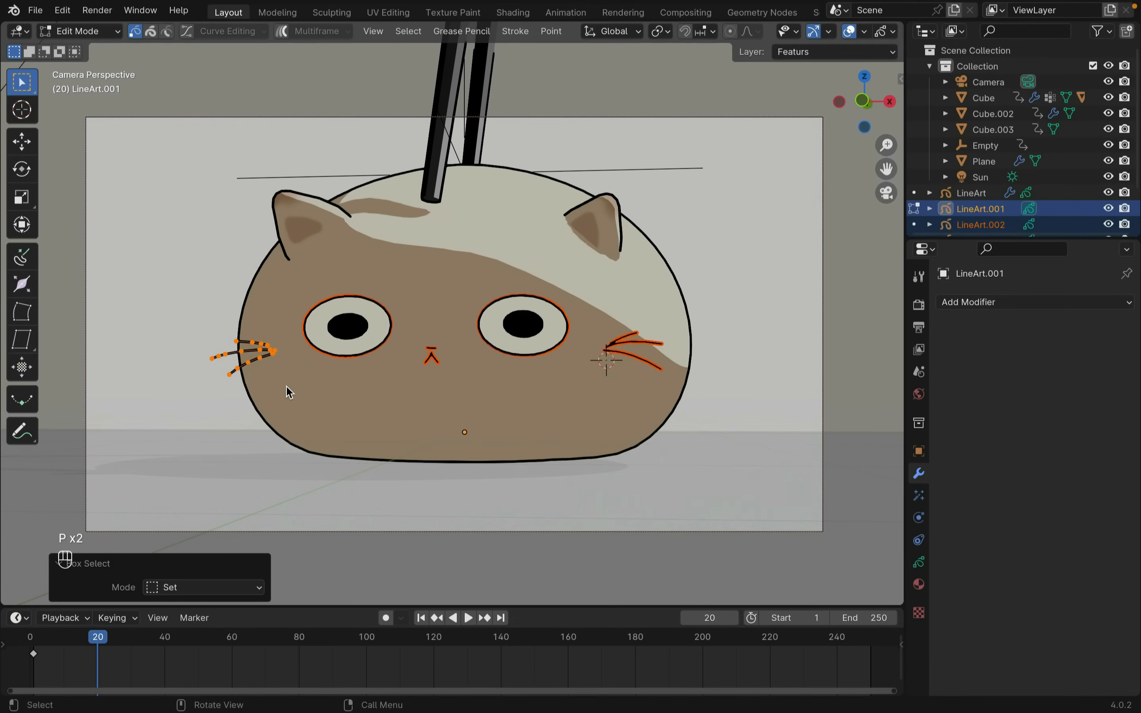
left_click(80, 31)
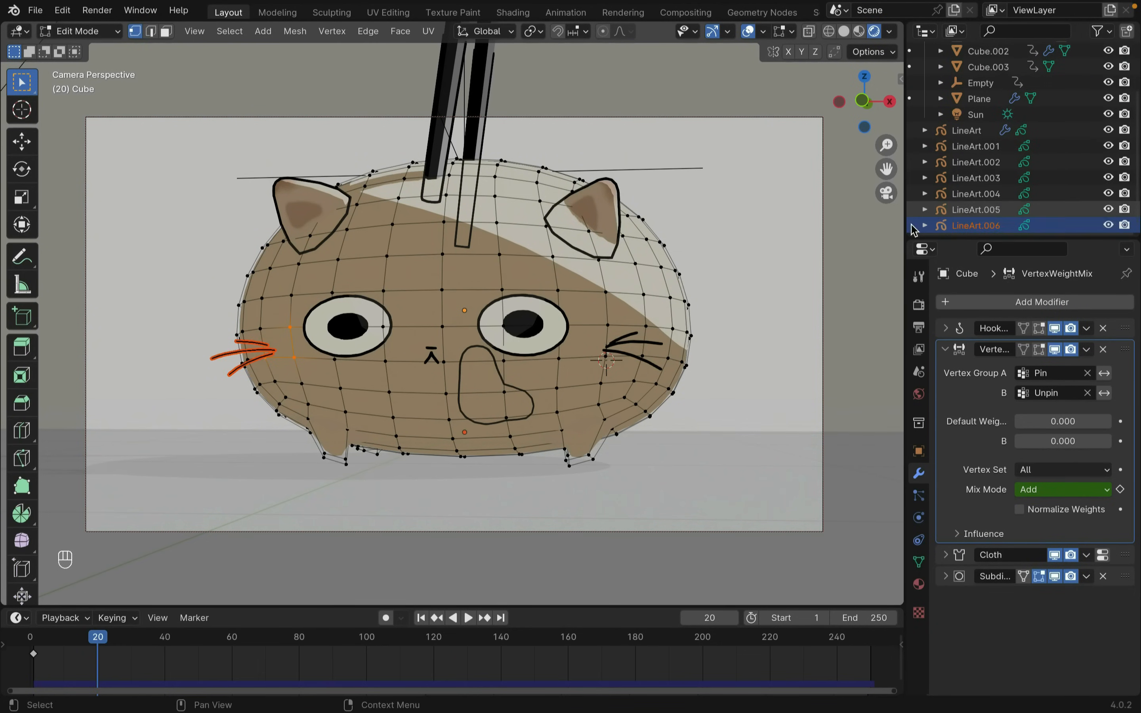
- Vertex-parent the whiskers, right eye, nose, left eye and remaining face object to the cat body with Ctrl+P
key("ctrl+p")
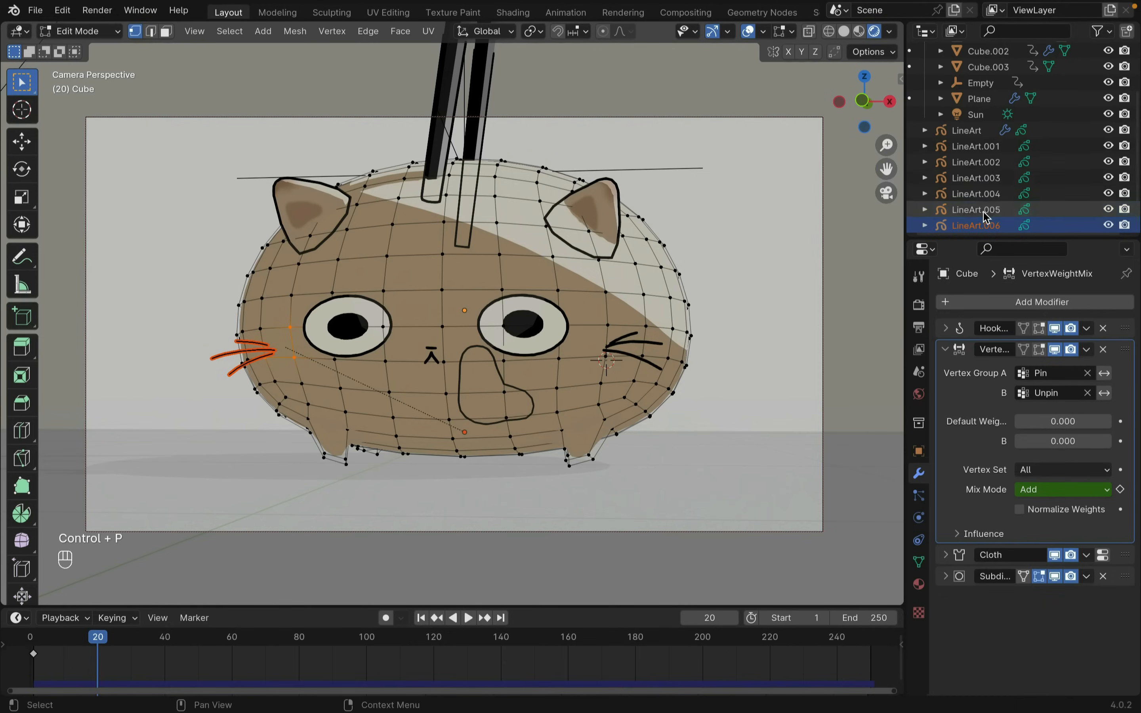
left_click(975, 194)
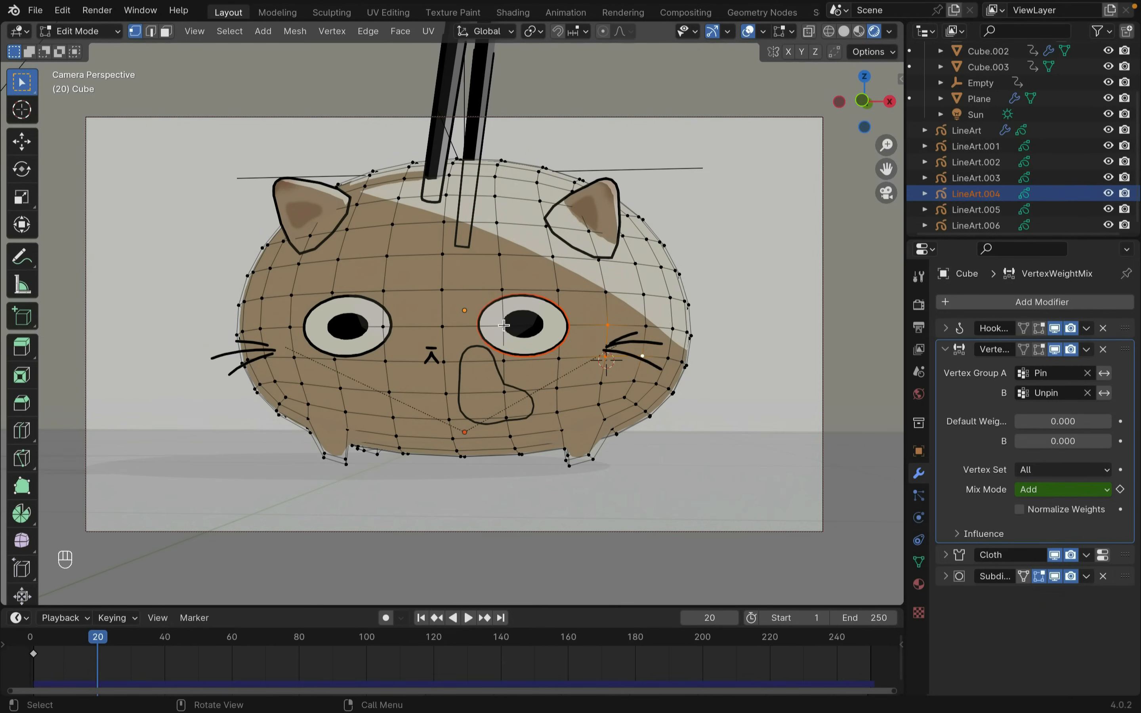
key("ctrl+p")
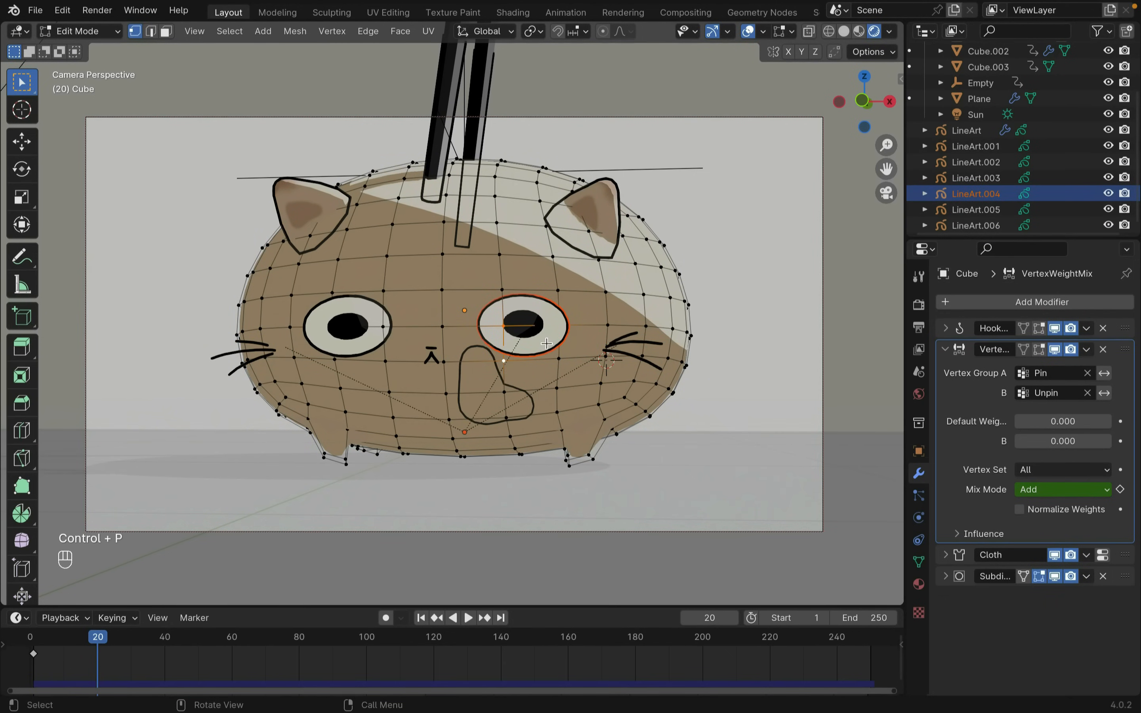
left_click(976, 178)
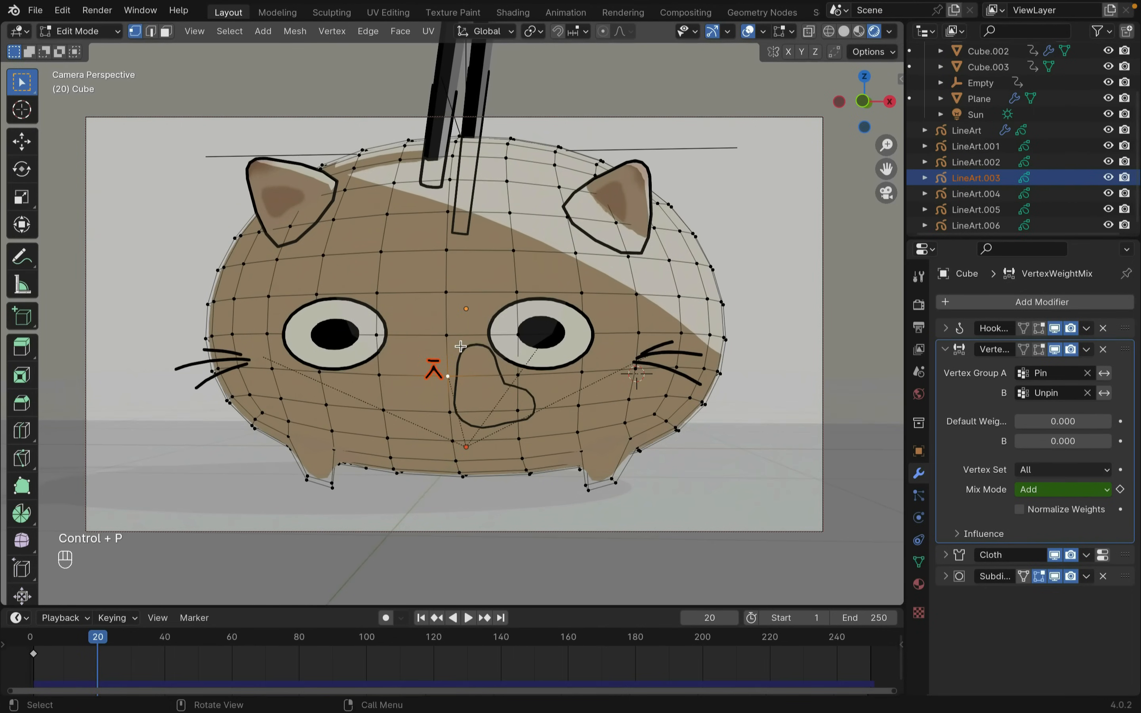
left_click(976, 162)
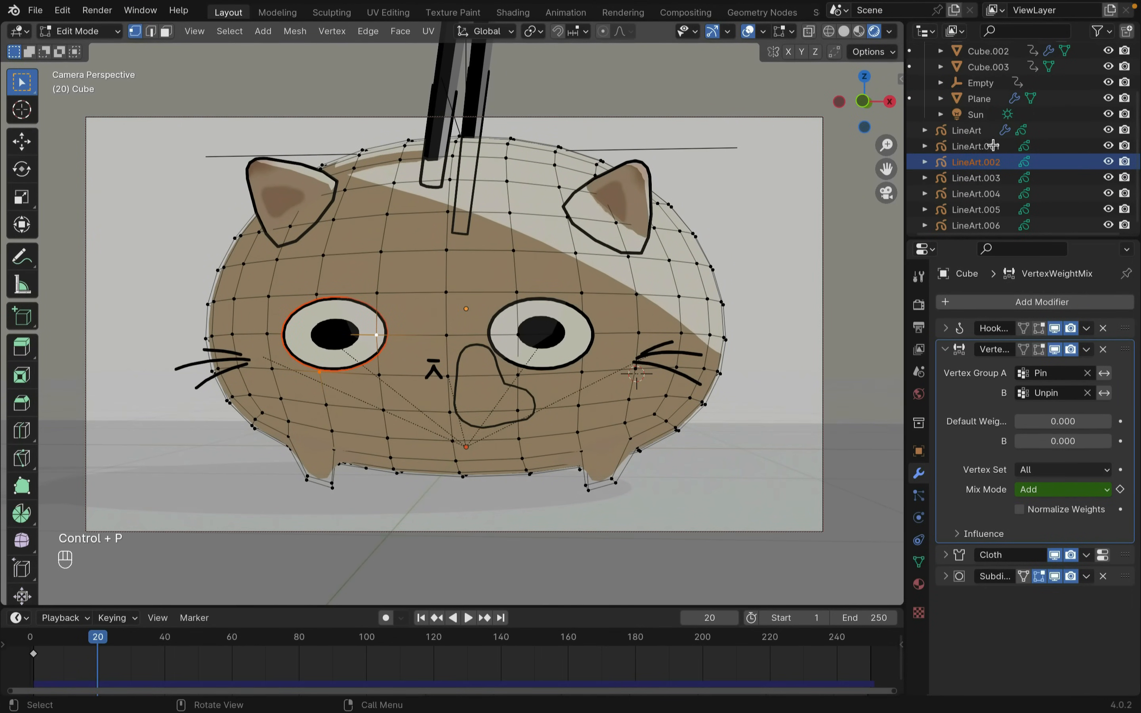
left_click(976, 146)
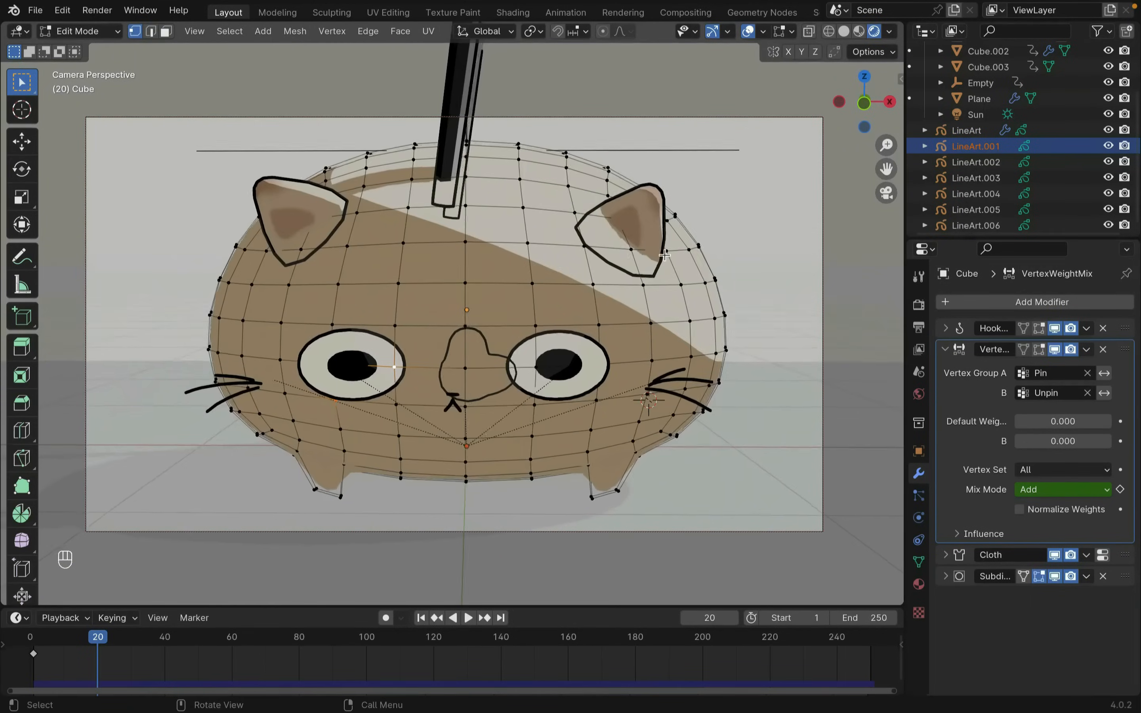
- Play the timeline from Object Mode and scrub to frame 84 to confirm the face follows the wobbling body
key("Tab")
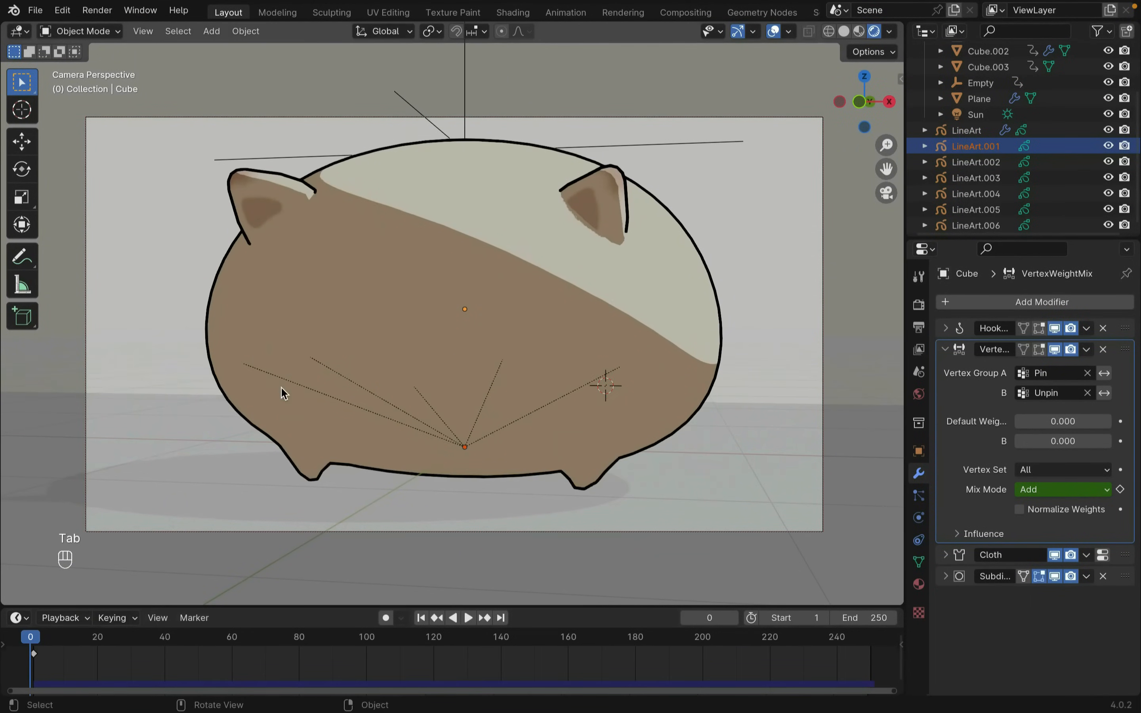
key("space")
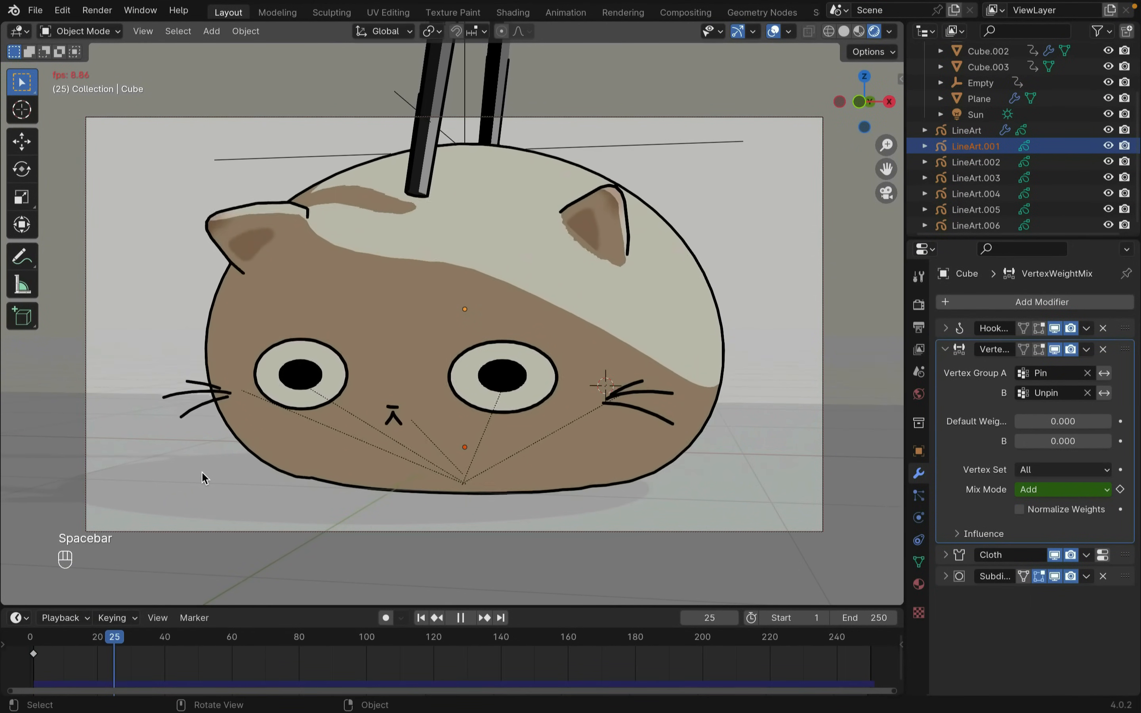
key("space")
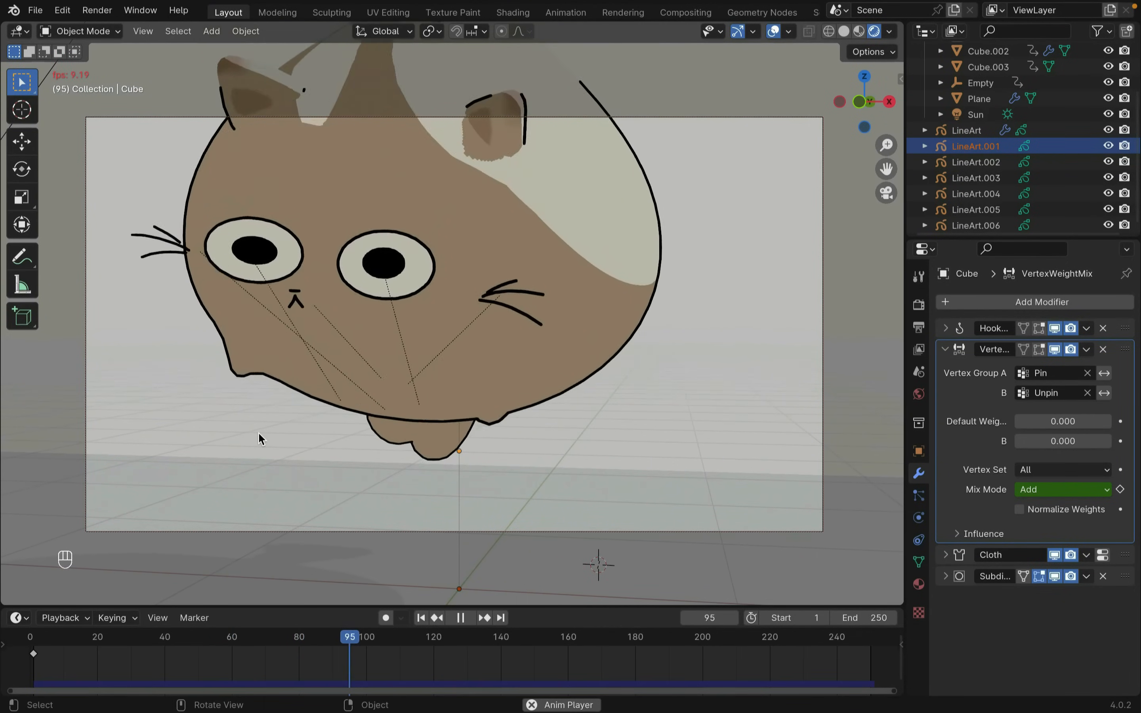
left_click(459, 618)
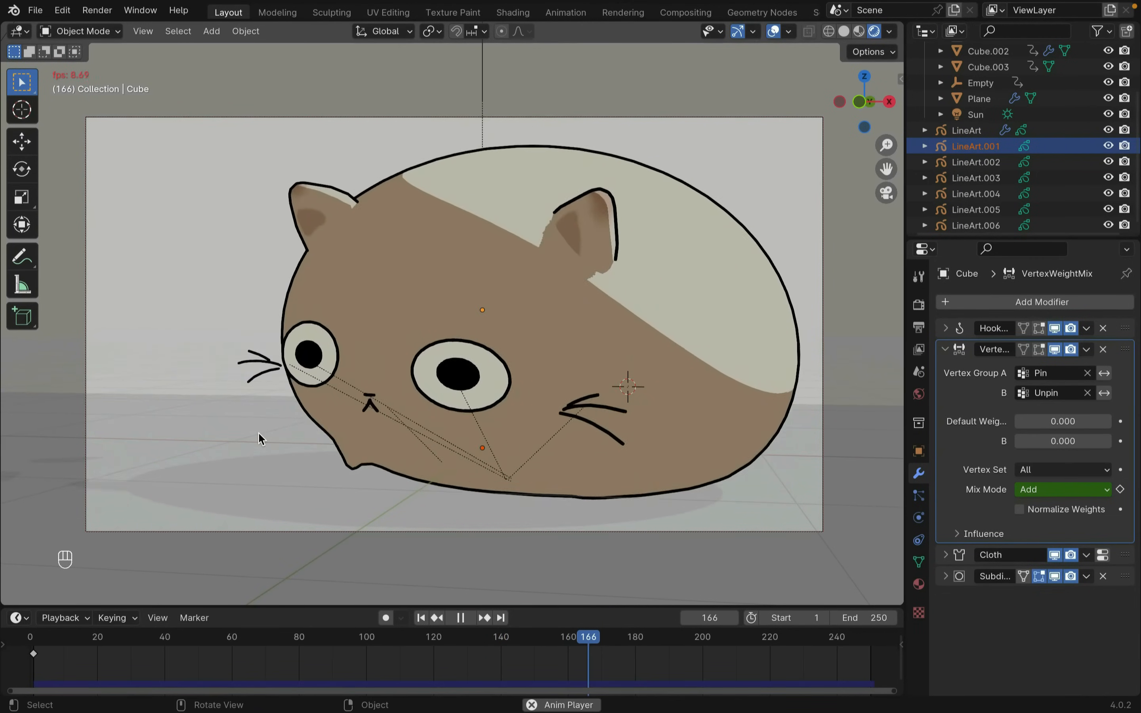
left_click(459, 618)
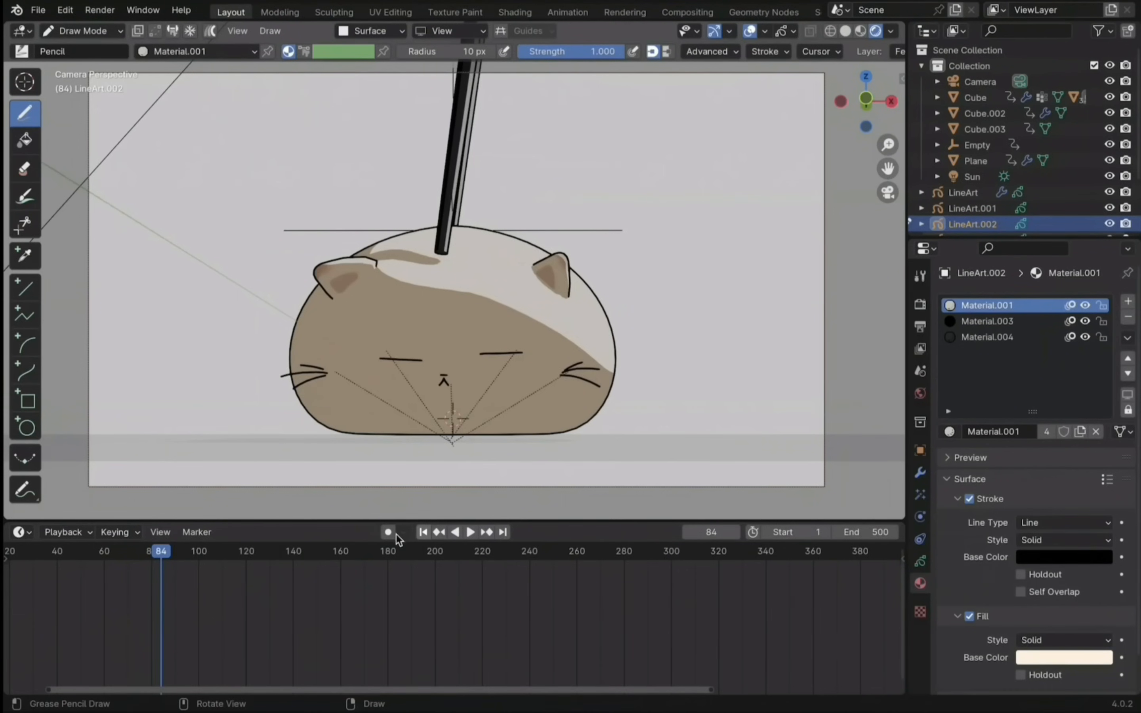
mouse_move(395, 542)
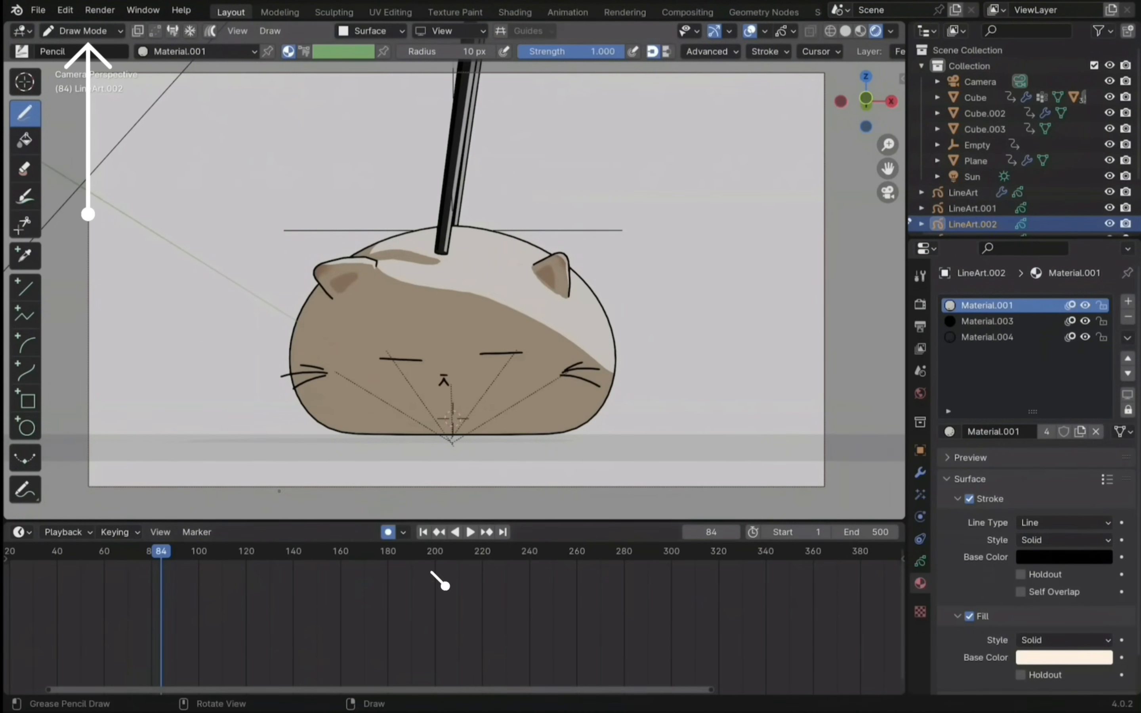
- Draw a bigger round open-eye circle and scrub the timeline to frame 121 to preview it
left_click(784, 31)
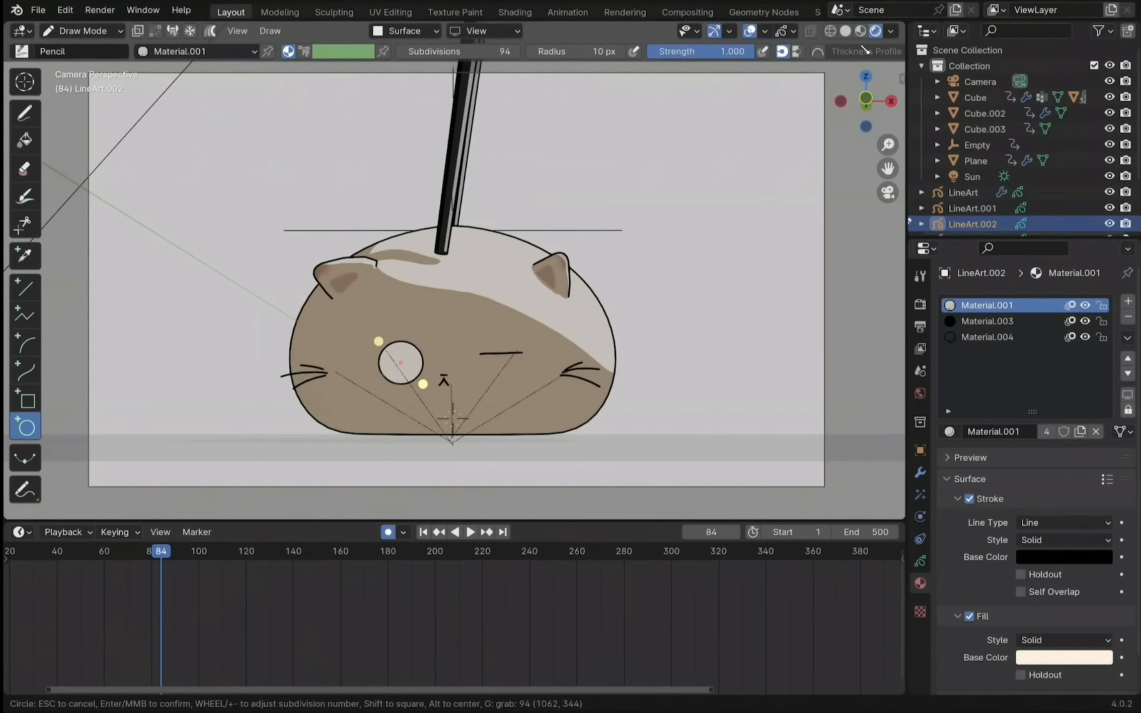
left_click(987, 321)
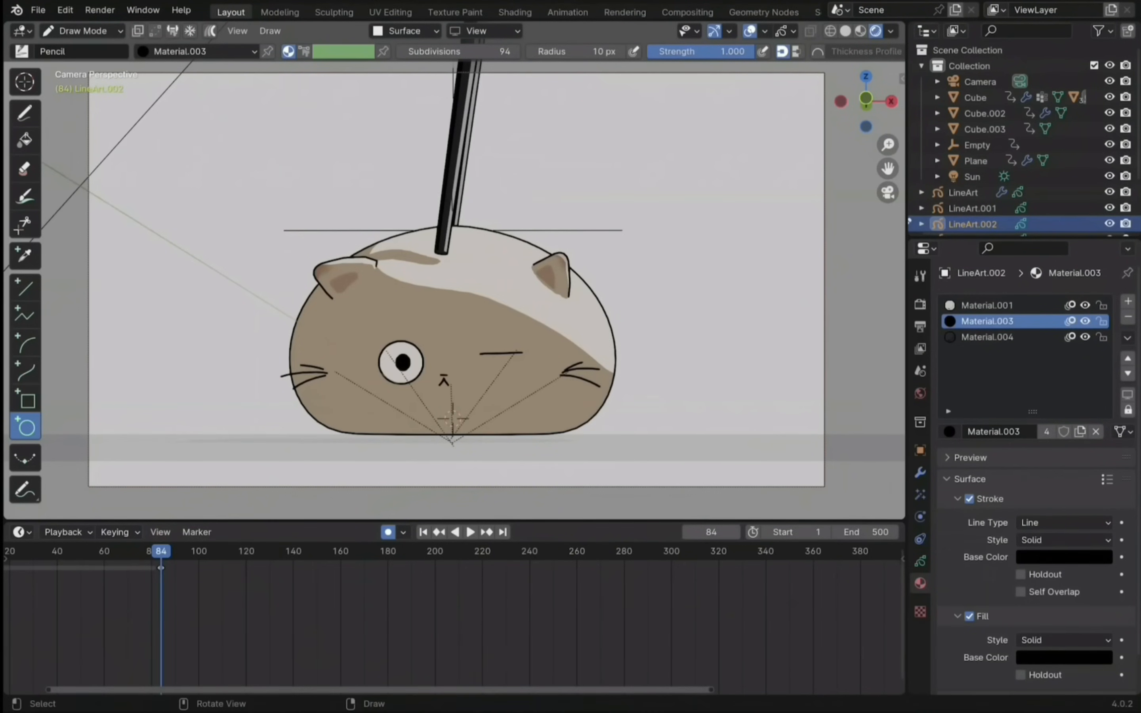
mouse_move(174, 608)
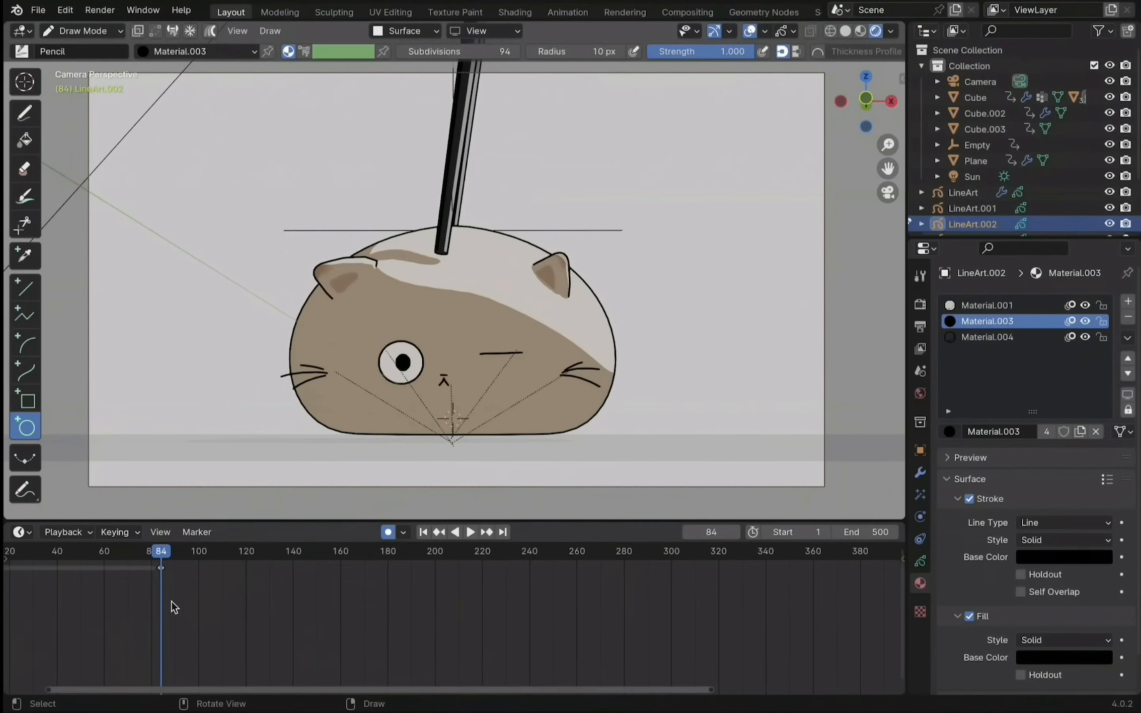
left_click(469, 532)
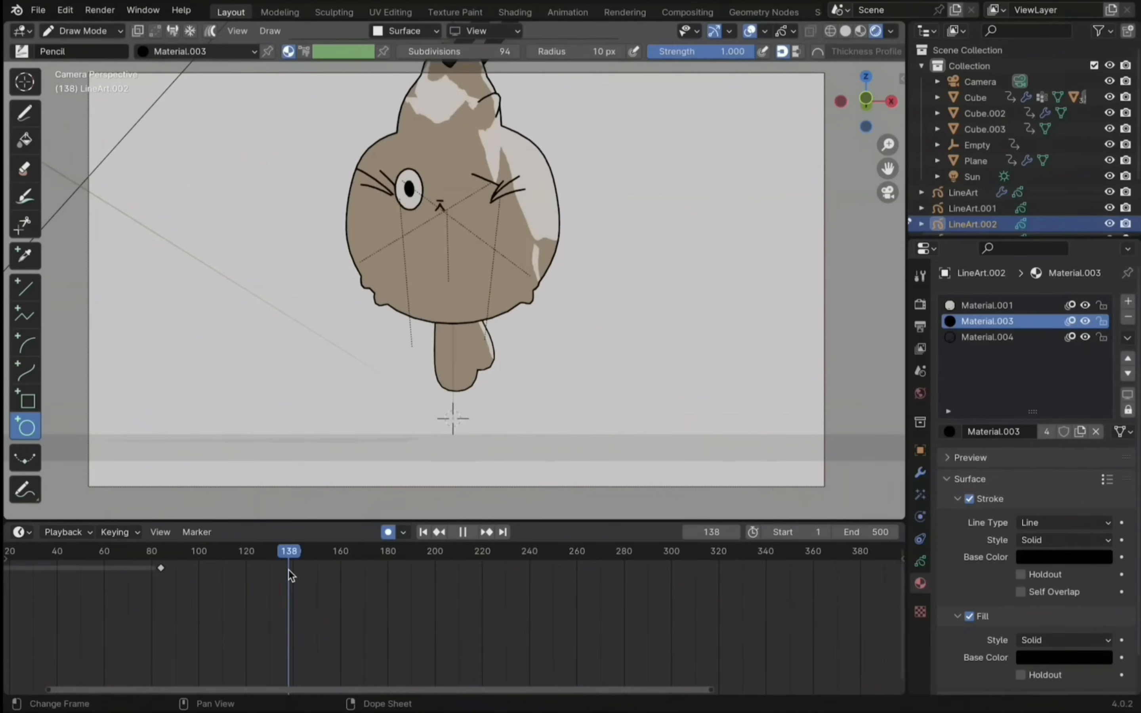
left_click(423, 532)
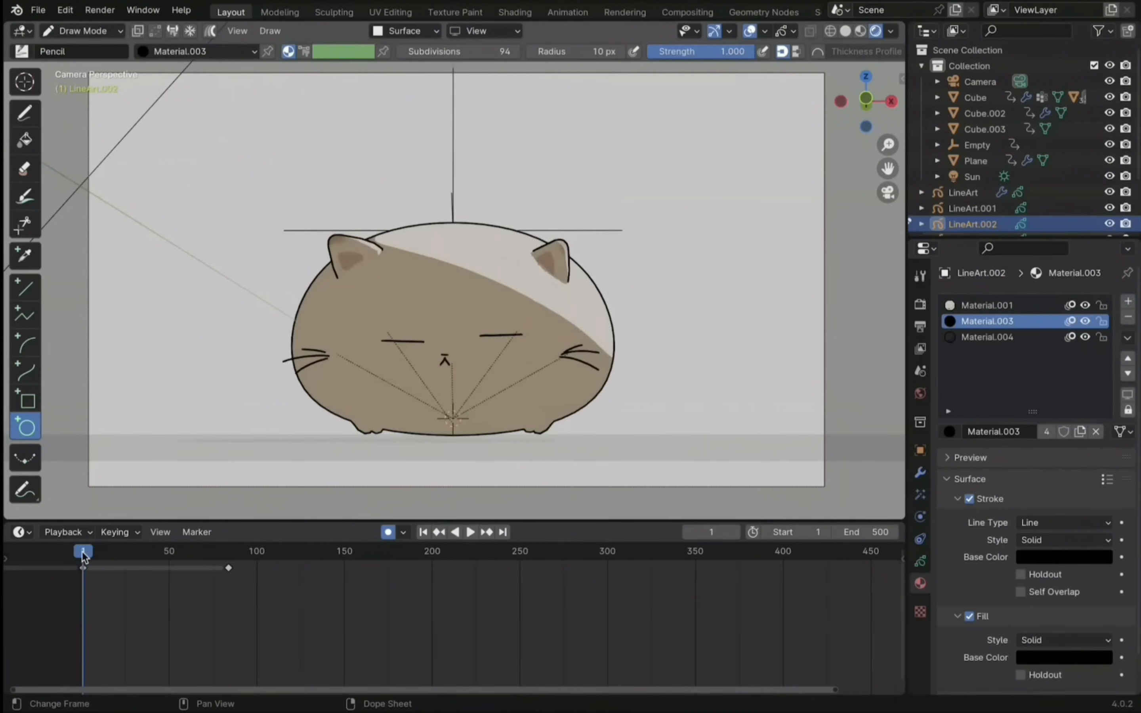
left_click(470, 531)
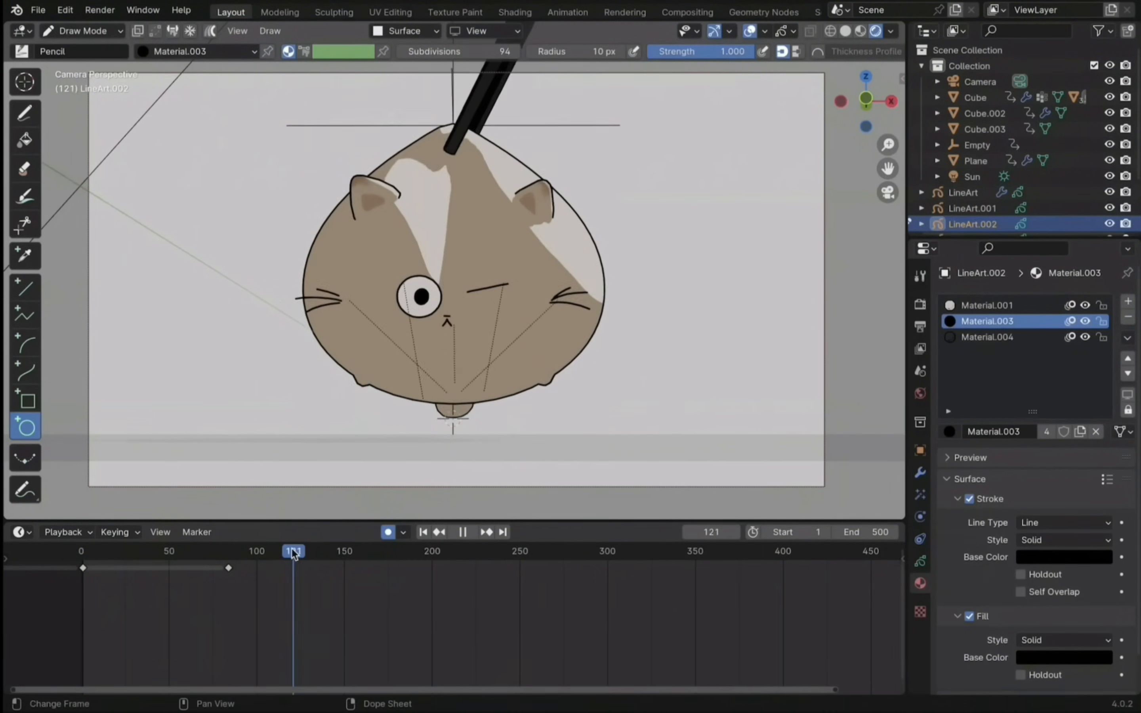
- Duplicate the eye keyframes later with Shift+D using the stroke-only material and move to frame 181
left_click(988, 335)
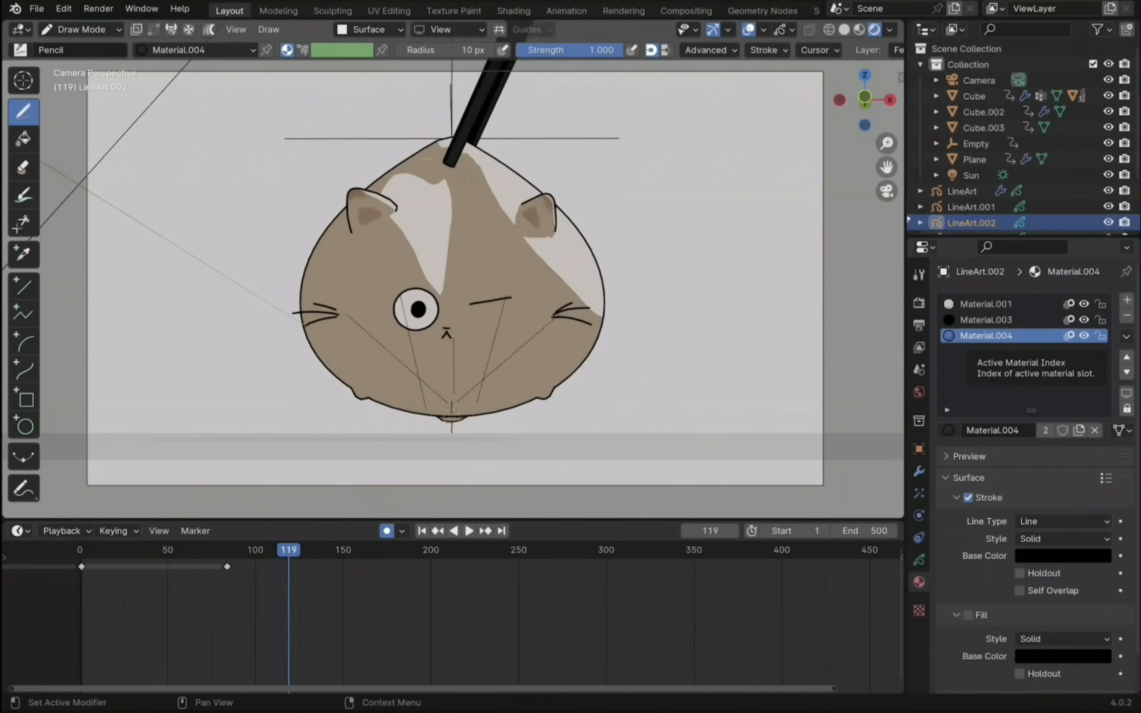
left_click(468, 530)
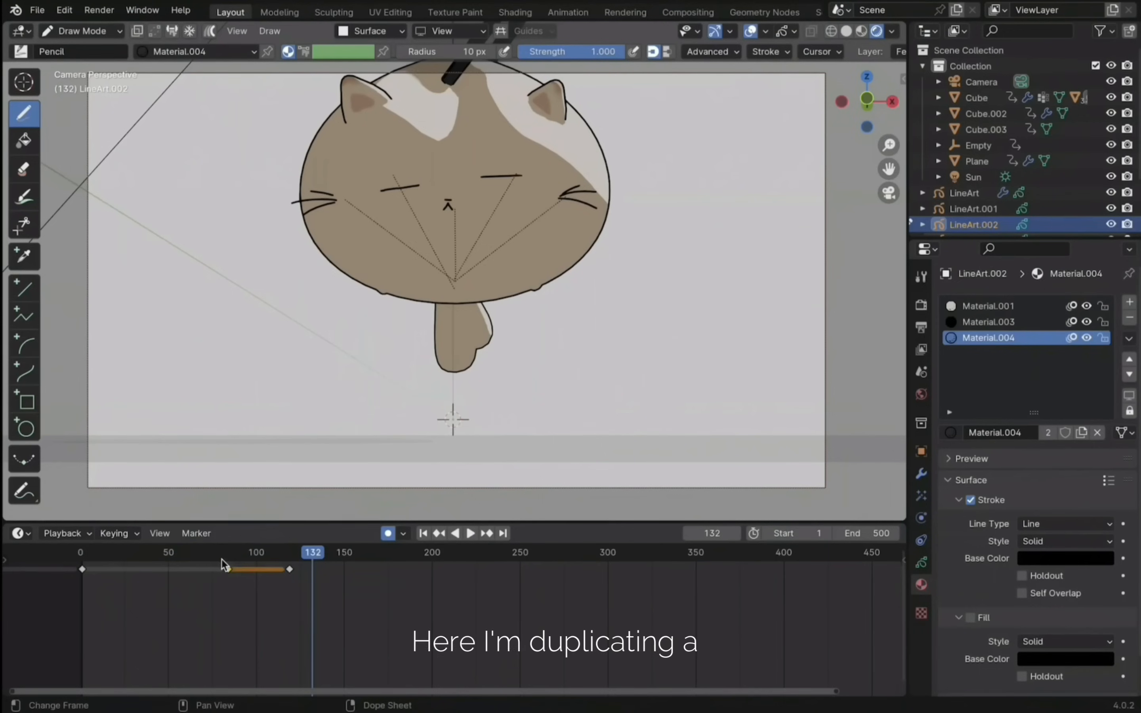
key("shift+D")
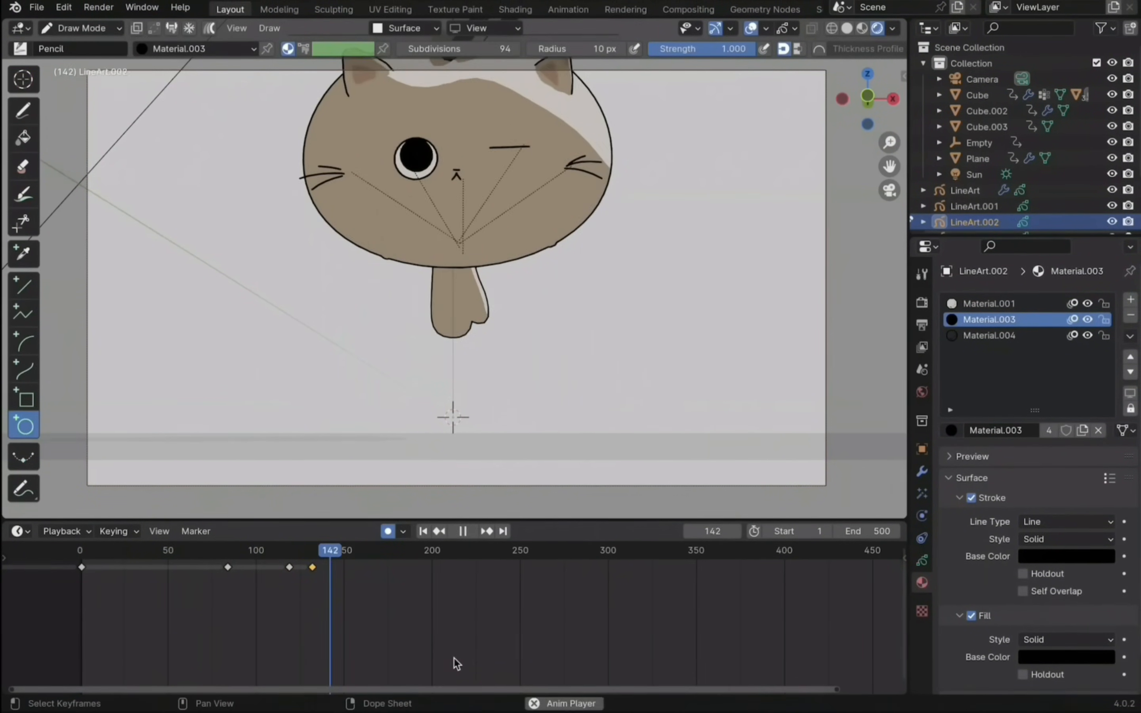
left_click(462, 530)
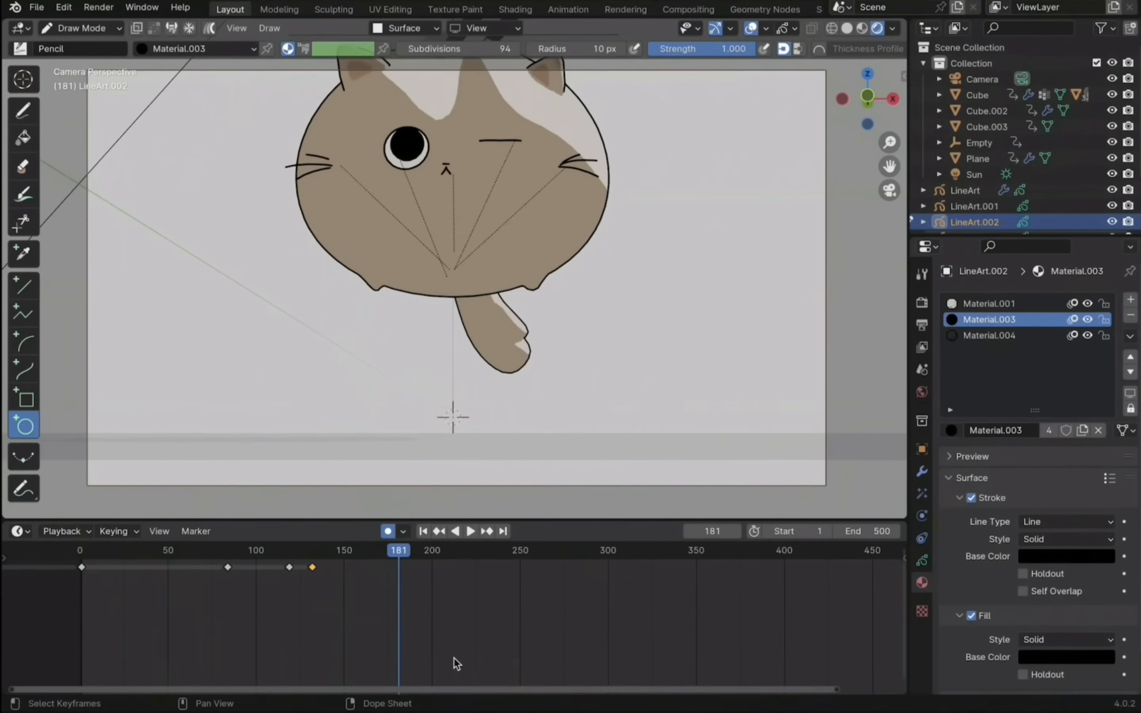
- Nudge the eye stroke with G, then run Grease Pencil > Interpolate Sequence between the last two keyframes
left_click(80, 28)
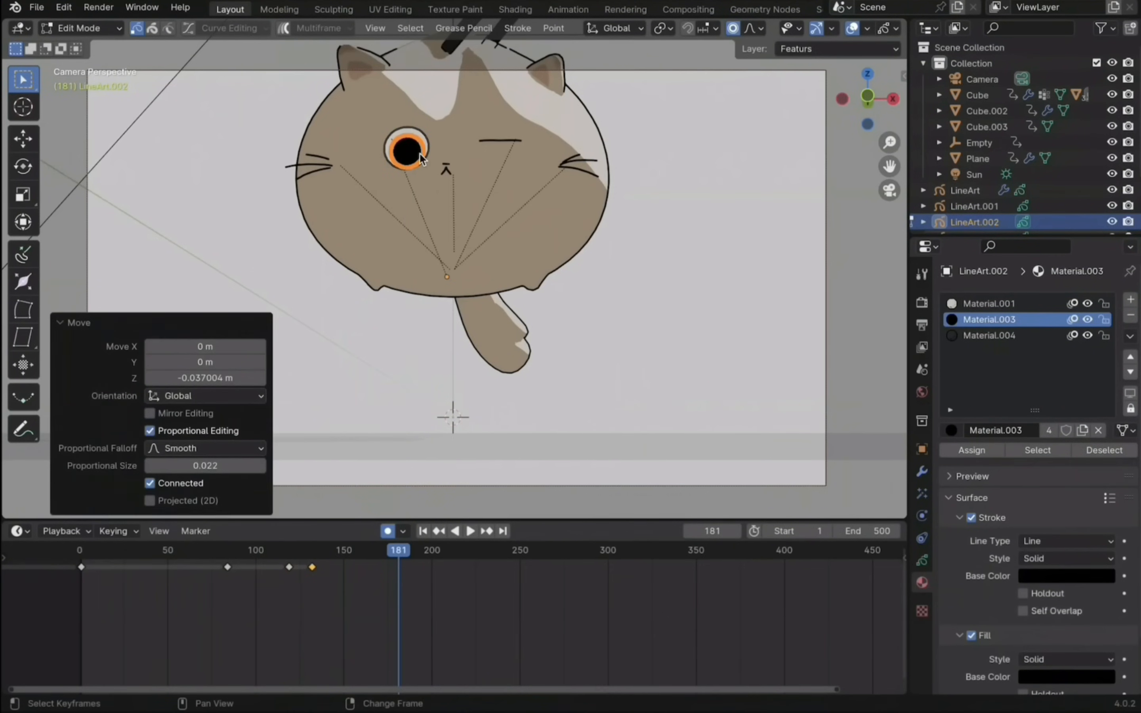
left_click(80, 28)
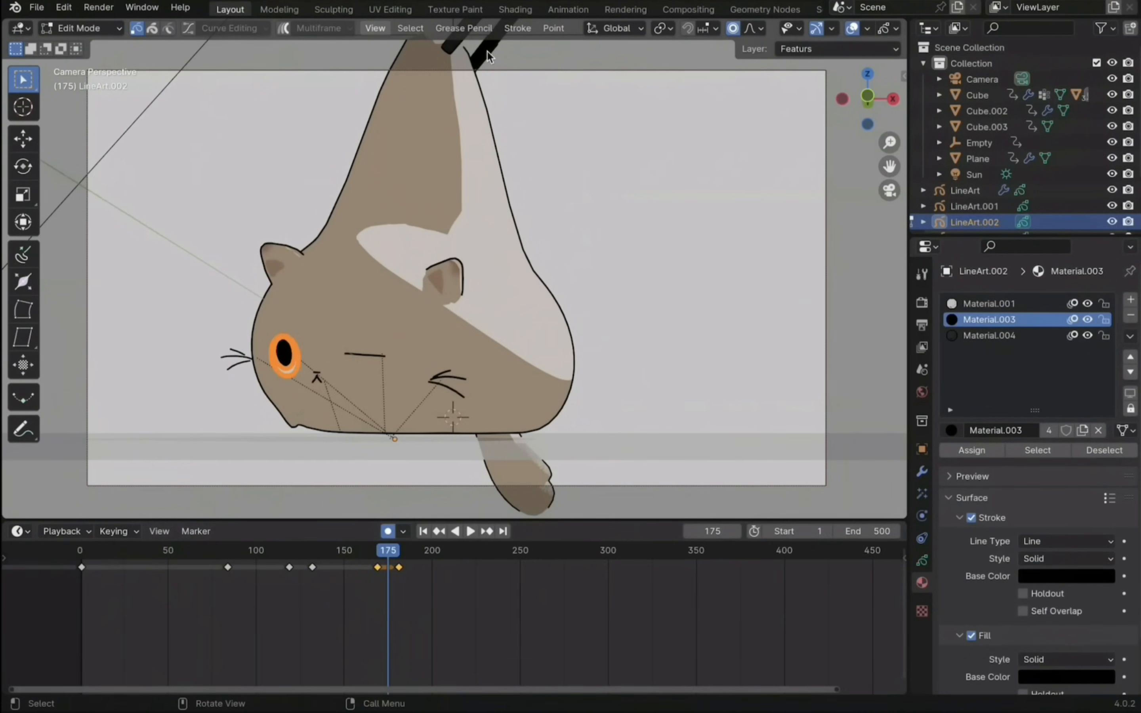
mouse_move(488, 51)
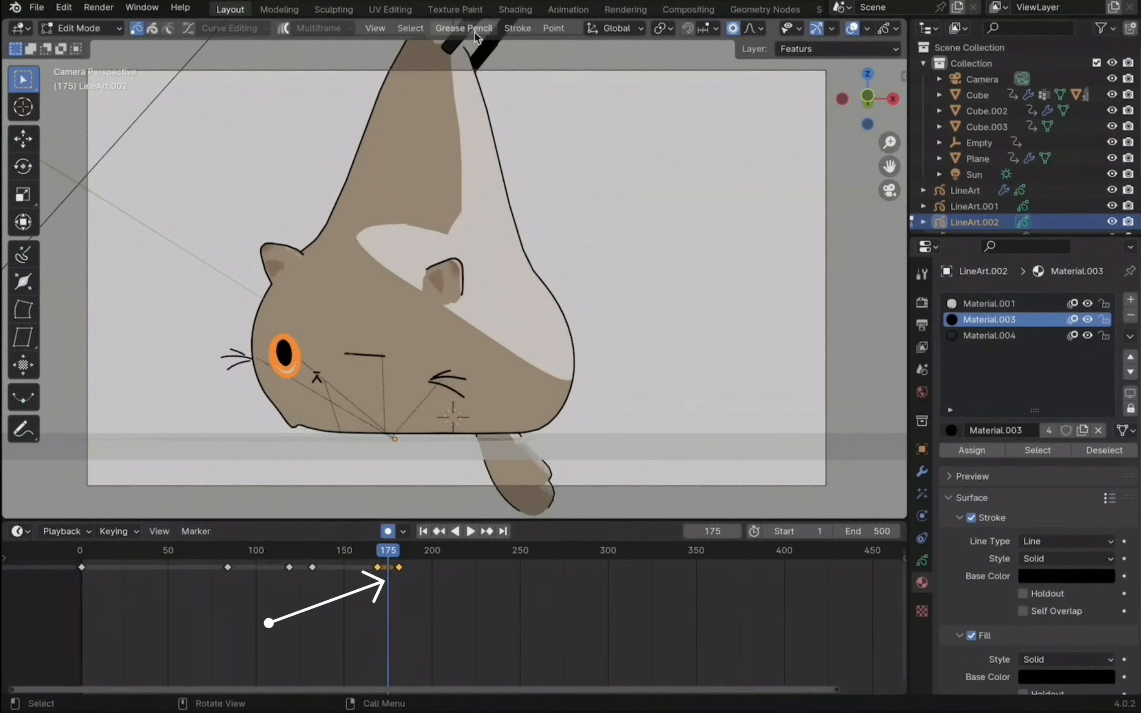
left_click(464, 28)
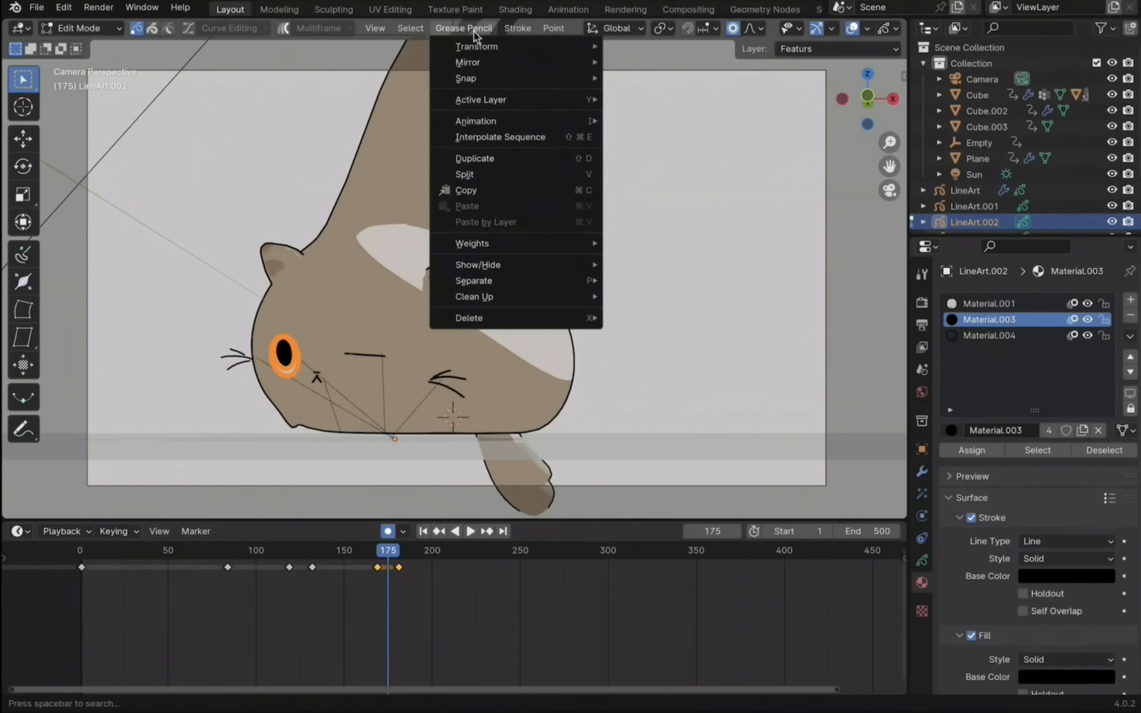
mouse_move(482, 79)
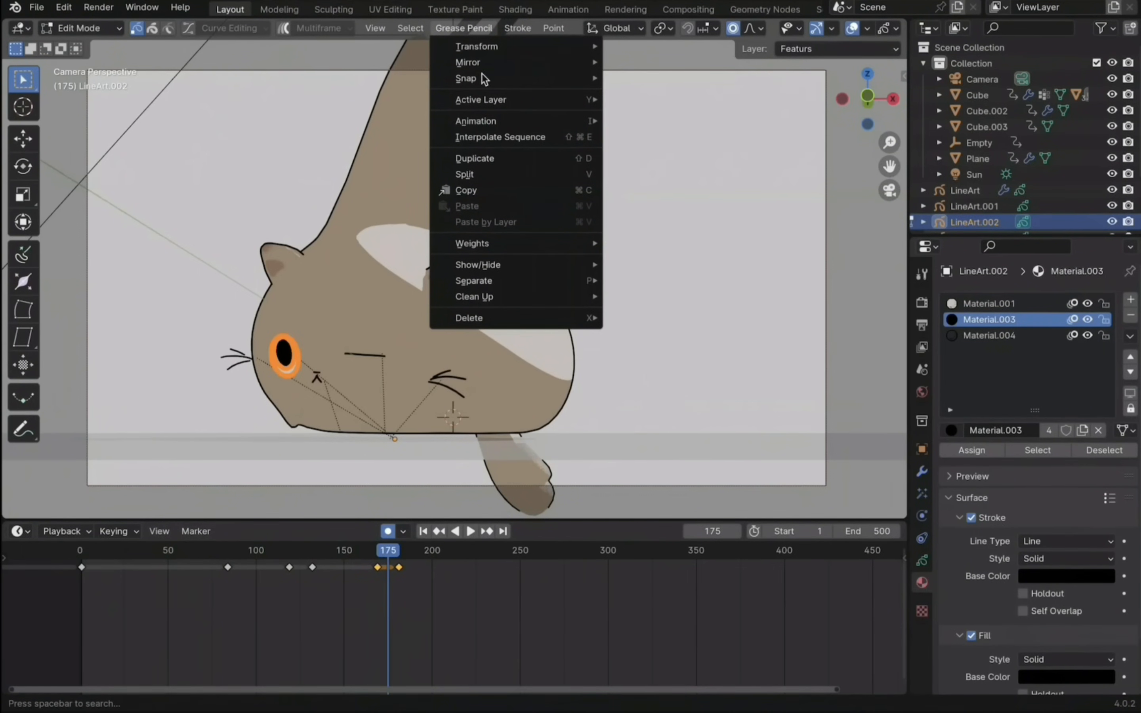
left_click(500, 137)
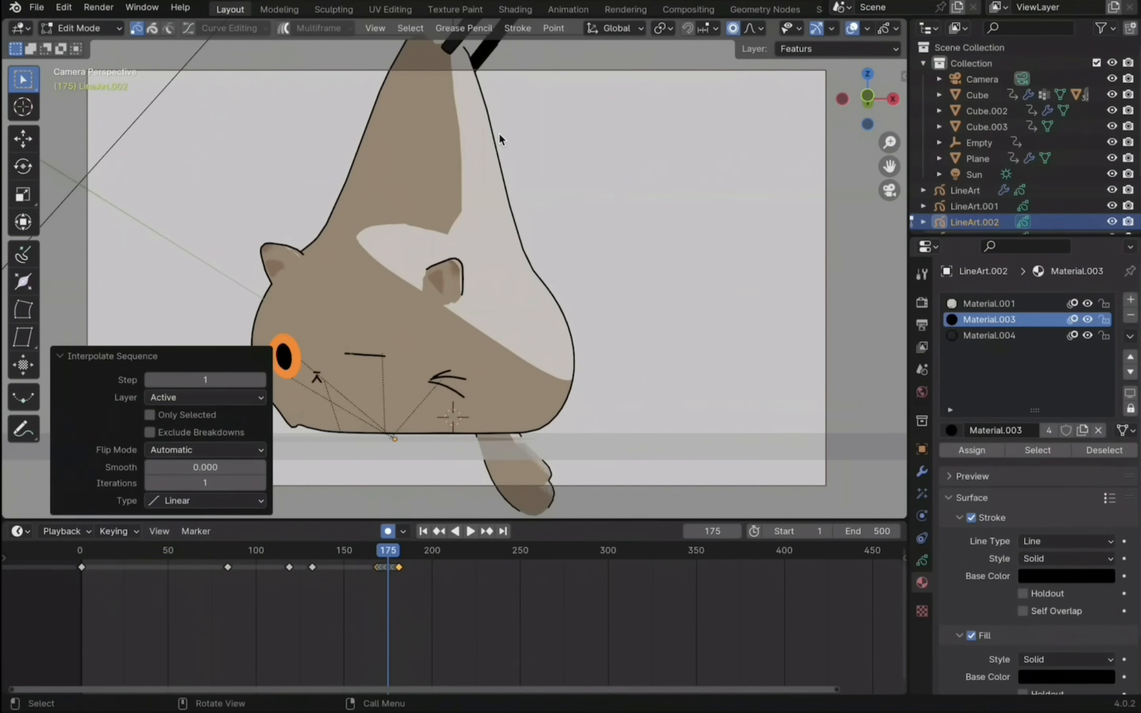
left_click(355, 550)
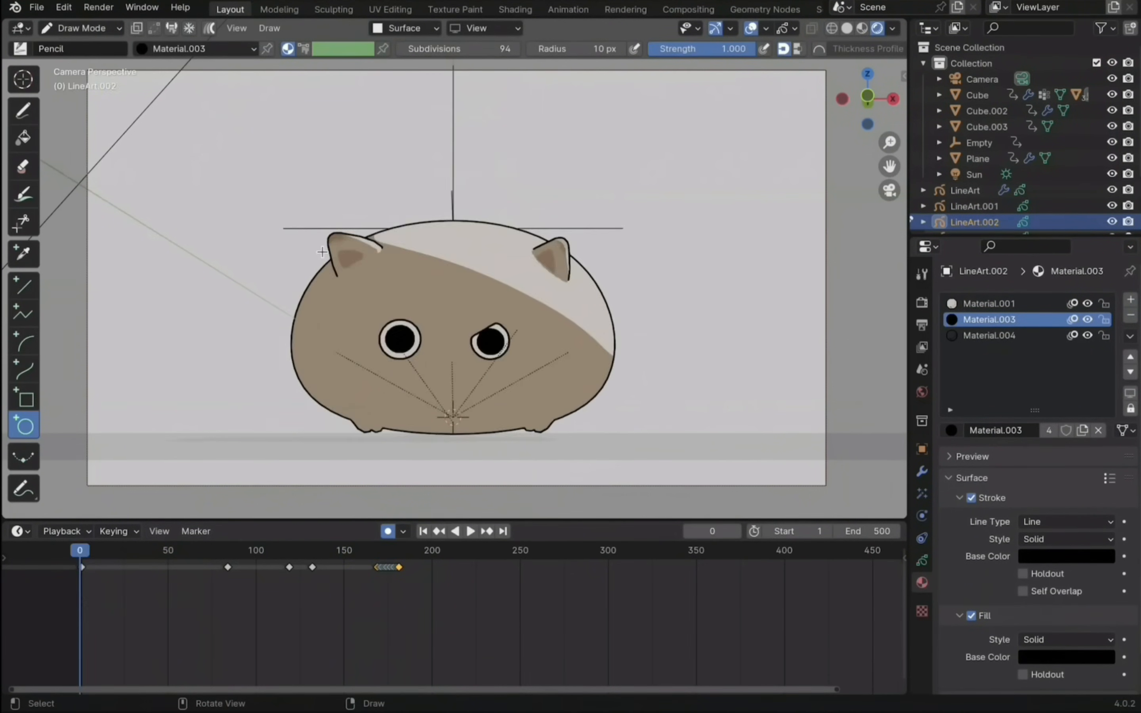
- At about frame 320 draw a cream Material.001 eye circle and switch to the black pupil material
left_click(470, 530)
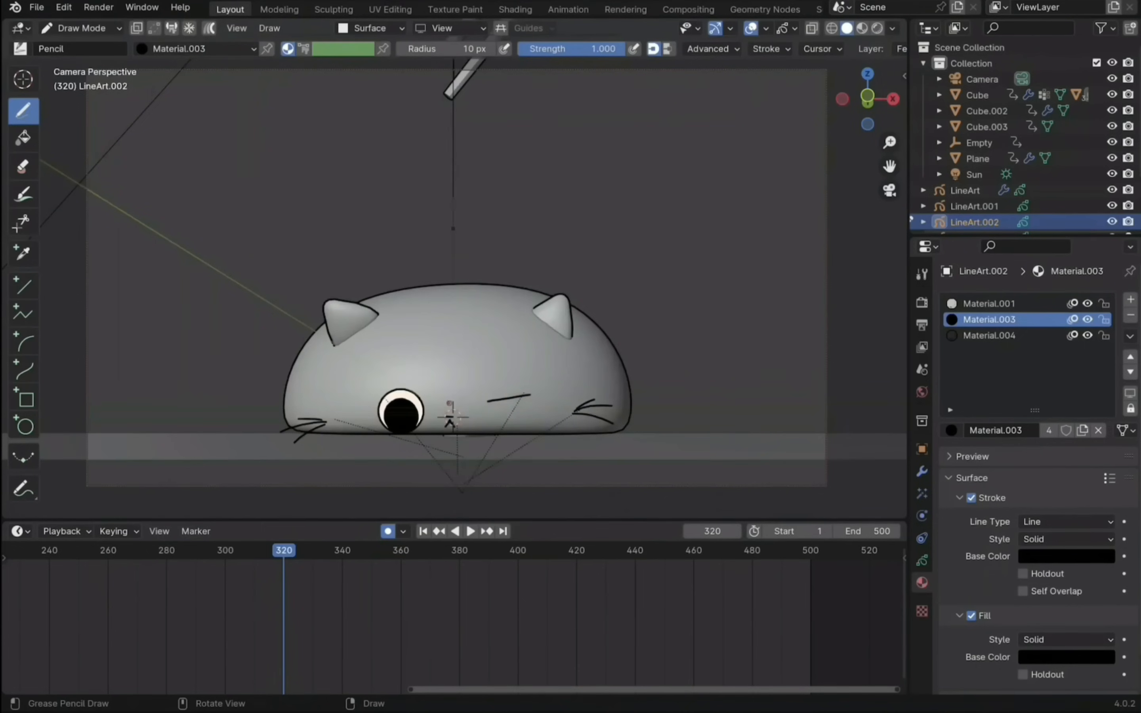
left_click(990, 335)
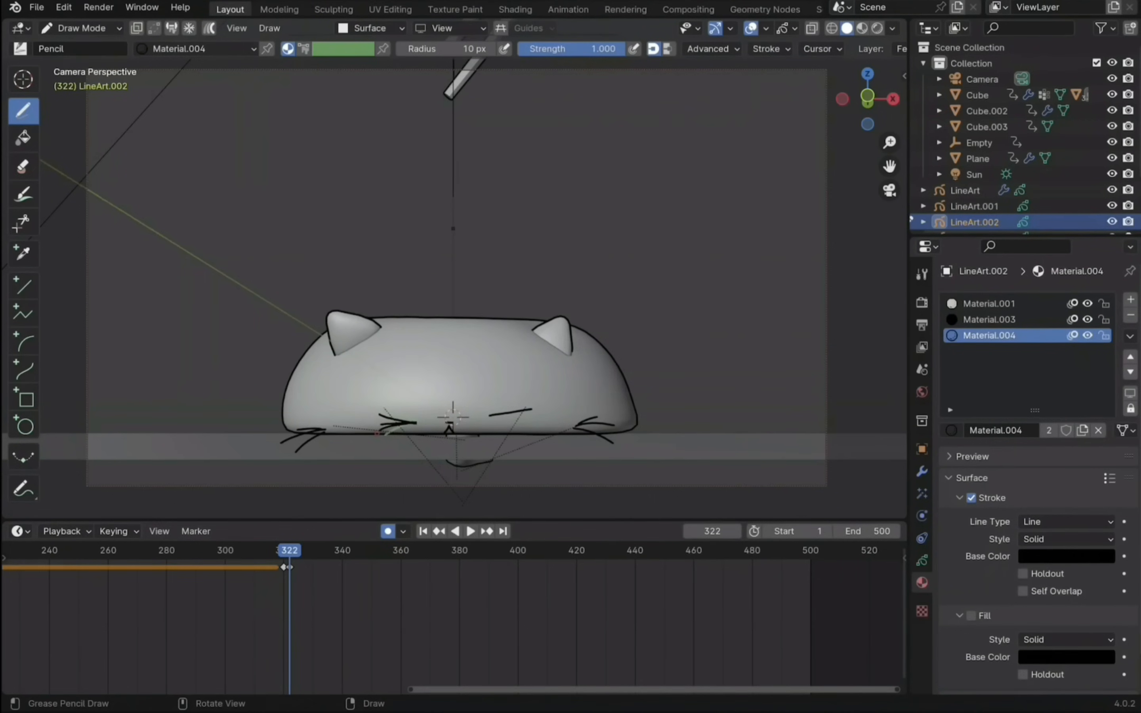
left_click(24, 428)
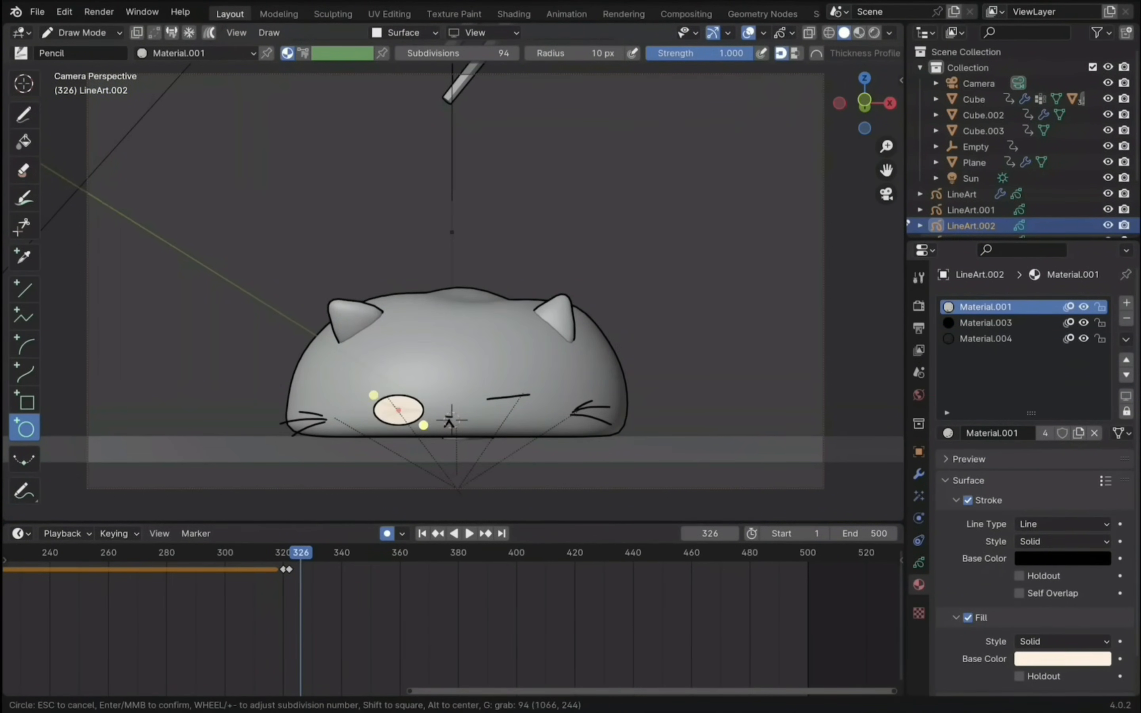
left_click(987, 316)
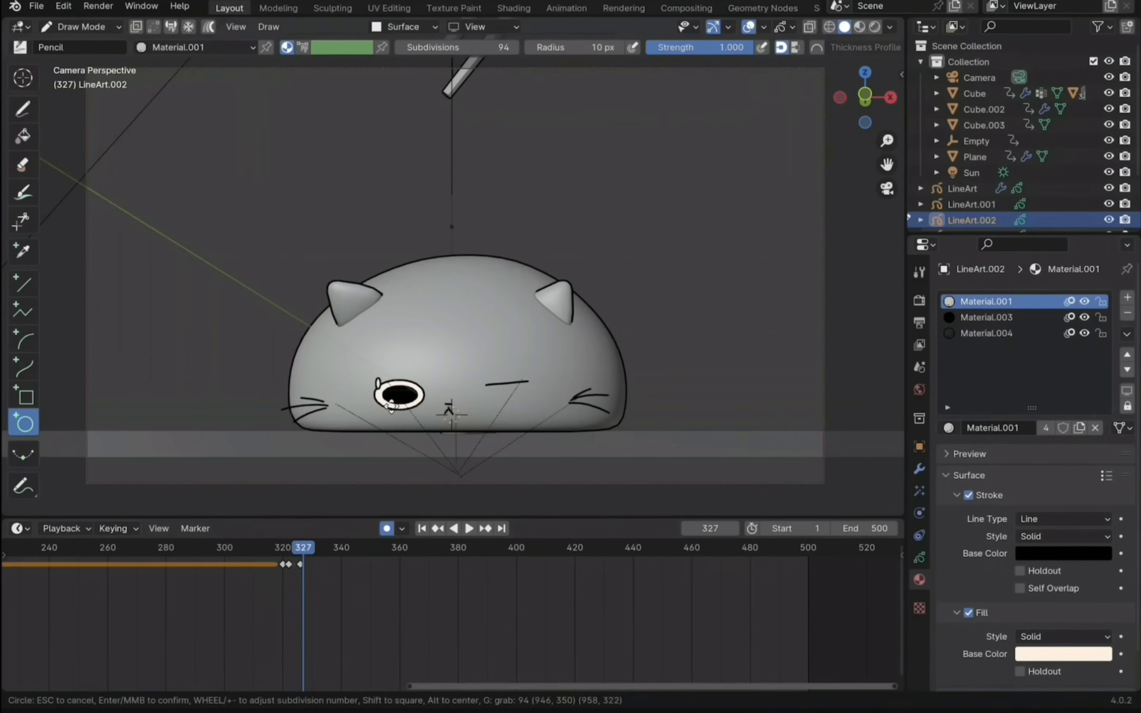
left_click(990, 316)
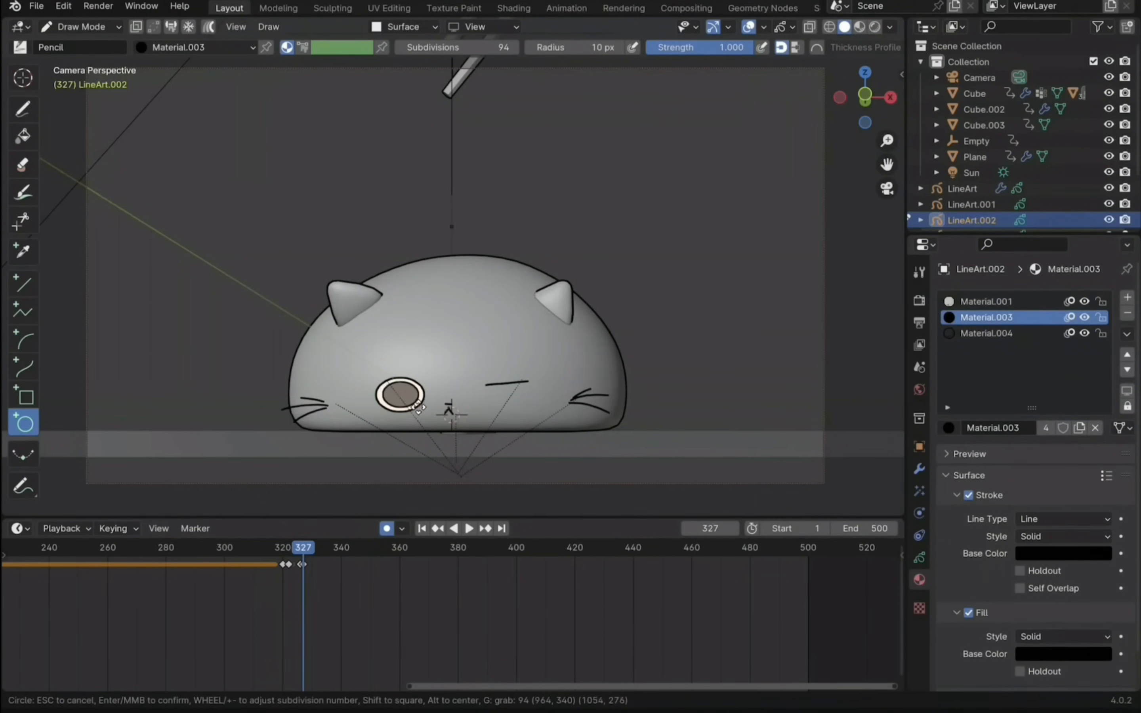
- On following frames draw a growing black pupil and a bigger cream eye with its pupil inside
left_click(306, 547)
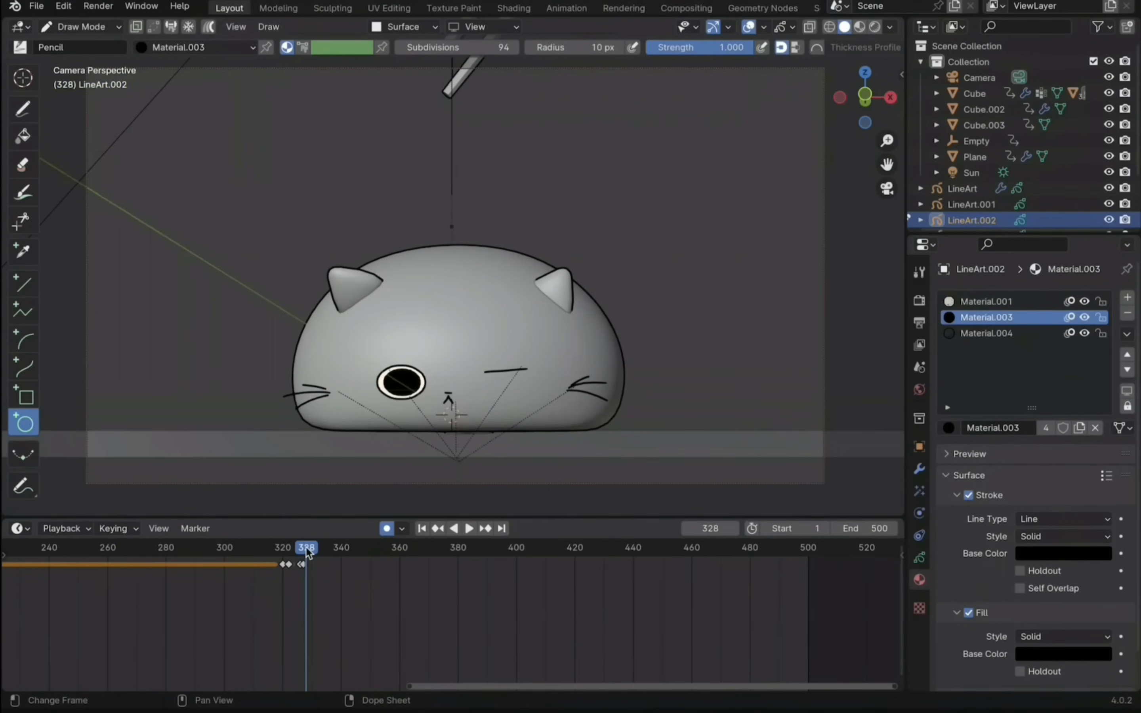
left_click(400, 382)
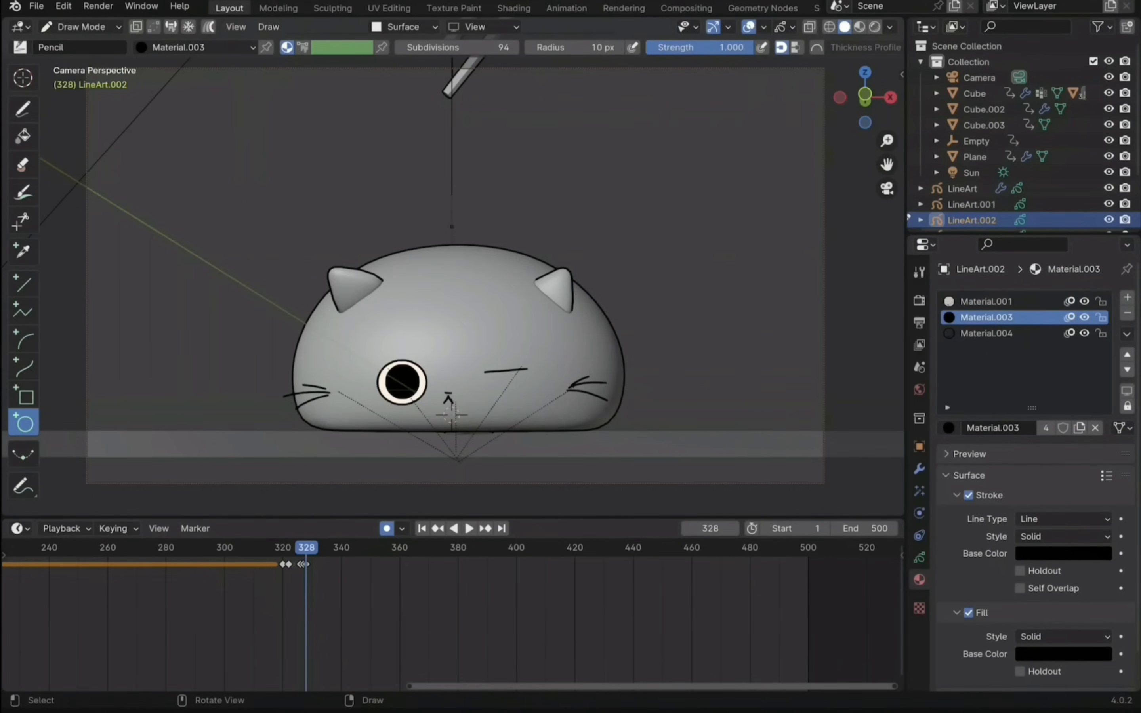
left_click(469, 528)
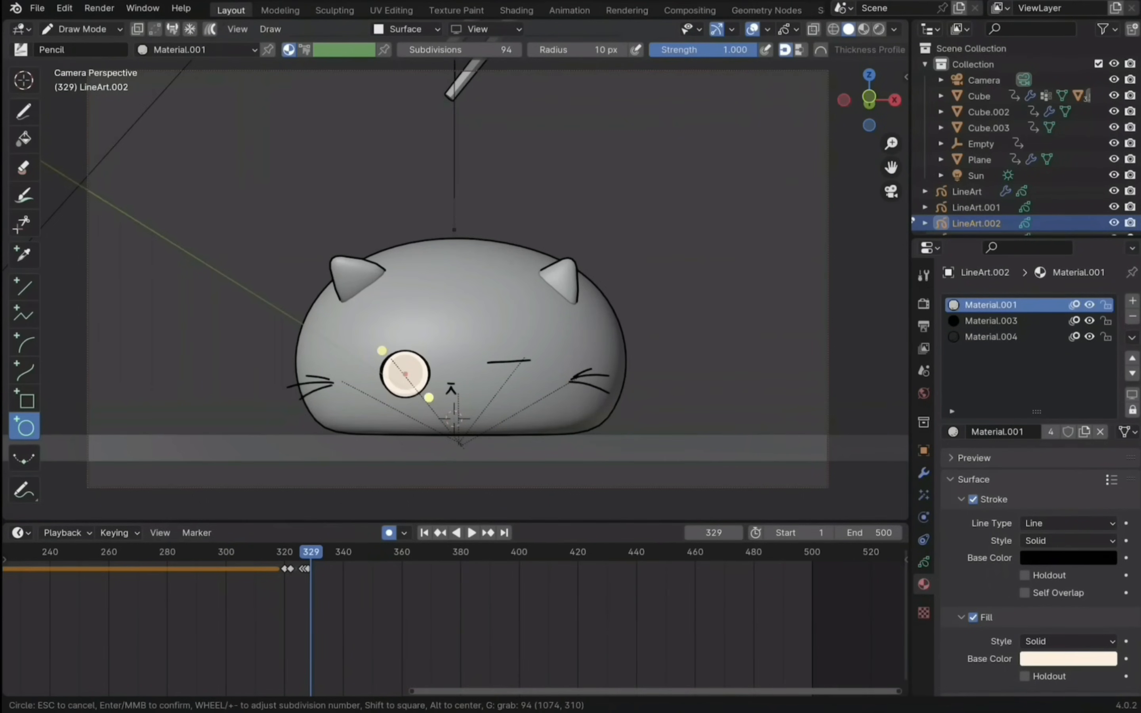
left_click(369, 550)
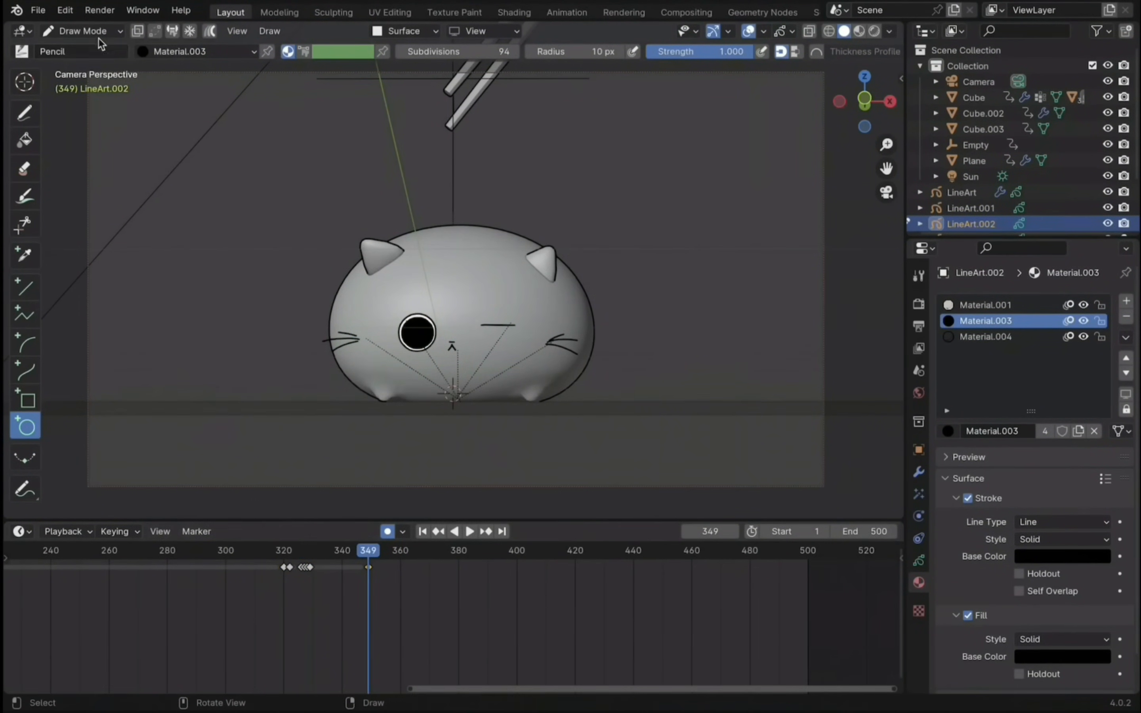
left_click(80, 31)
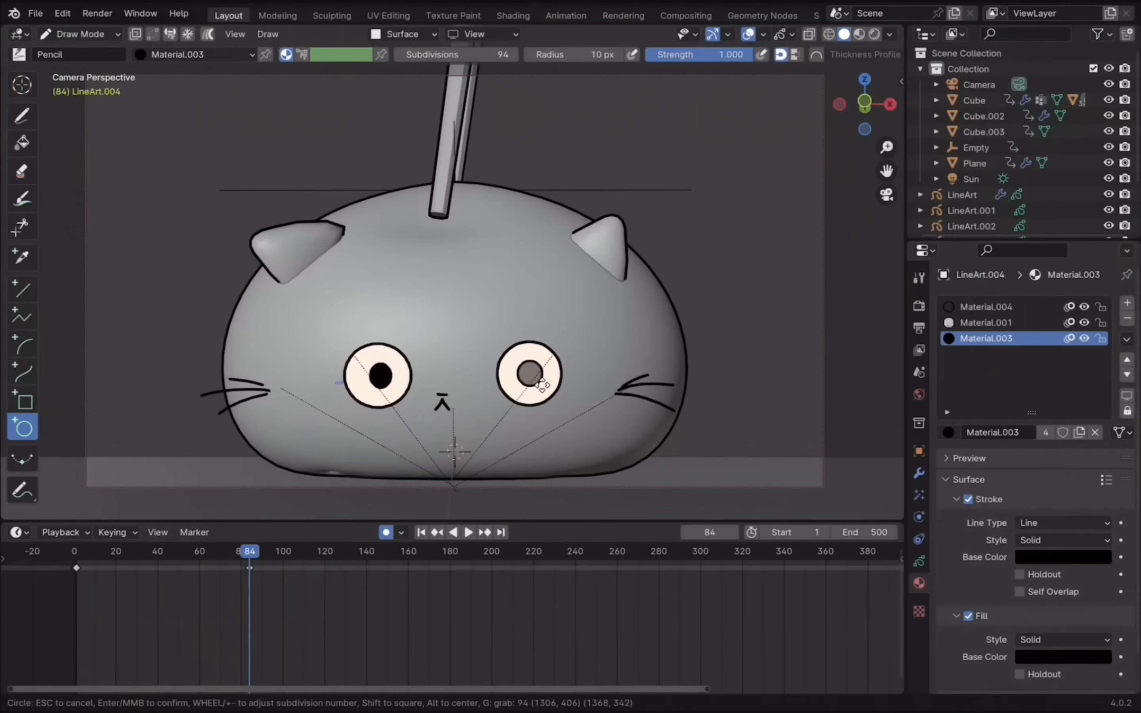
- Play the animation to check both round cream eyes with black pupils ride the cat body
left_click(468, 532)
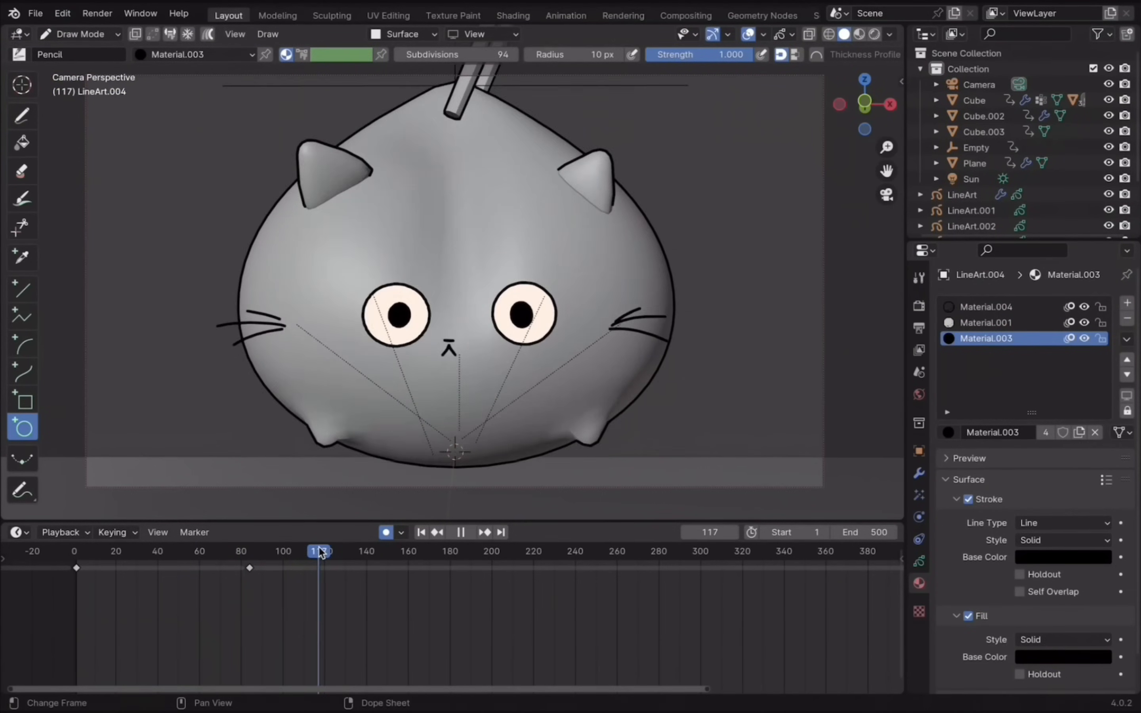